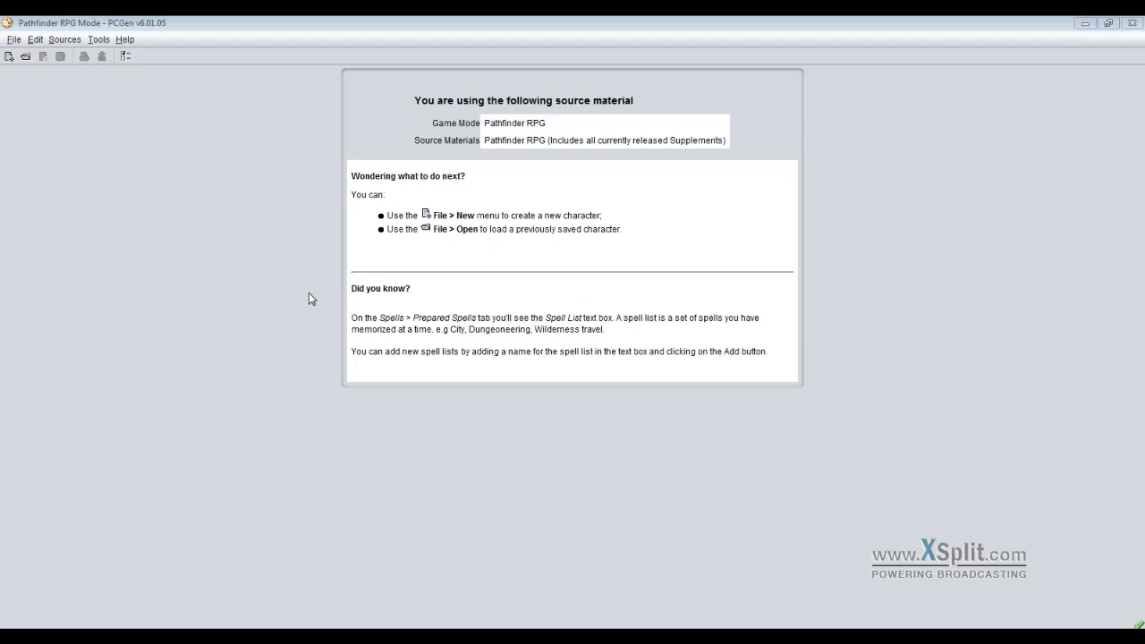
mouse_move(906, 32)
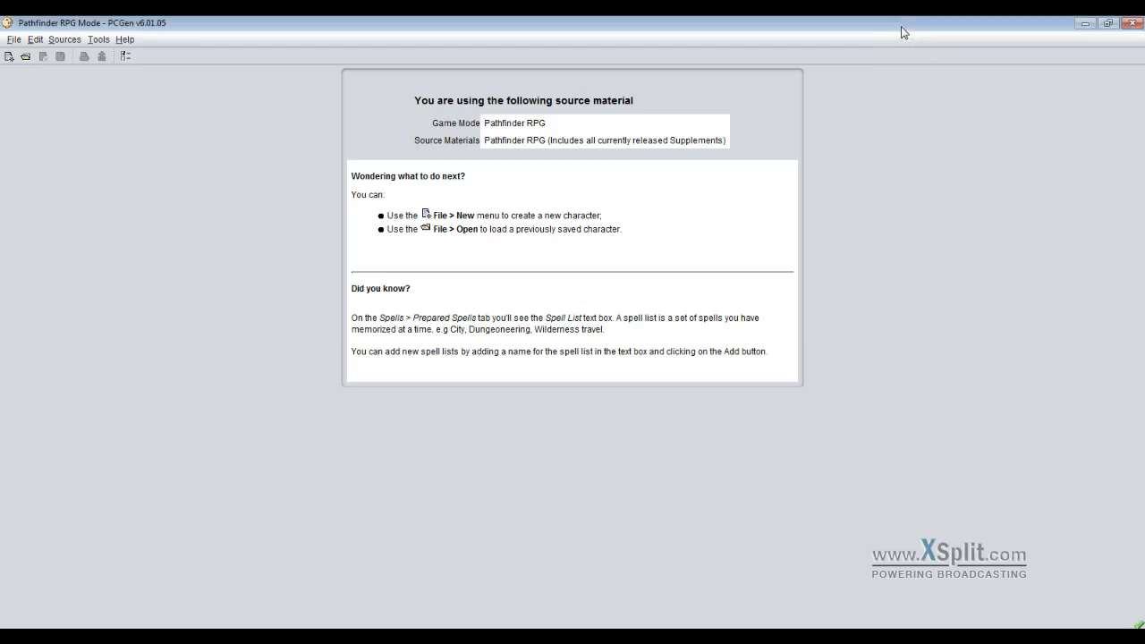
mouse_move(136, 216)
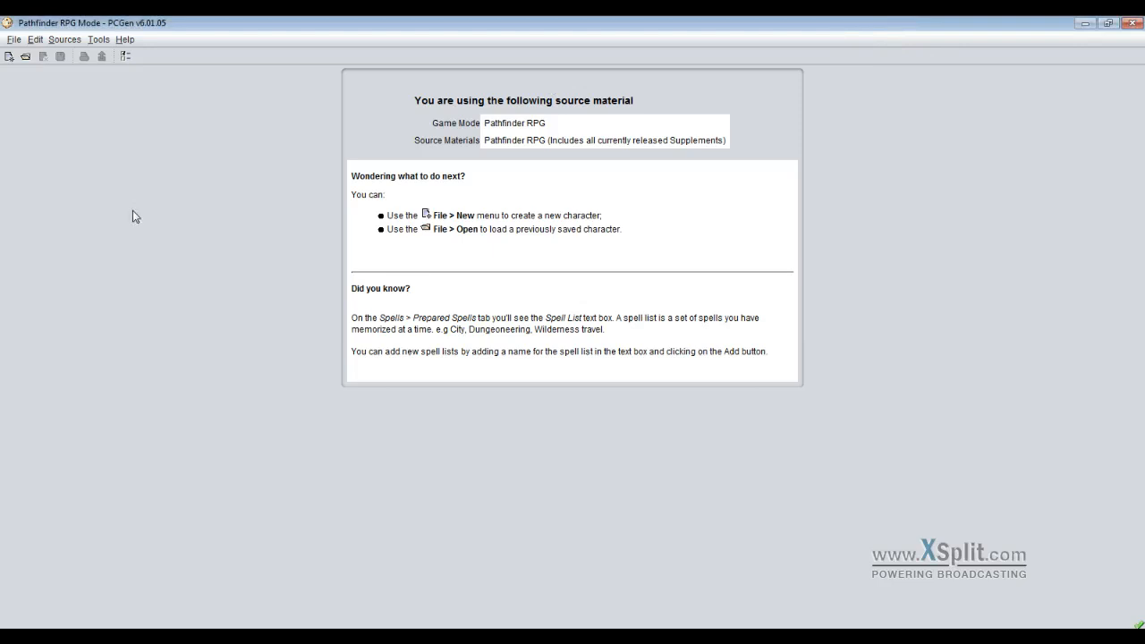
mouse_move(8, 55)
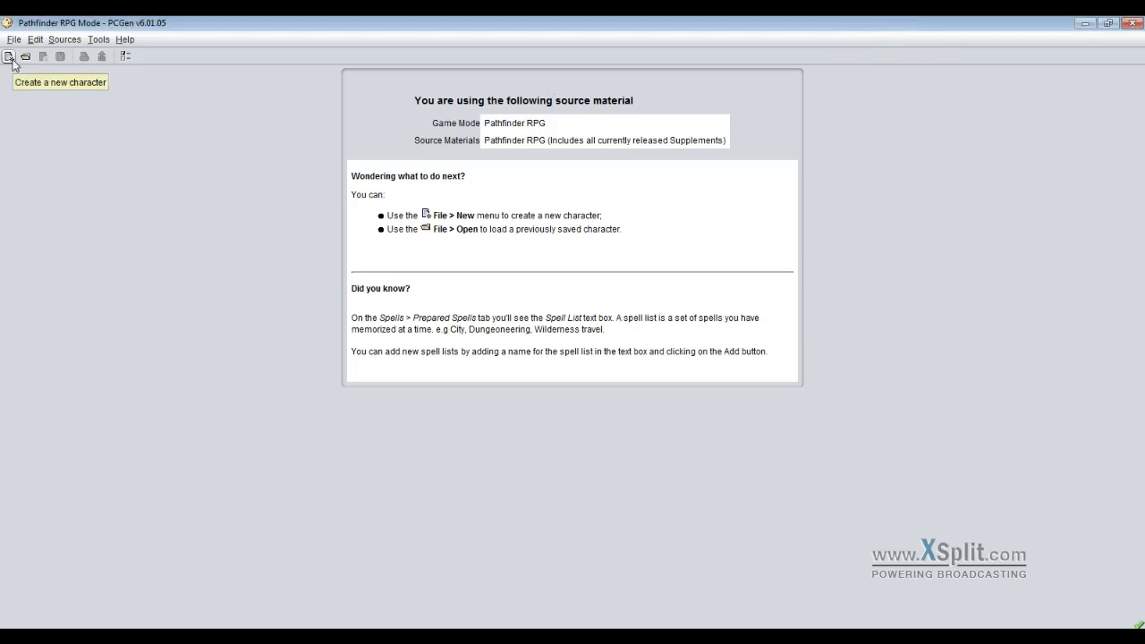
mouse_move(237, 198)
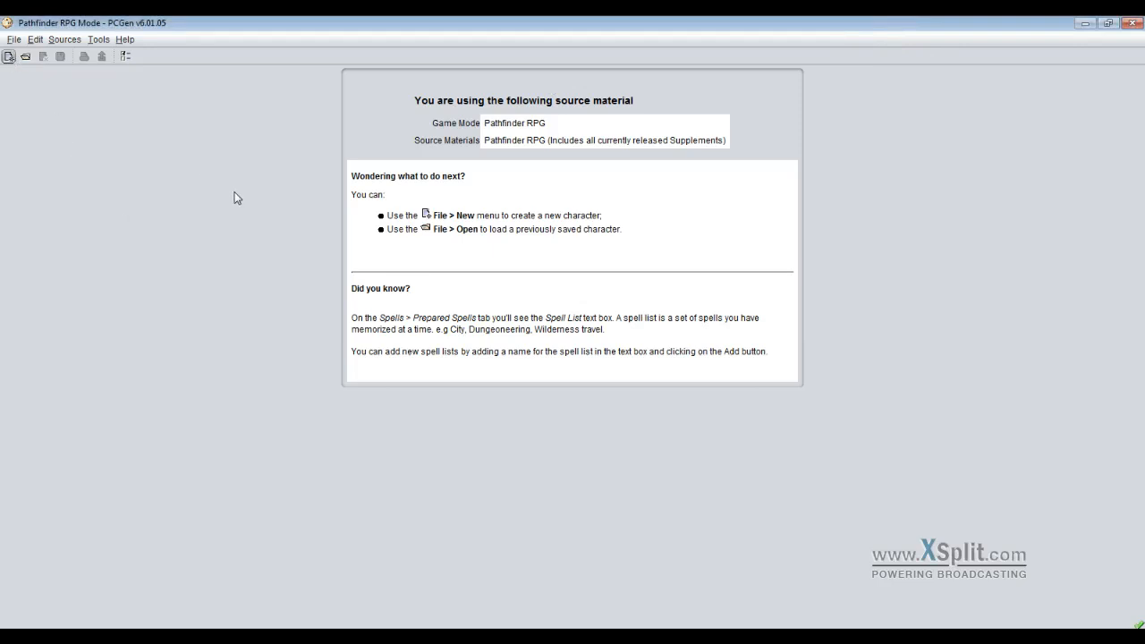
mouse_move(353, 215)
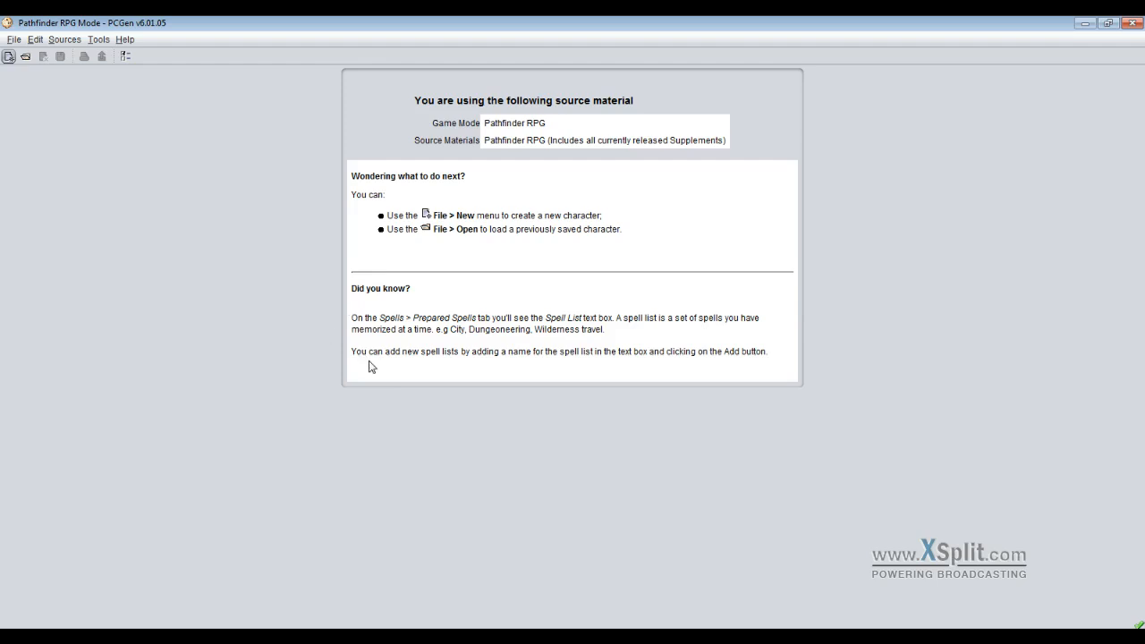
mouse_move(355, 335)
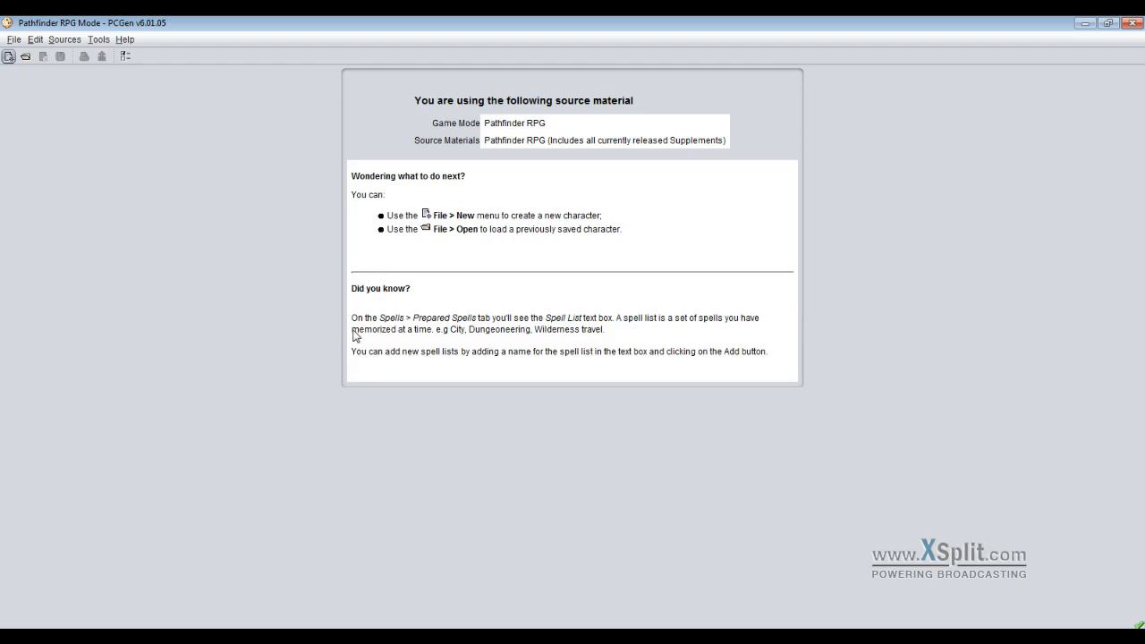
mouse_move(331, 314)
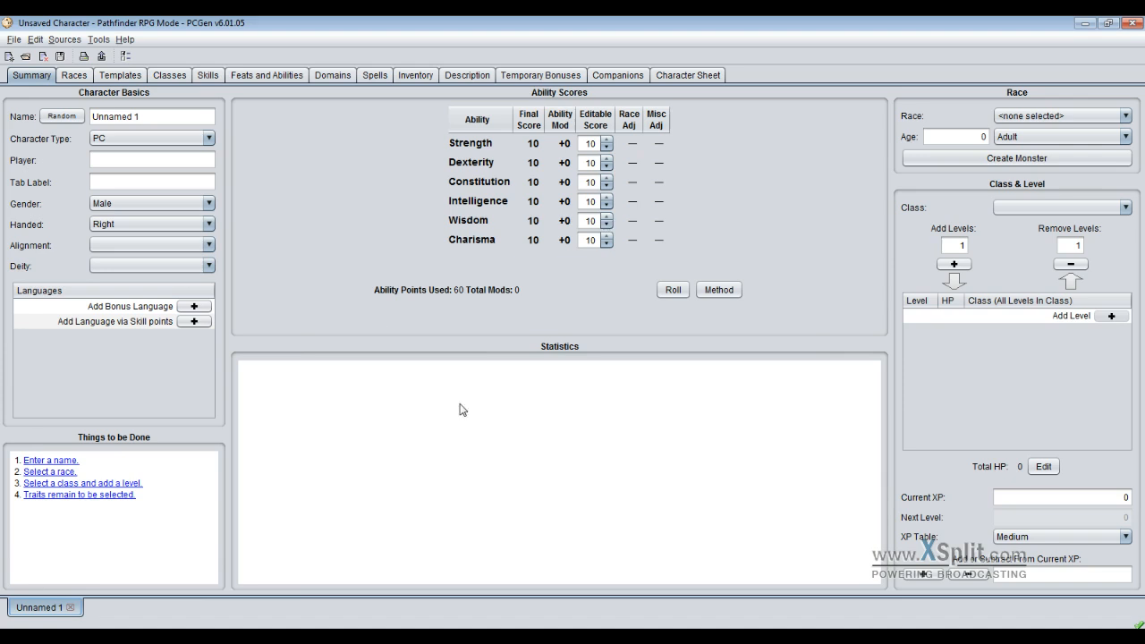
mouse_move(483, 347)
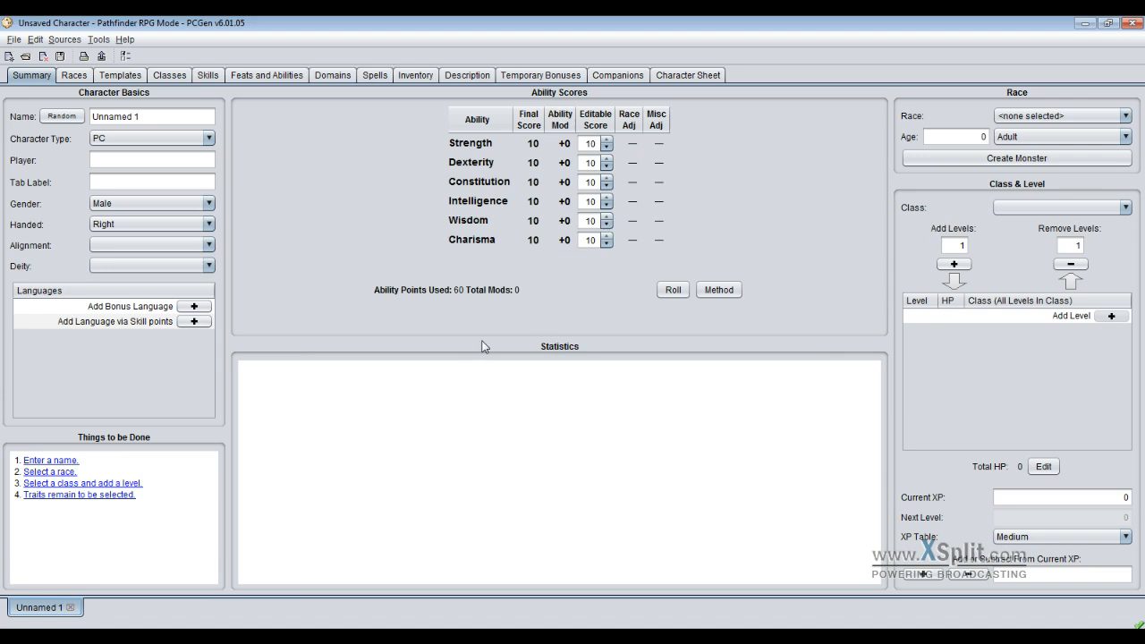
mouse_move(845, 143)
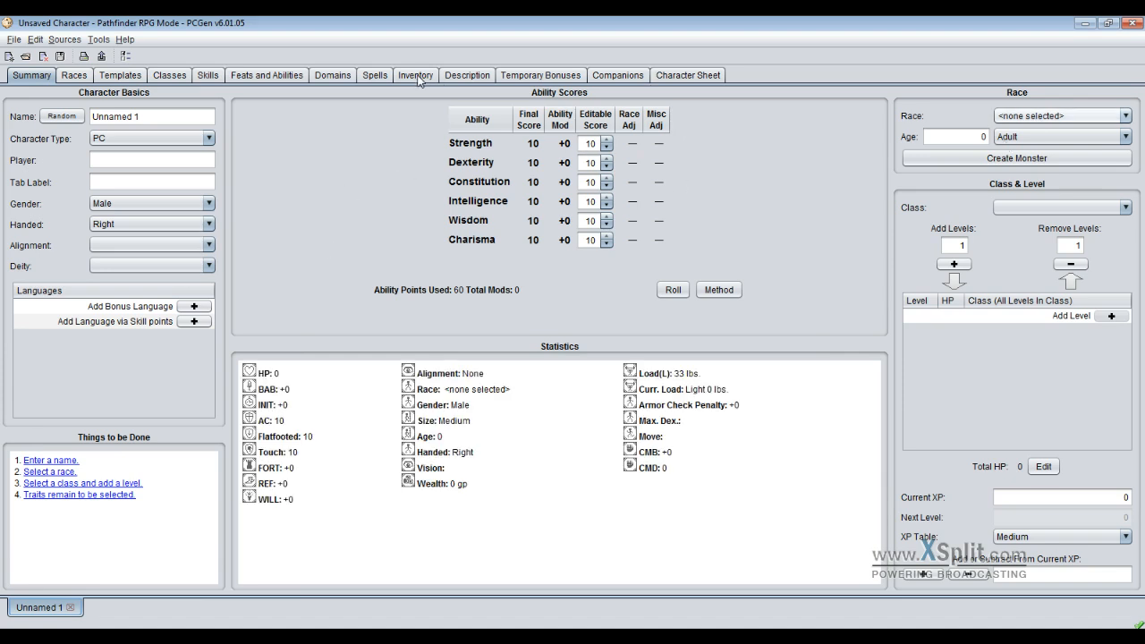
- In the Inventory tab, search the purchase catalog for scrolls and select the plain Scroll
click(415, 76)
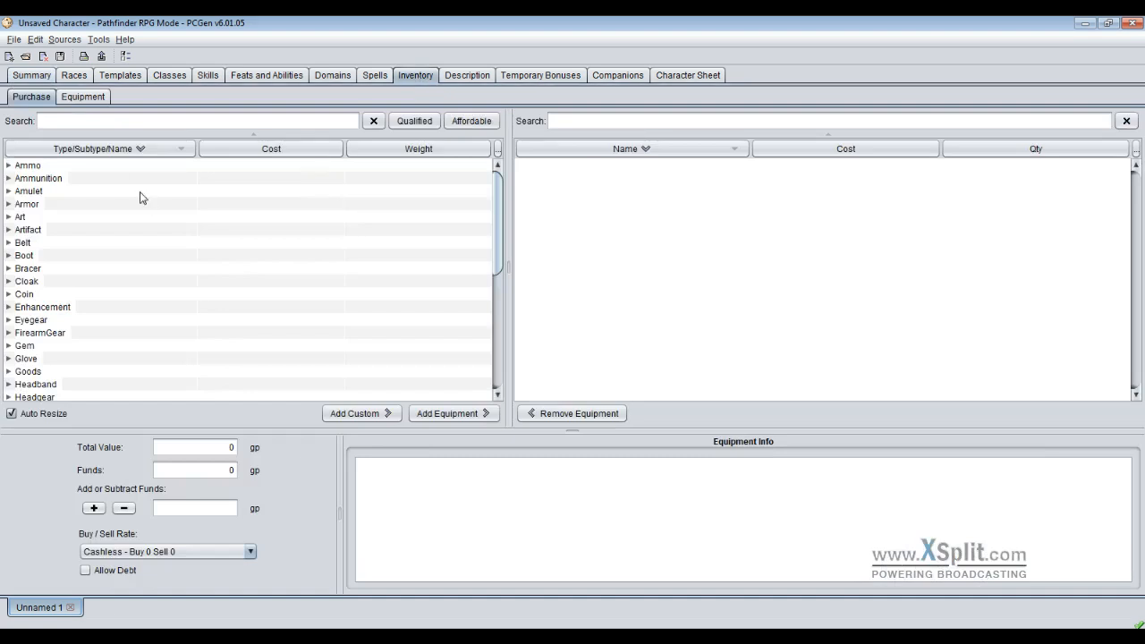
click(179, 120)
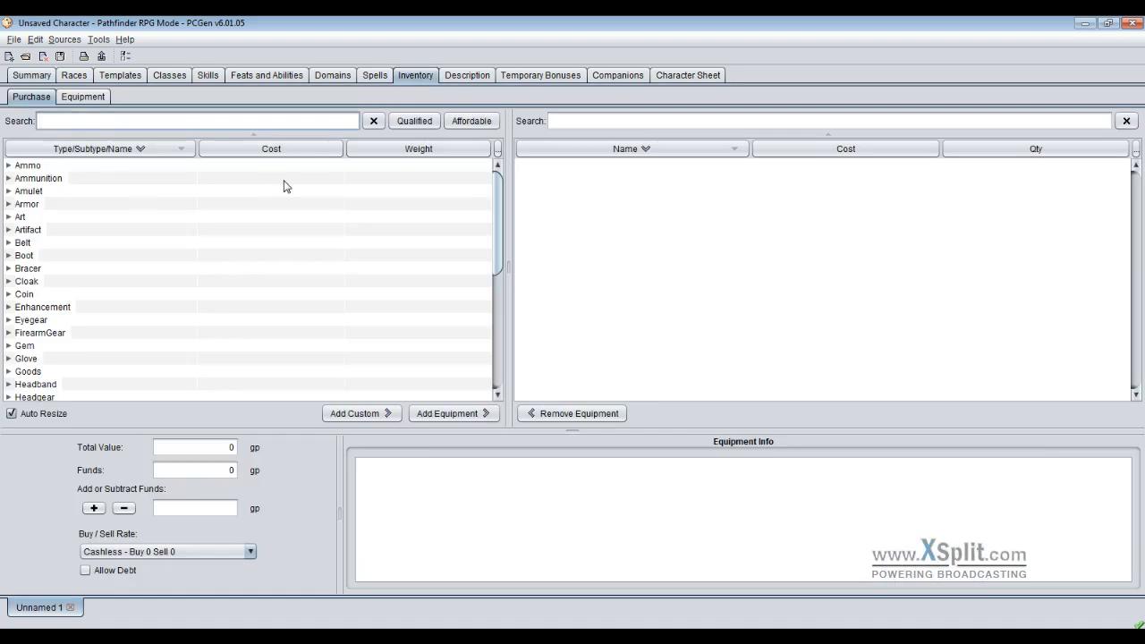
text(scroll)
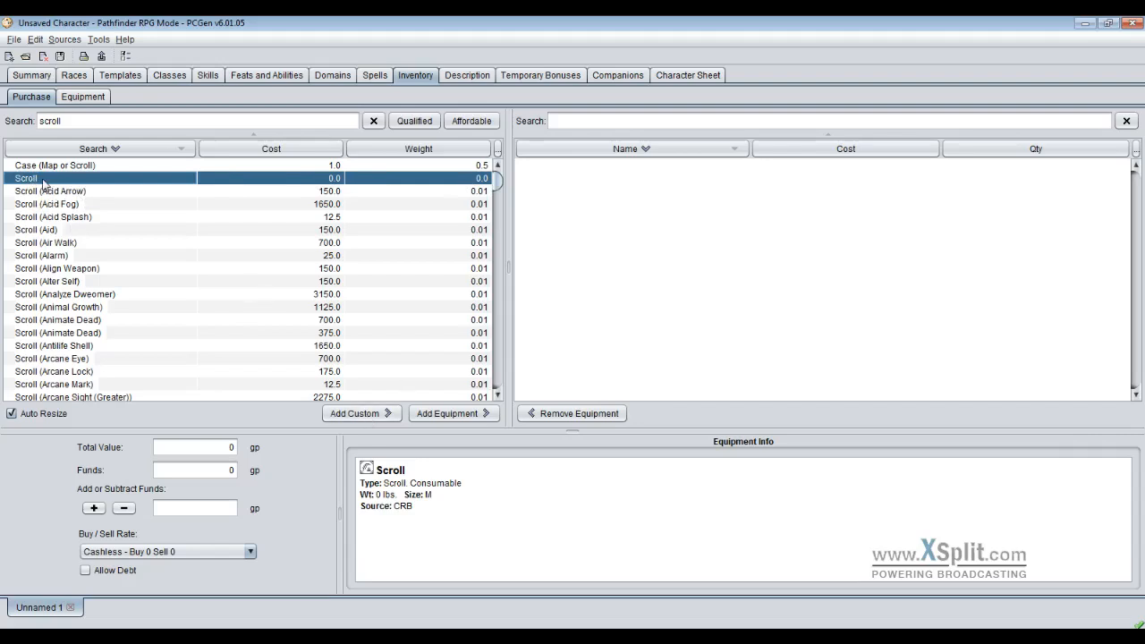
click(356, 412)
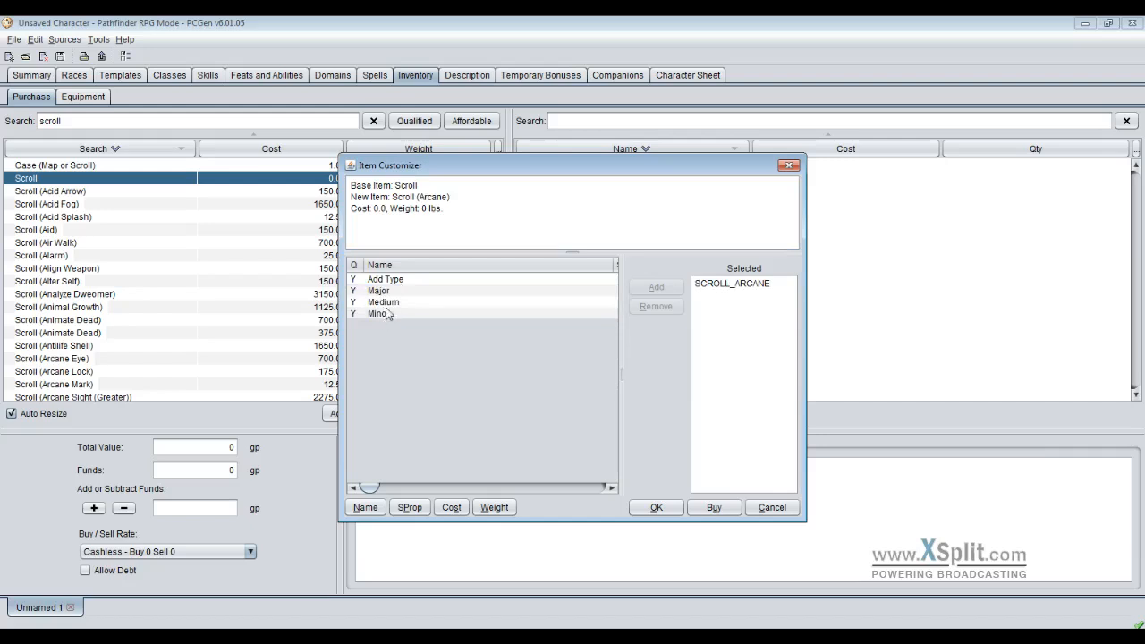
mouse_move(388, 302)
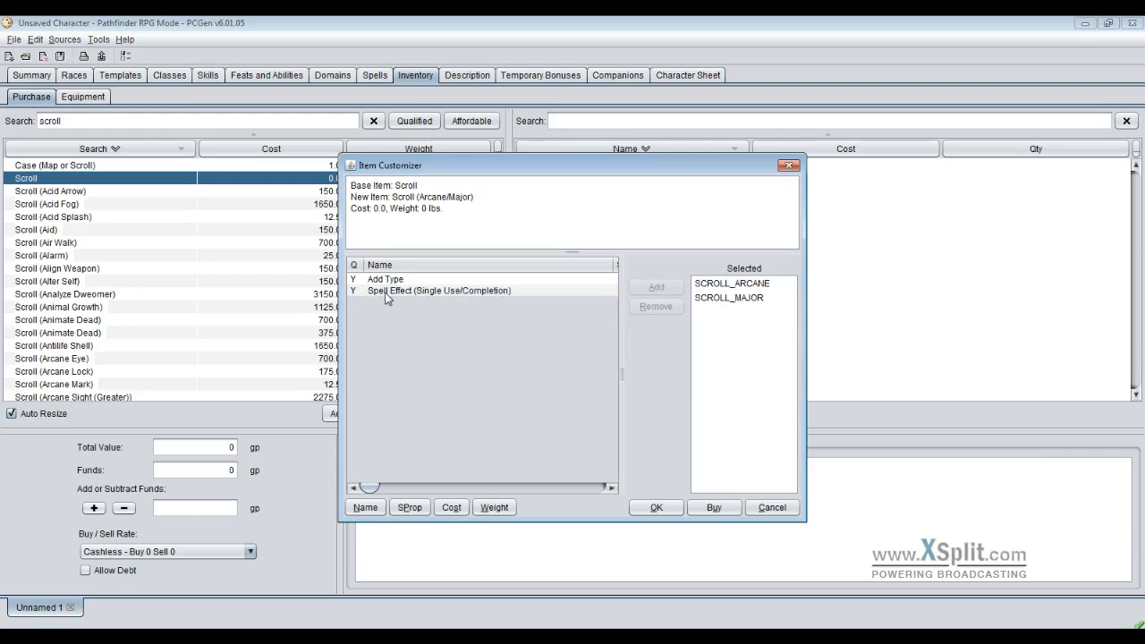
- Add the Spell Effect (Single Use/Completion) property to the scroll
click(438, 289)
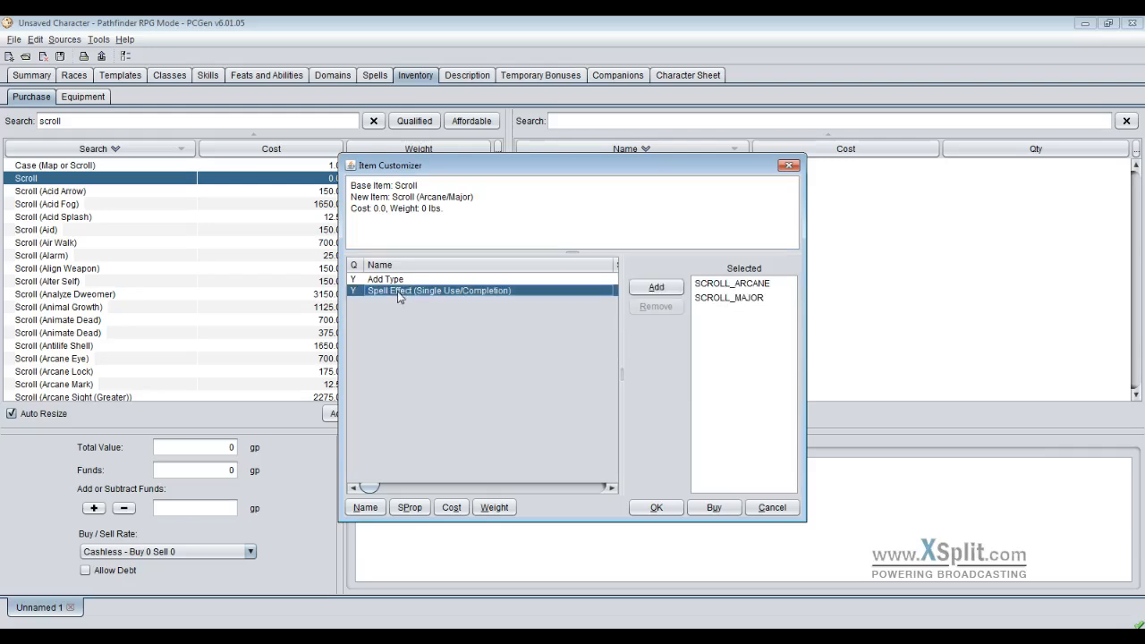
click(655, 286)
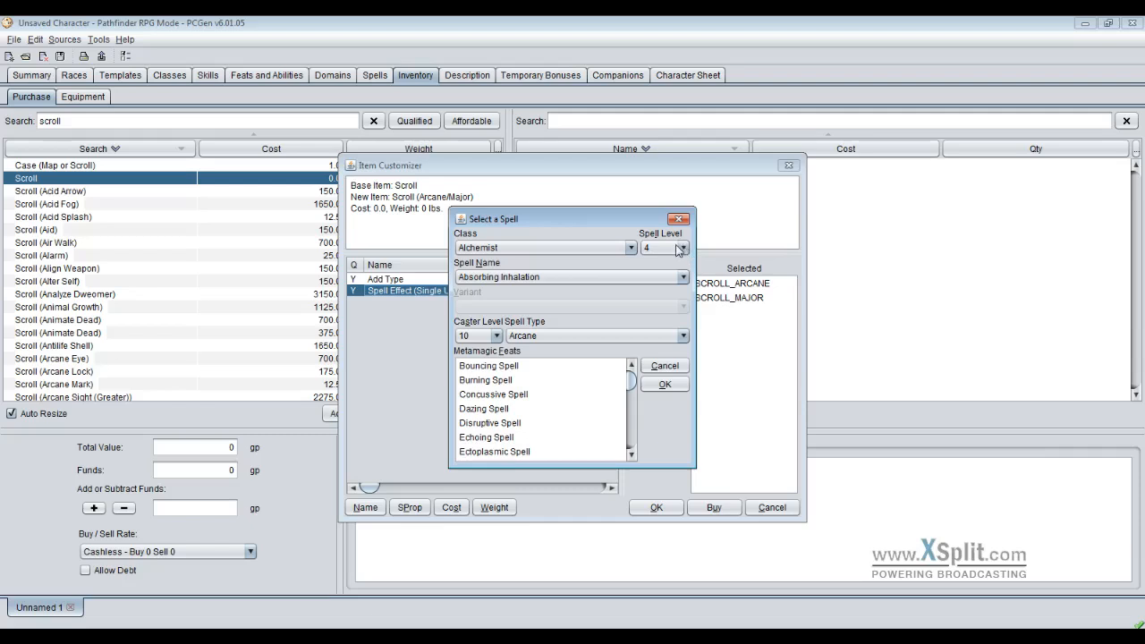
mouse_move(573, 257)
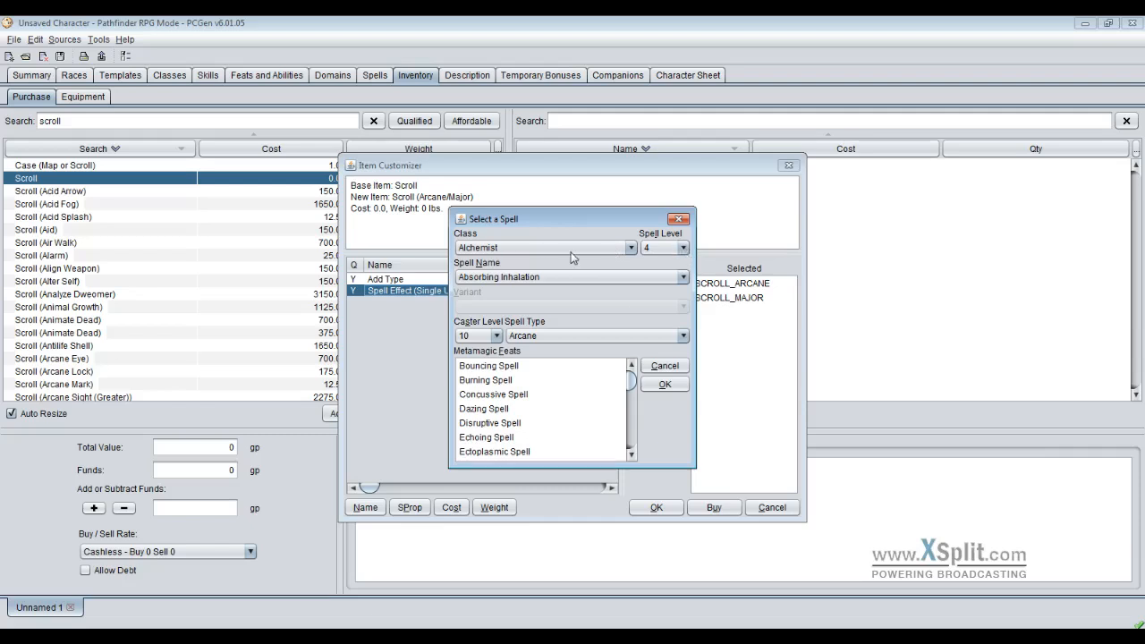
- Choose Wizard as the class and the level 9 spell Dominate Monster
click(683, 247)
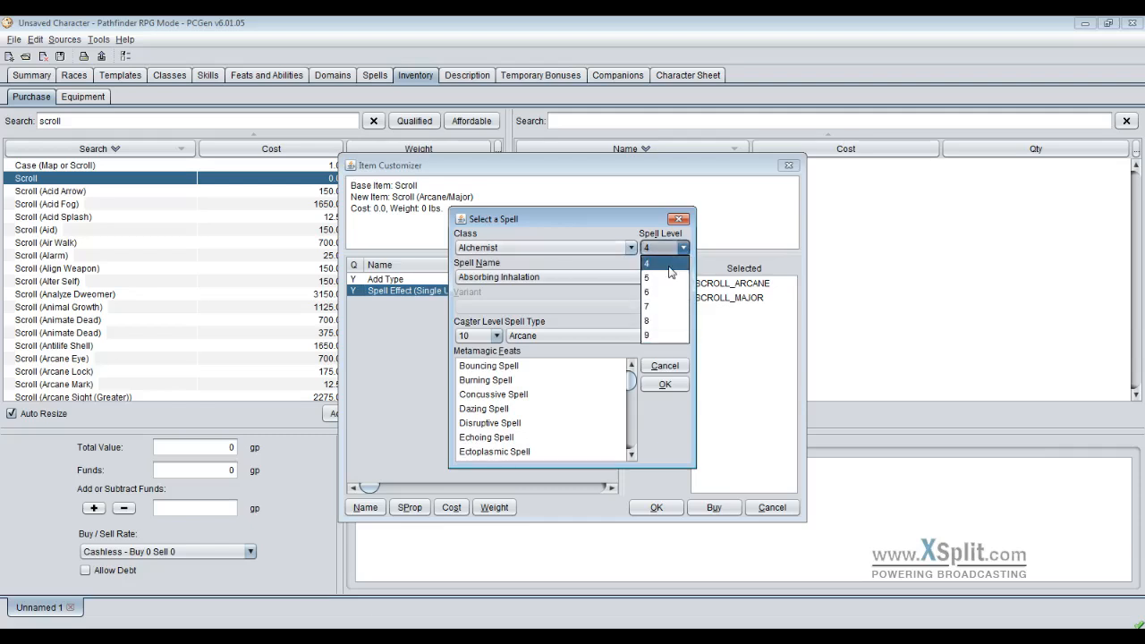
mouse_move(671, 273)
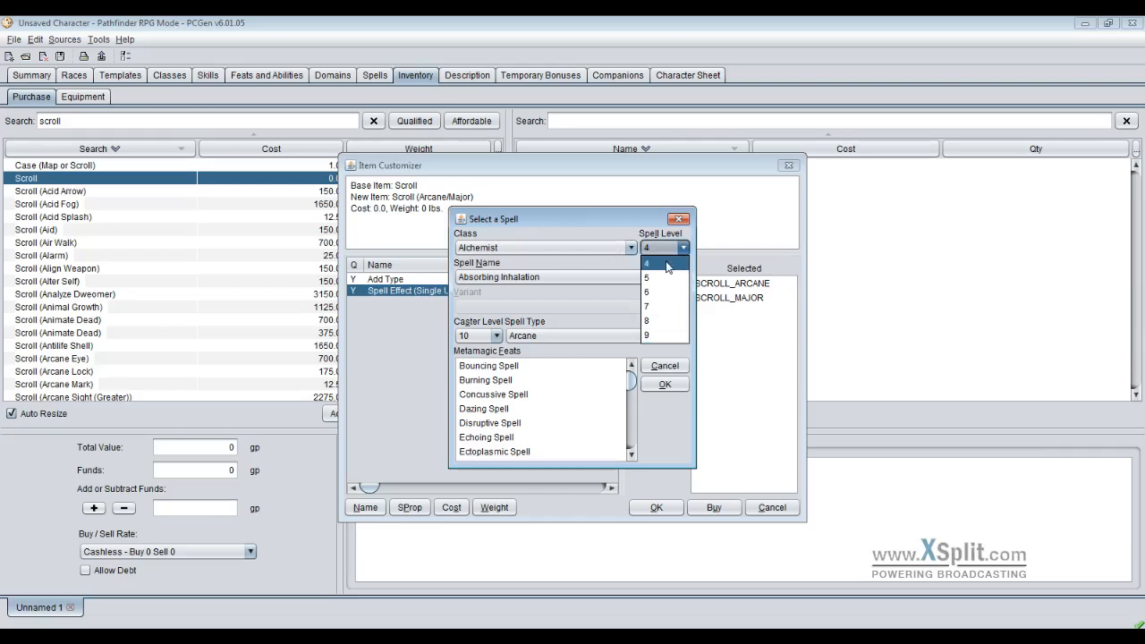
click(647, 263)
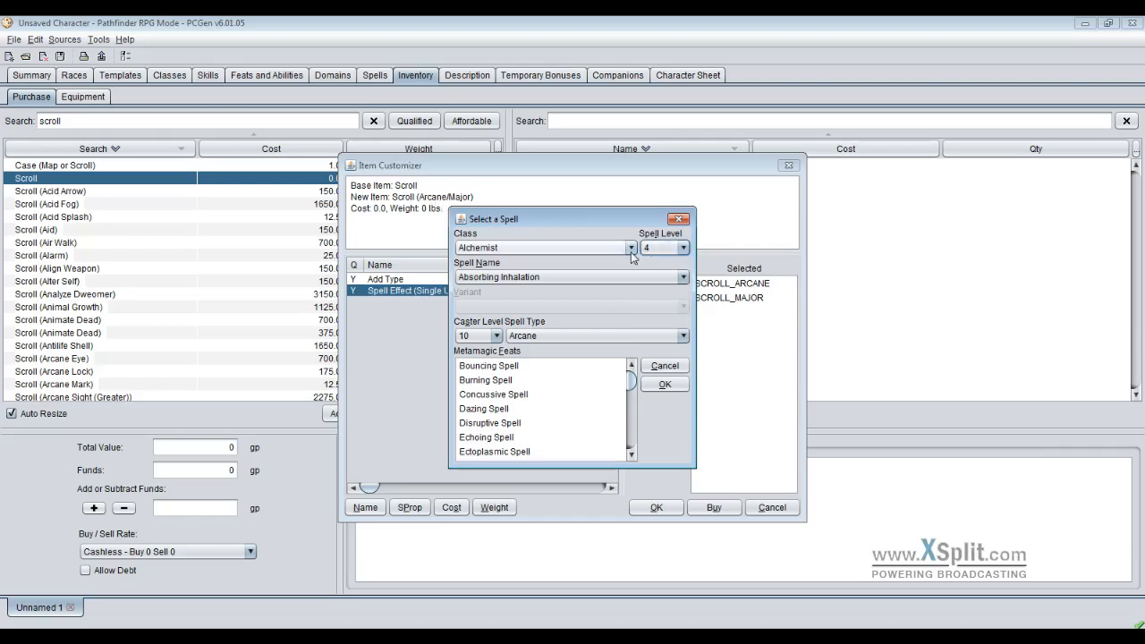
click(631, 247)
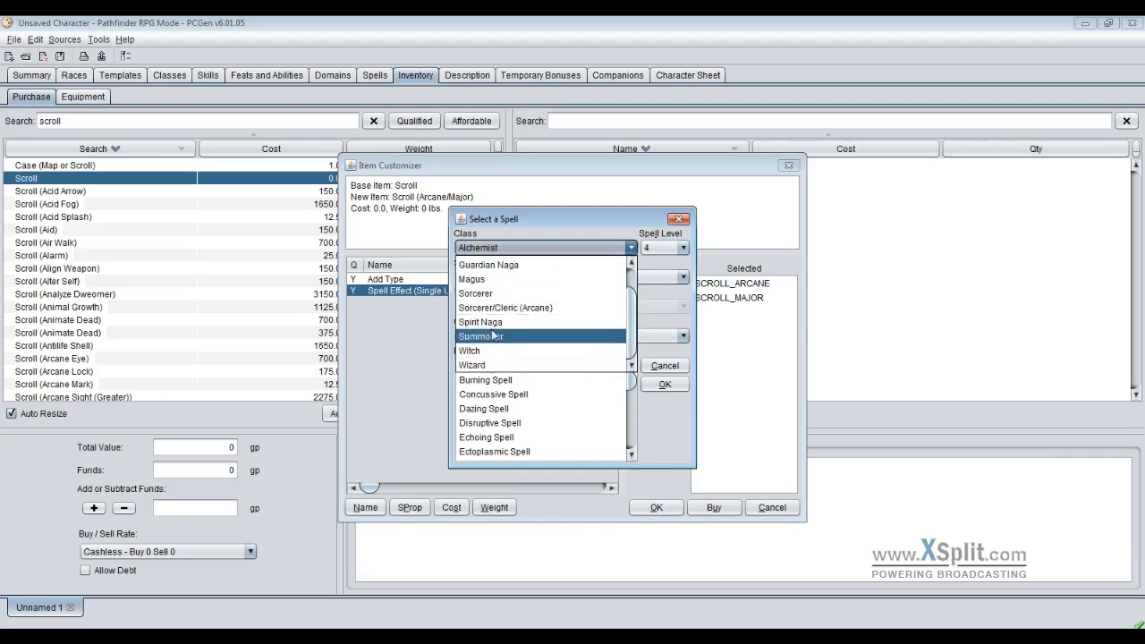
click(471, 365)
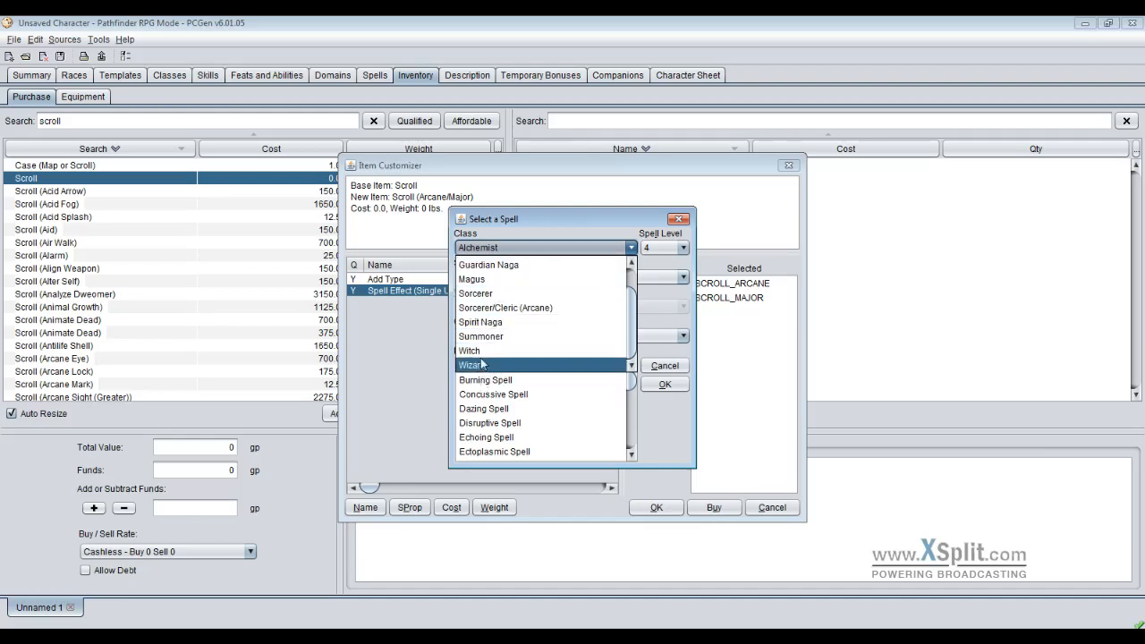
click(471, 365)
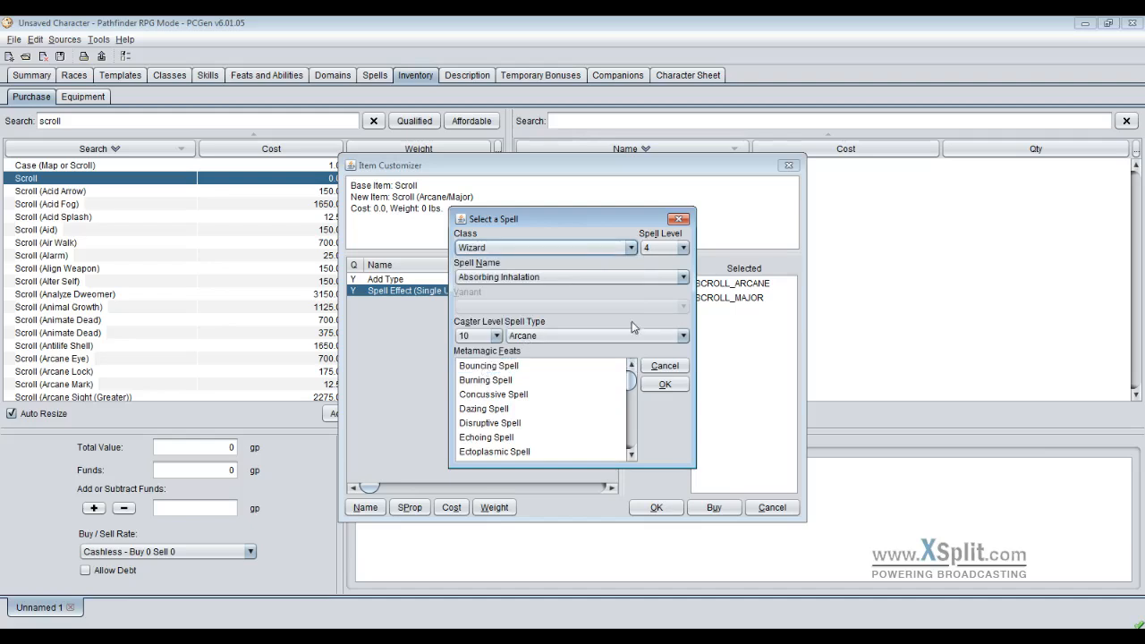
click(683, 276)
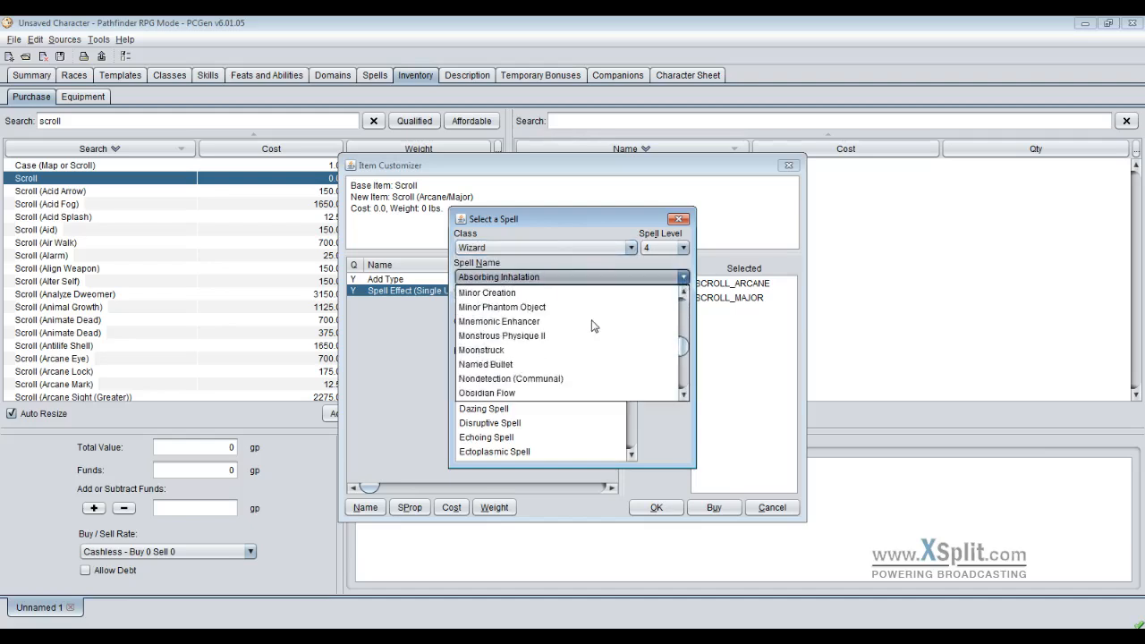
scroll(down, 3)
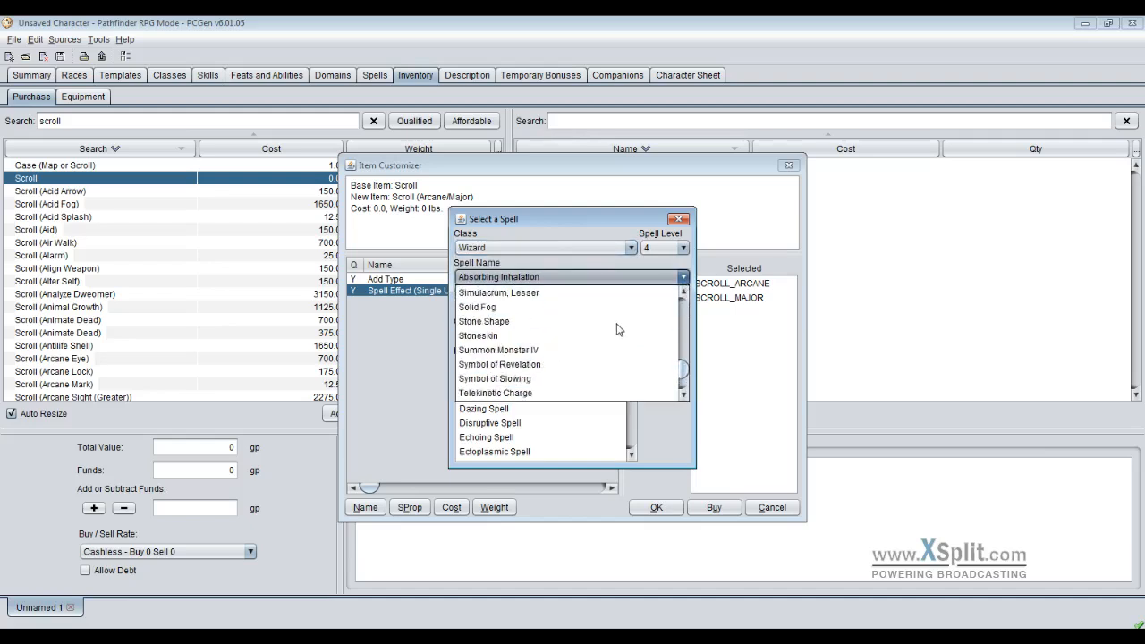
click(684, 248)
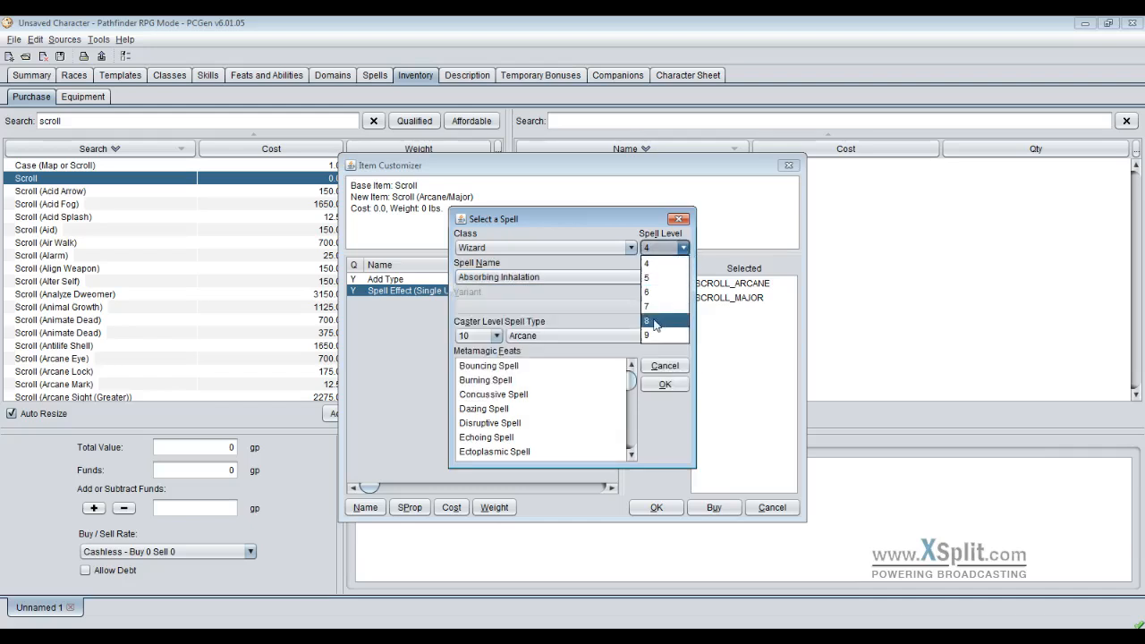
click(646, 335)
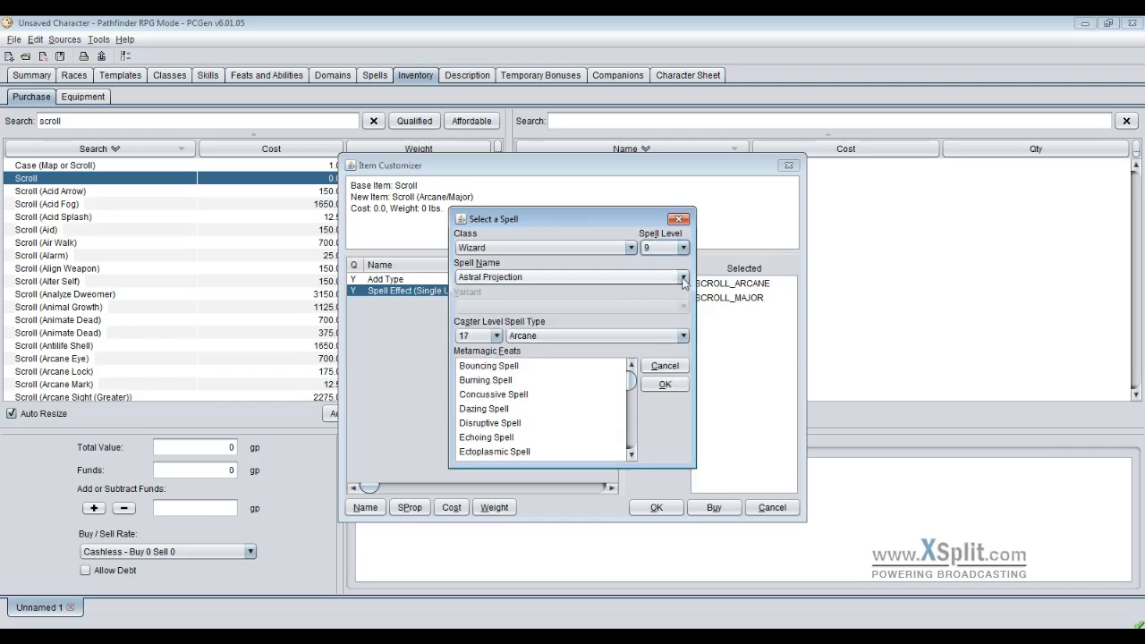
click(683, 276)
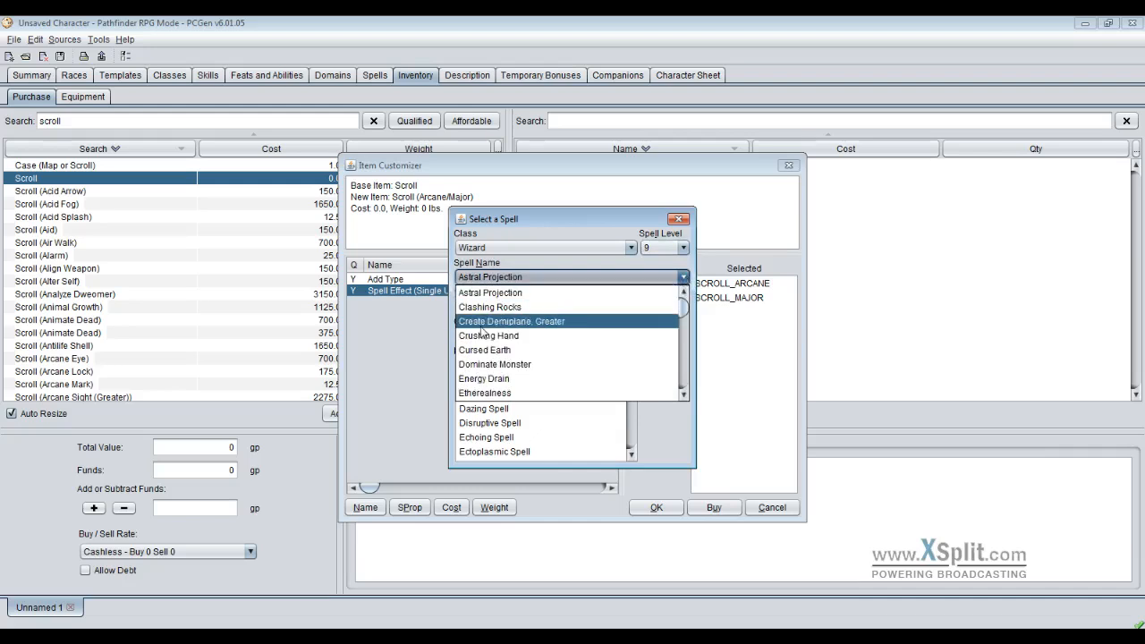
click(495, 364)
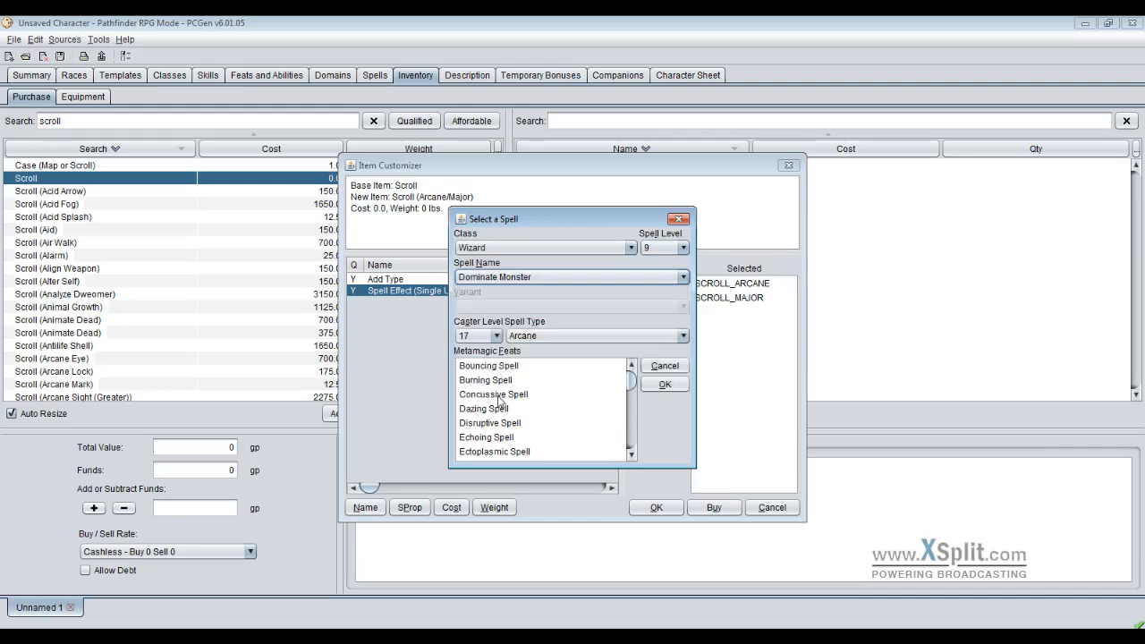
- Set caster level 20, apply the Enlarge Spell metamagic feat, and confirm
click(497, 335)
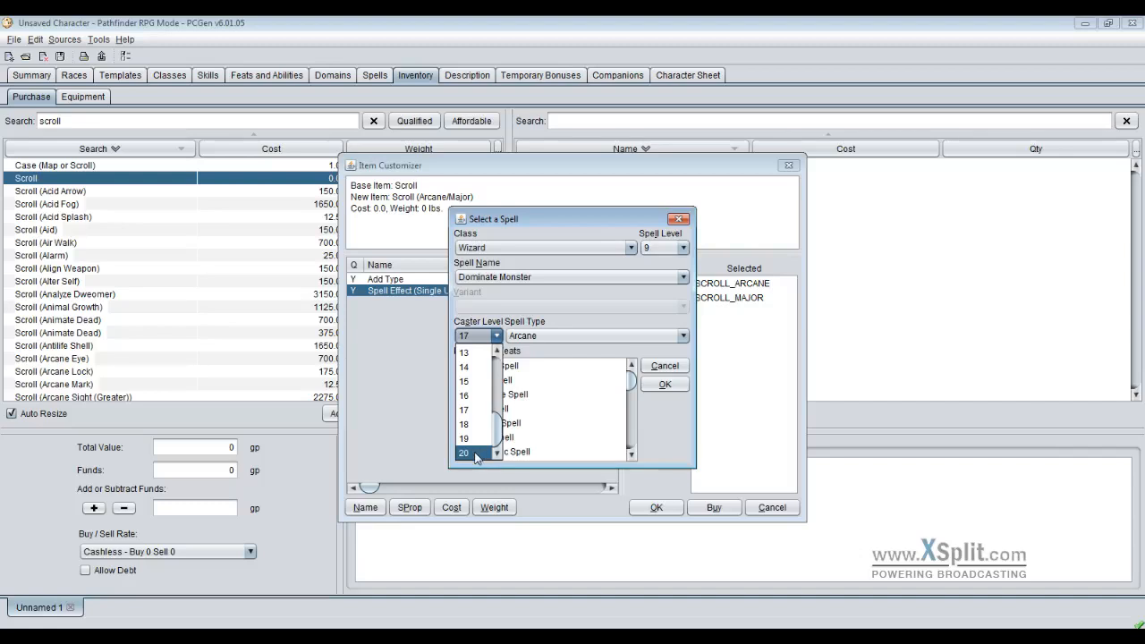
click(463, 453)
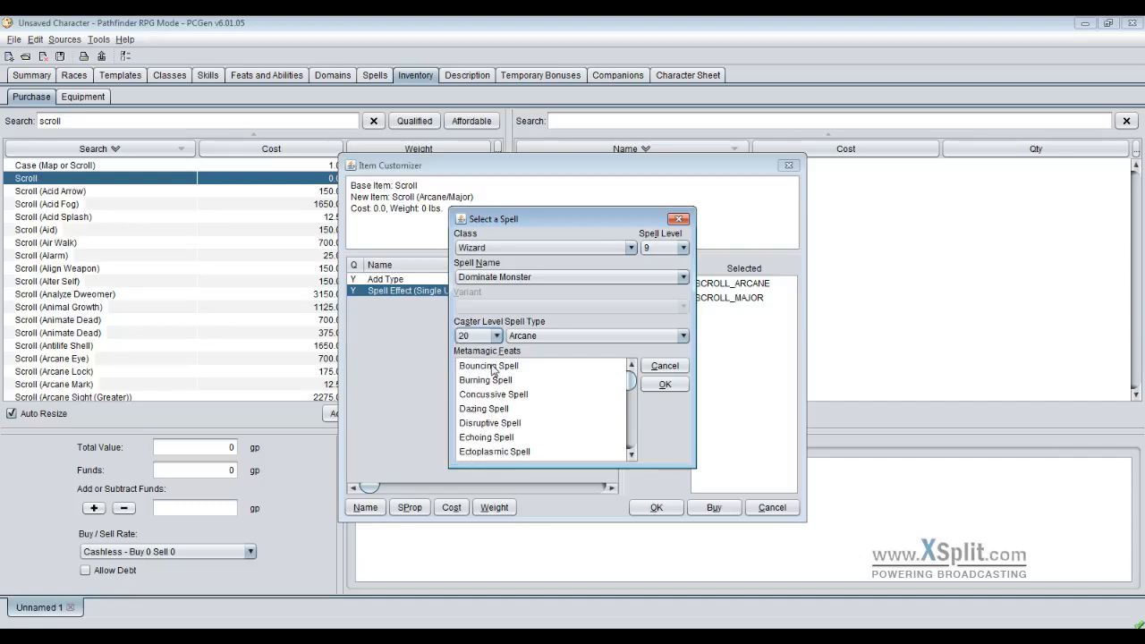
click(488, 365)
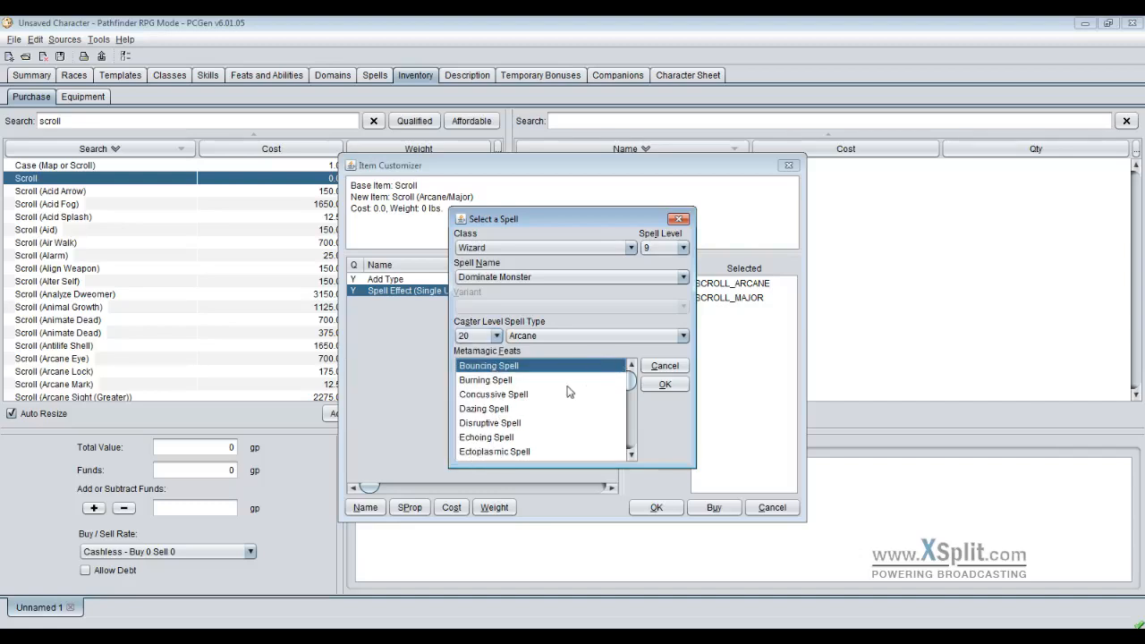
scroll(down, 3)
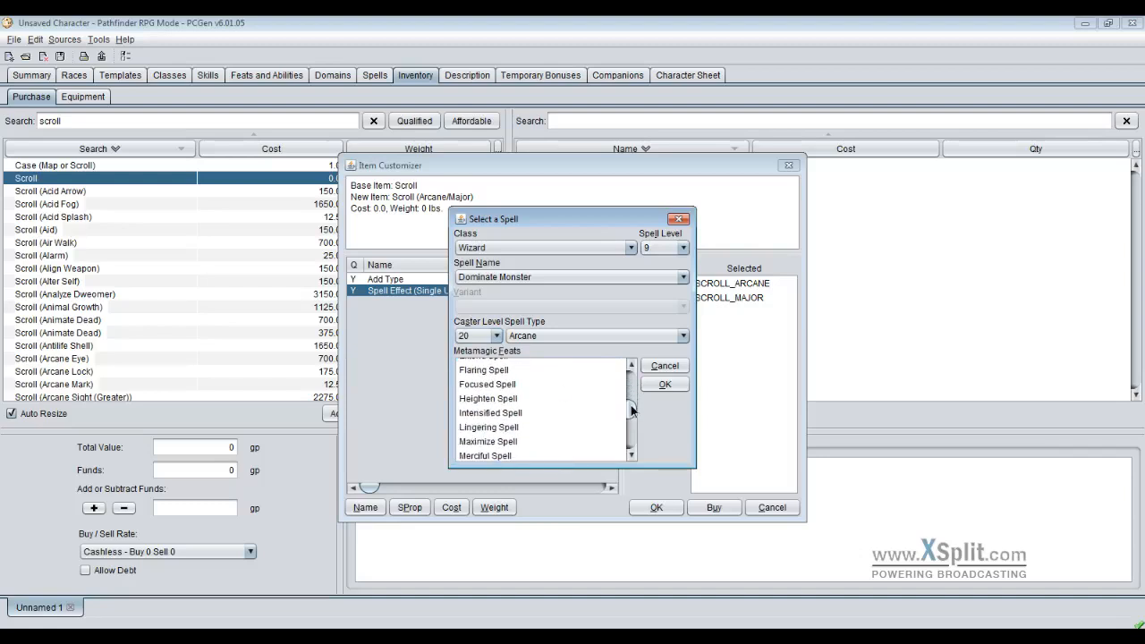
scroll(up, 3)
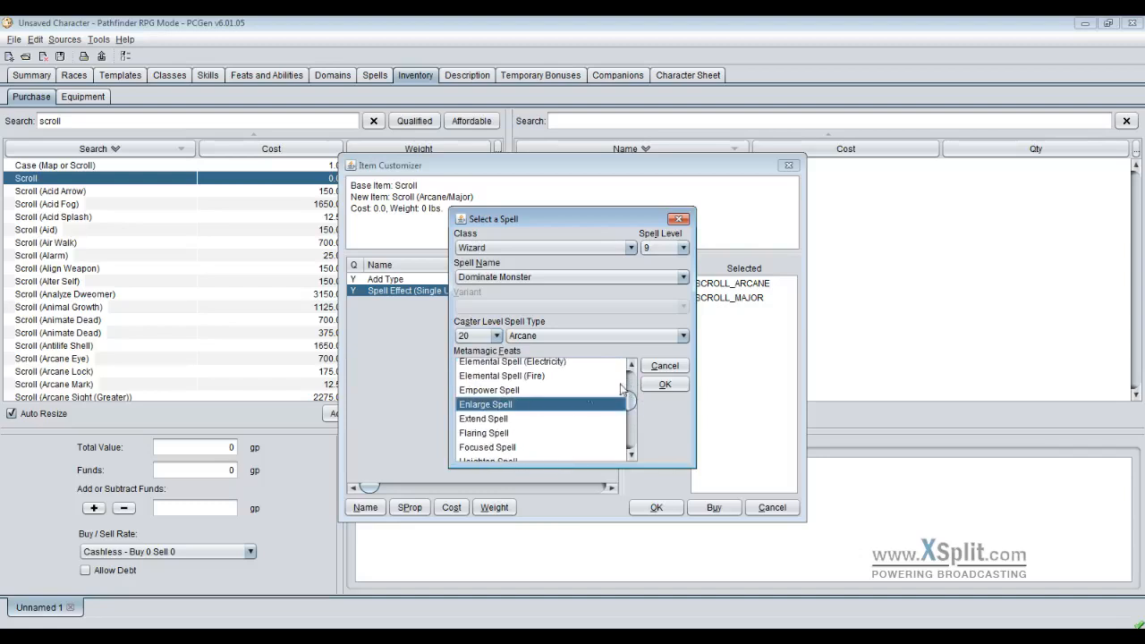
click(664, 384)
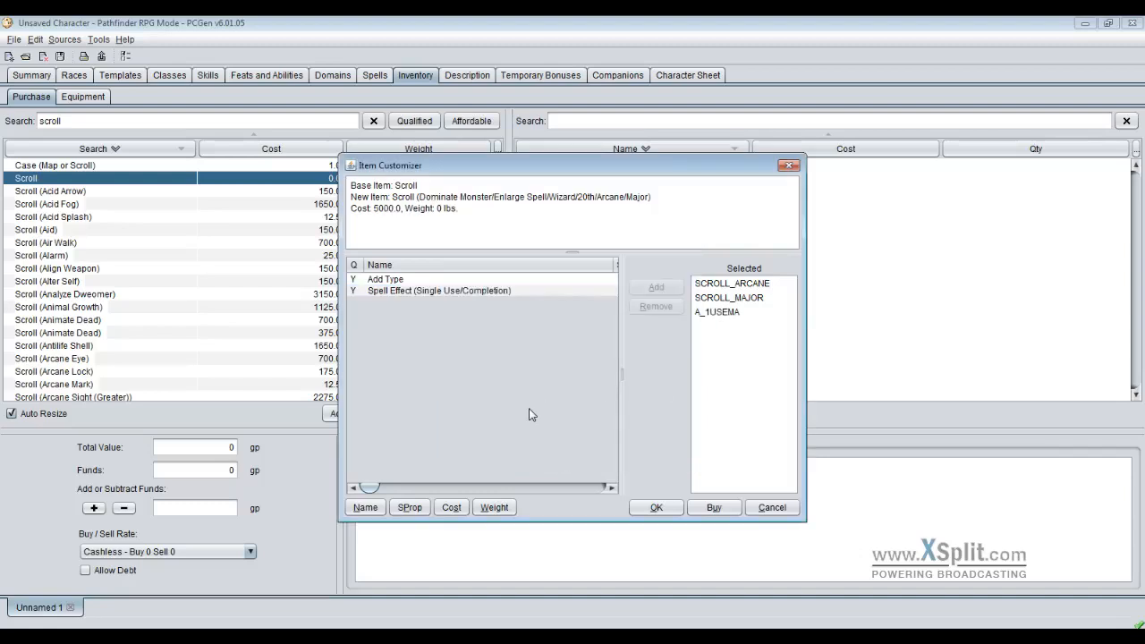
mouse_move(405, 218)
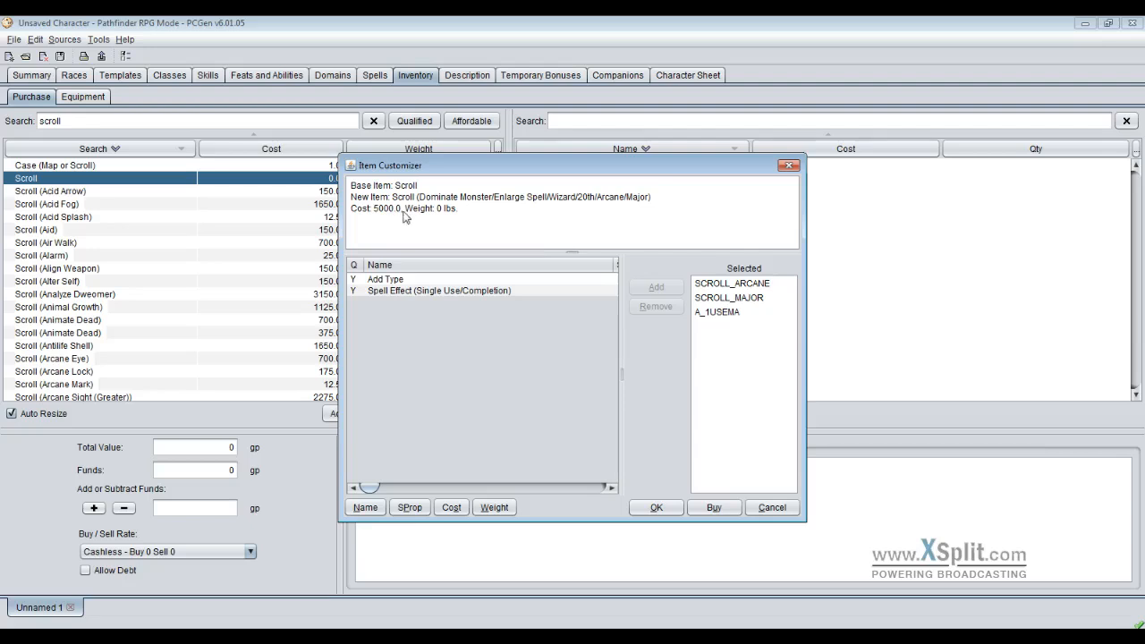
mouse_move(436, 207)
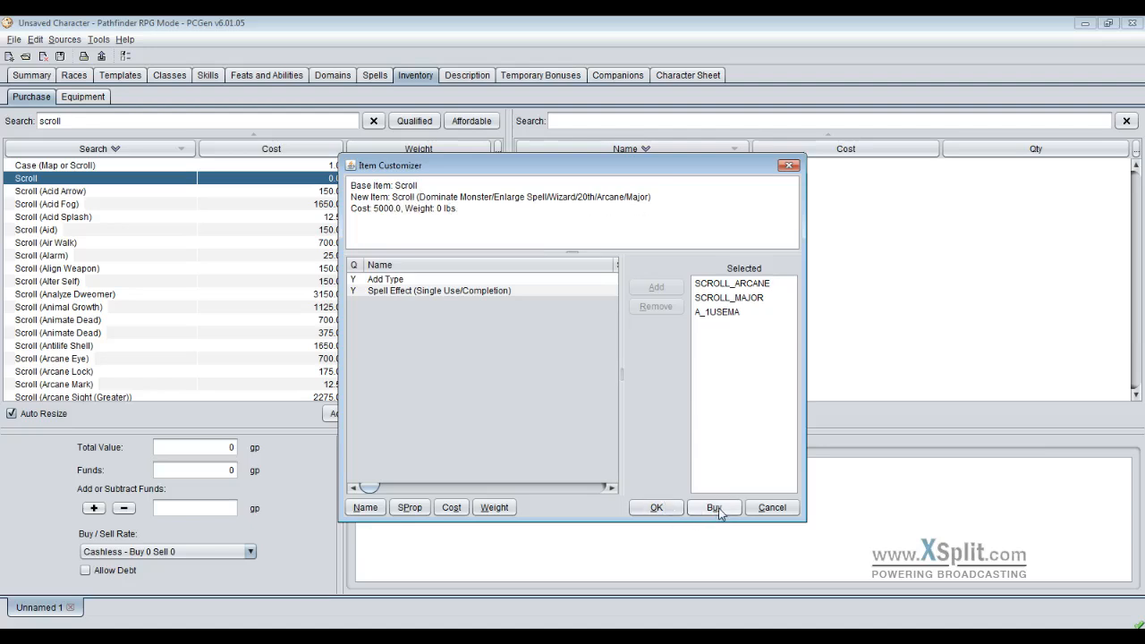
- Buy the customized Dominate Monster scroll for 5000 gp
click(713, 507)
text(S)
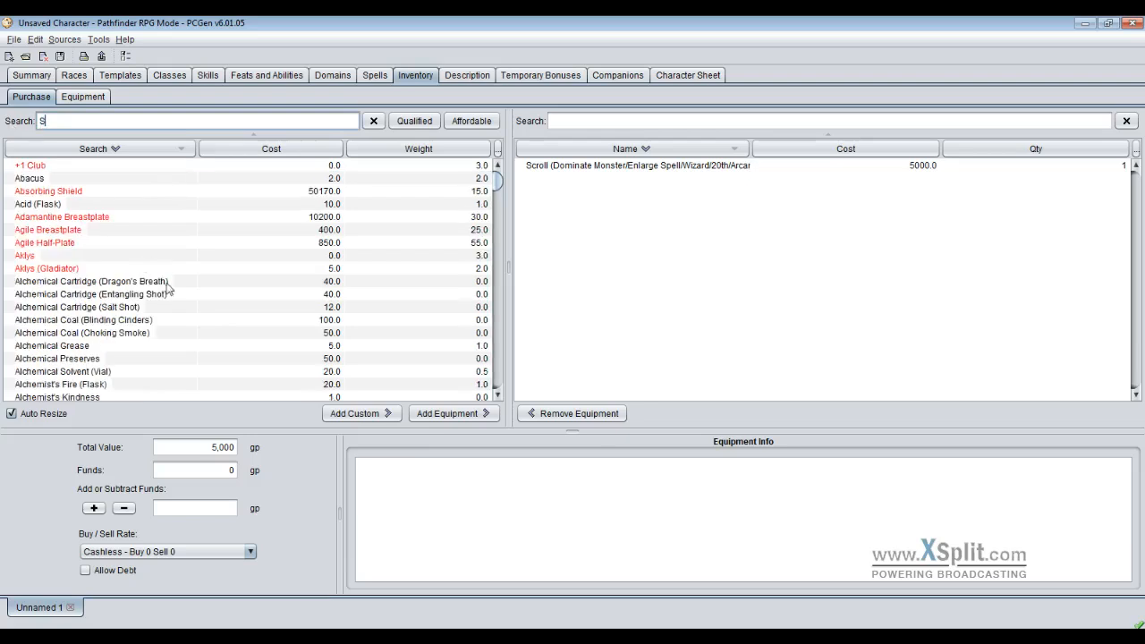
- Search the catalog for swords and open the Longsword in the item customizer
text(word)
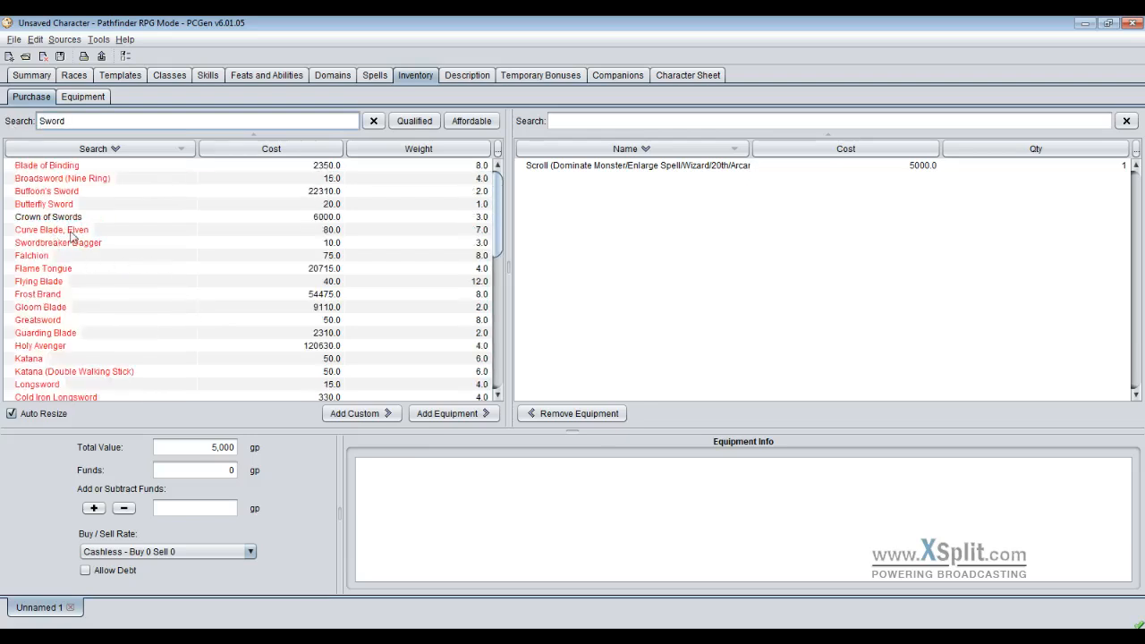
click(48, 216)
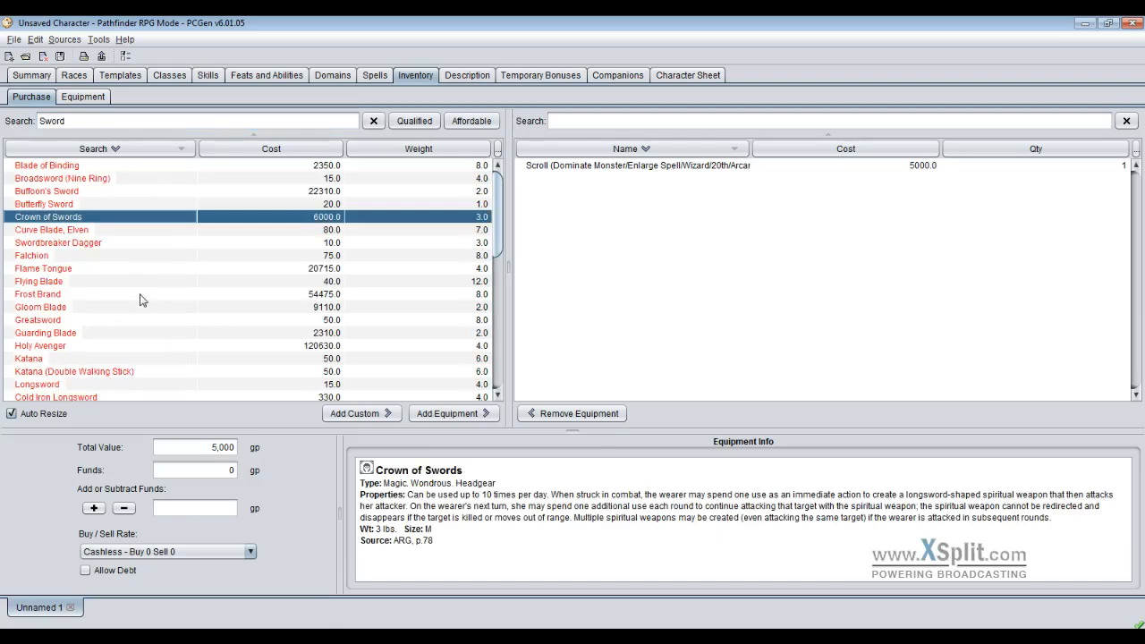
scroll(down, 3)
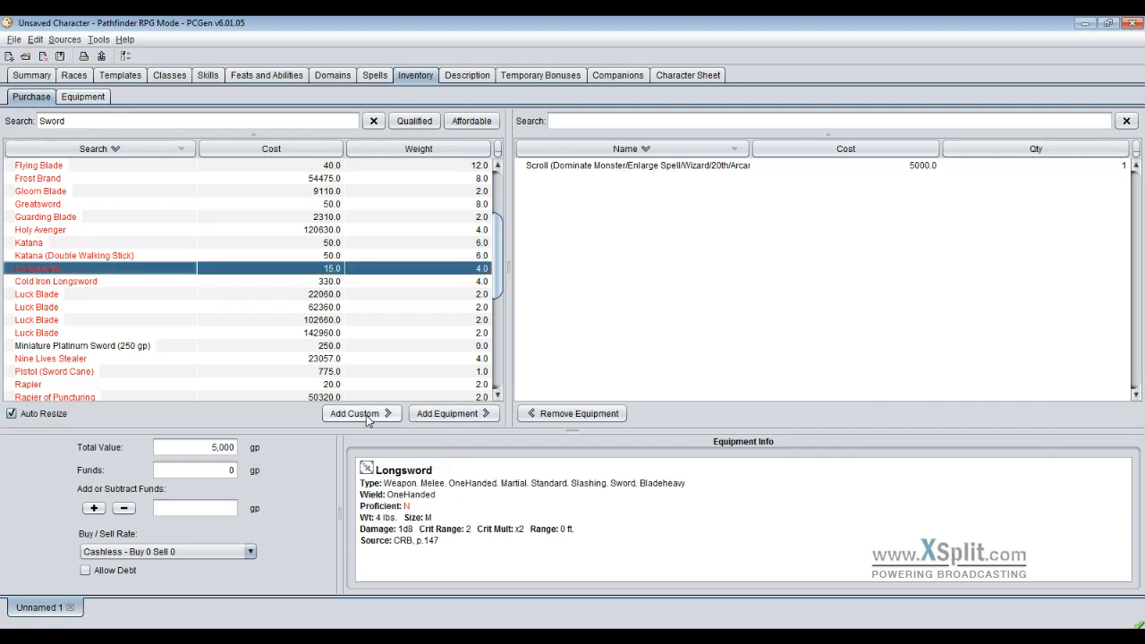
click(355, 413)
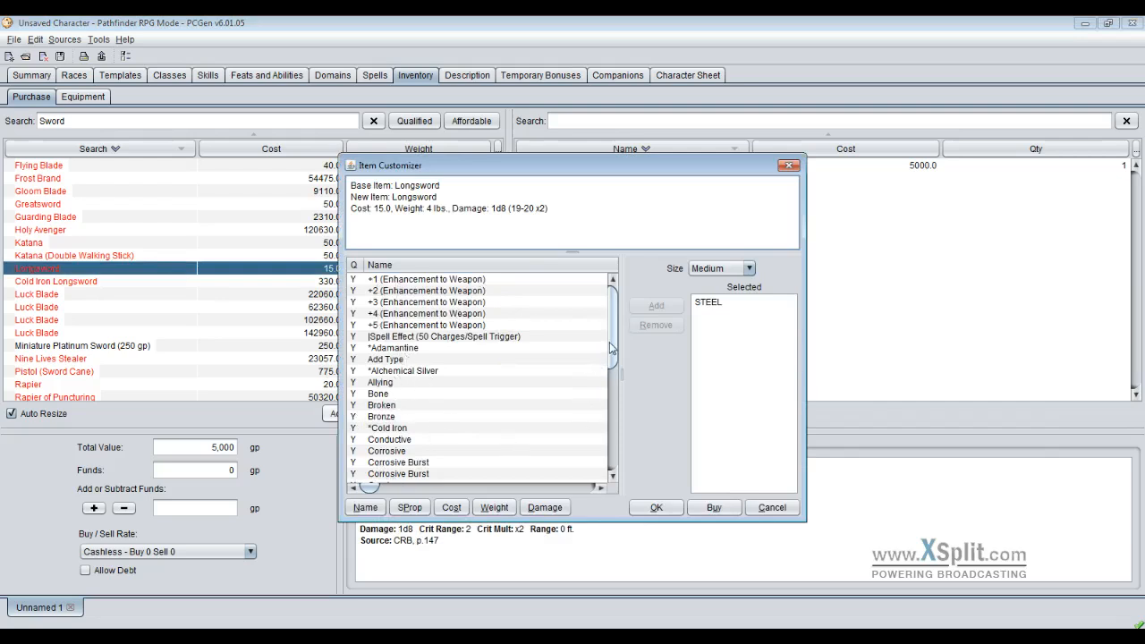
- Add the Mithral material to the longsword, making it 2015 gp and 2 lbs
scroll(down, 3)
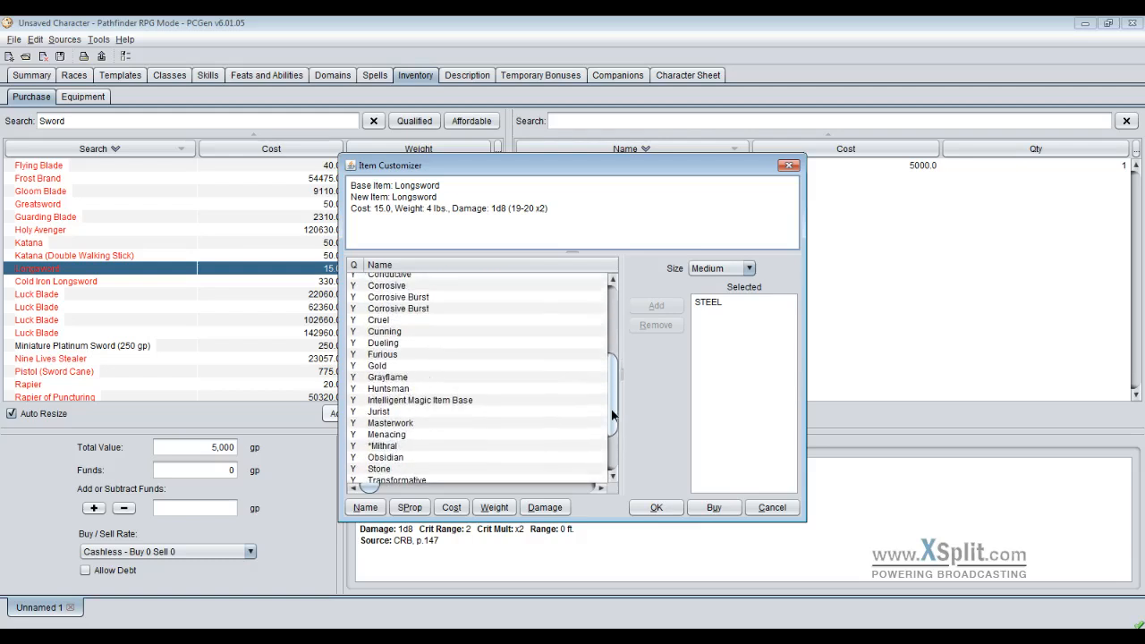
click(398, 296)
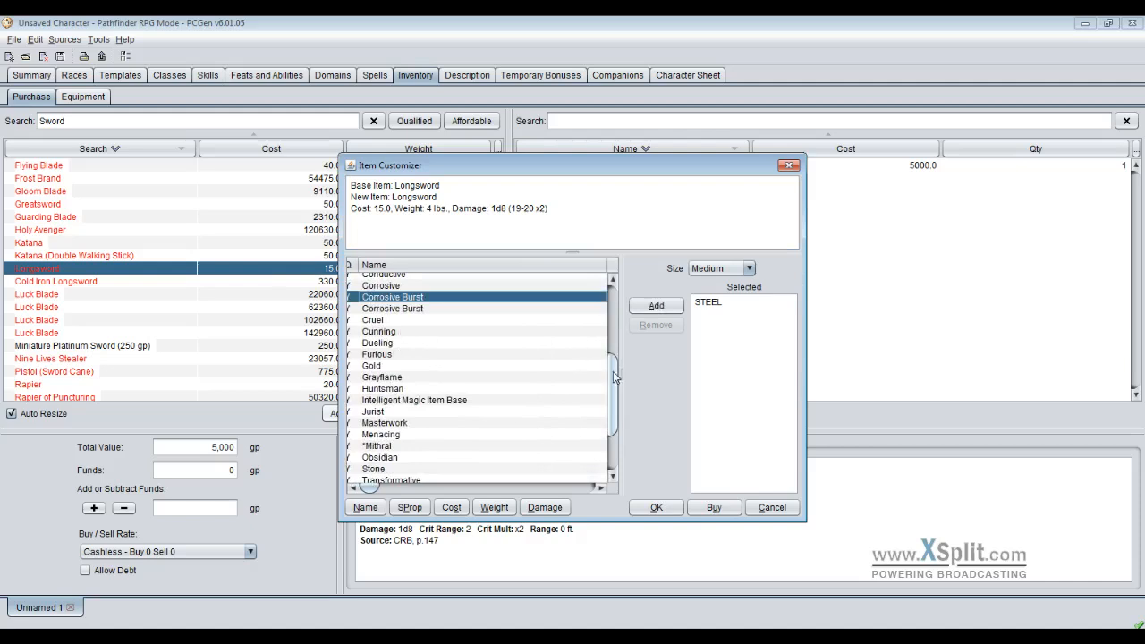
scroll(down, 3)
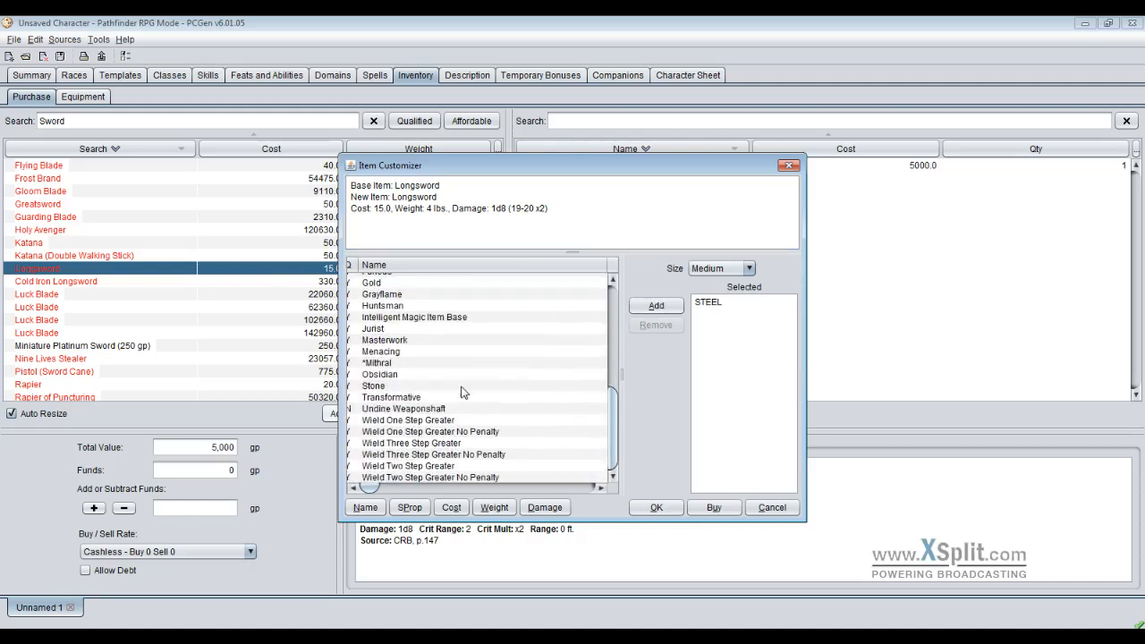
click(391, 396)
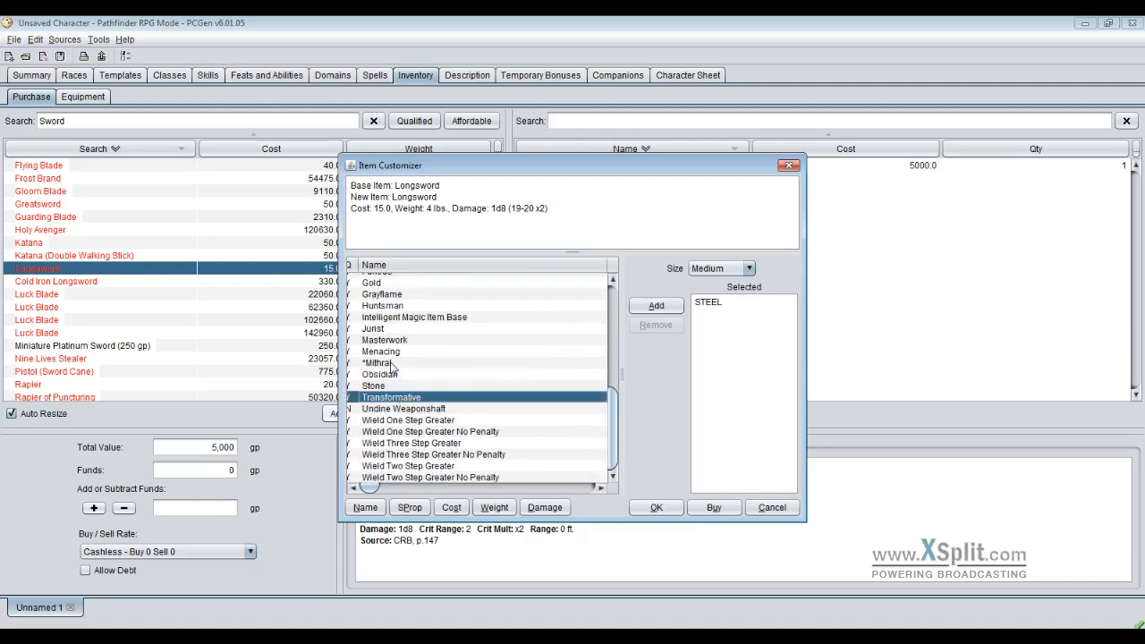
click(378, 363)
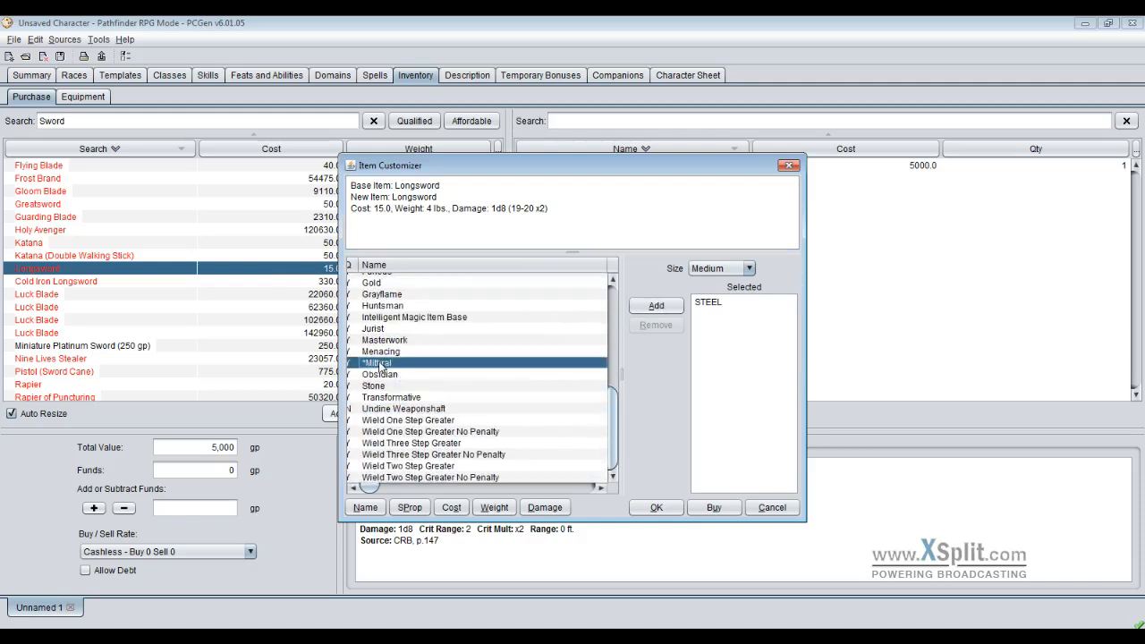
click(655, 305)
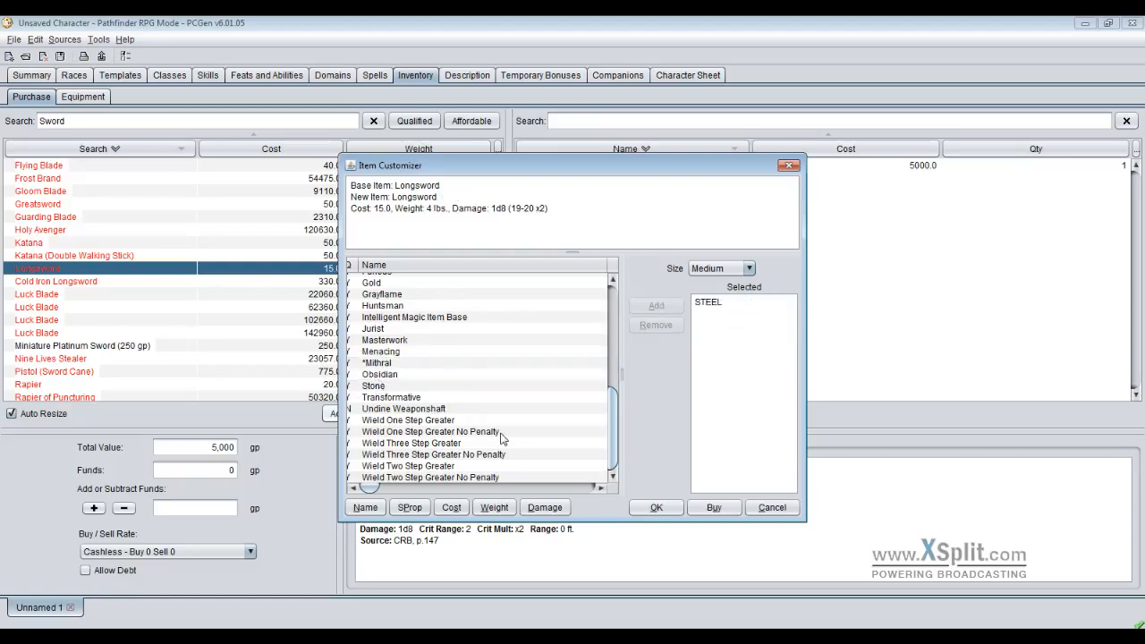
click(378, 362)
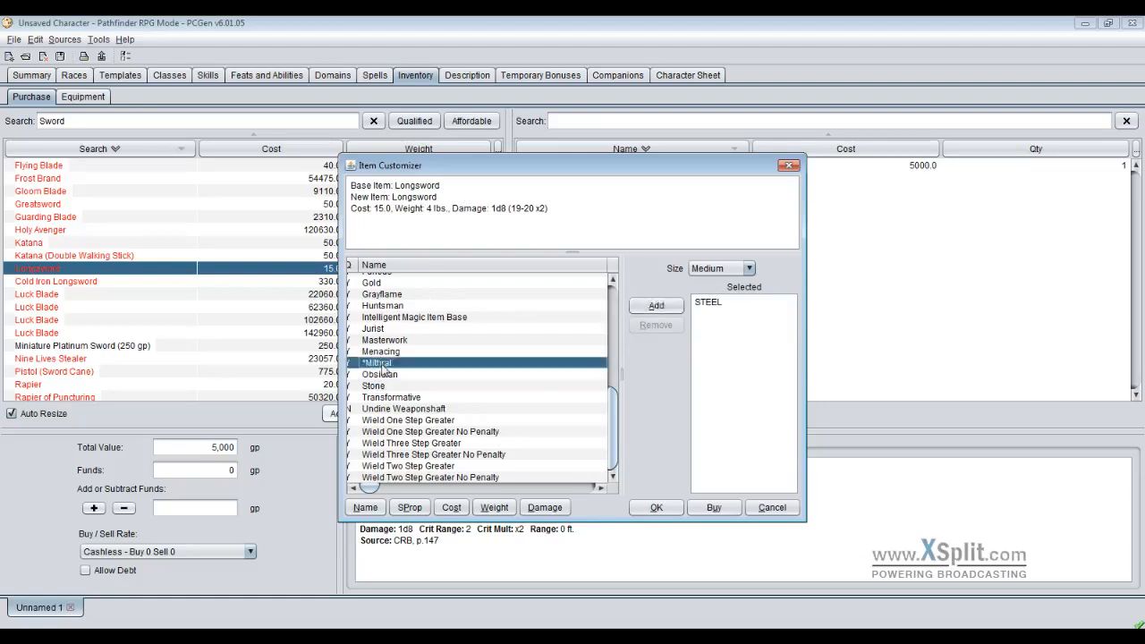
click(656, 305)
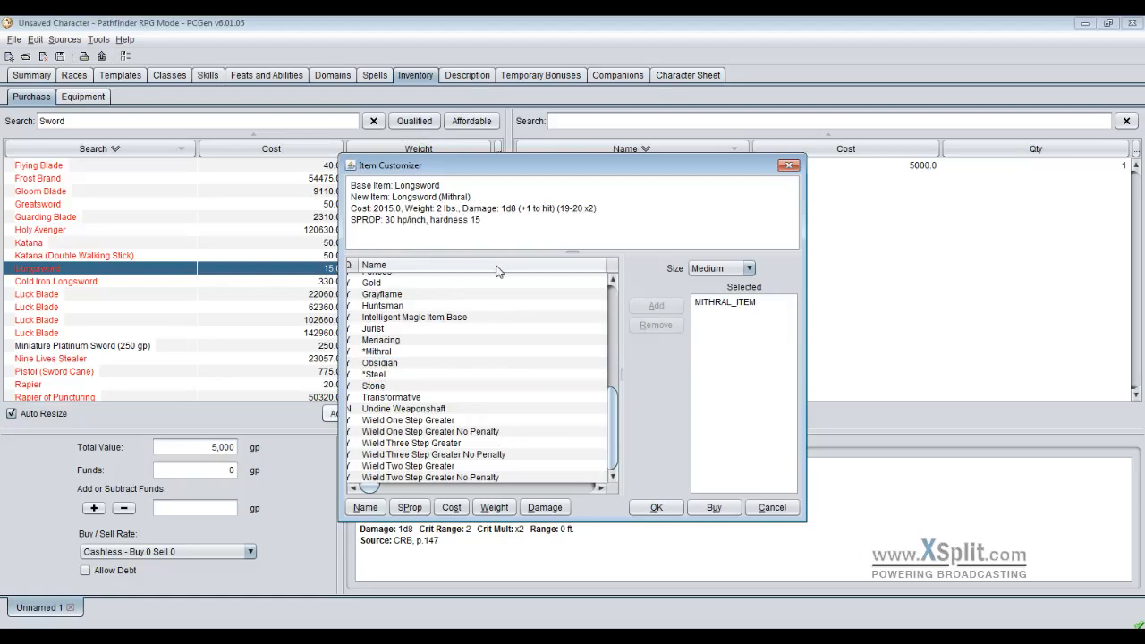
mouse_move(481, 250)
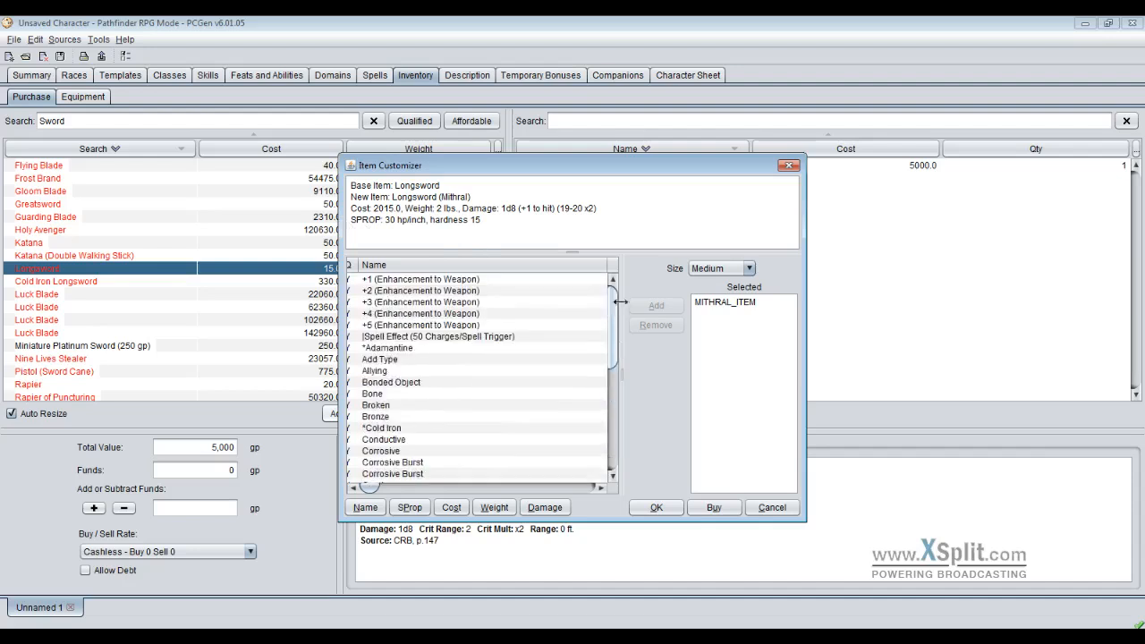
- Give the longsword +1 enhancement and Brilliant Energy, then buy it for 100,015 gp
click(420, 278)
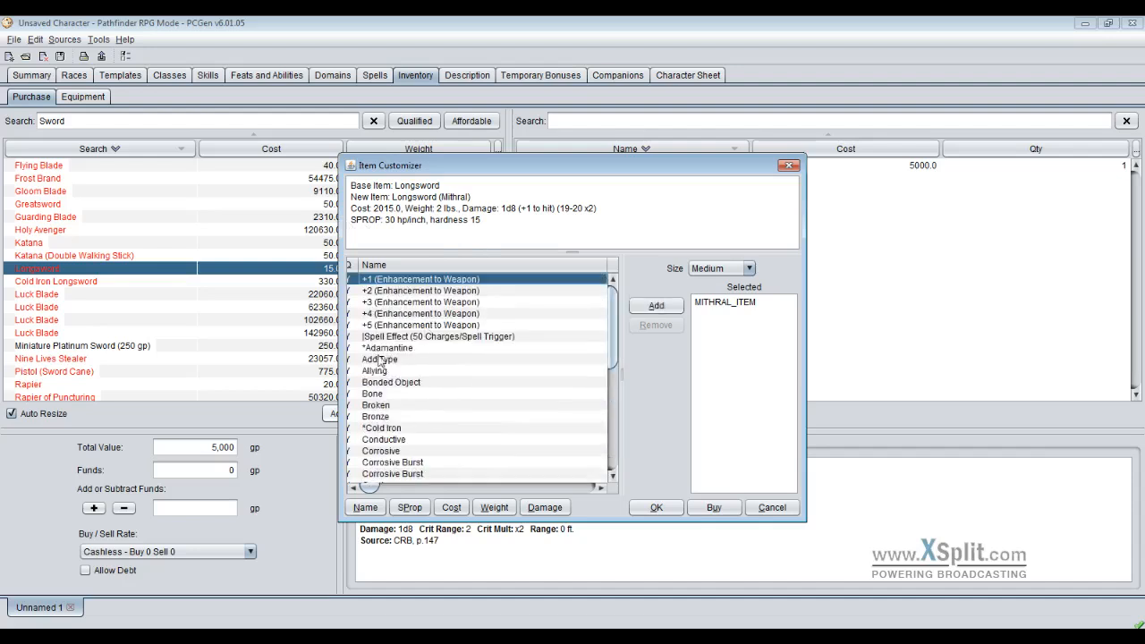
mouse_move(379, 359)
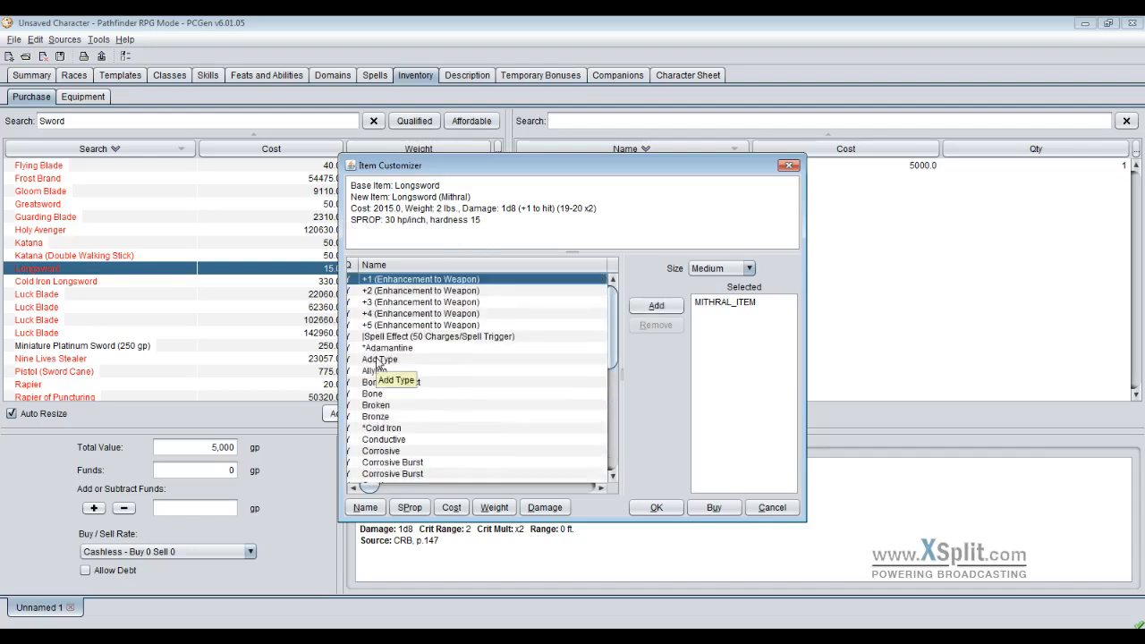
click(656, 305)
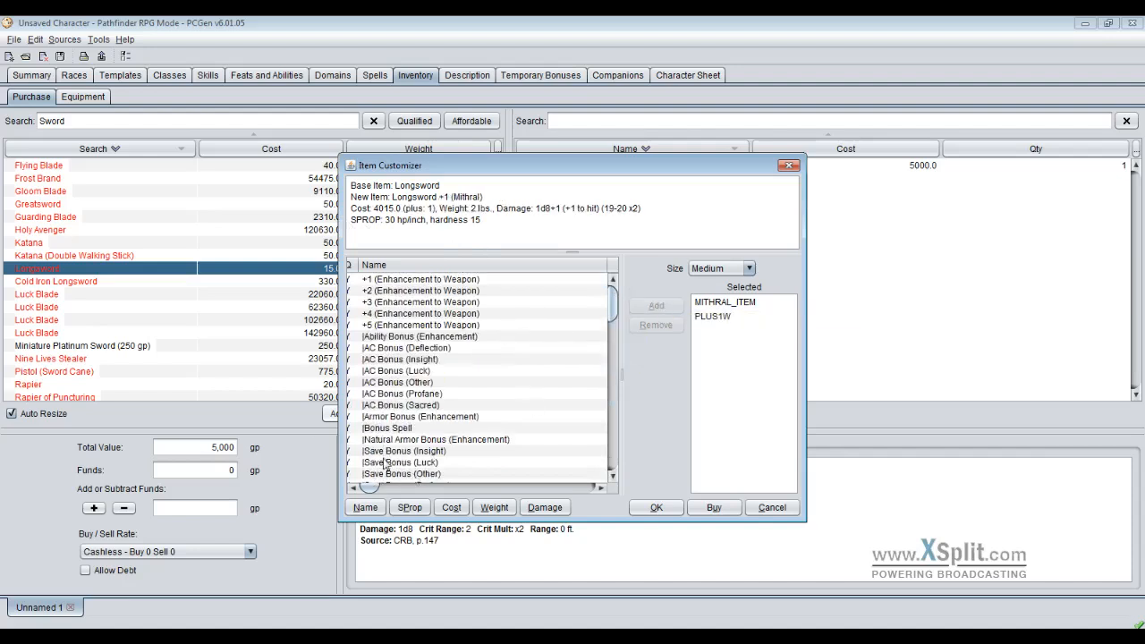
scroll(down, 3)
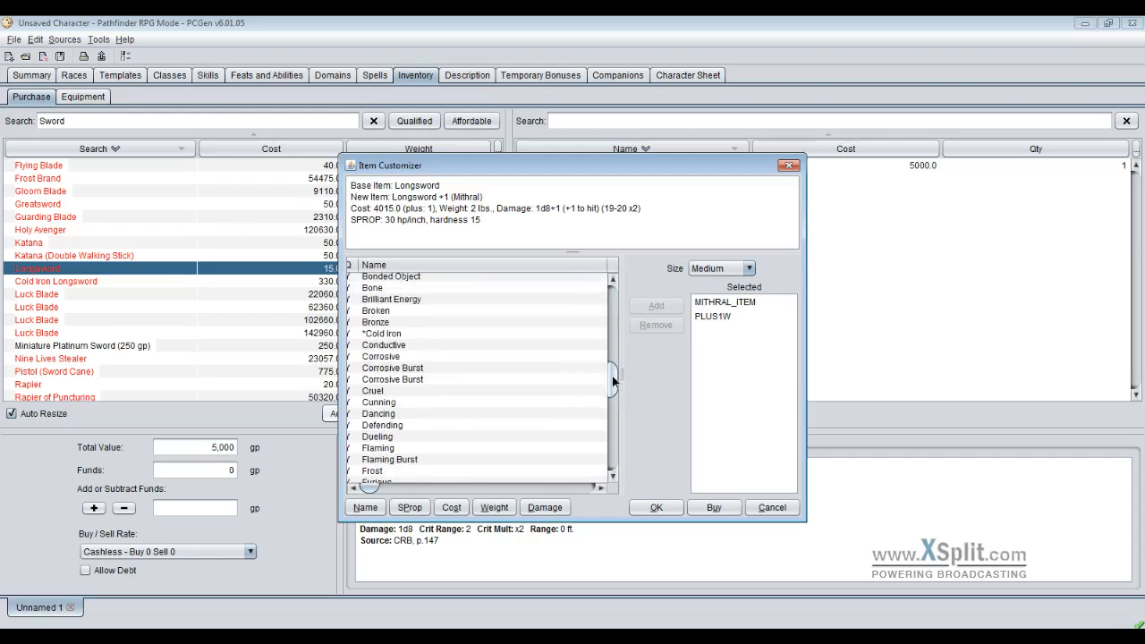
click(390, 299)
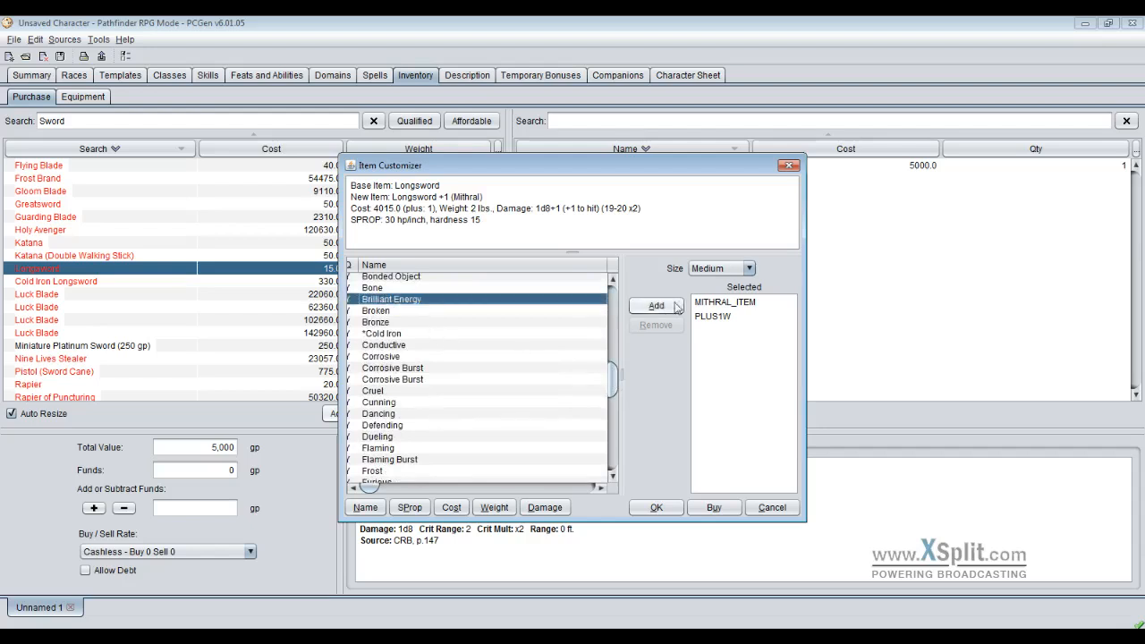
click(655, 305)
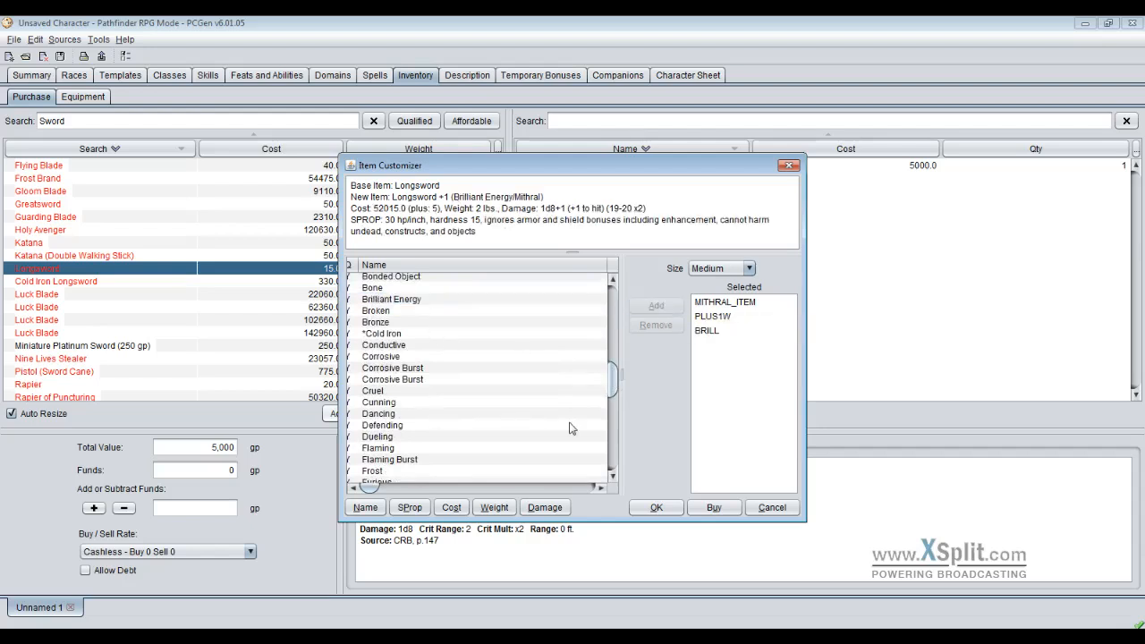
mouse_move(647, 233)
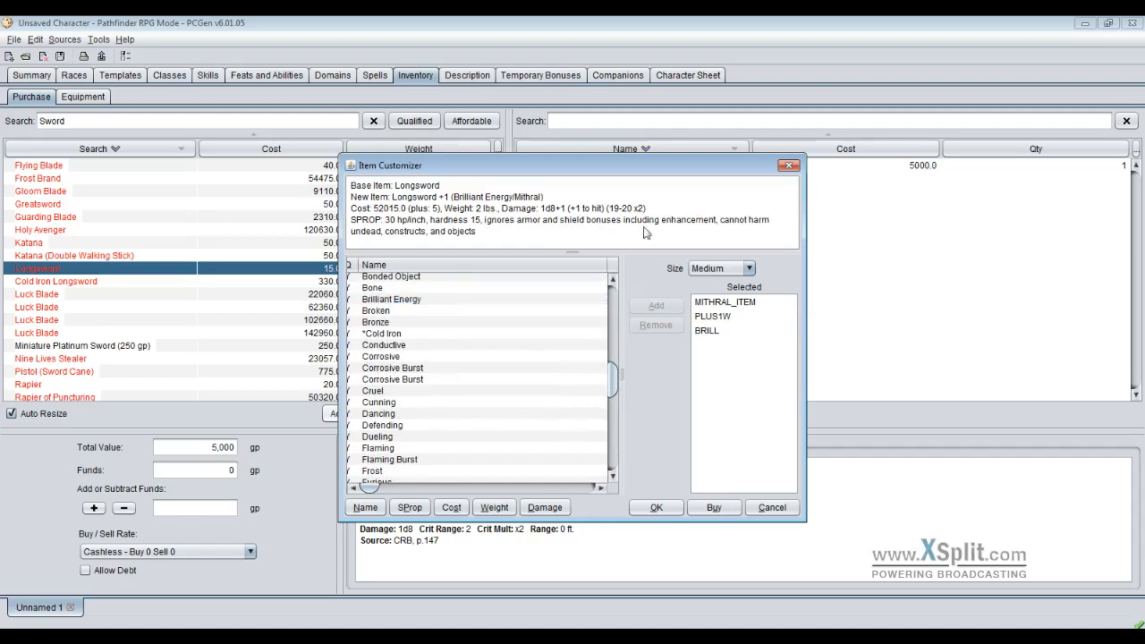
mouse_move(526, 233)
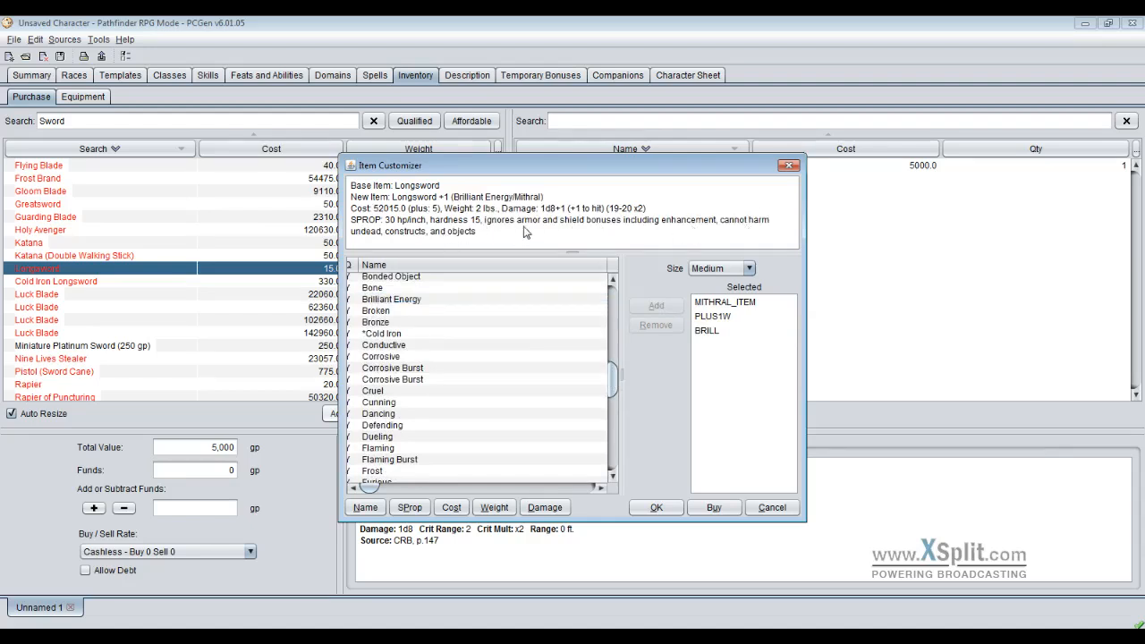
mouse_move(718, 229)
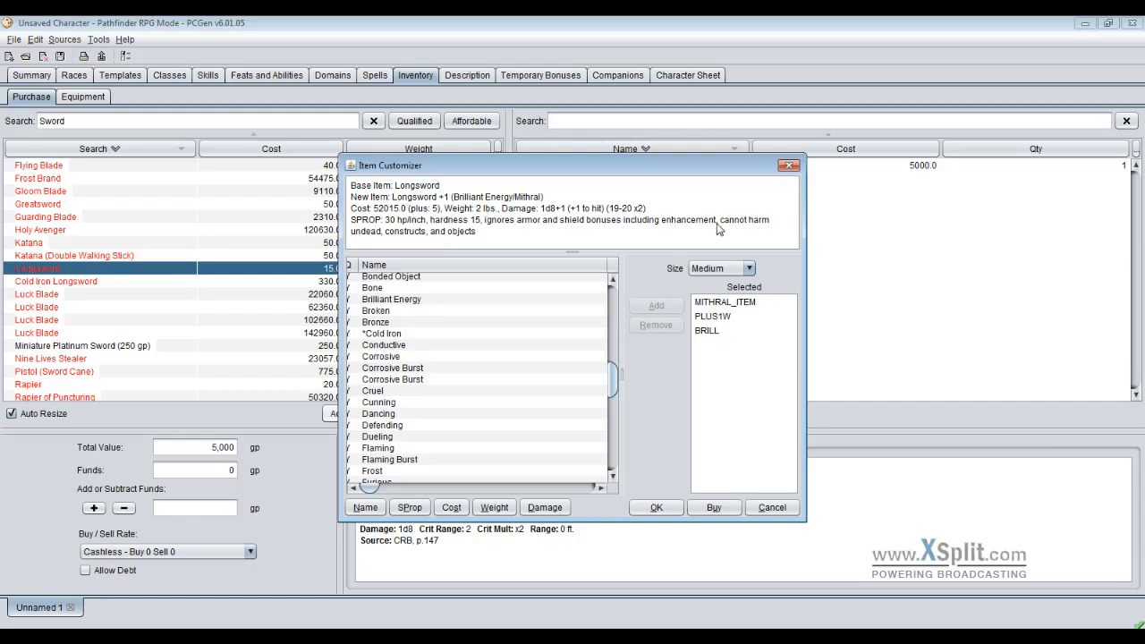
mouse_move(465, 248)
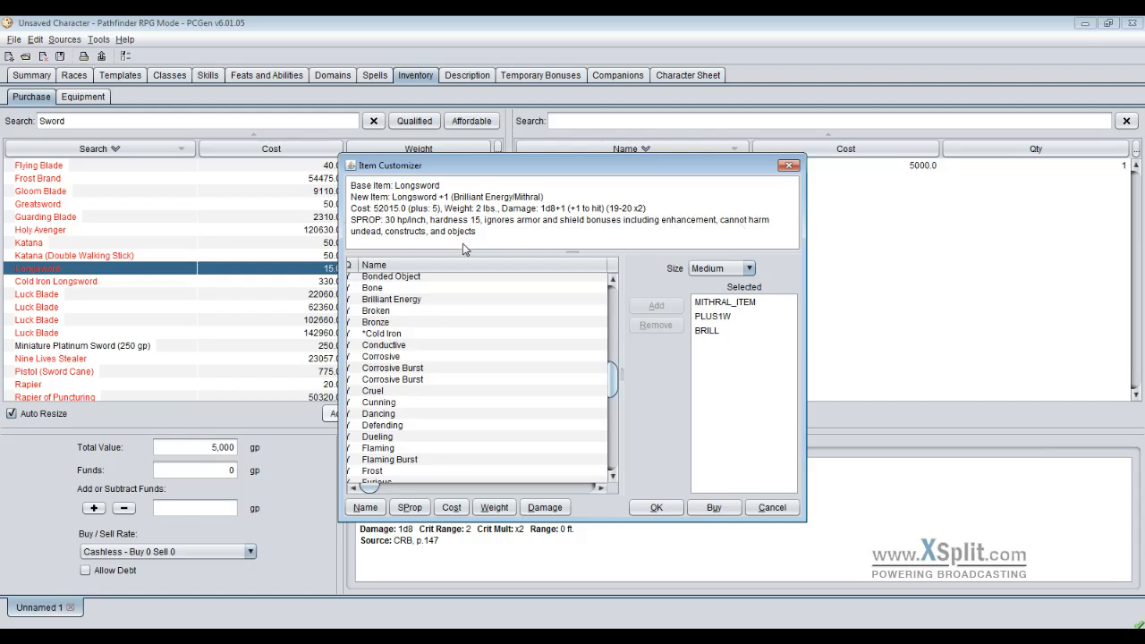
mouse_move(501, 206)
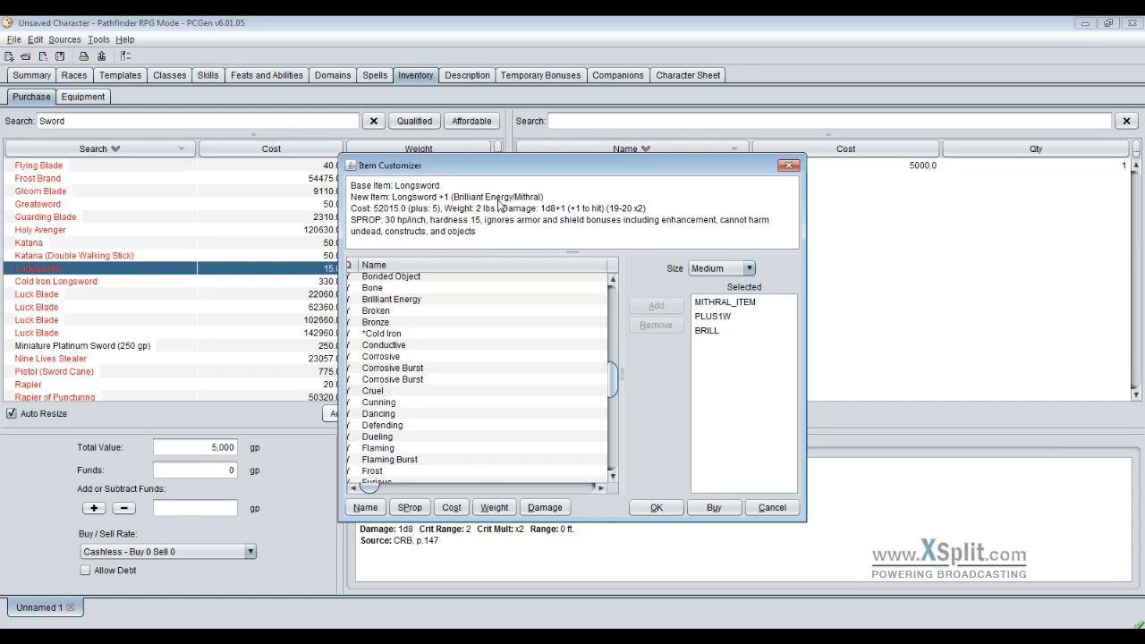
mouse_move(472, 235)
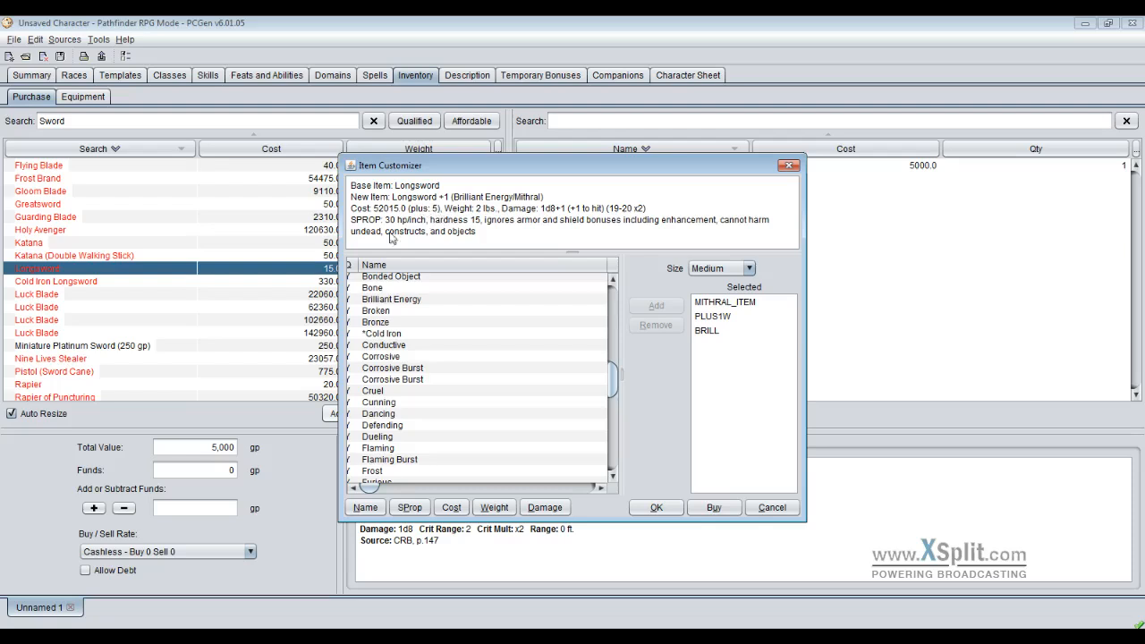
mouse_move(391, 463)
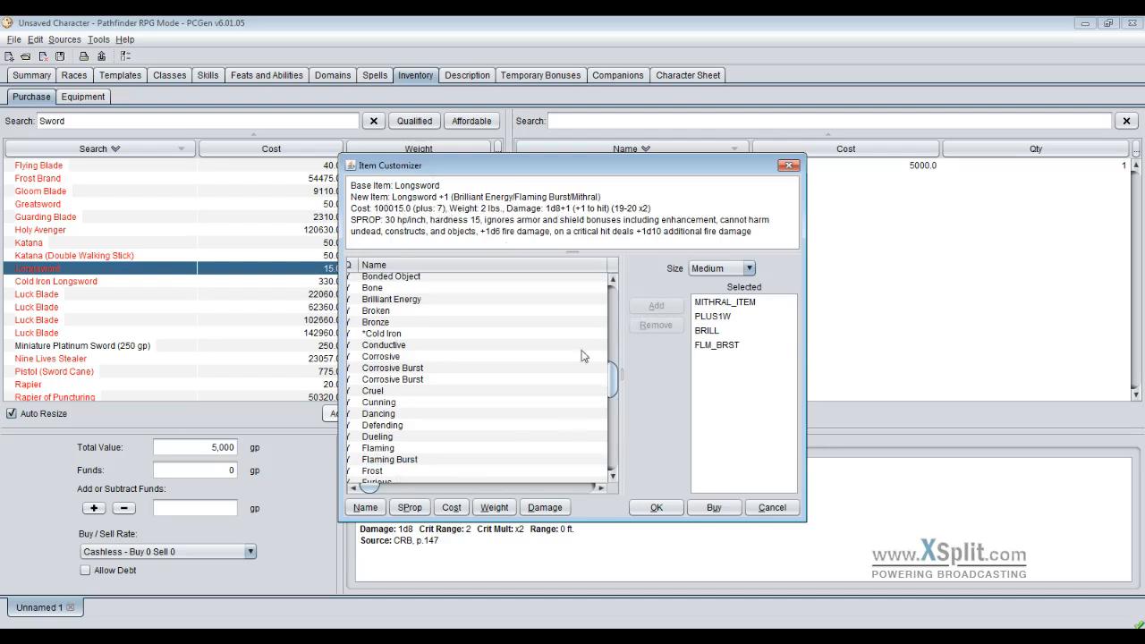
mouse_move(714, 508)
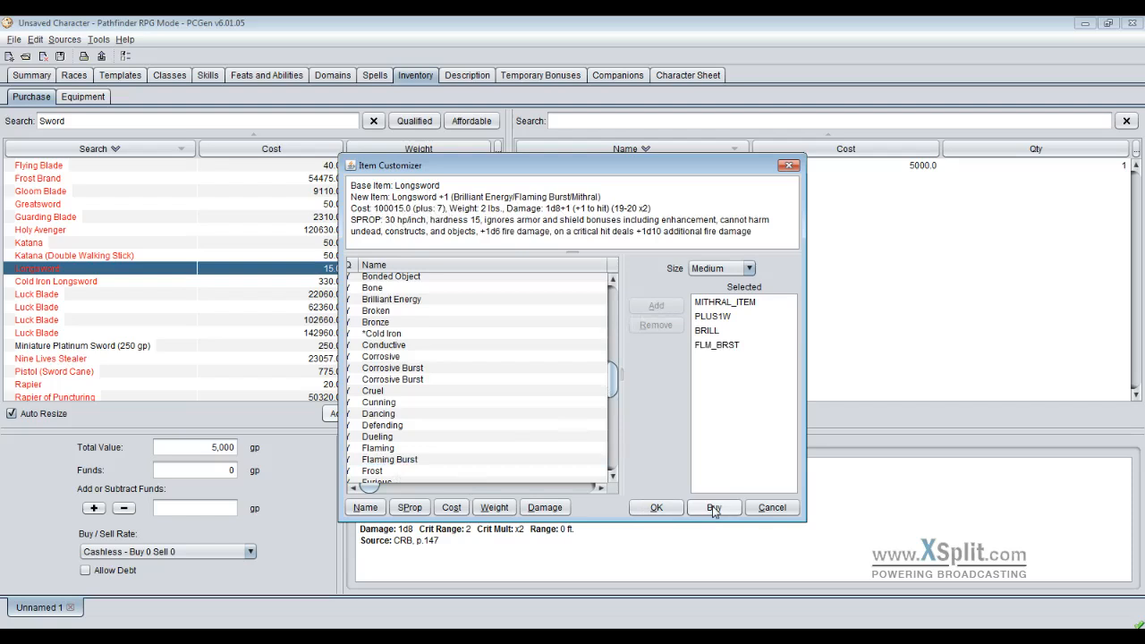
click(713, 507)
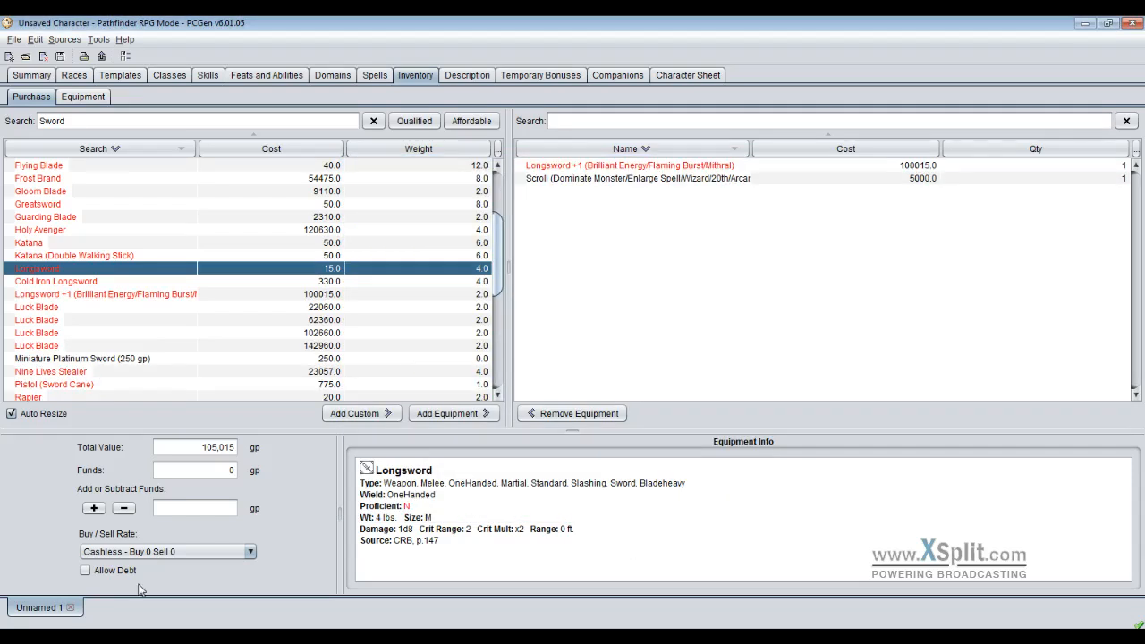
mouse_move(67, 588)
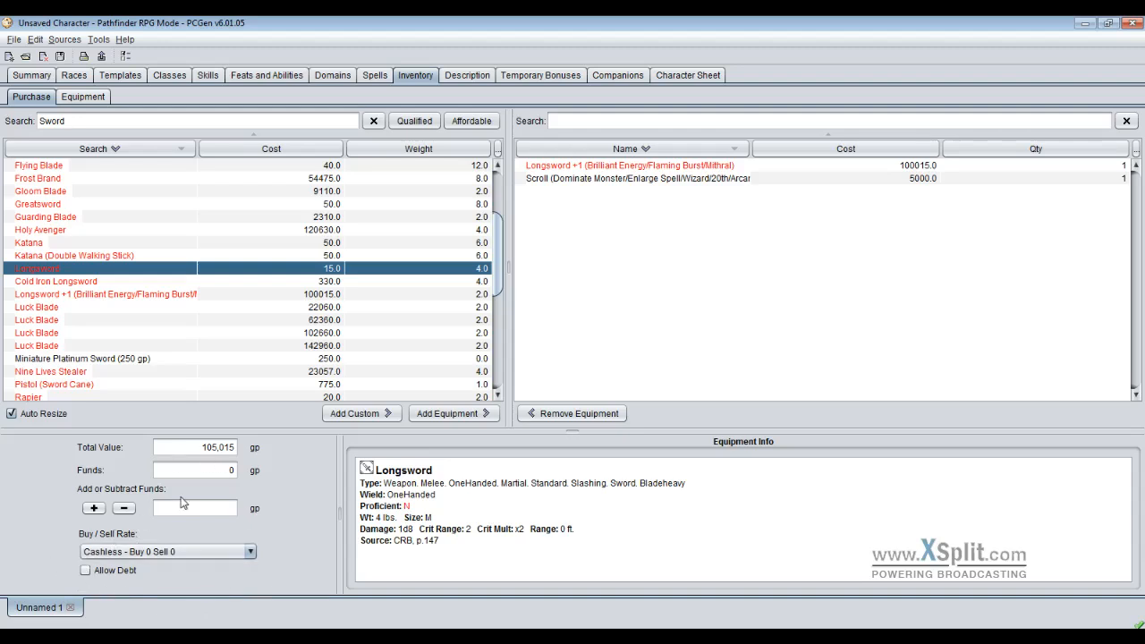
mouse_move(226, 528)
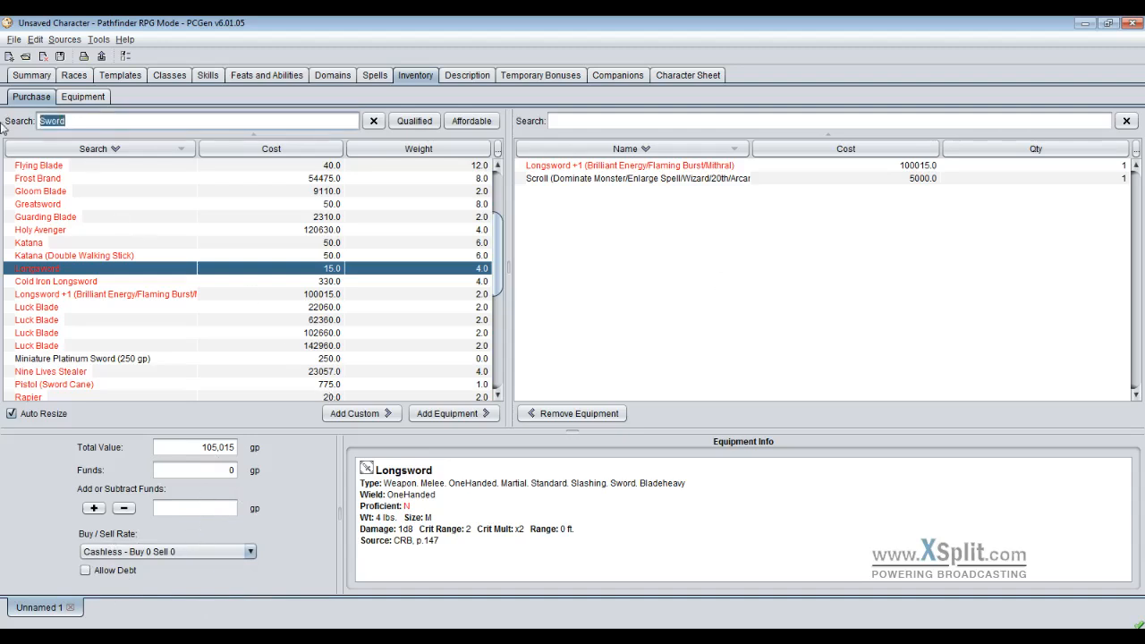
- Search the catalog for 'Armor' and open Banded Mail in the item customizer
text(A)
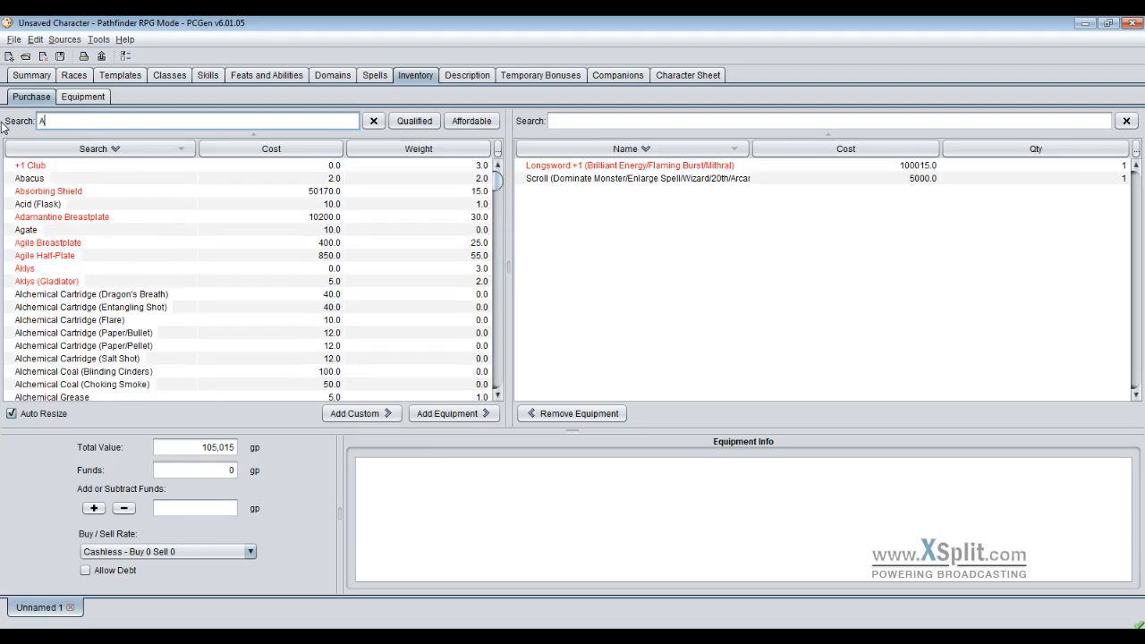
text(rmor)
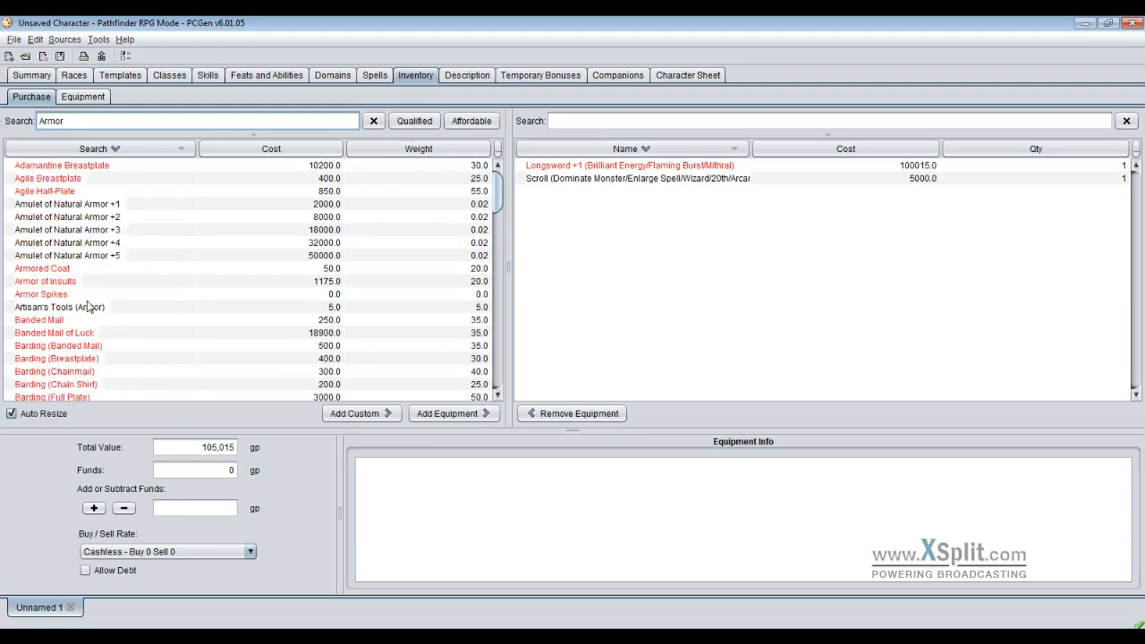
click(54, 332)
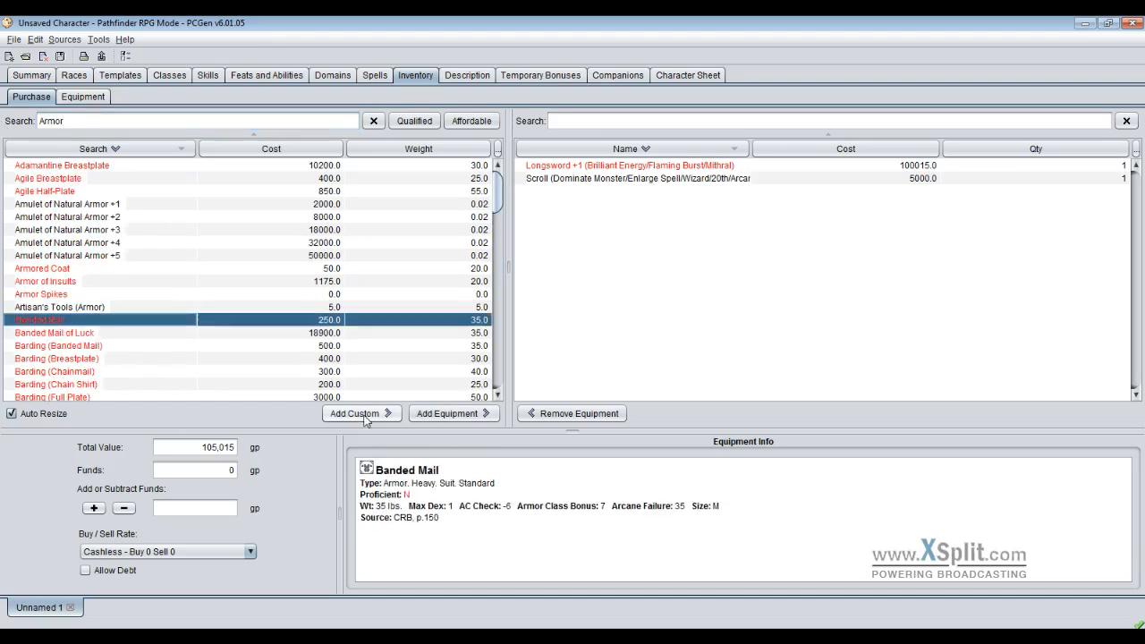
click(356, 414)
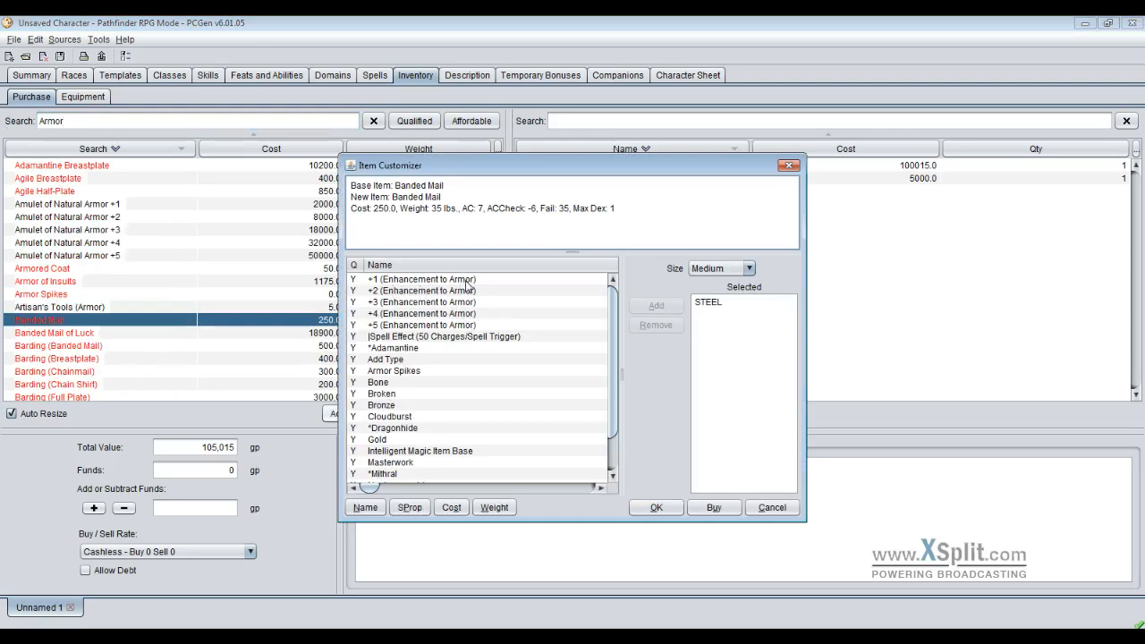
mouse_move(413, 445)
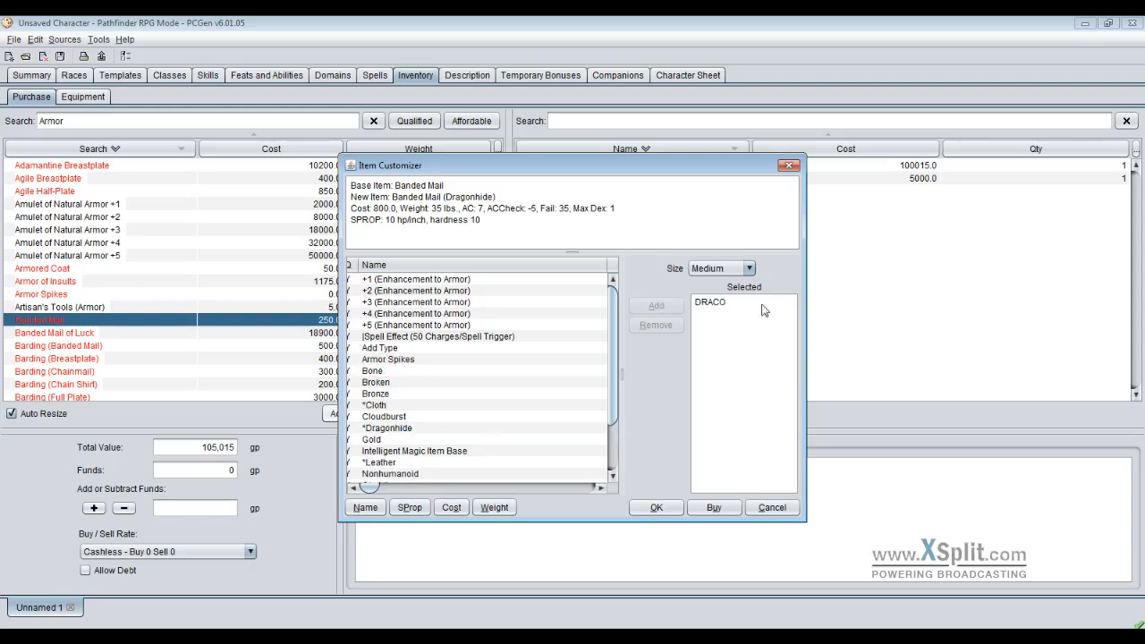
mouse_move(469, 275)
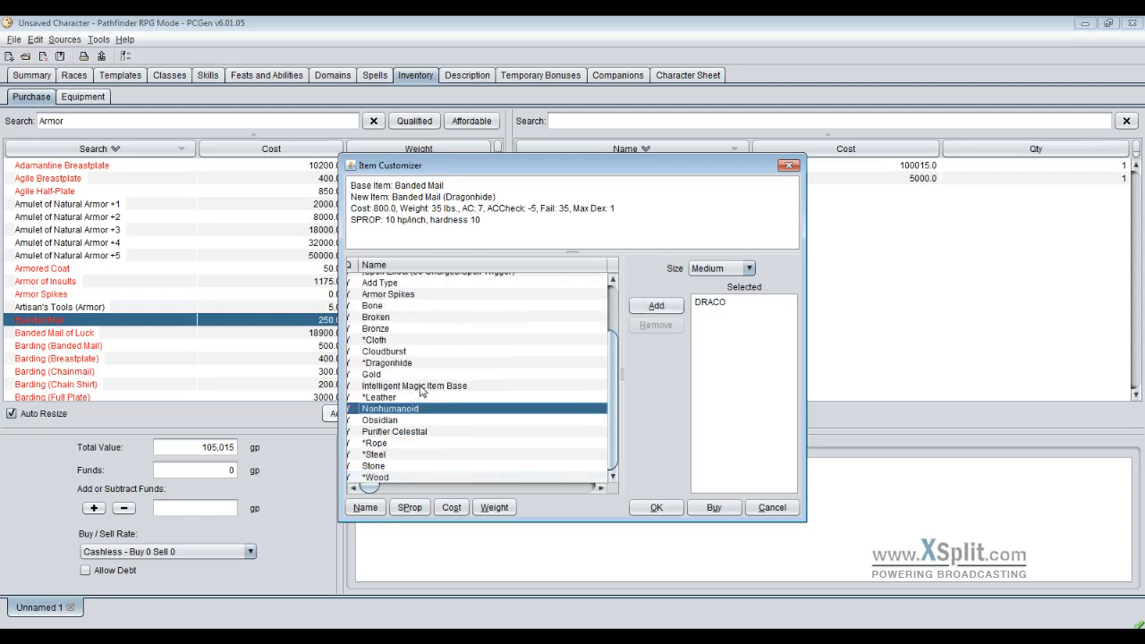
- Give the banded mail a +2 enhancement and Fortification (Heavy)
scroll(up, 3)
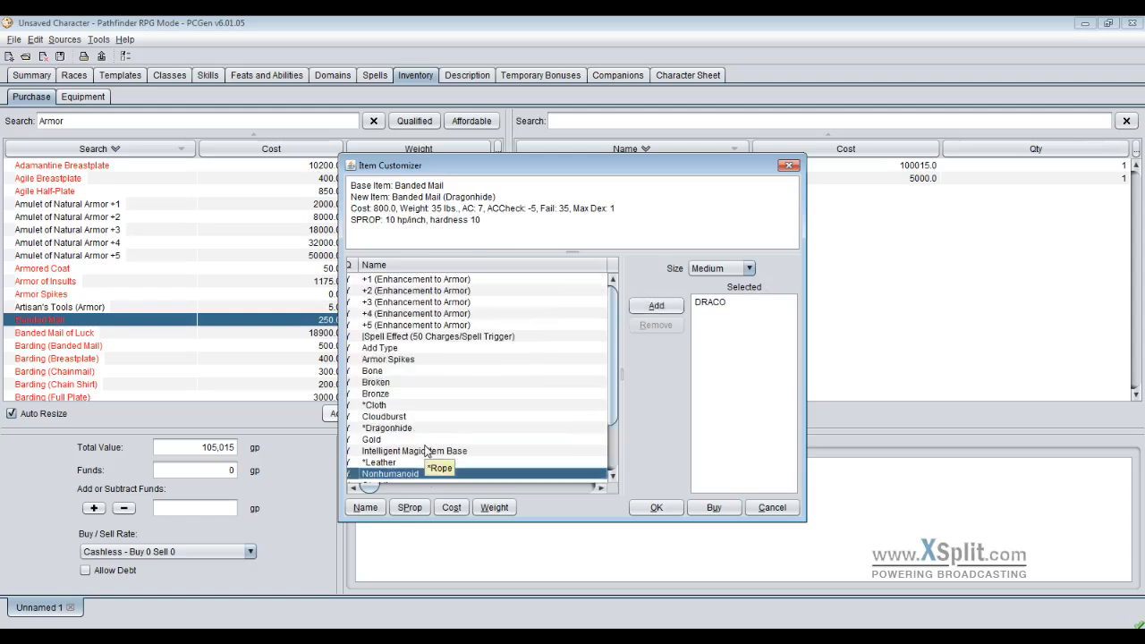
click(655, 305)
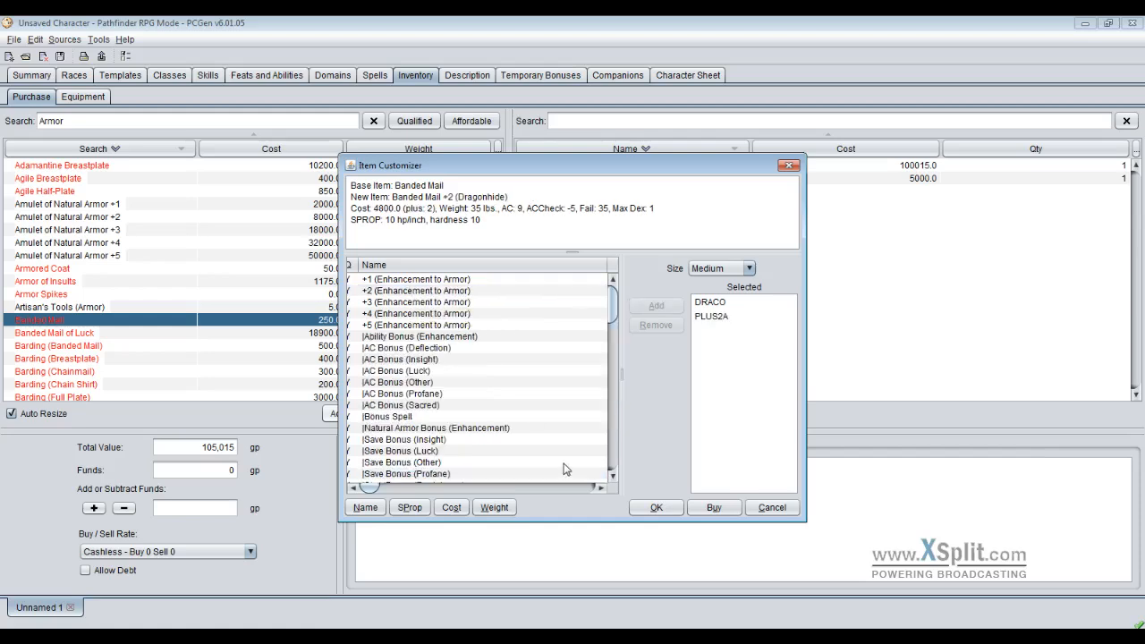
mouse_move(497, 475)
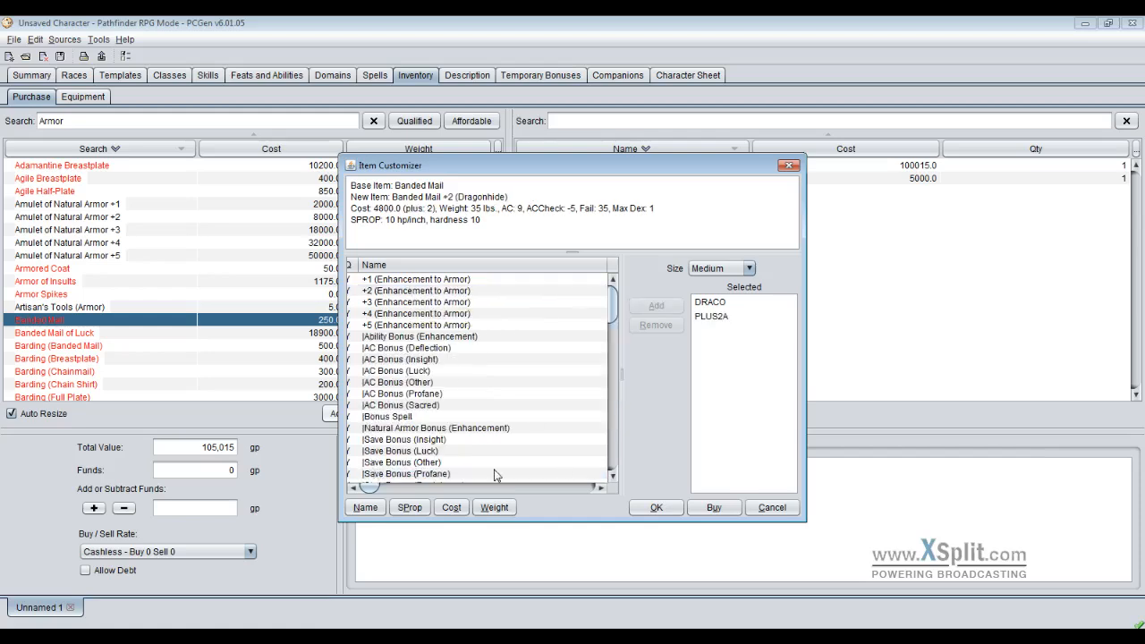
scroll(down, 3)
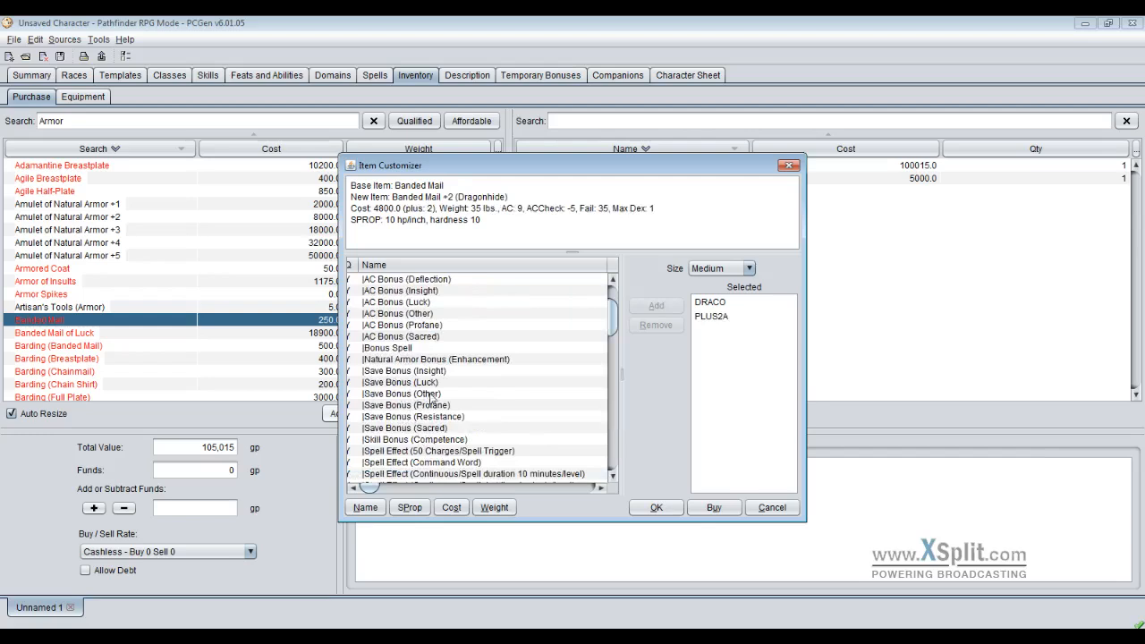
scroll(down, 3)
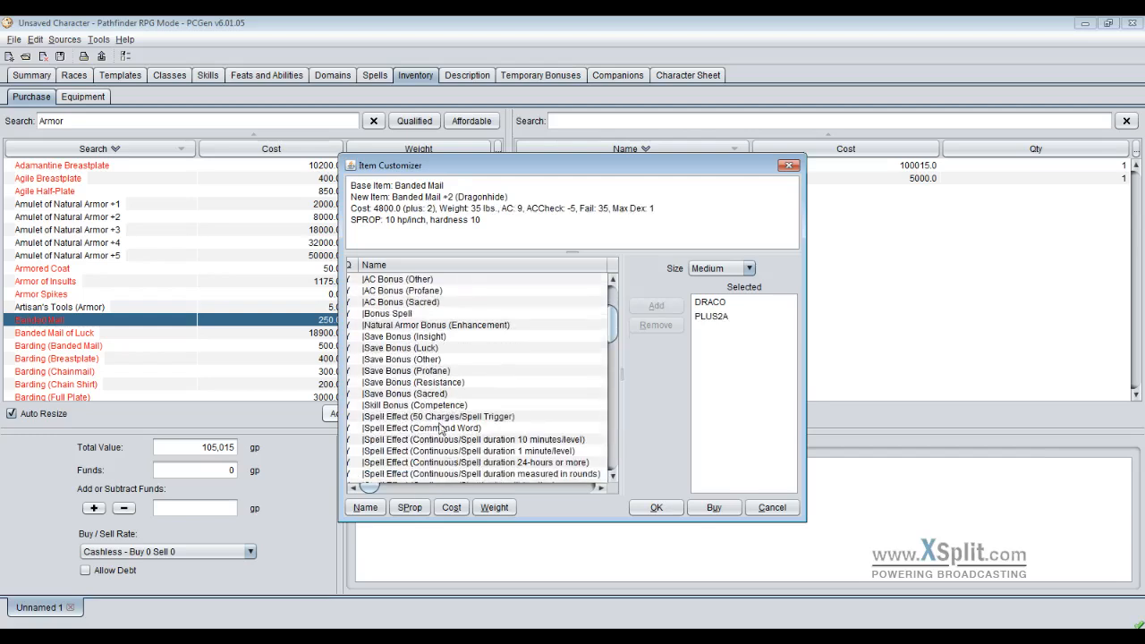
scroll(down, 3)
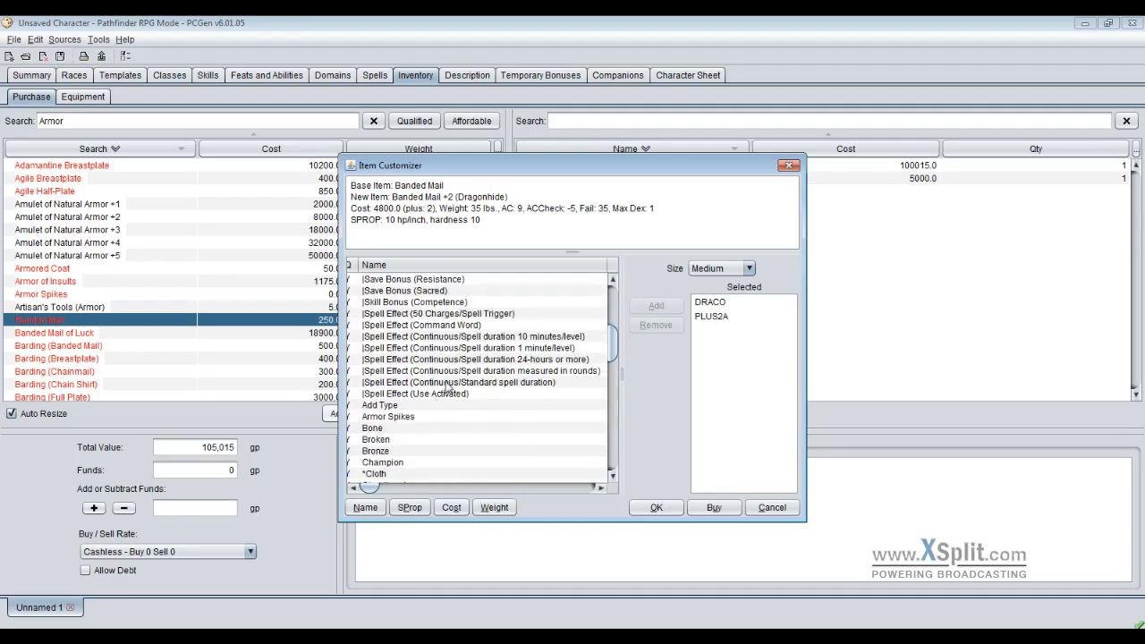
scroll(down, 3)
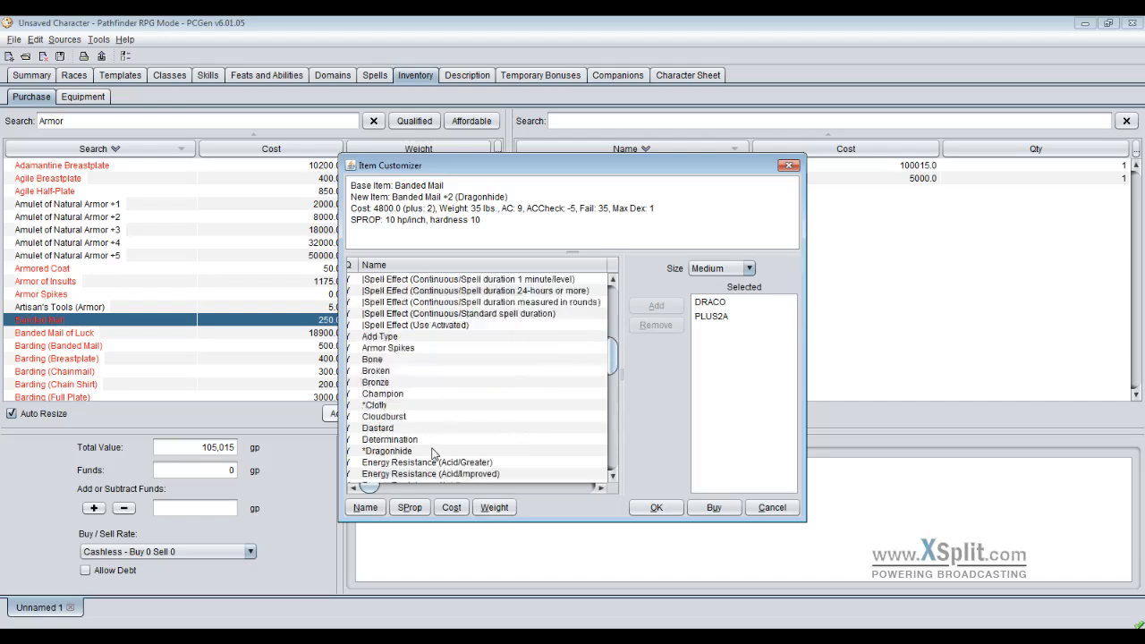
scroll(down, 3)
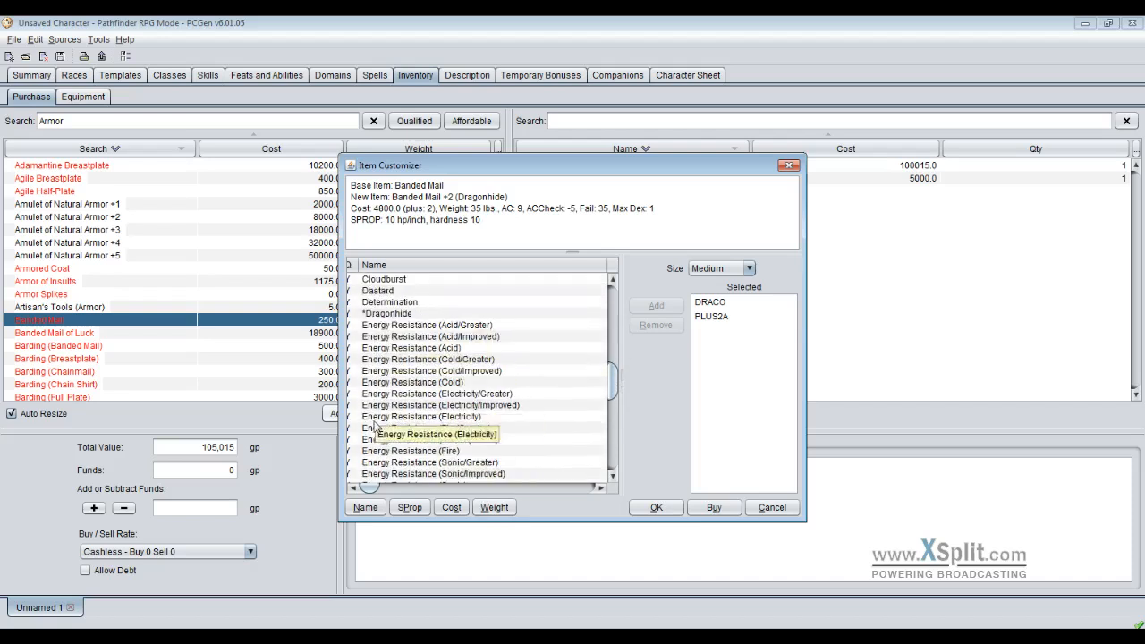
scroll(down, 3)
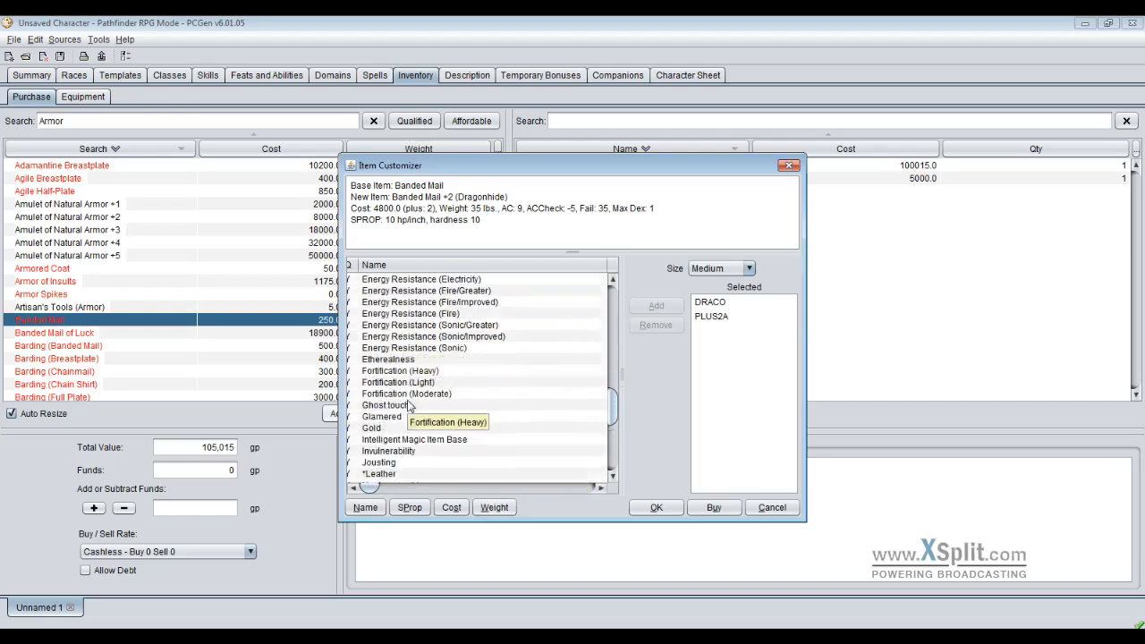
click(399, 371)
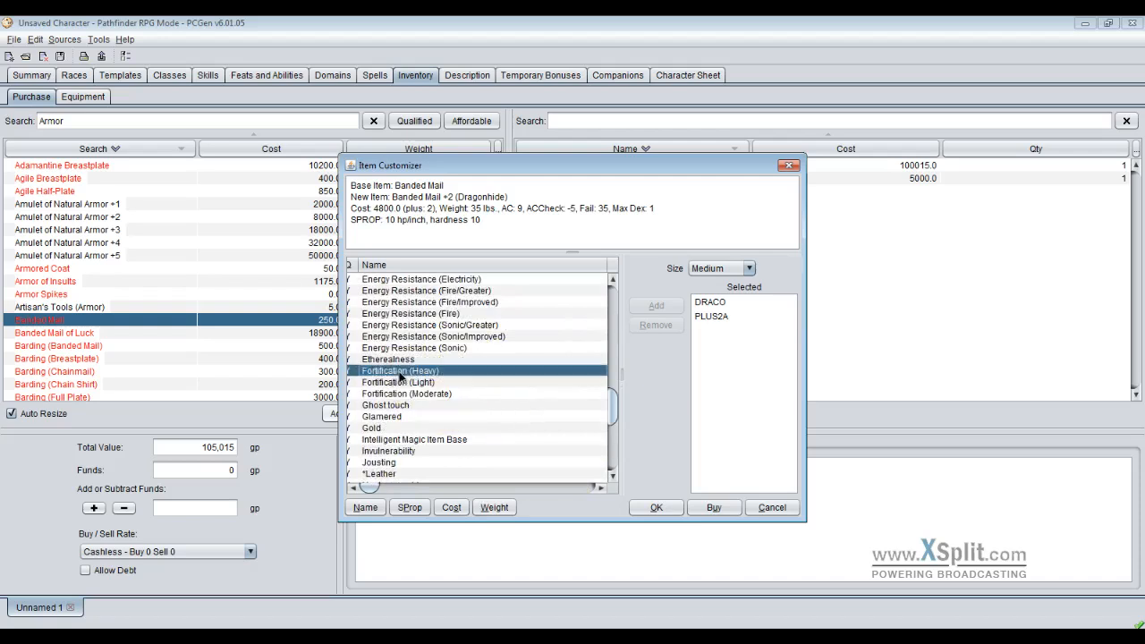
click(655, 305)
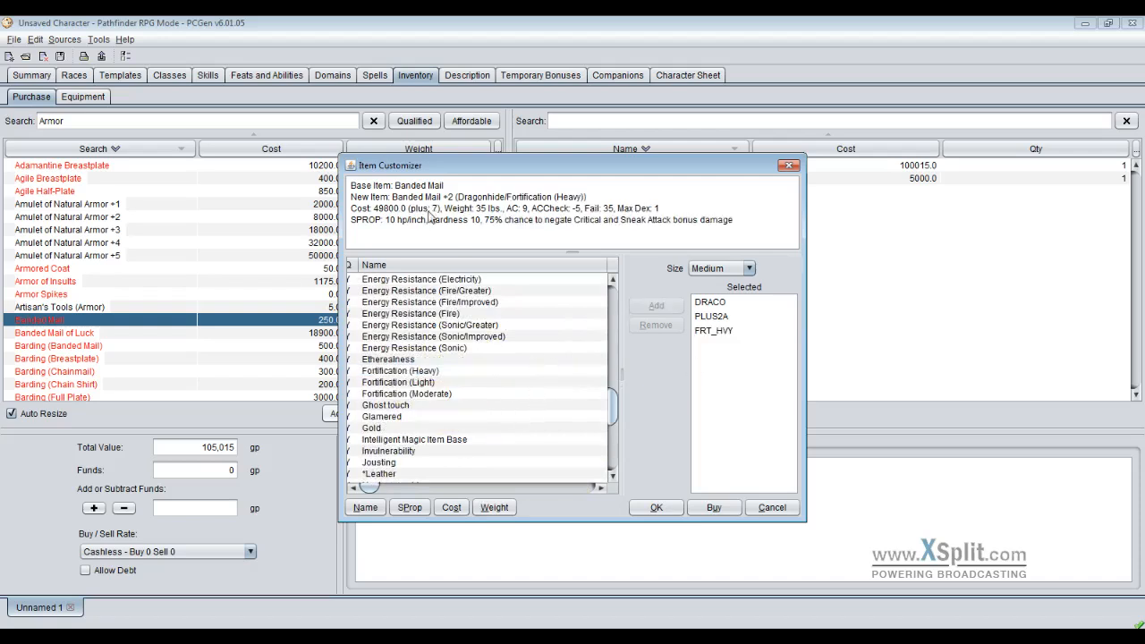
- Upgrade Shadow to Shadow (Greater) and buy the banded mail for 83,550 gp
scroll(down, 3)
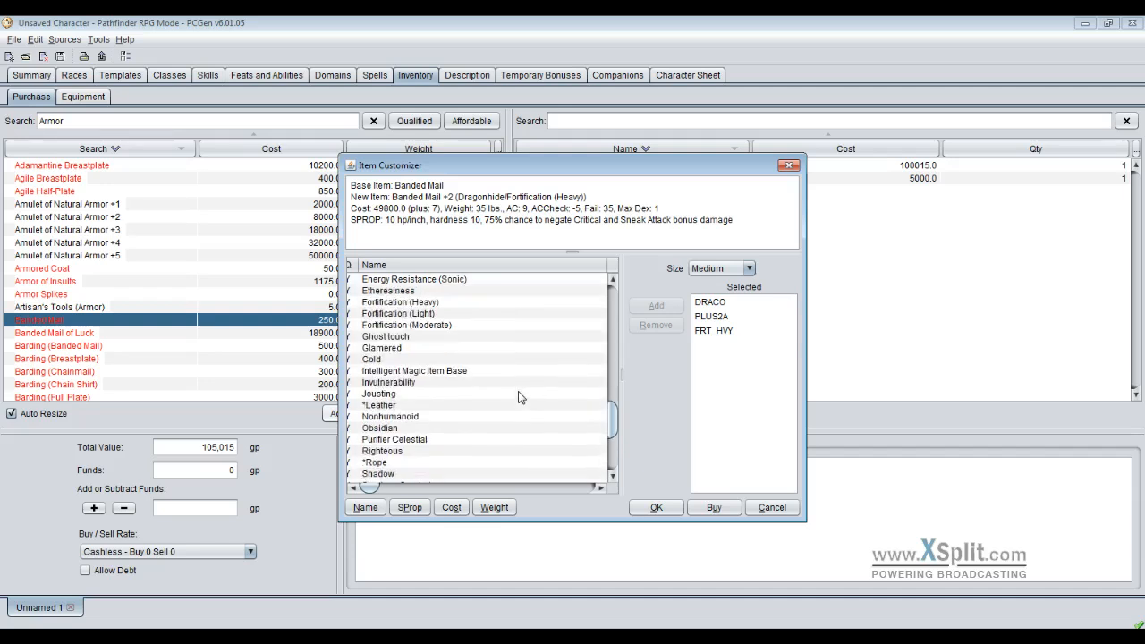
scroll(down, 3)
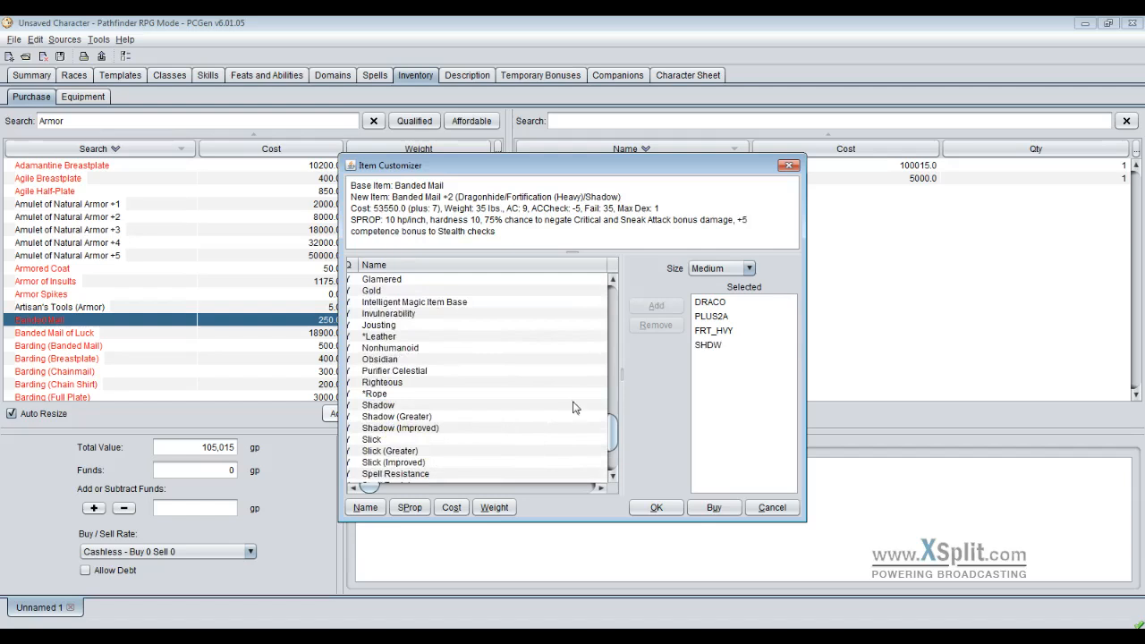
mouse_move(499, 414)
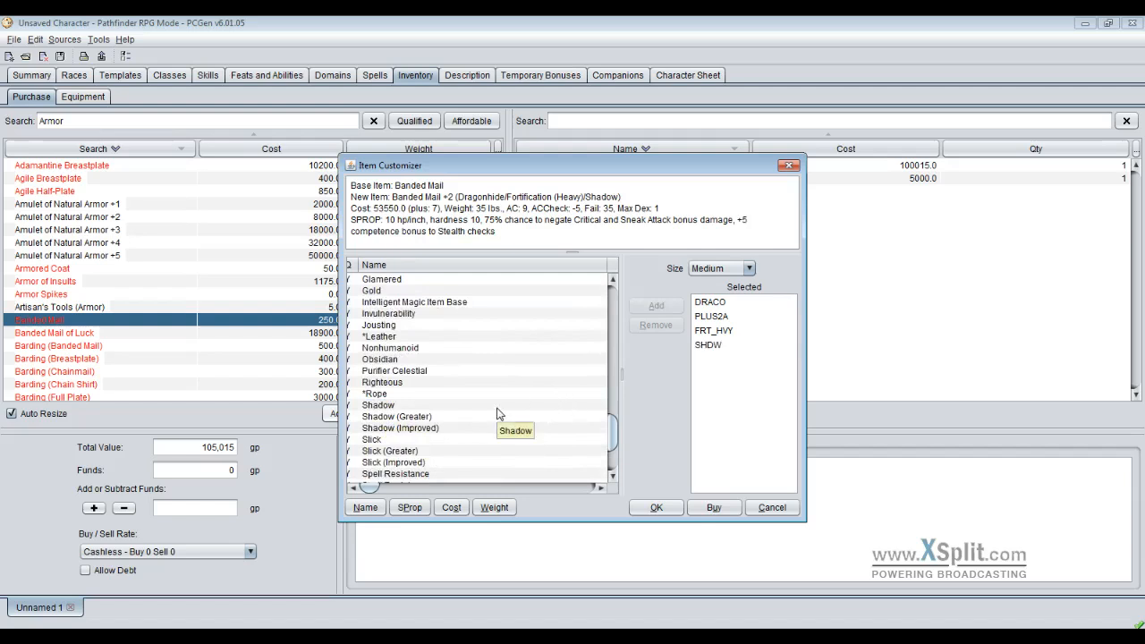
scroll(down, 3)
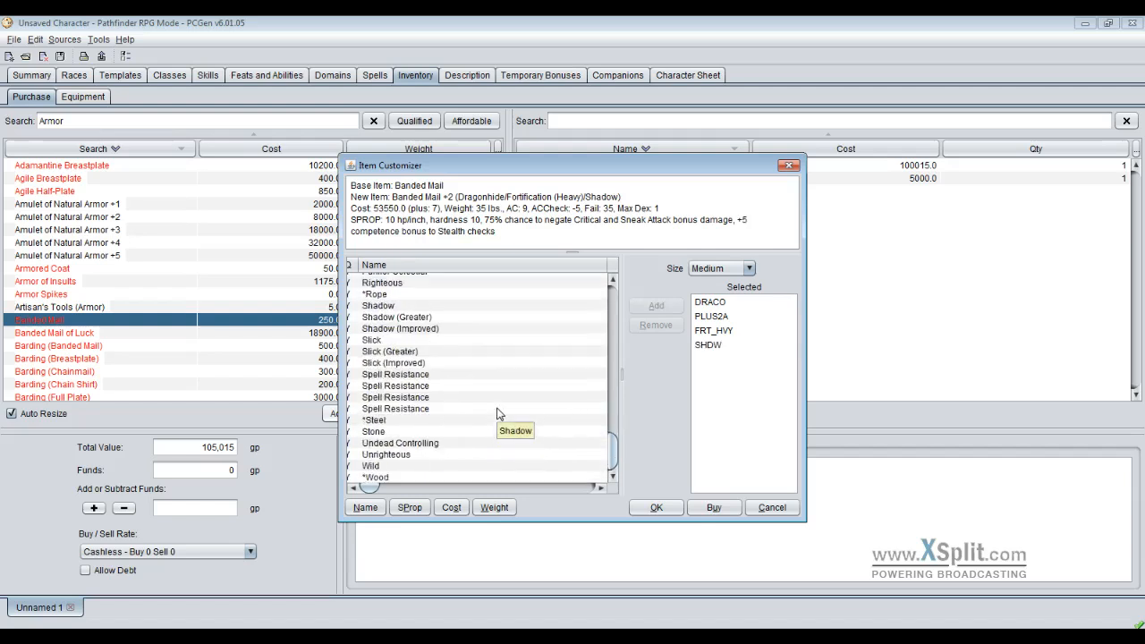
mouse_move(416, 328)
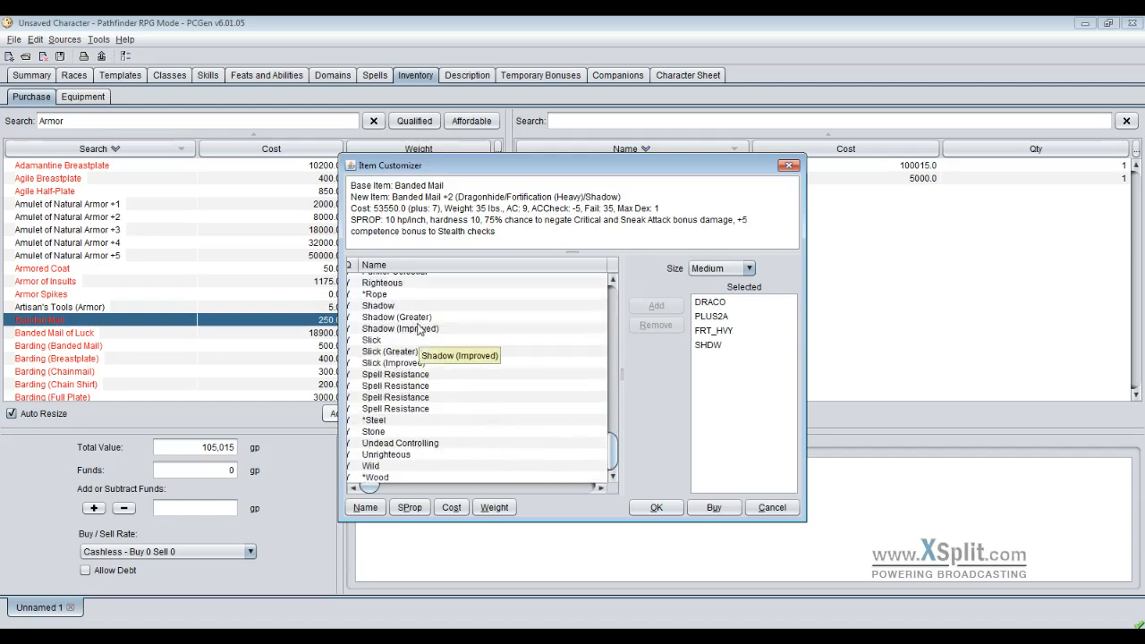
double_click(397, 317)
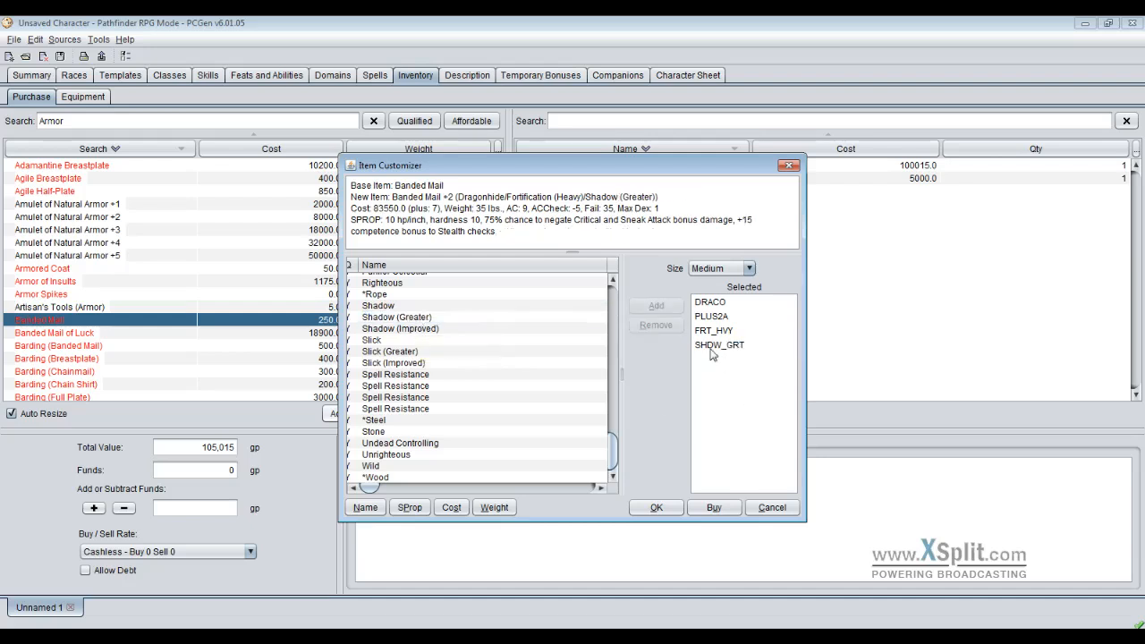
mouse_move(558, 408)
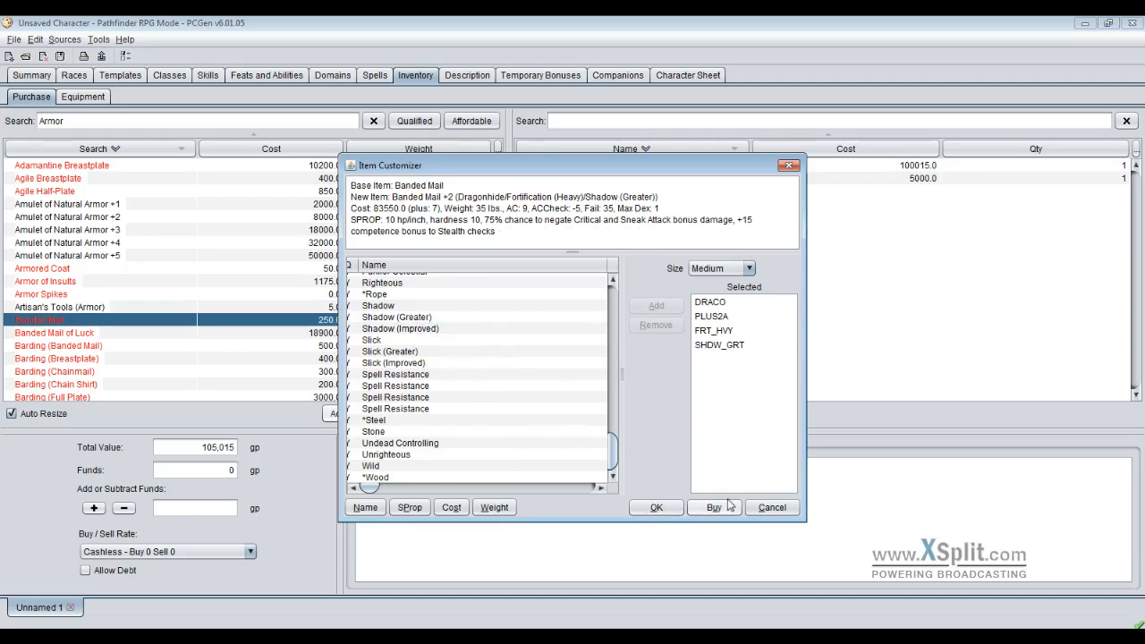
click(713, 507)
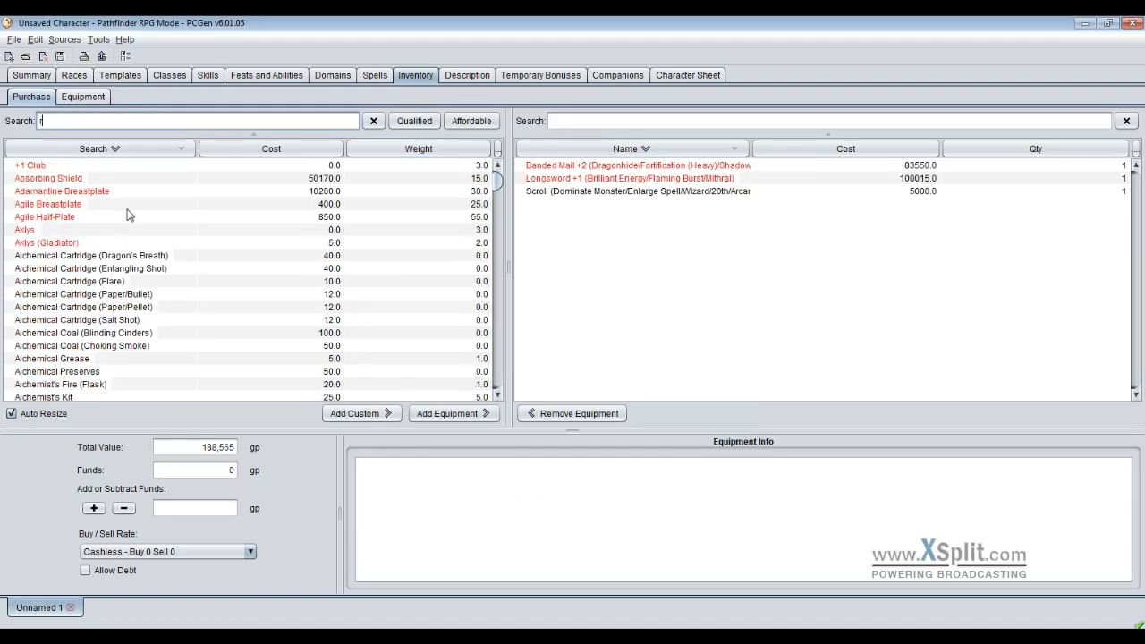
- Search the catalog for 'ring' and open the plain Ring in the item customizer
text(ring)
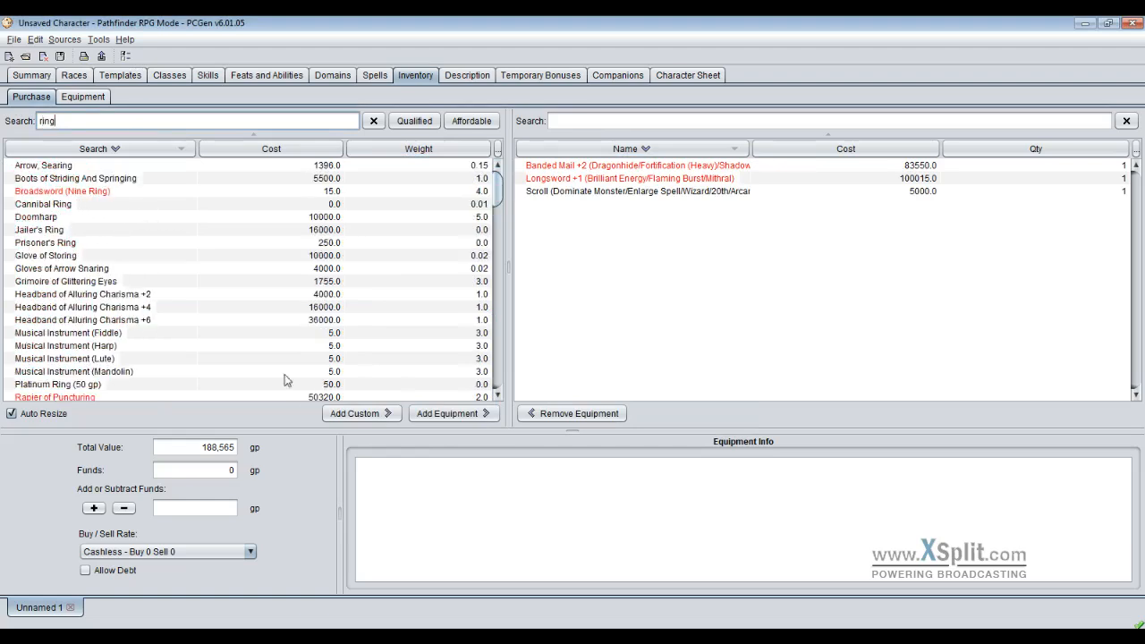
mouse_move(141, 258)
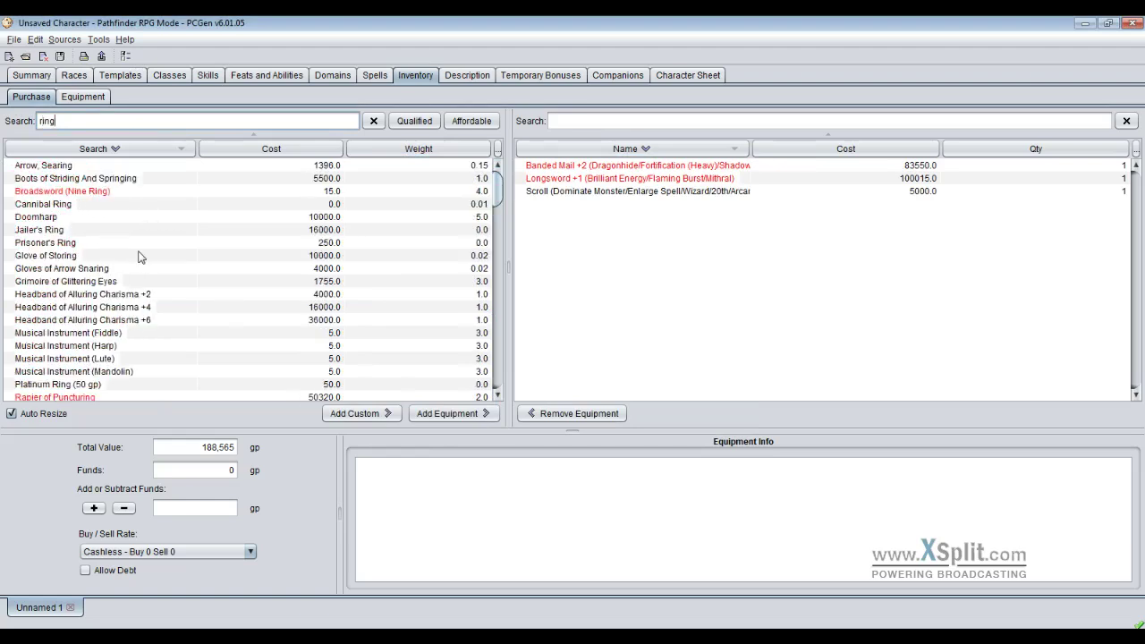
click(27, 294)
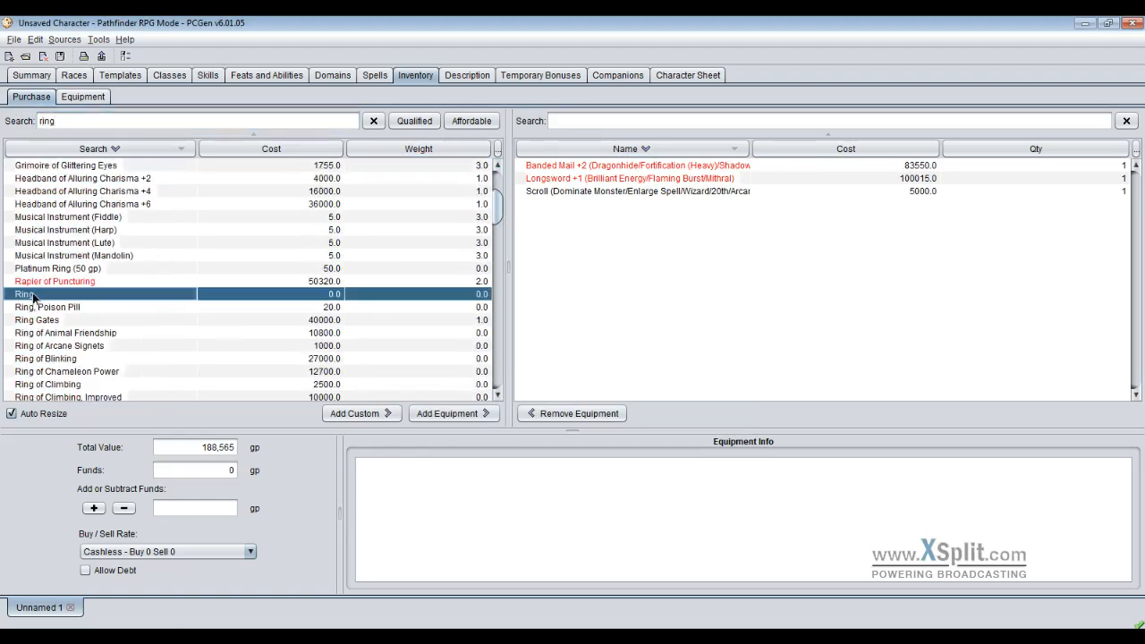
click(25, 294)
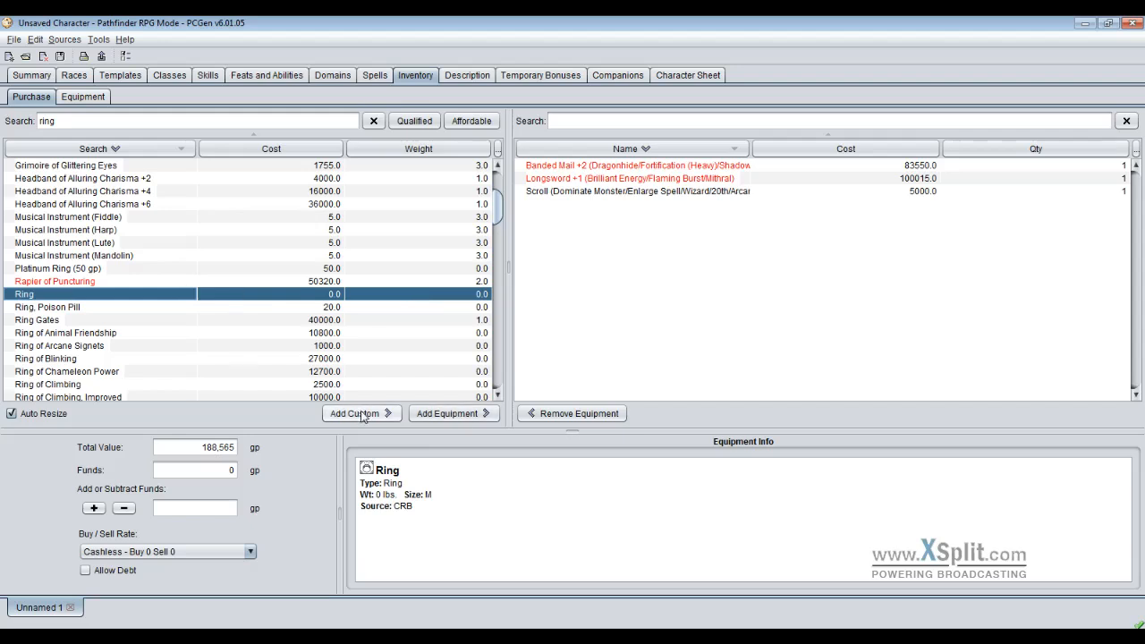
click(356, 413)
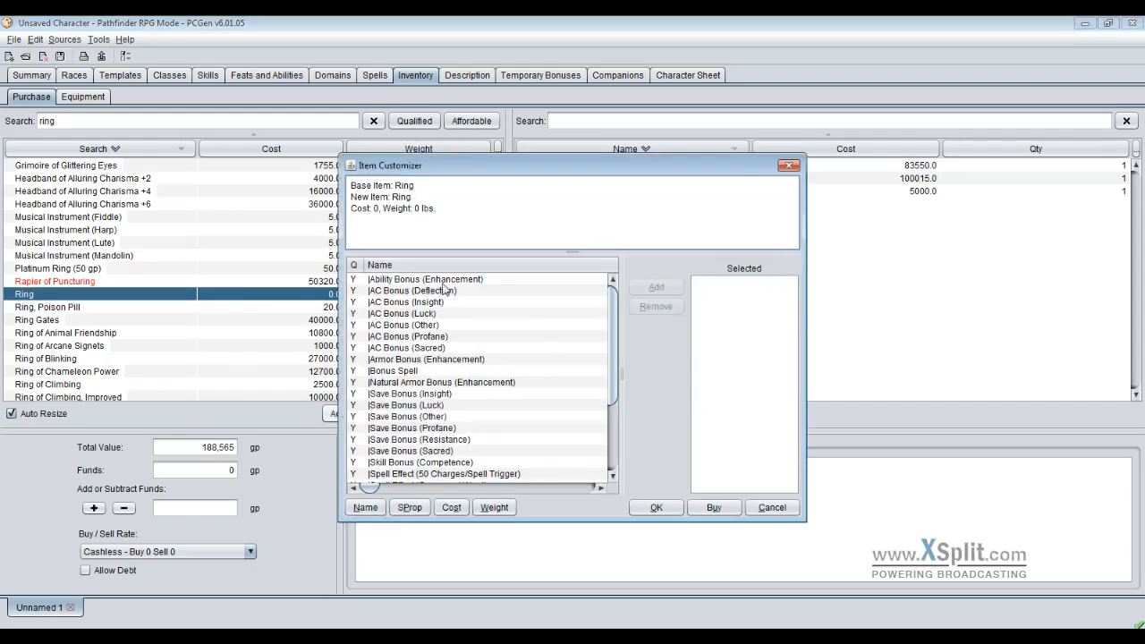
- Add a +6 Strength enhancement bonus to the PCGen Ring, costing 36,000 gp
scroll(down, 3)
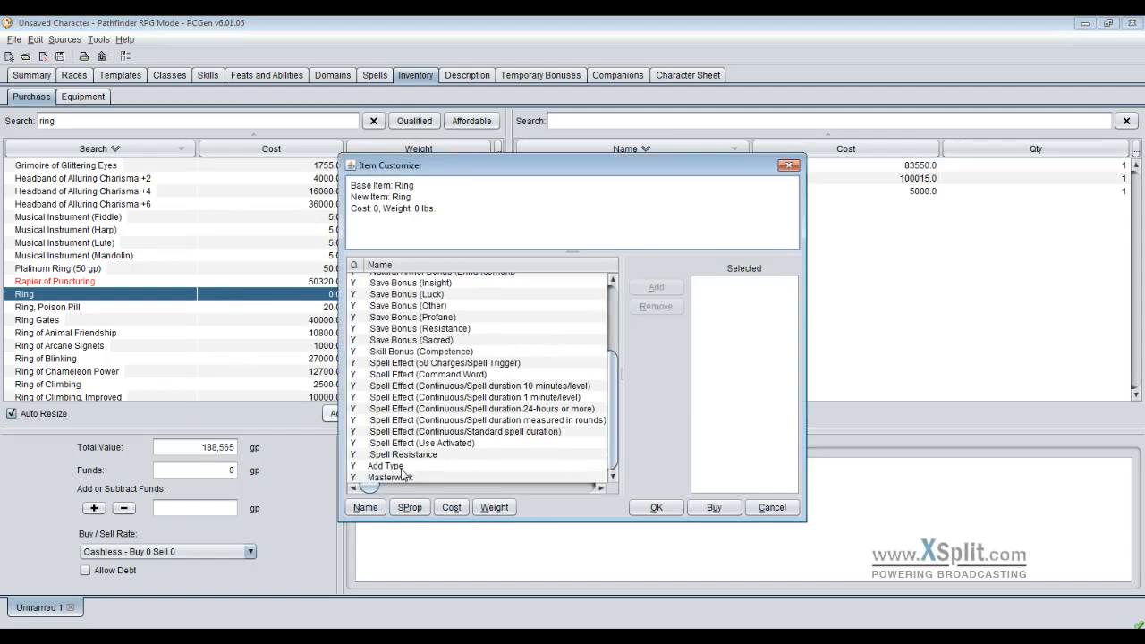
scroll(up, 3)
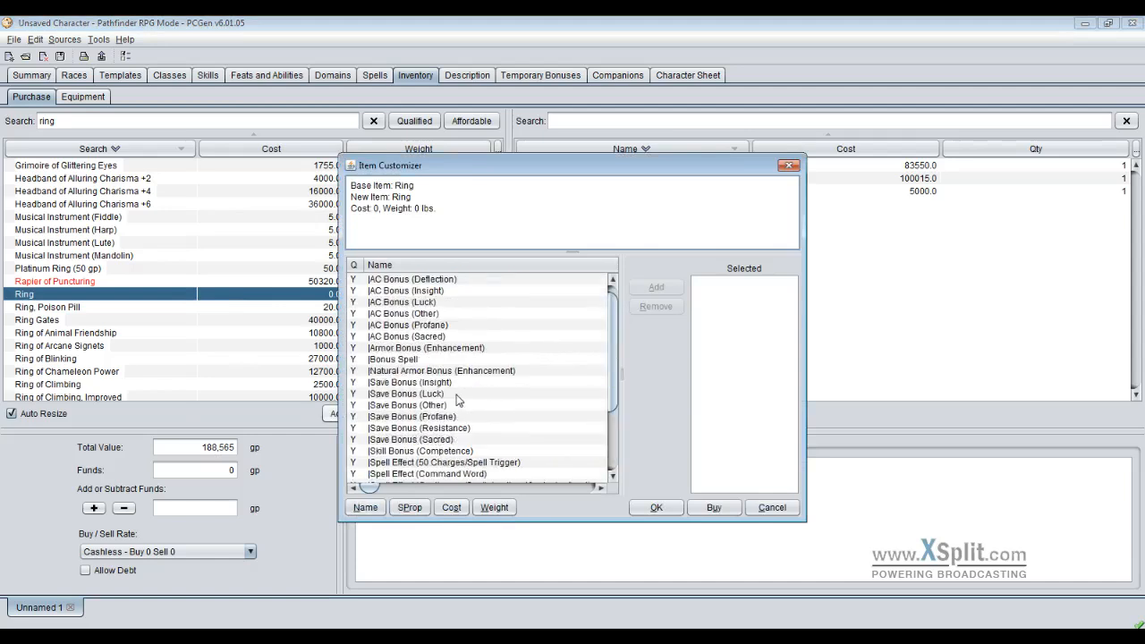
scroll(up, 3)
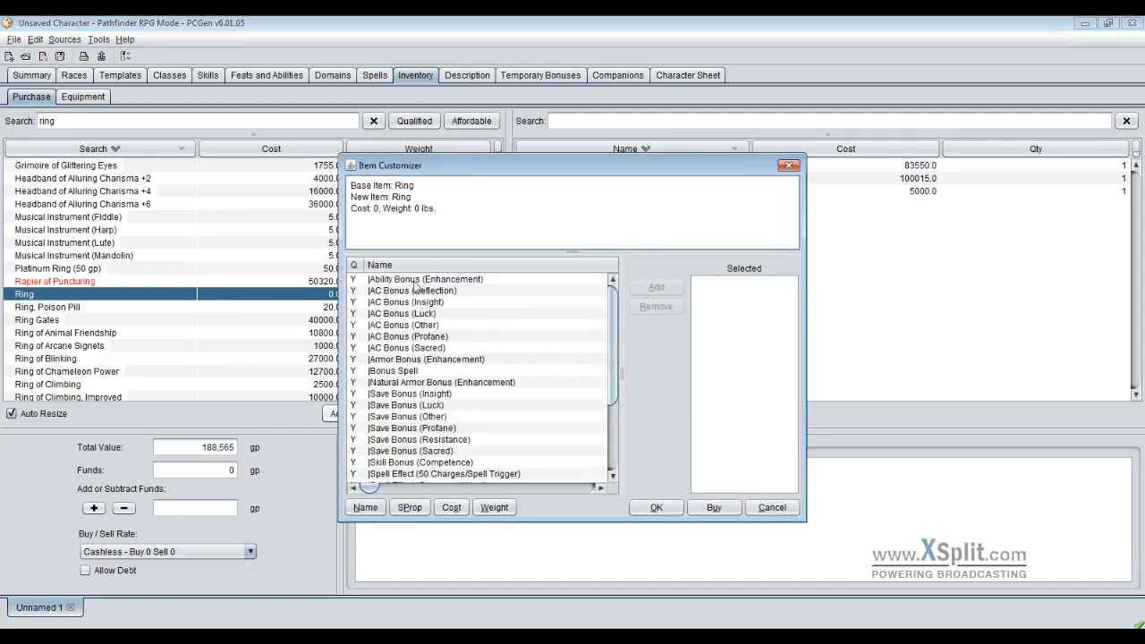
double_click(425, 278)
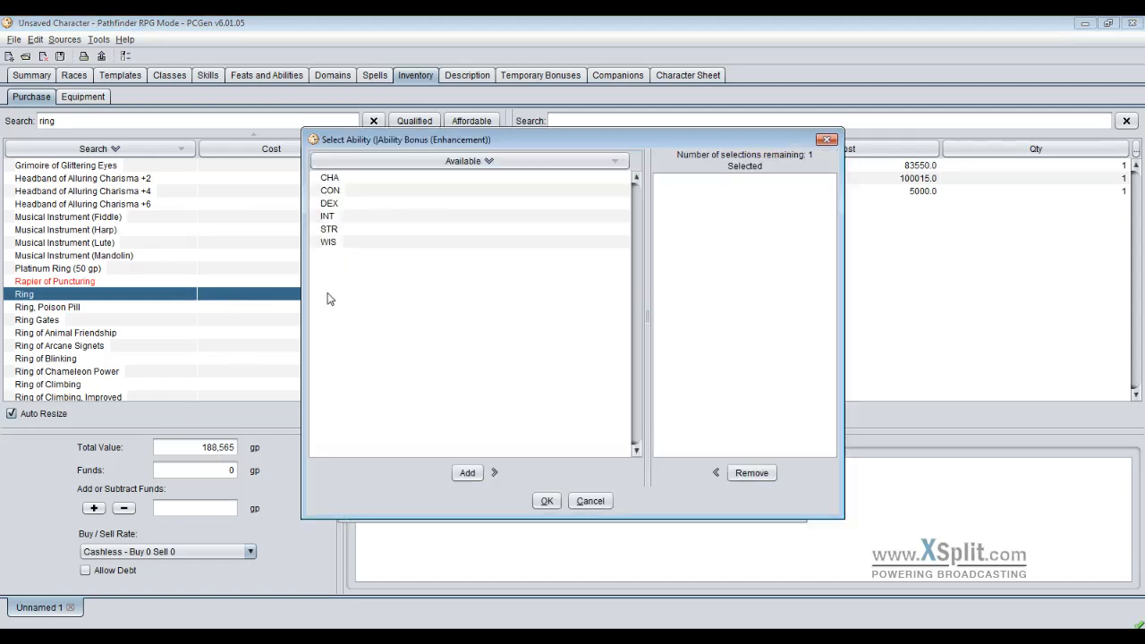
click(329, 229)
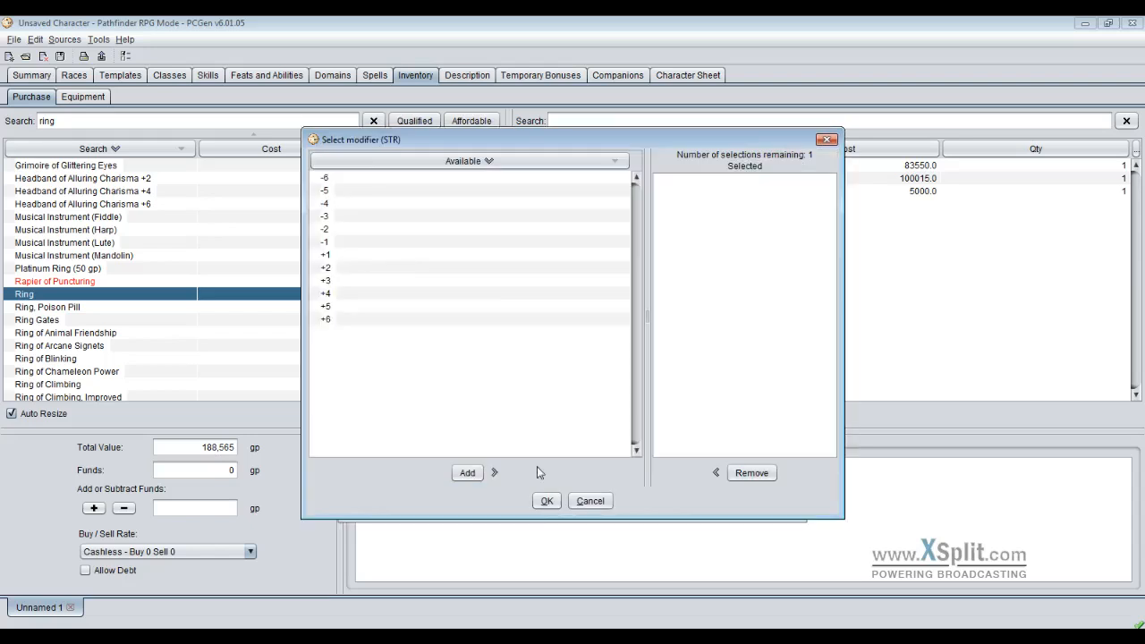
click(466, 472)
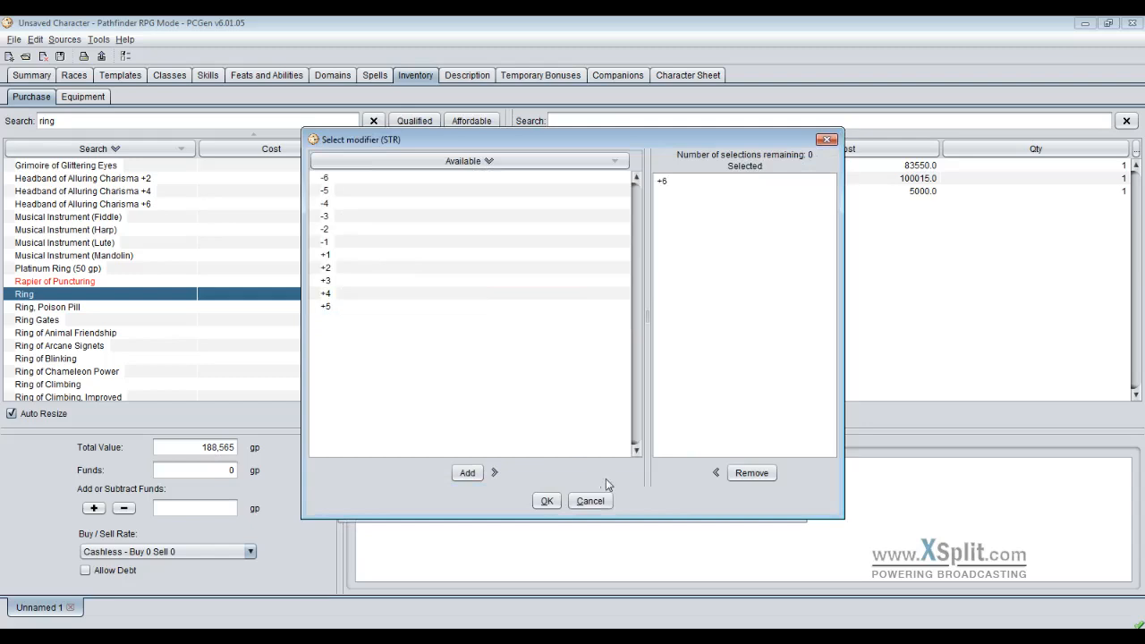
click(546, 500)
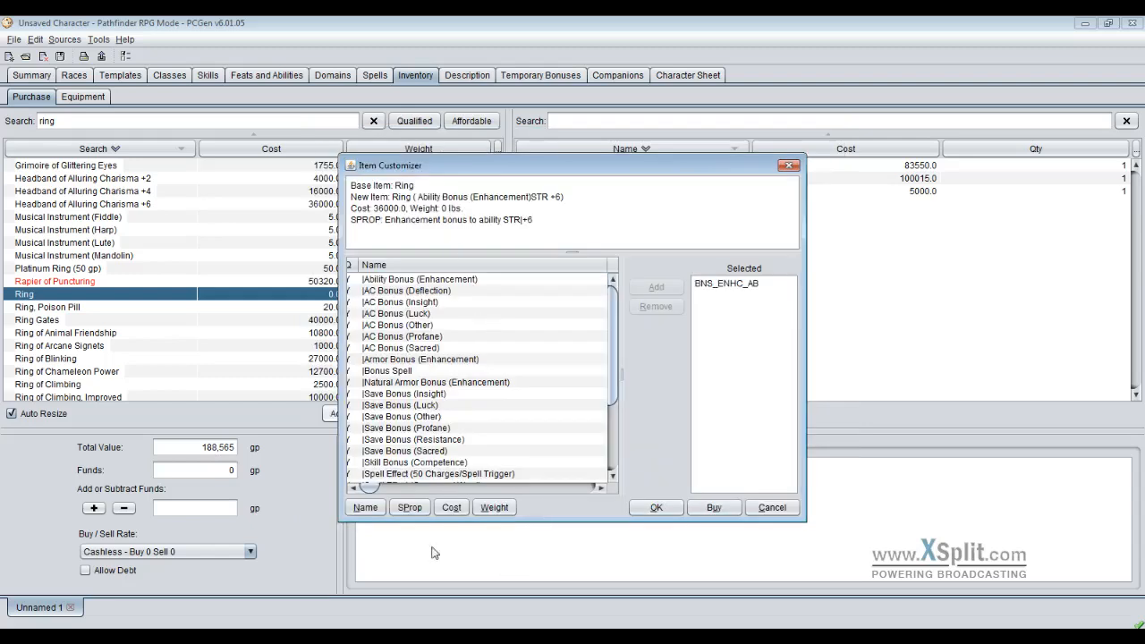
click(408, 507)
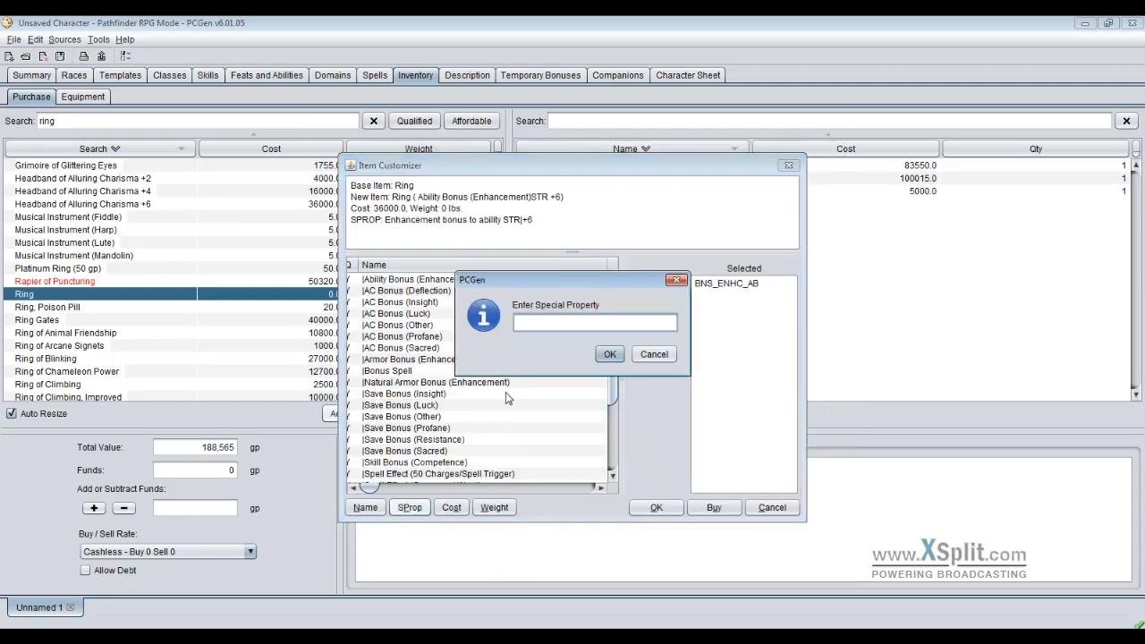
- Add the special property 'Turn Undead as 12th level cleric 3/day' to the ring
text(Turn Unde)
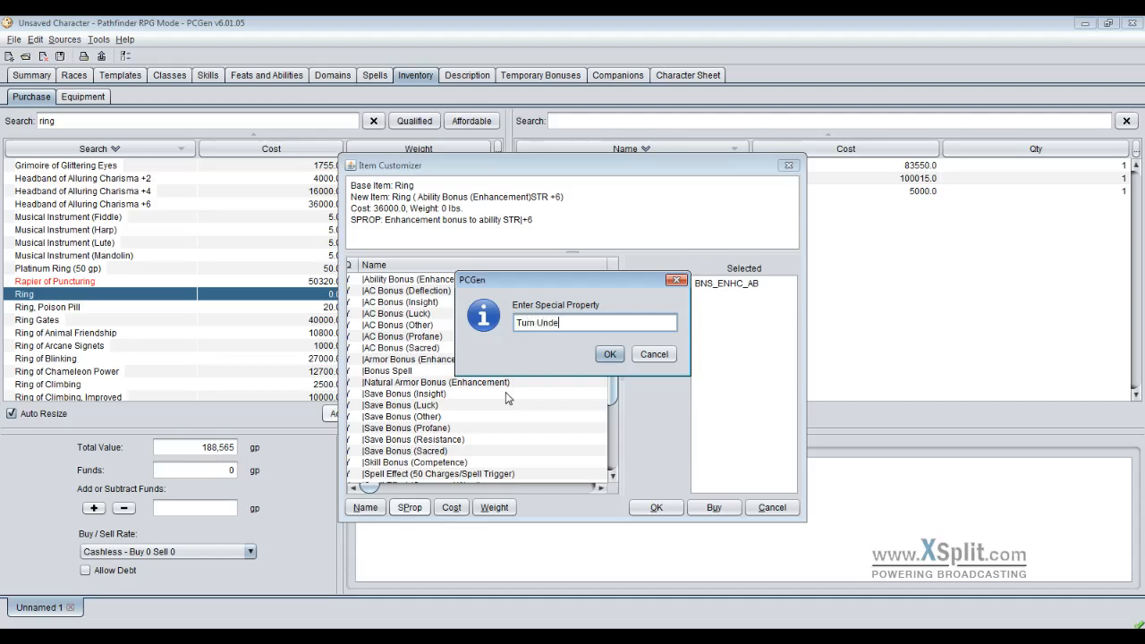
text(ad as)
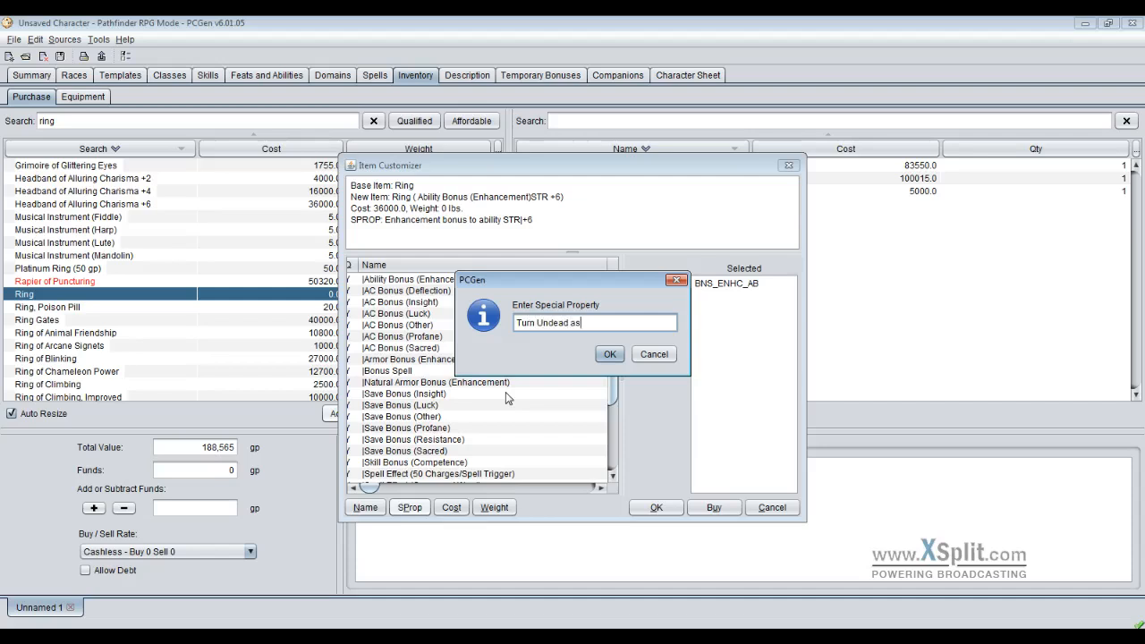
text(12th)
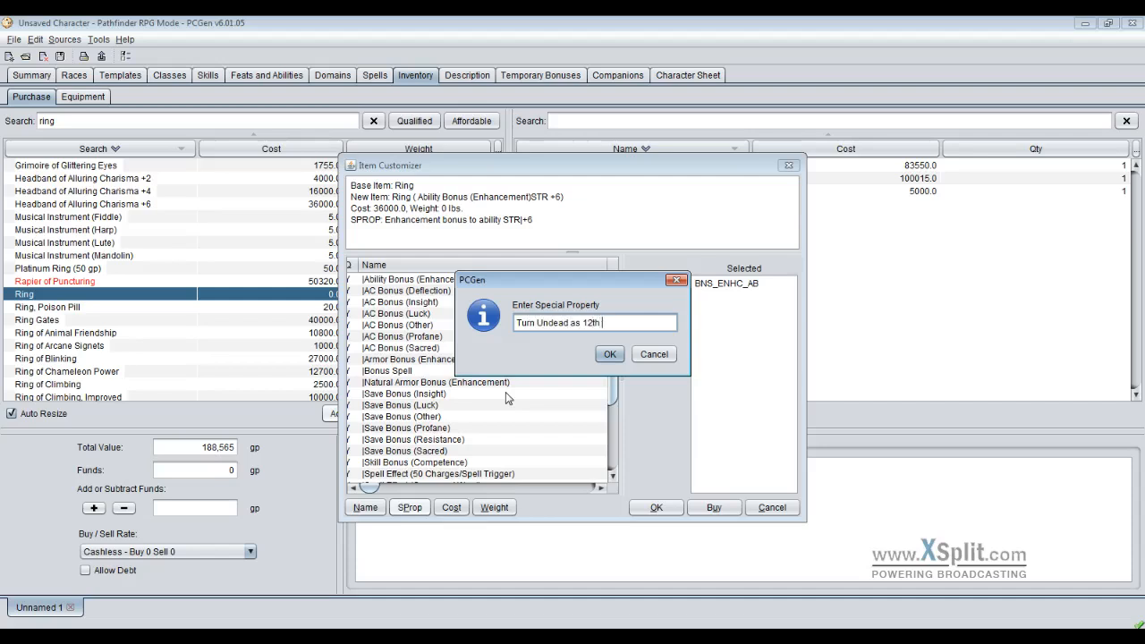
text(level cleric 3/)
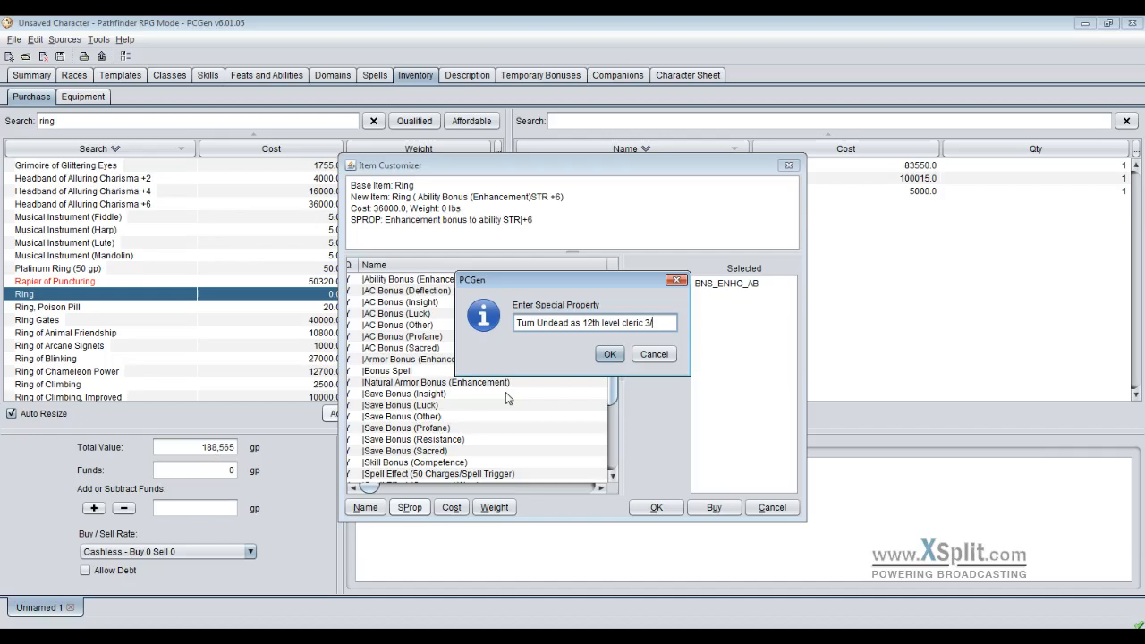
text(day)
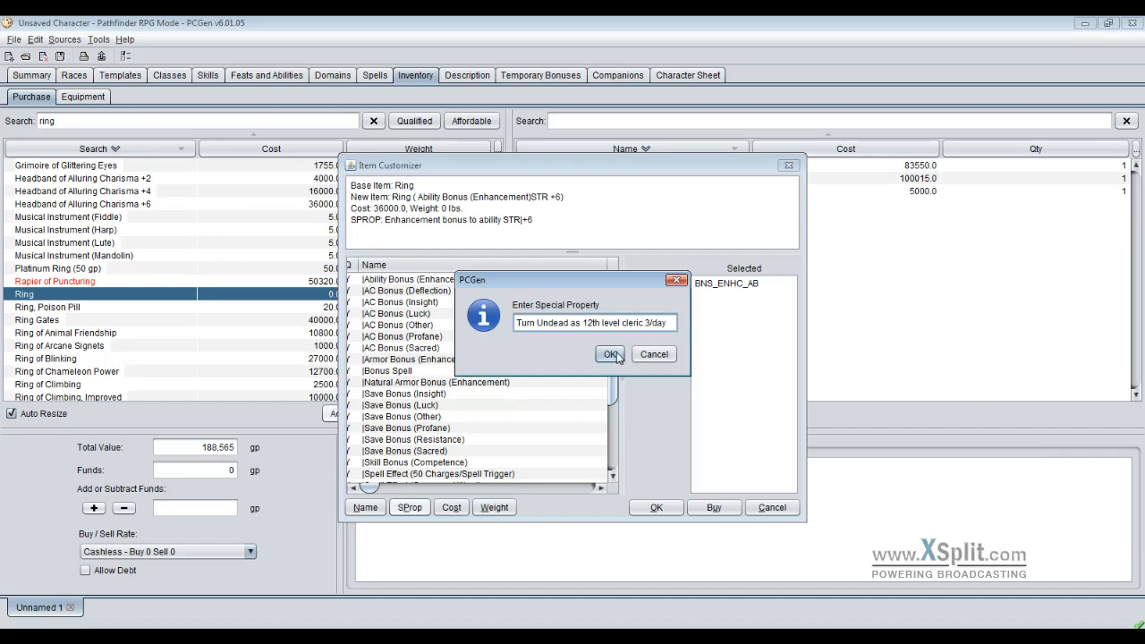
click(610, 354)
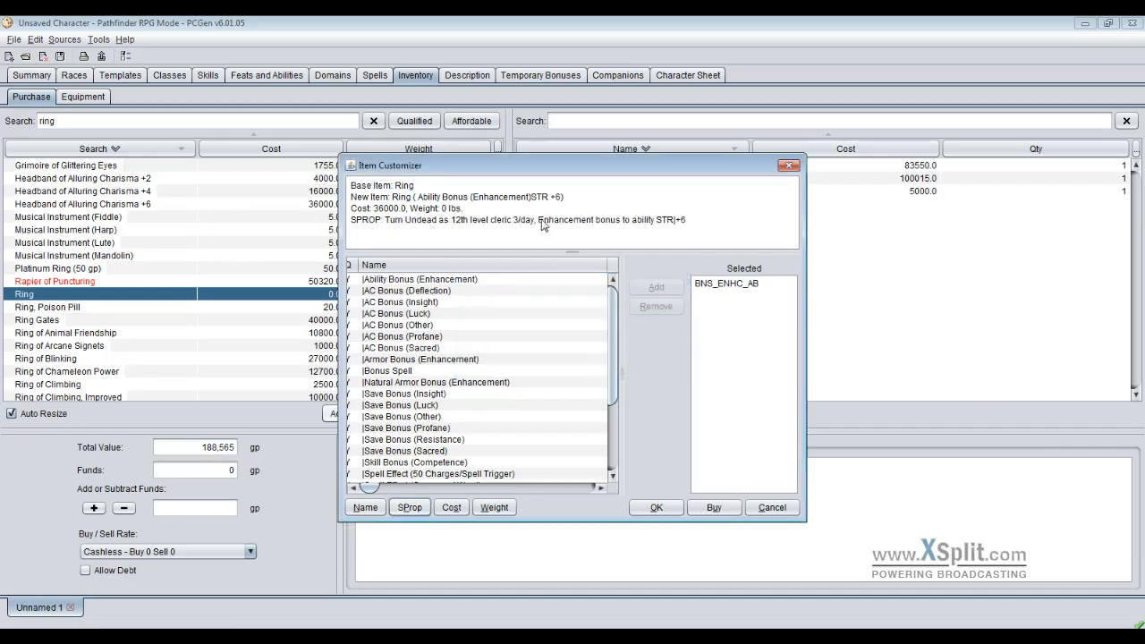
mouse_move(579, 376)
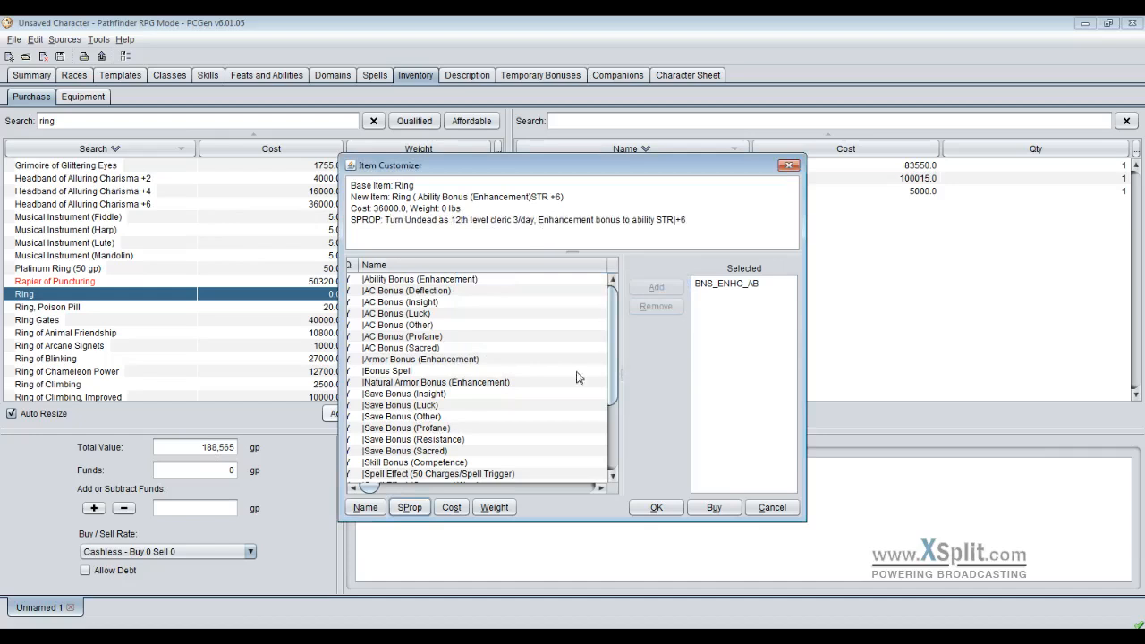
click(364, 507)
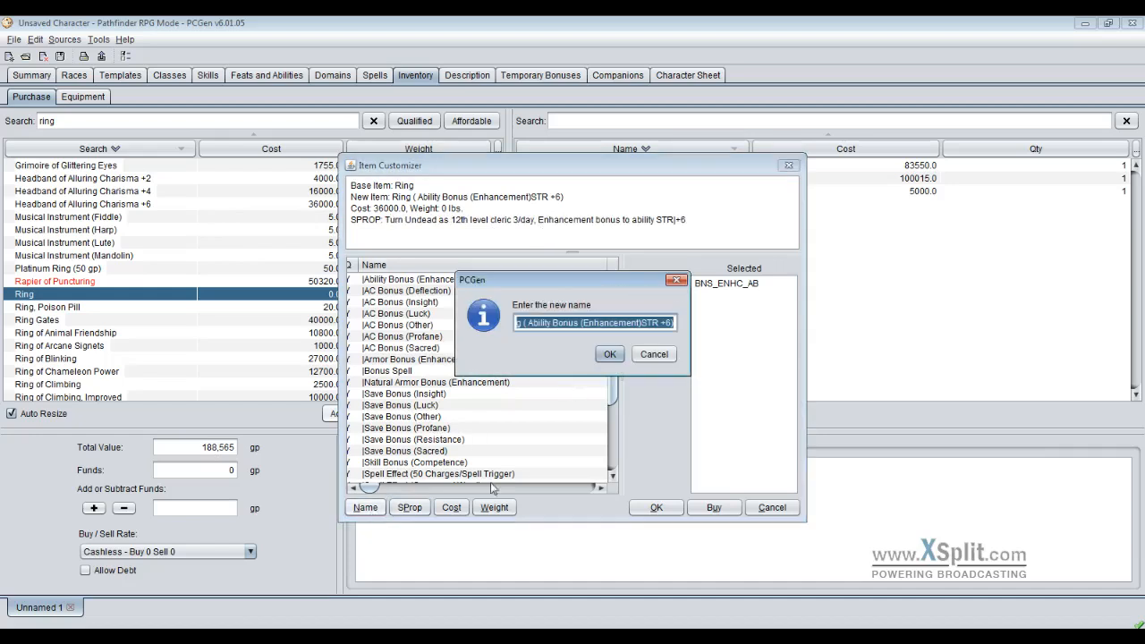
mouse_move(539, 460)
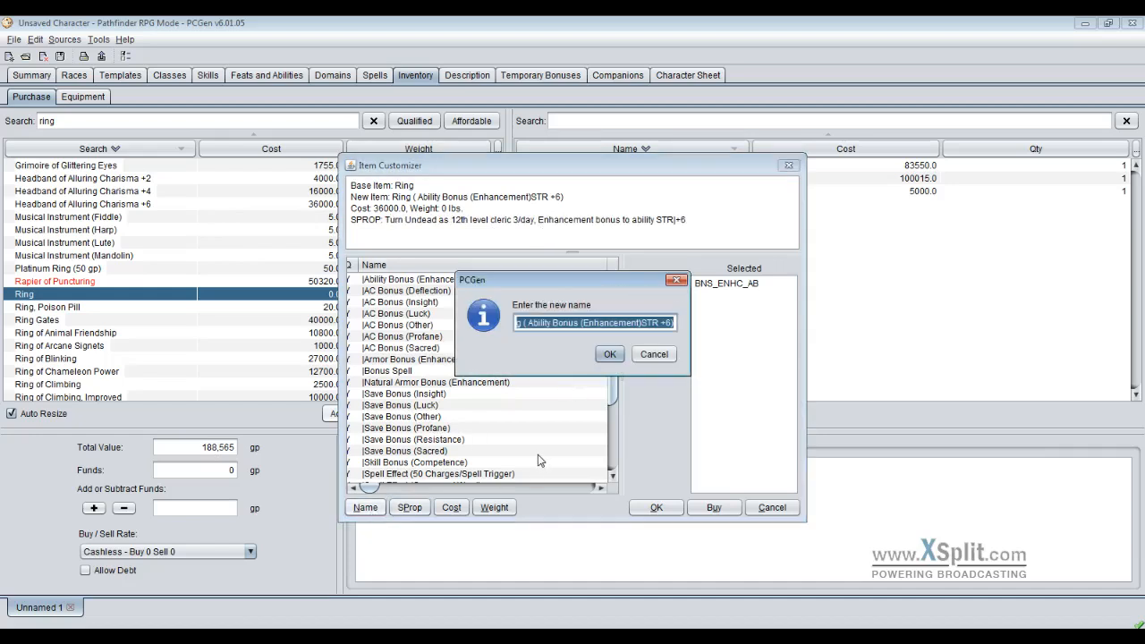
- Rename the ring to 'Ring of Coolness' and buy it for 36,000 gp
text(Ring of Coo)
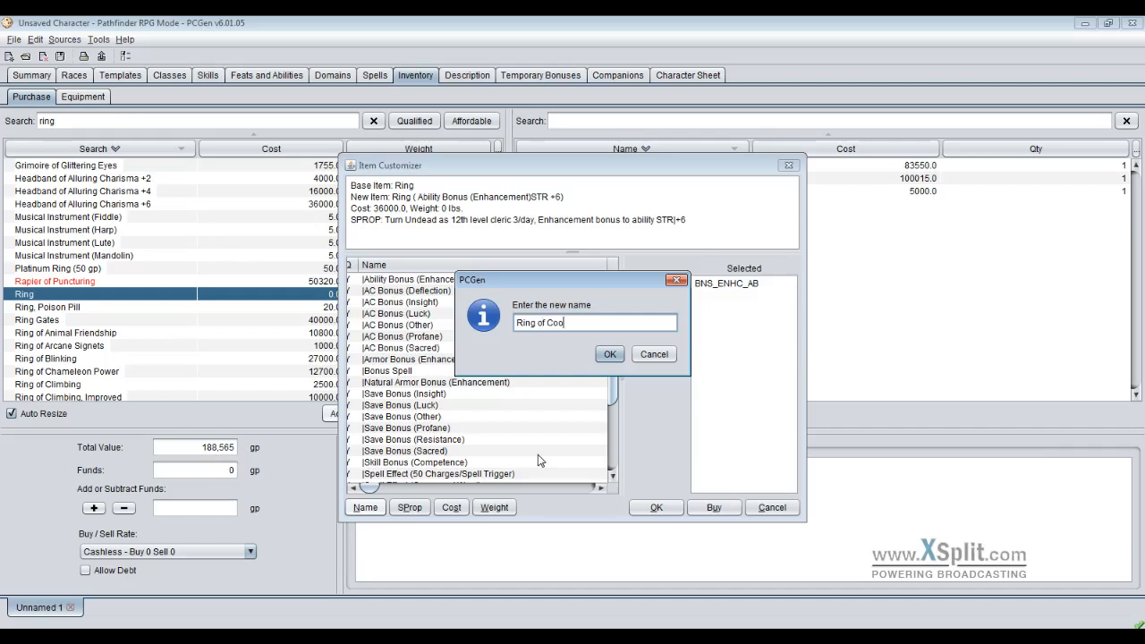
text(lness)
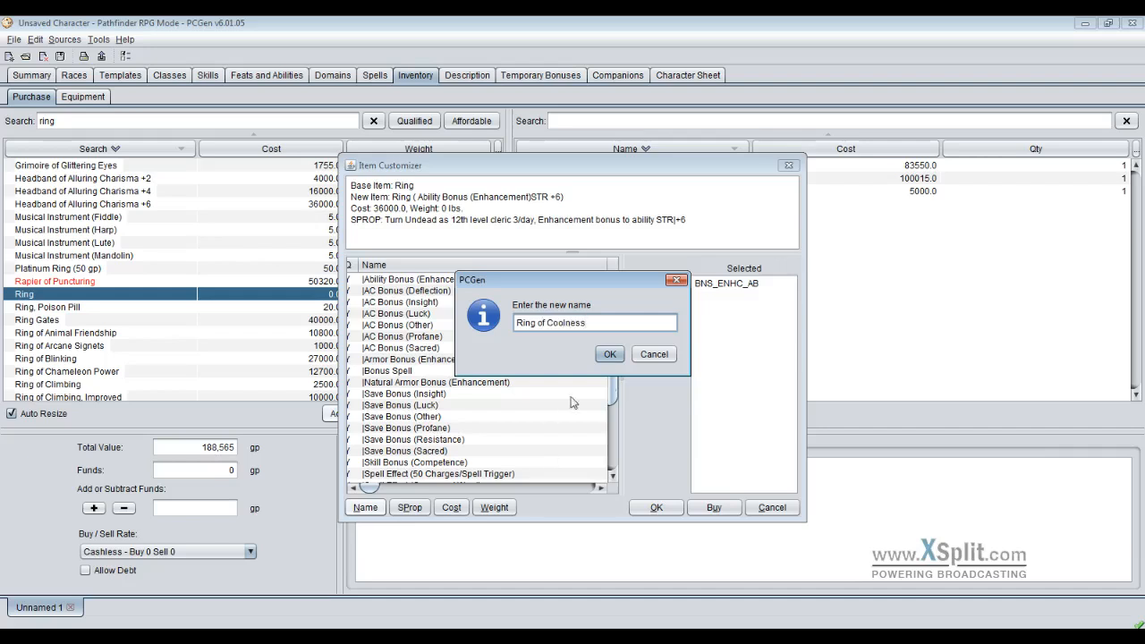
click(609, 354)
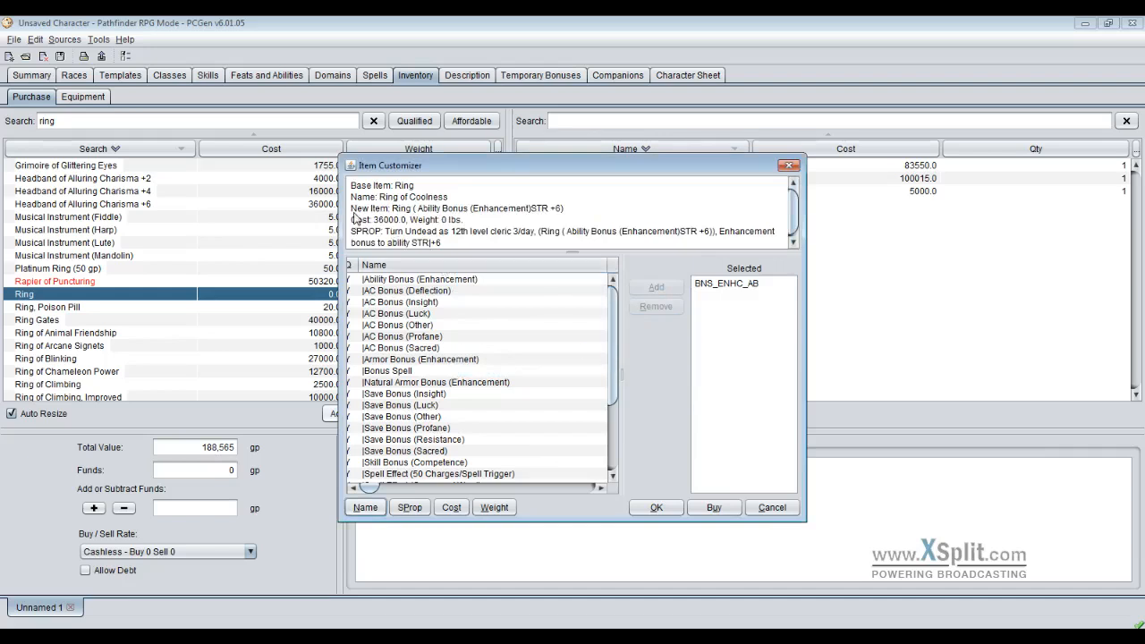
mouse_move(508, 304)
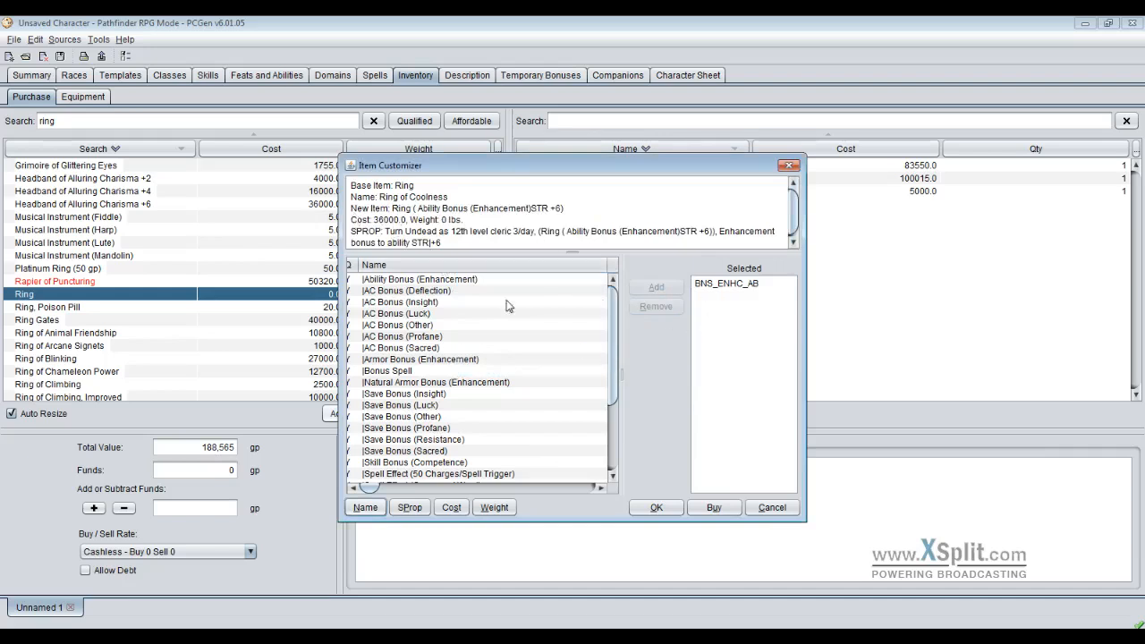
mouse_move(513, 244)
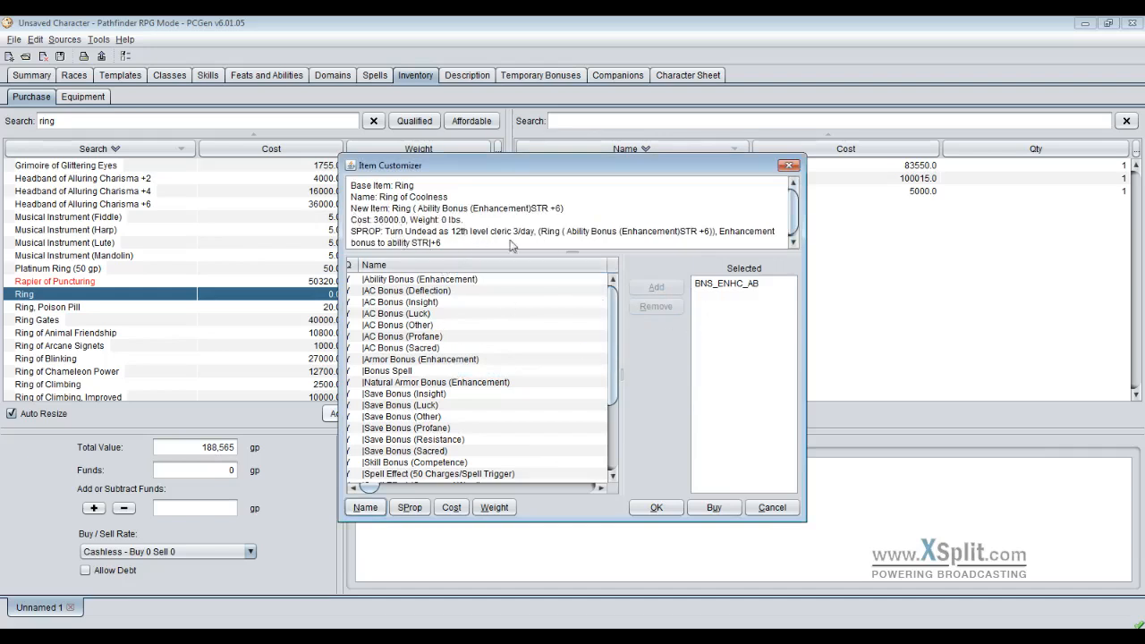
mouse_move(438, 292)
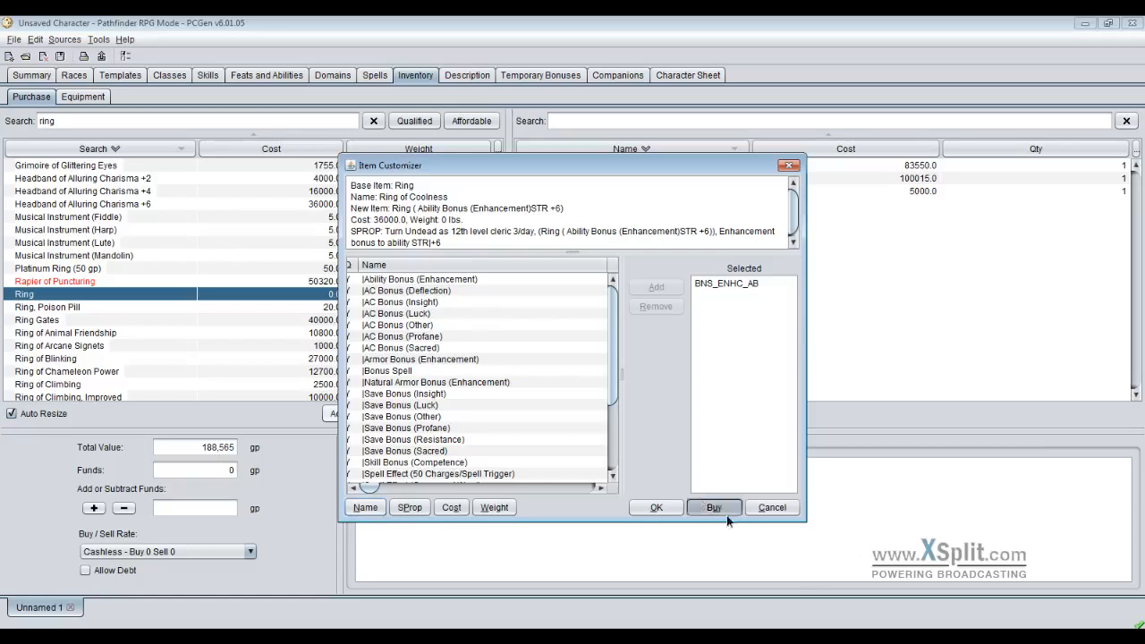
click(713, 507)
text(p)
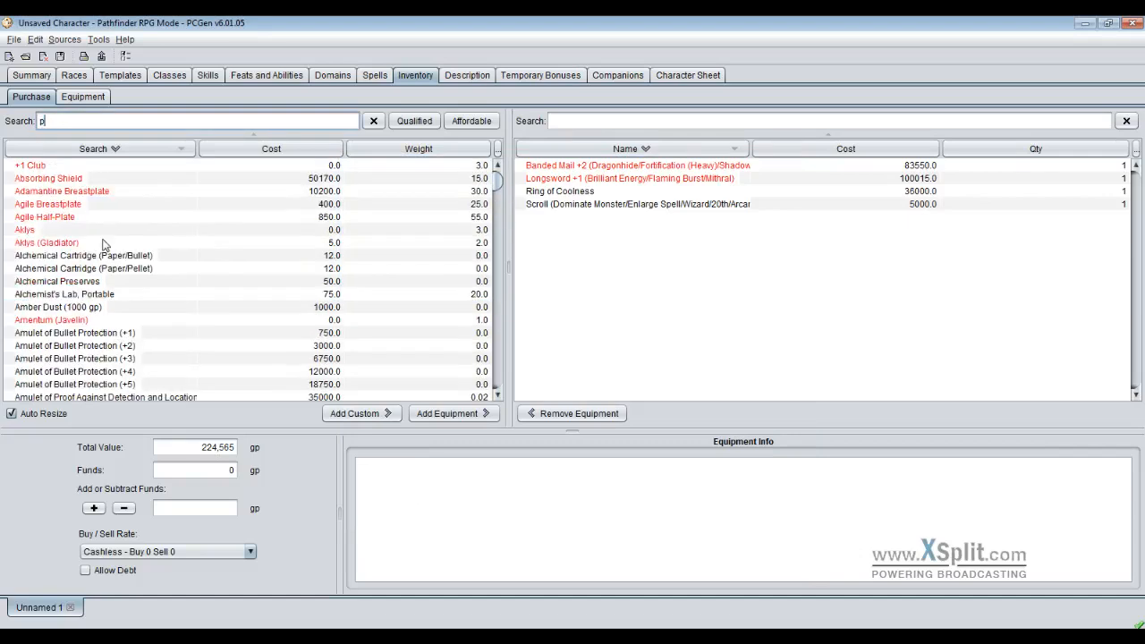
- Search the catalogue for 'potion' and scroll through the results
text(otion)
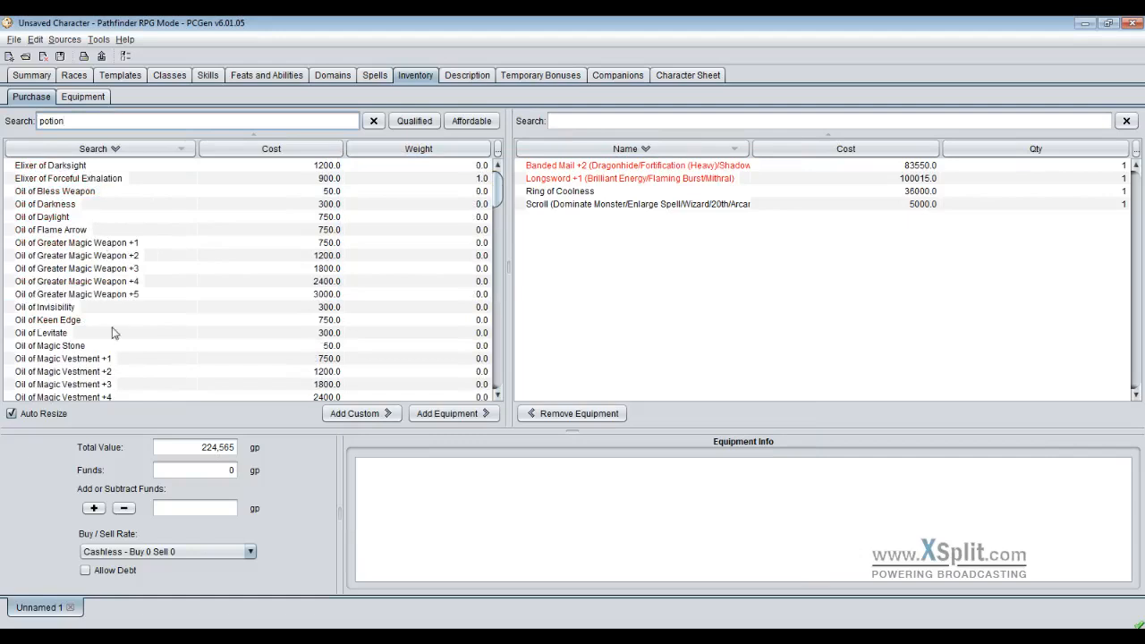
scroll(down, 3)
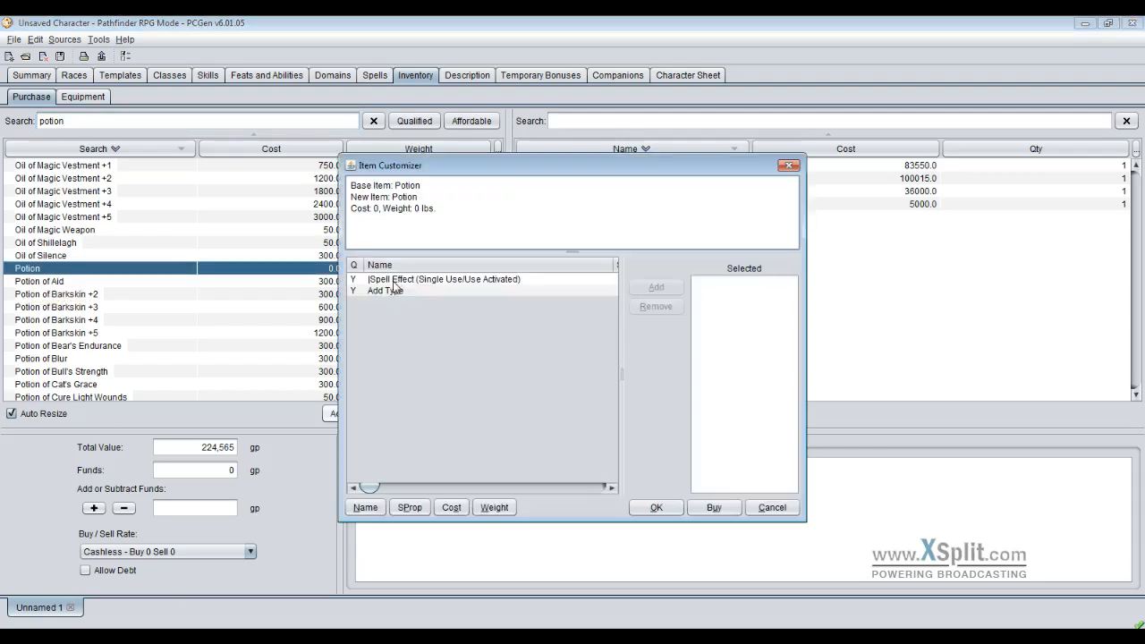
- Add a spell effect to the potion with Cleric class and spell level 3
double_click(444, 279)
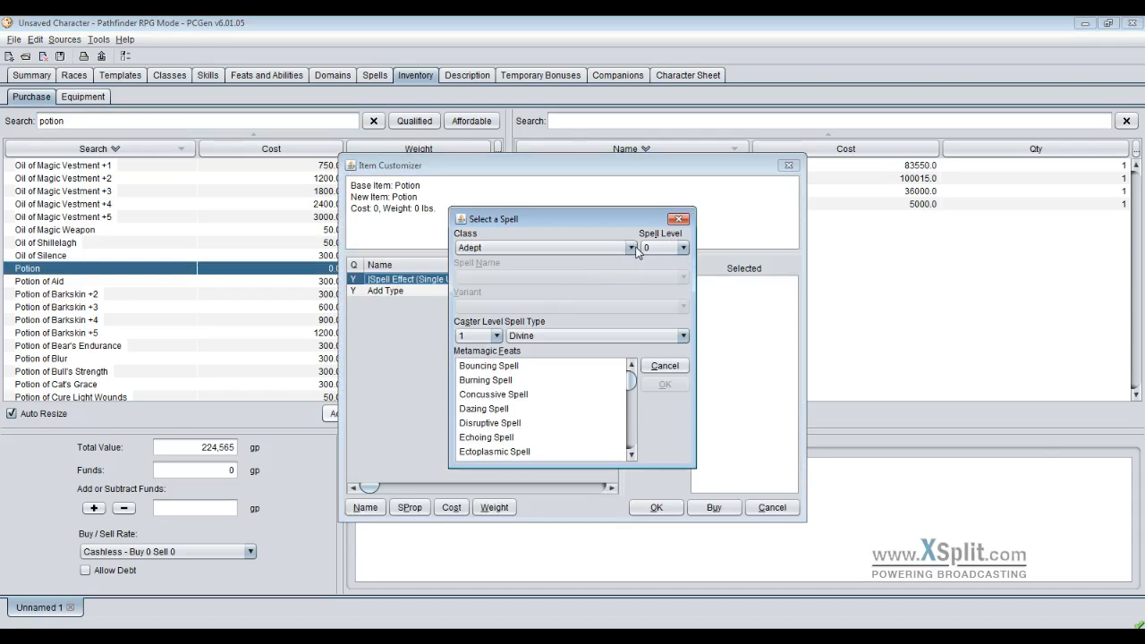
click(684, 247)
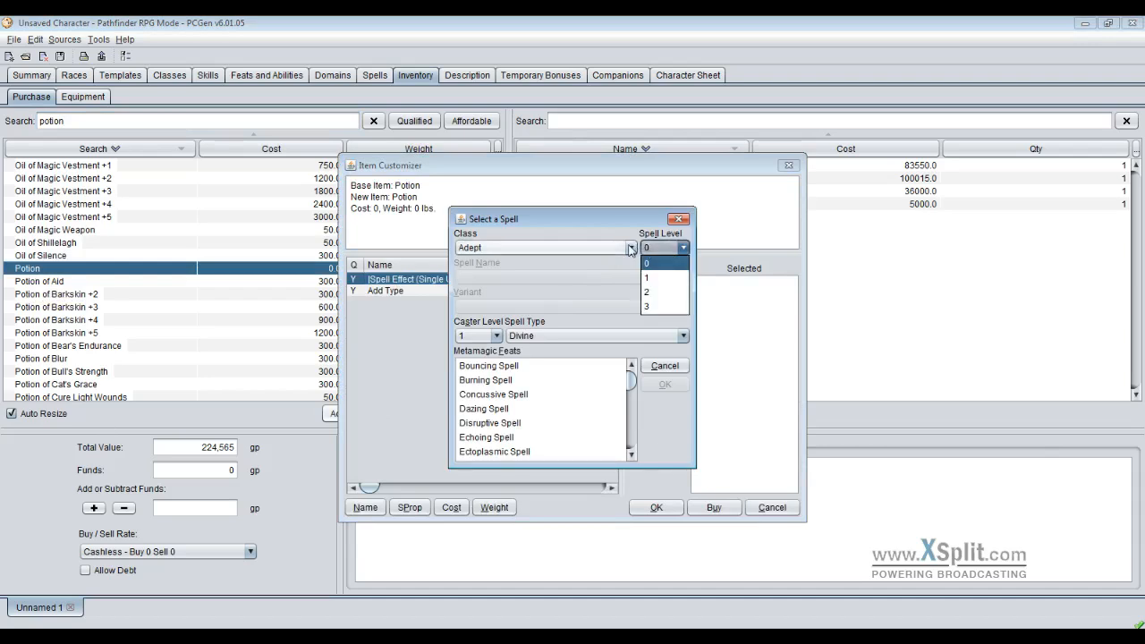
click(631, 248)
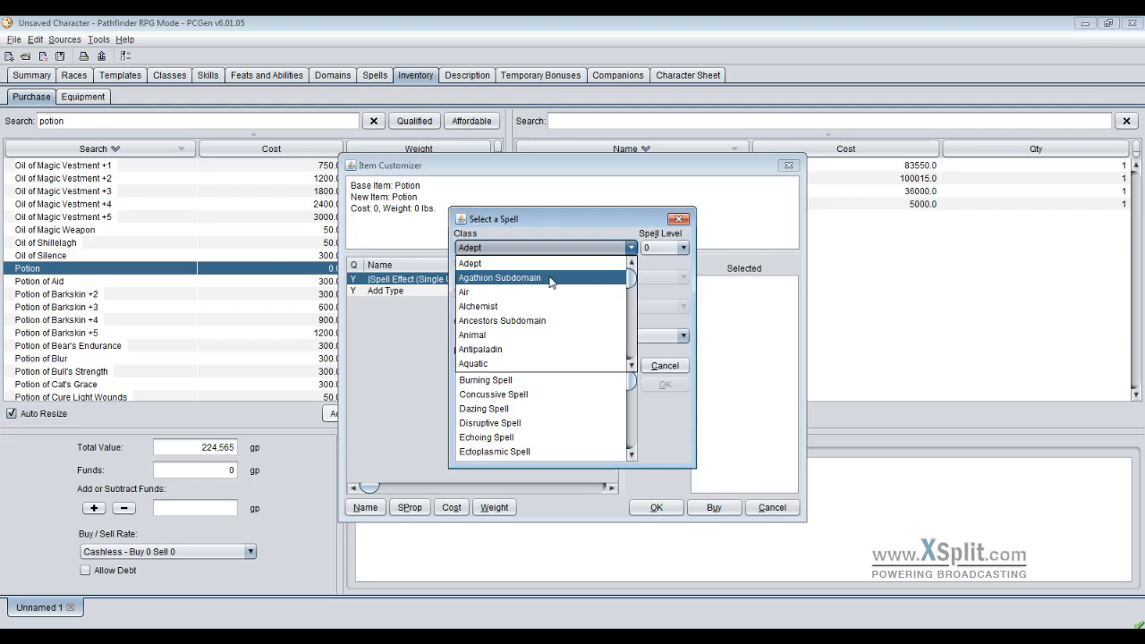
mouse_move(546, 286)
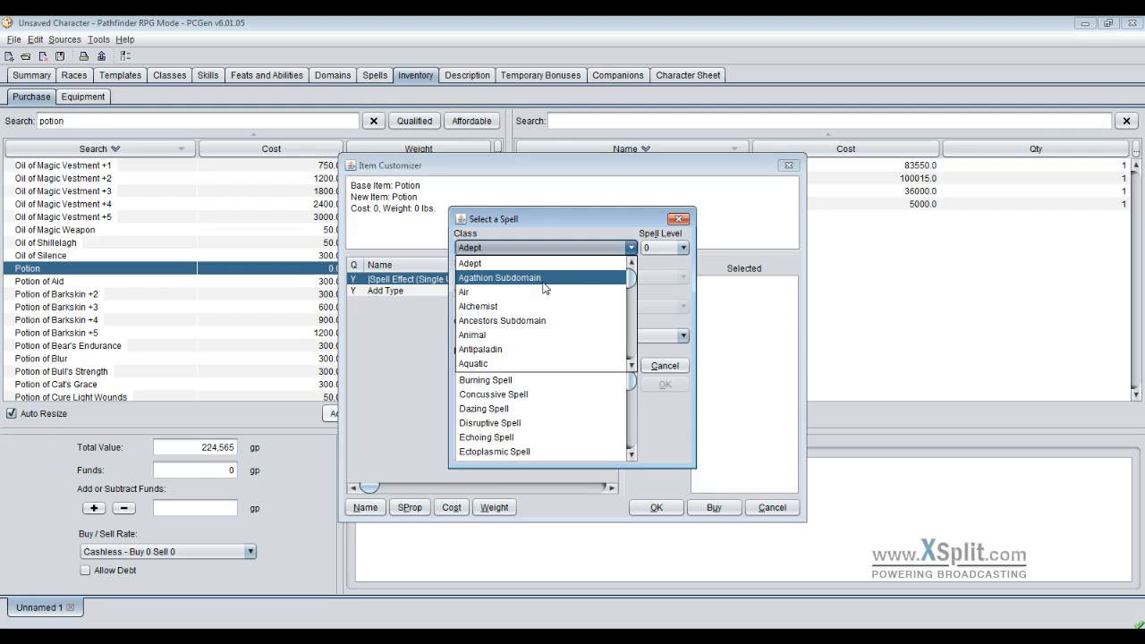
scroll(down, 3)
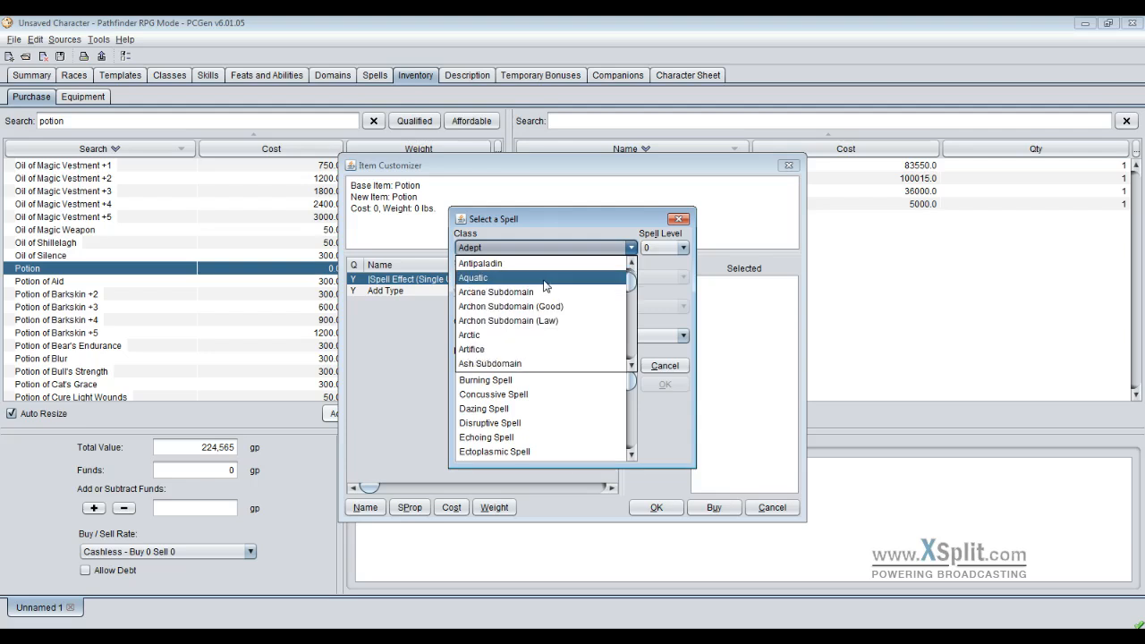
scroll(down, 3)
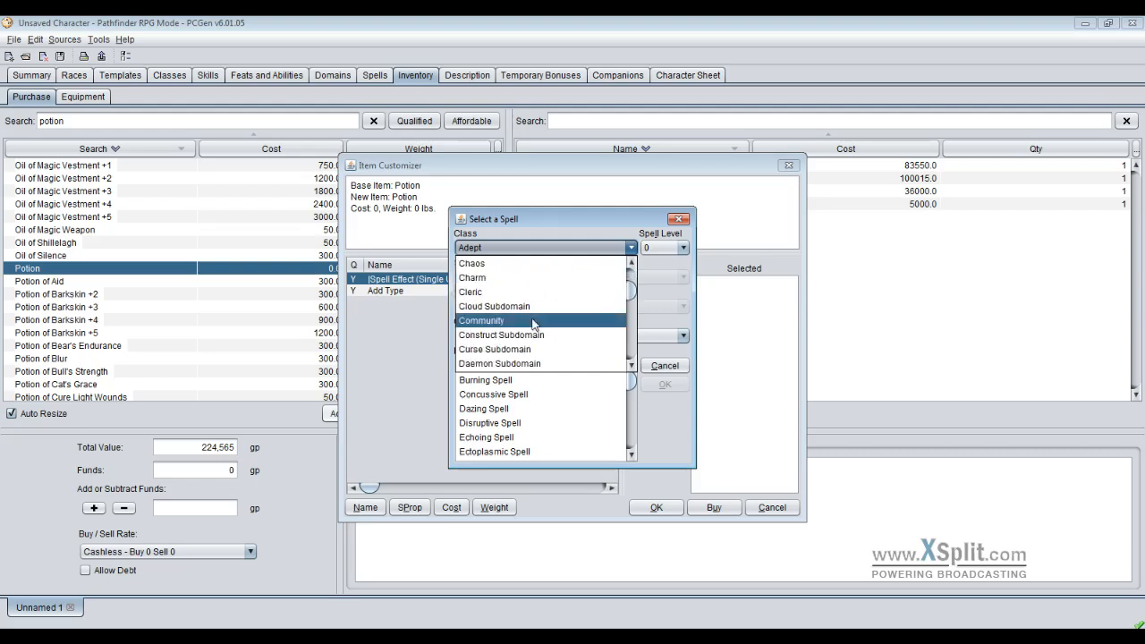
scroll(down, 3)
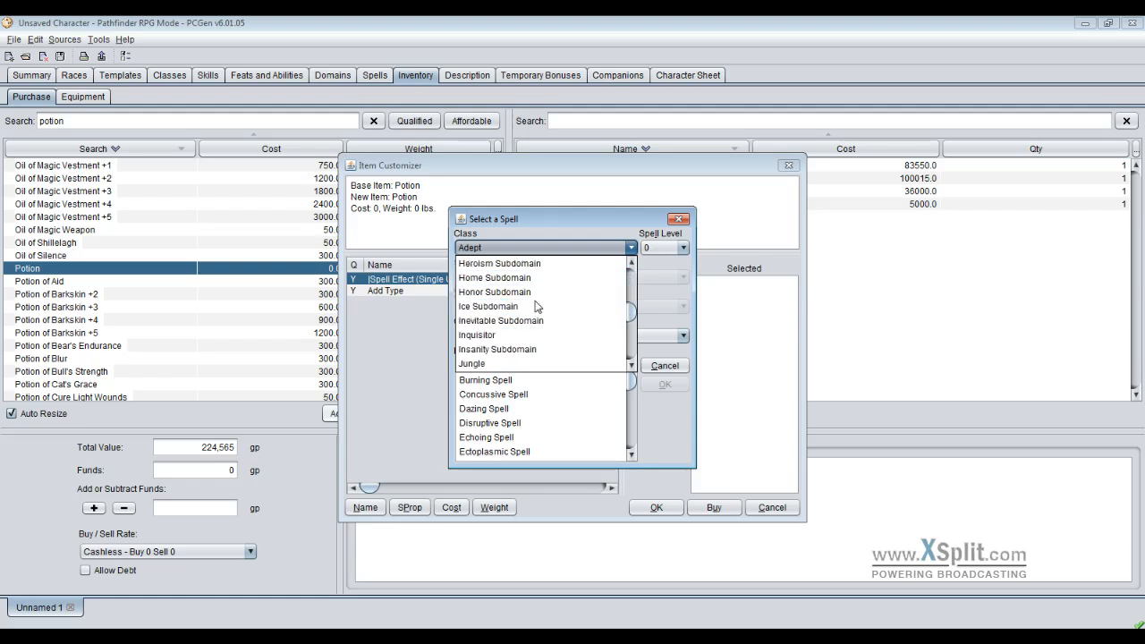
scroll(down, 3)
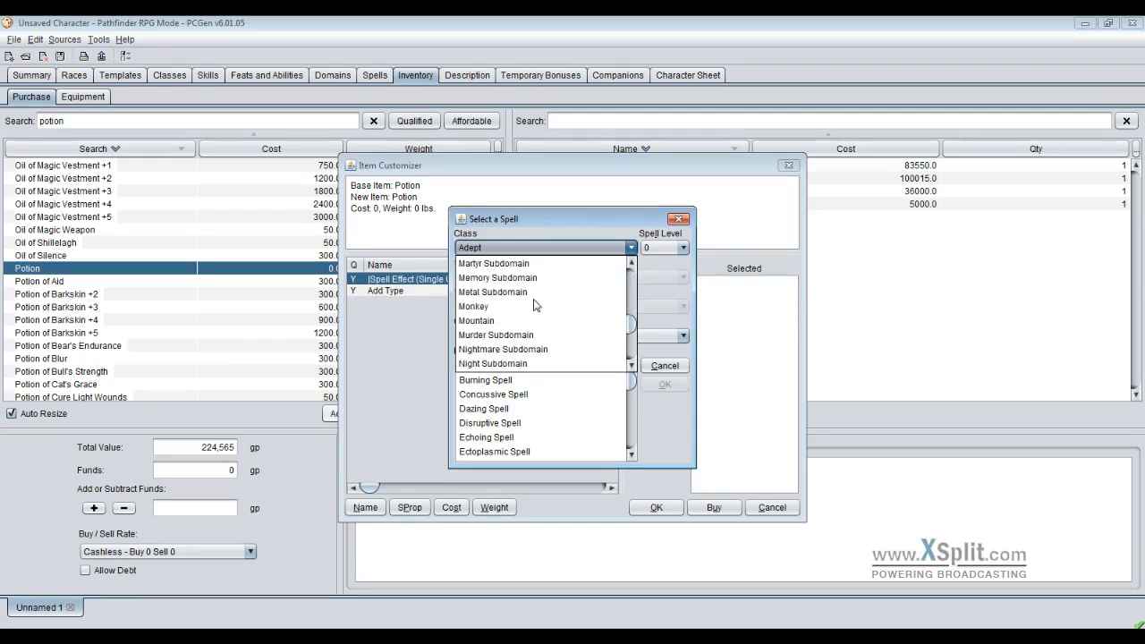
scroll(down, 3)
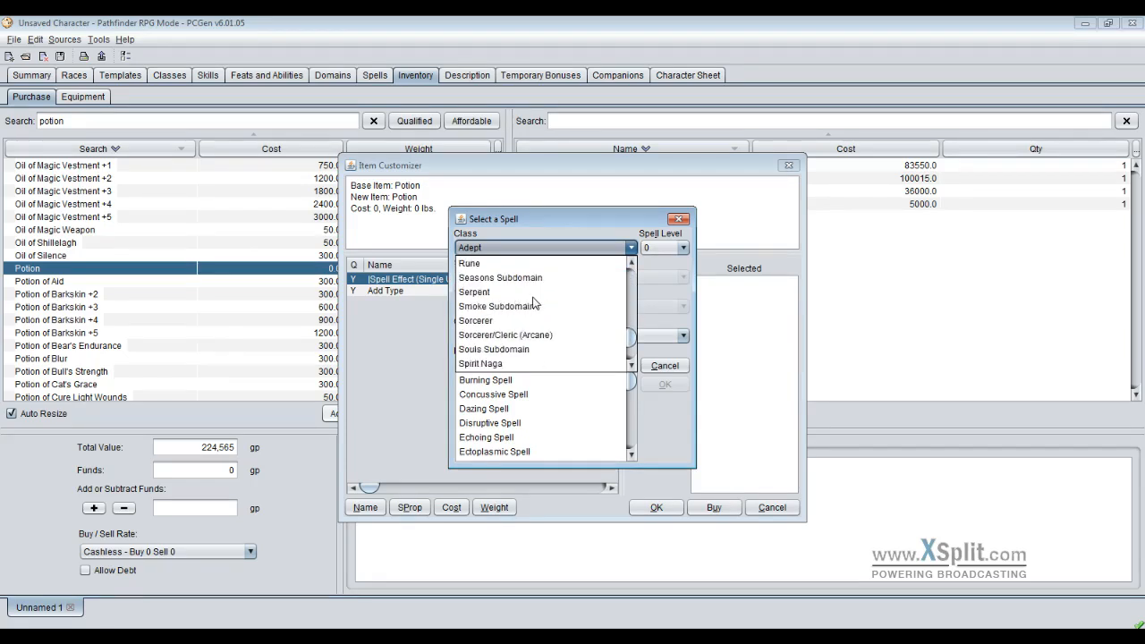
scroll(up, 3)
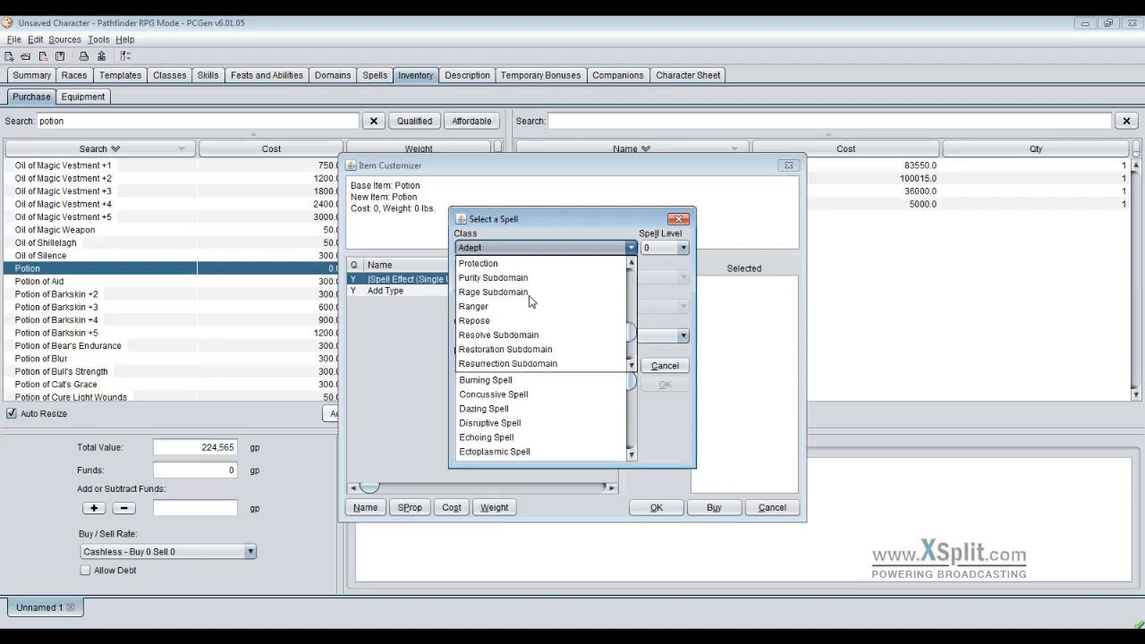
scroll(up, 3)
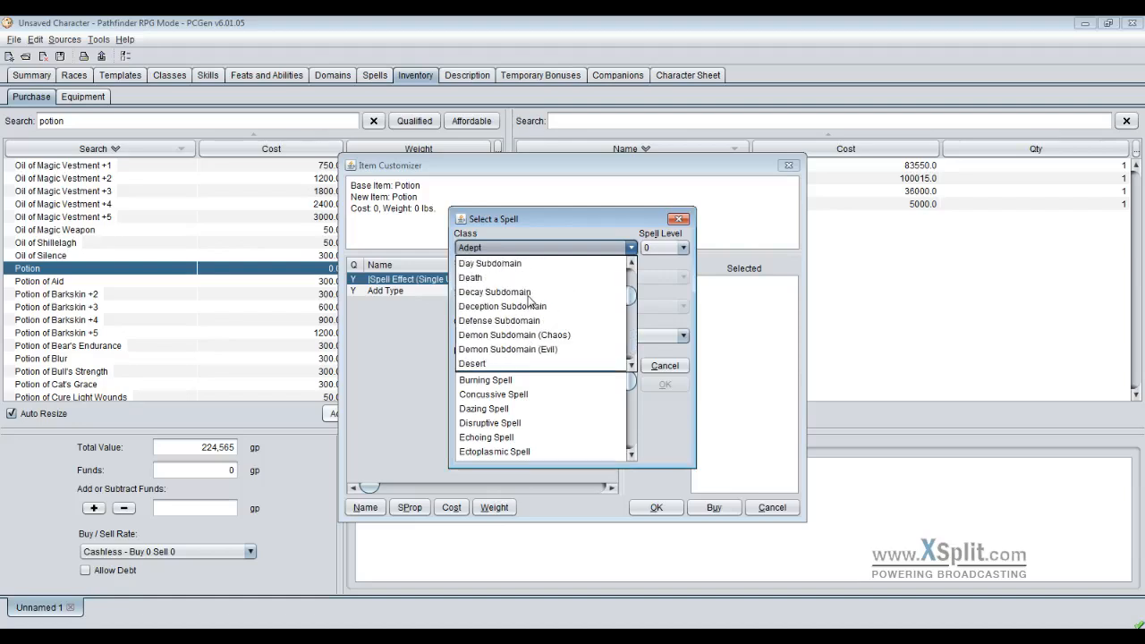
scroll(up, 3)
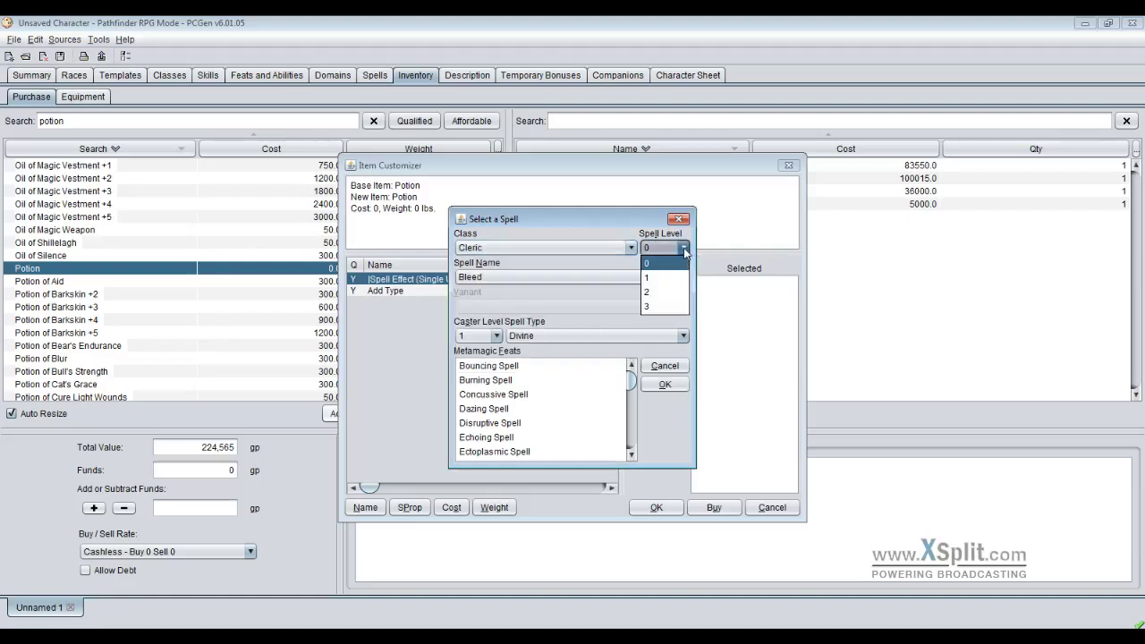
mouse_move(647, 307)
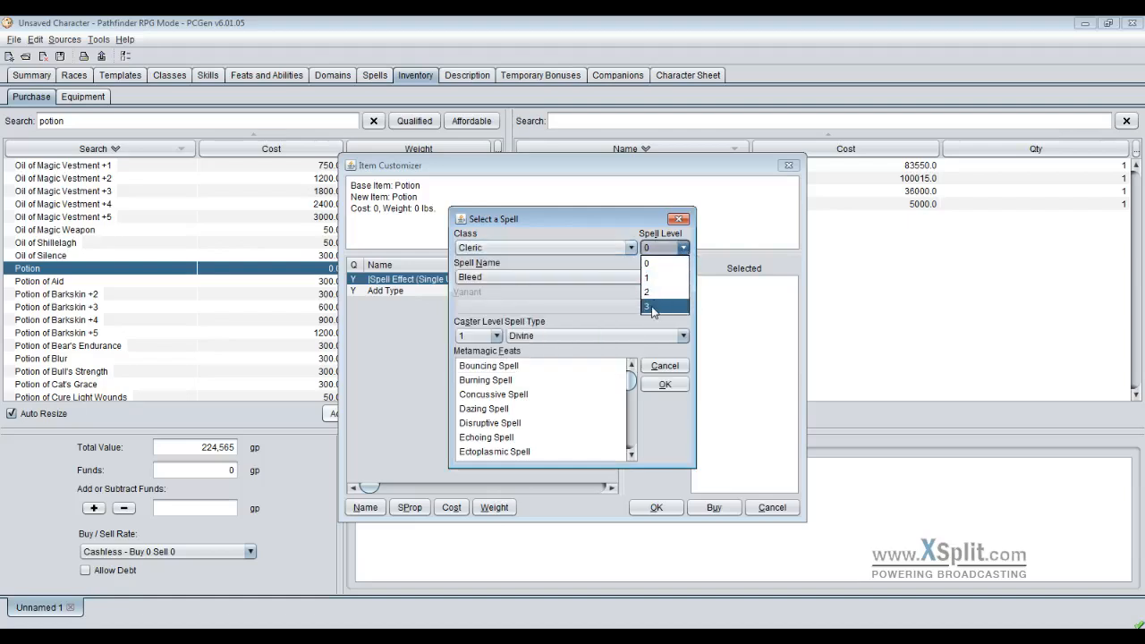
click(646, 306)
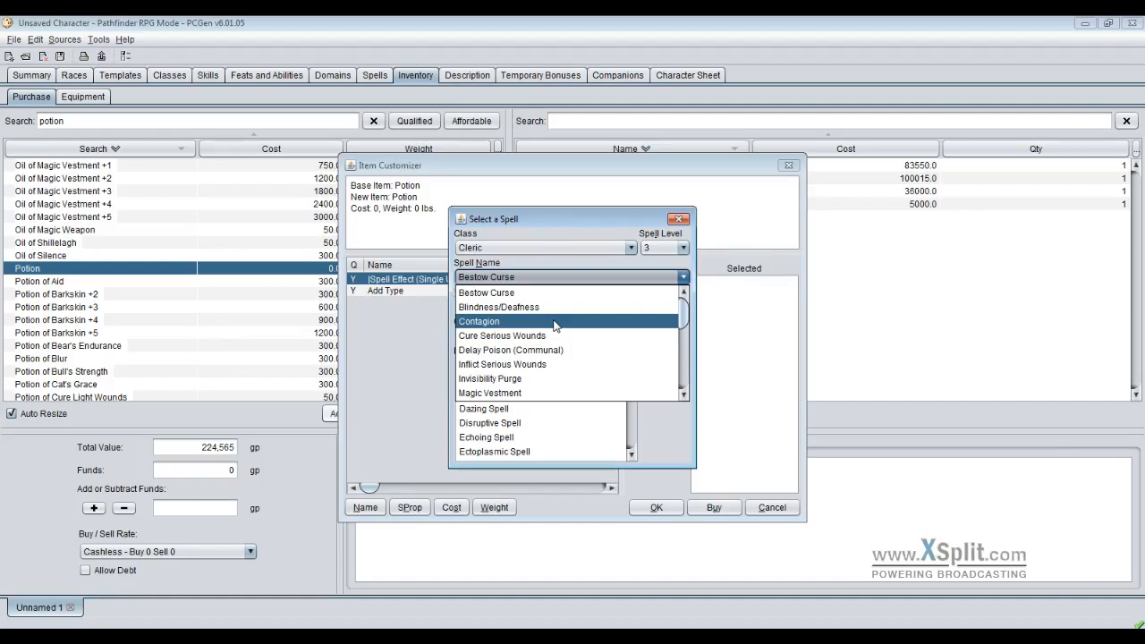
mouse_move(536, 325)
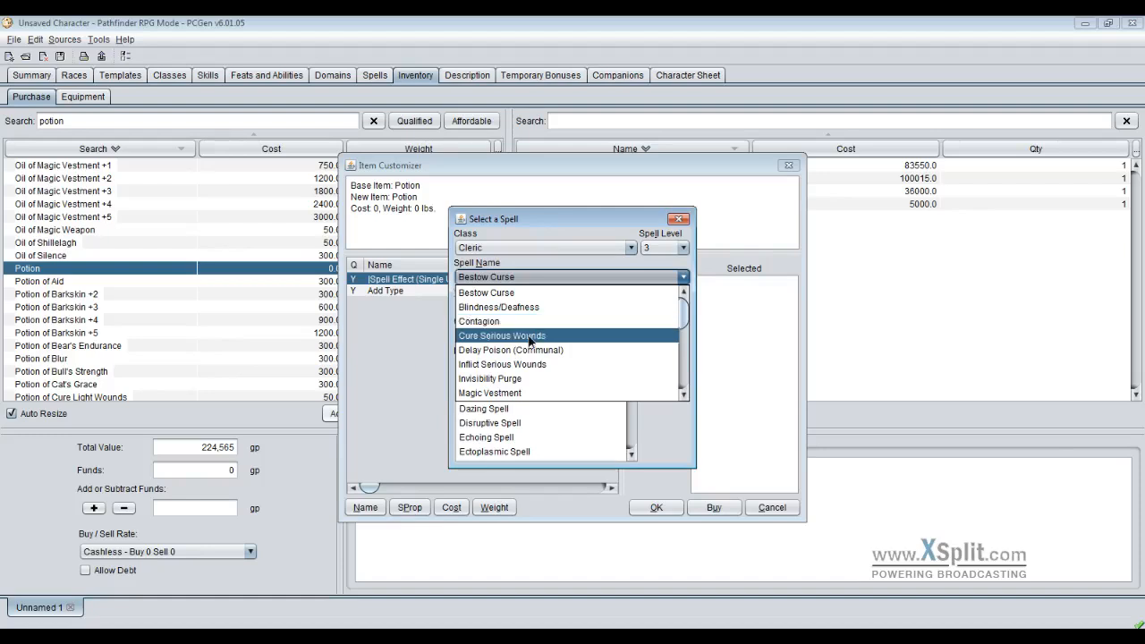
- Choose Cure Serious Wounds with Maximize Spell at caster level 11, costing 3300 gp
click(502, 336)
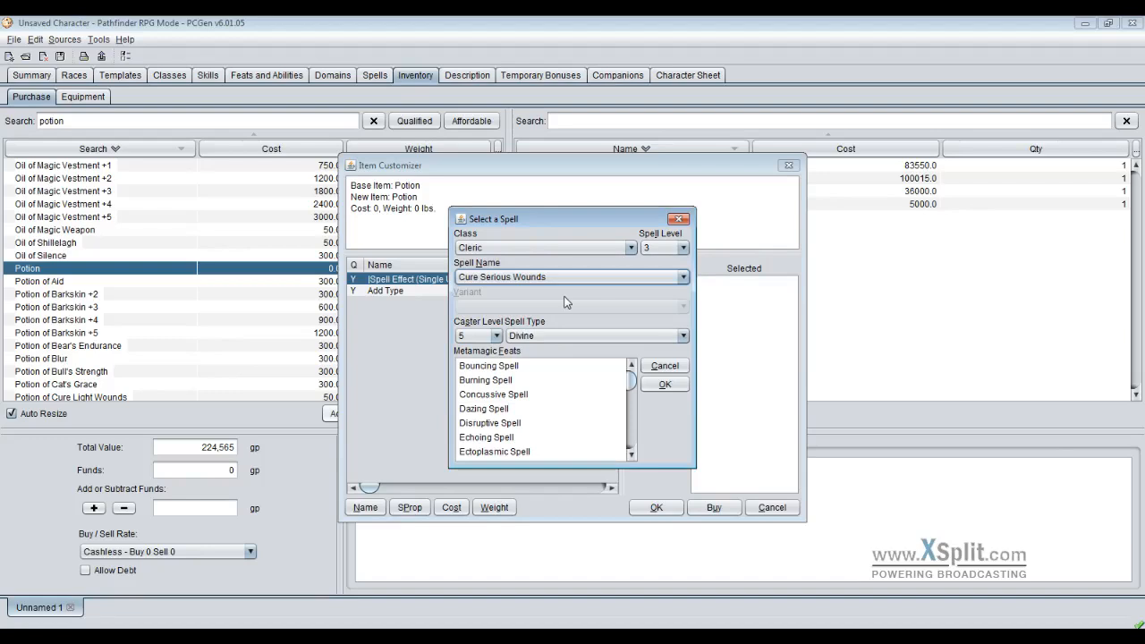
mouse_move(480, 328)
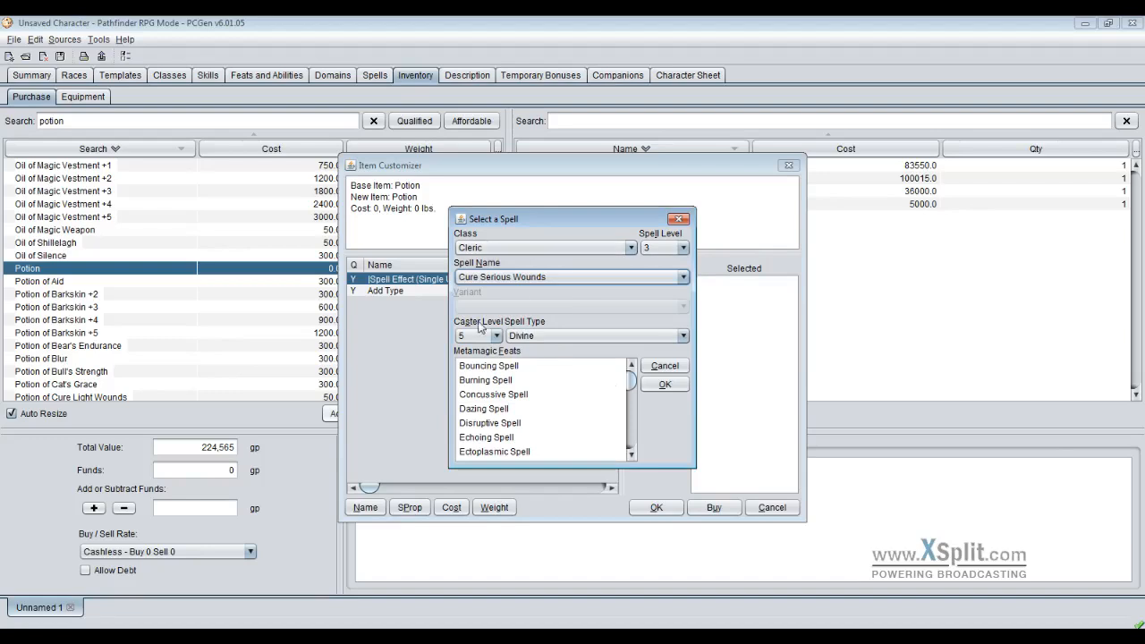
click(496, 335)
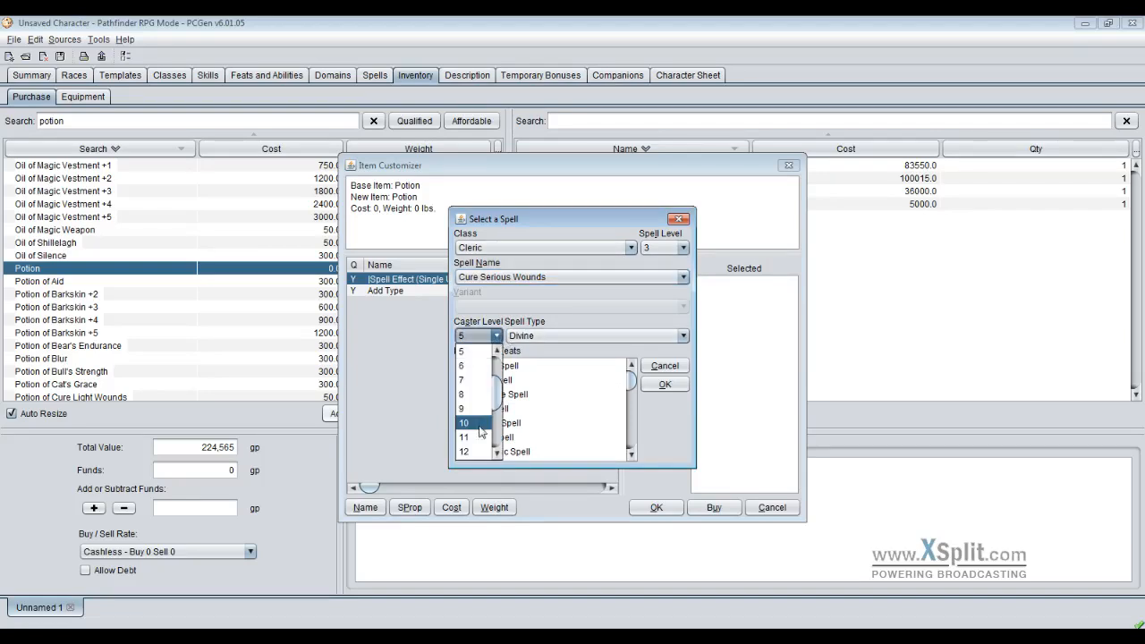
click(464, 423)
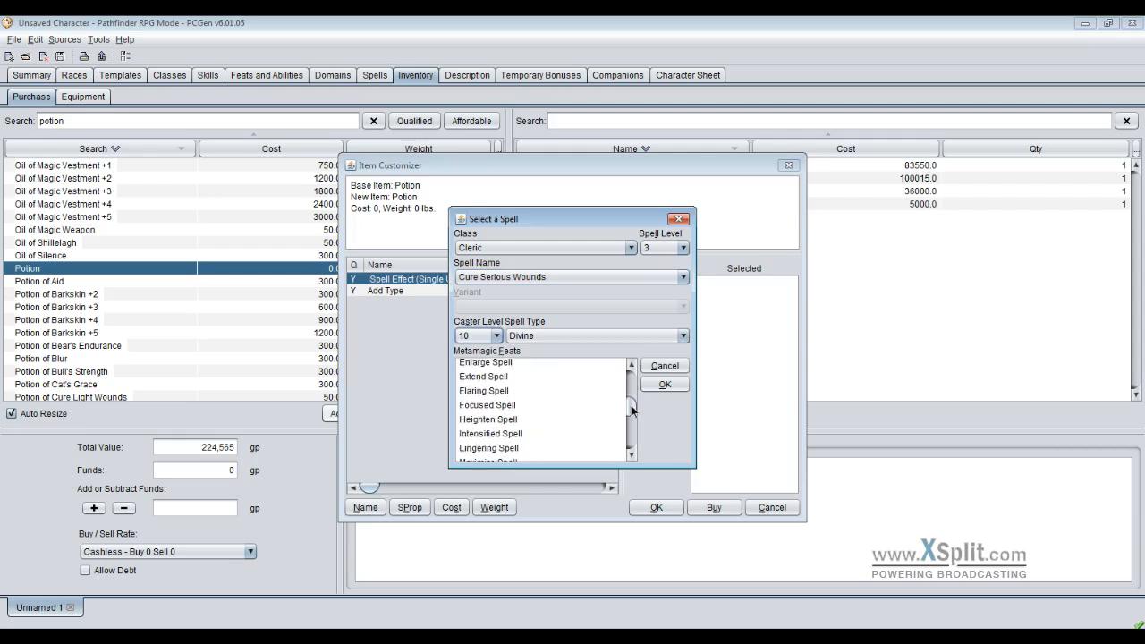
scroll(up, 3)
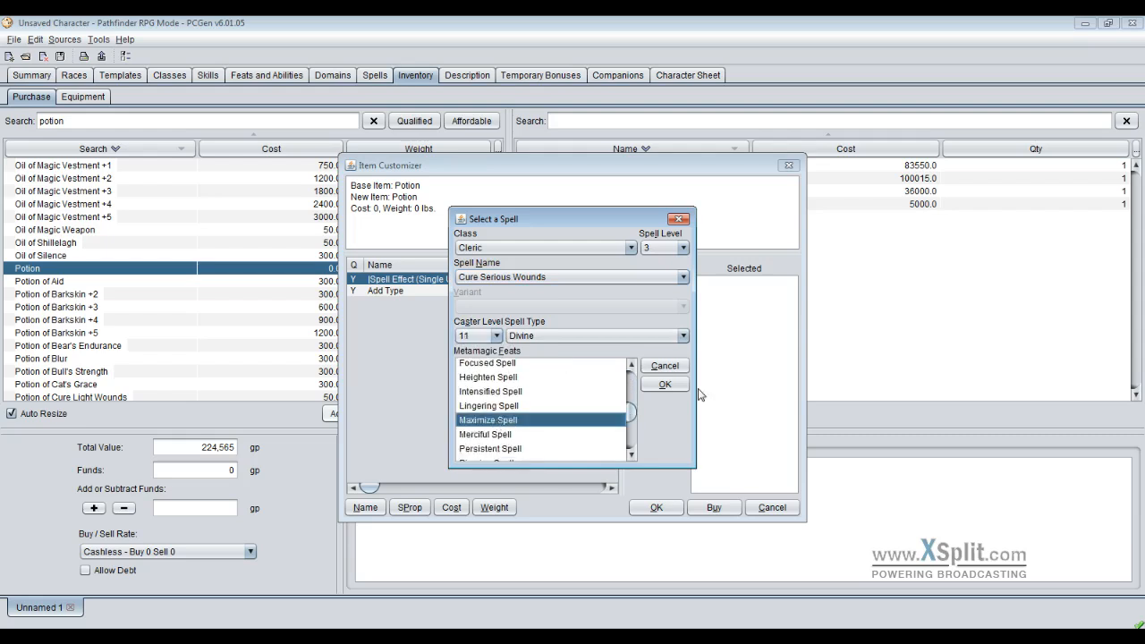
click(664, 384)
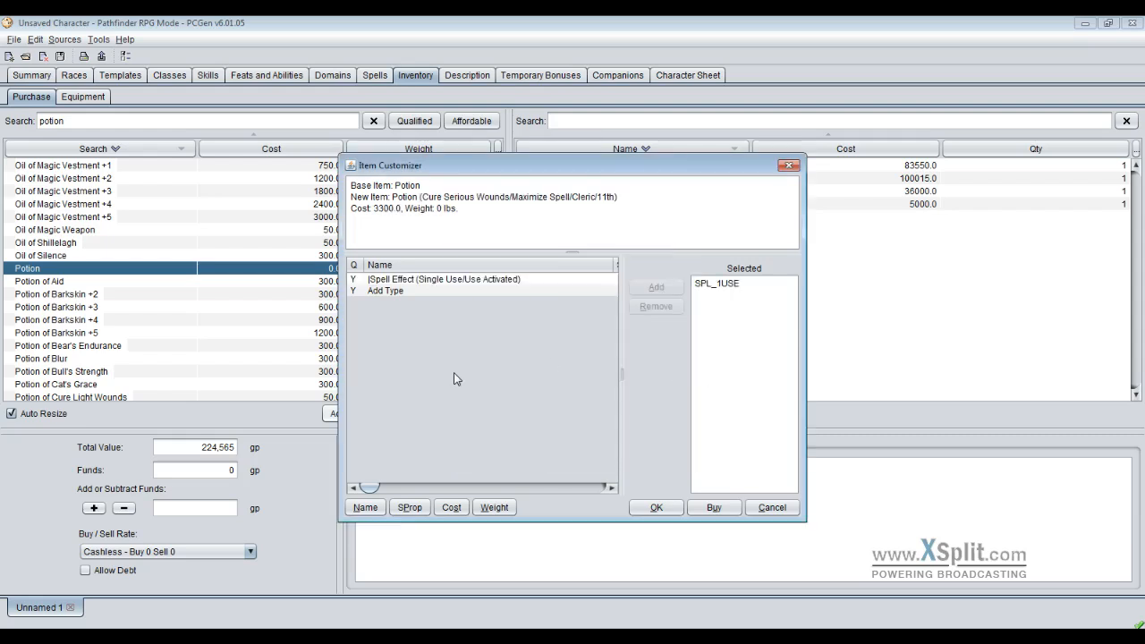
mouse_move(373, 215)
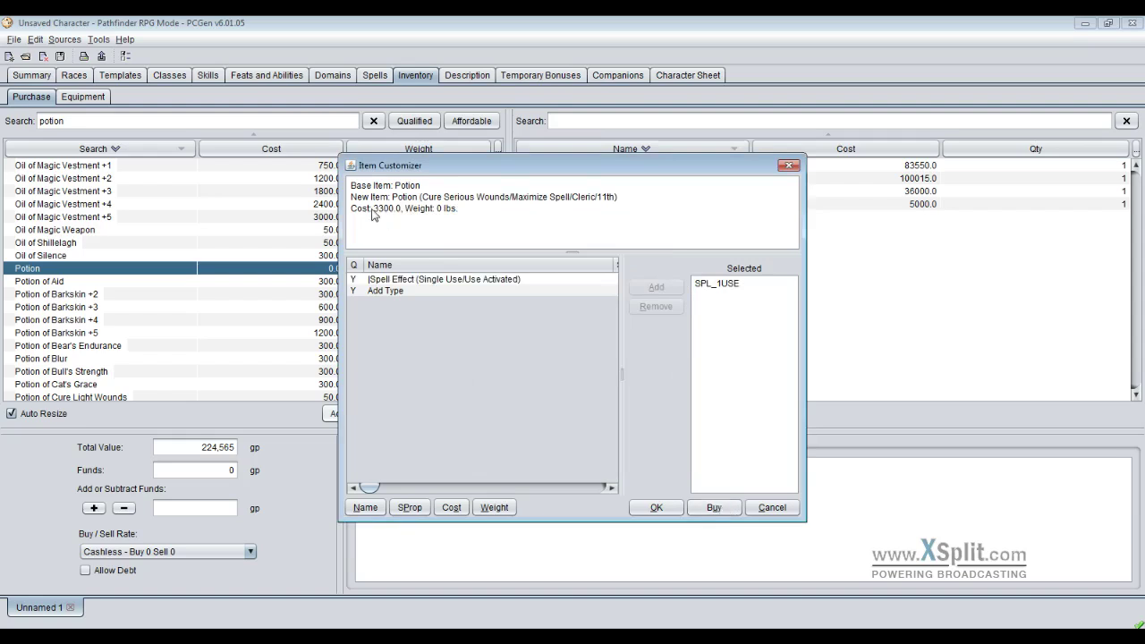
mouse_move(705, 467)
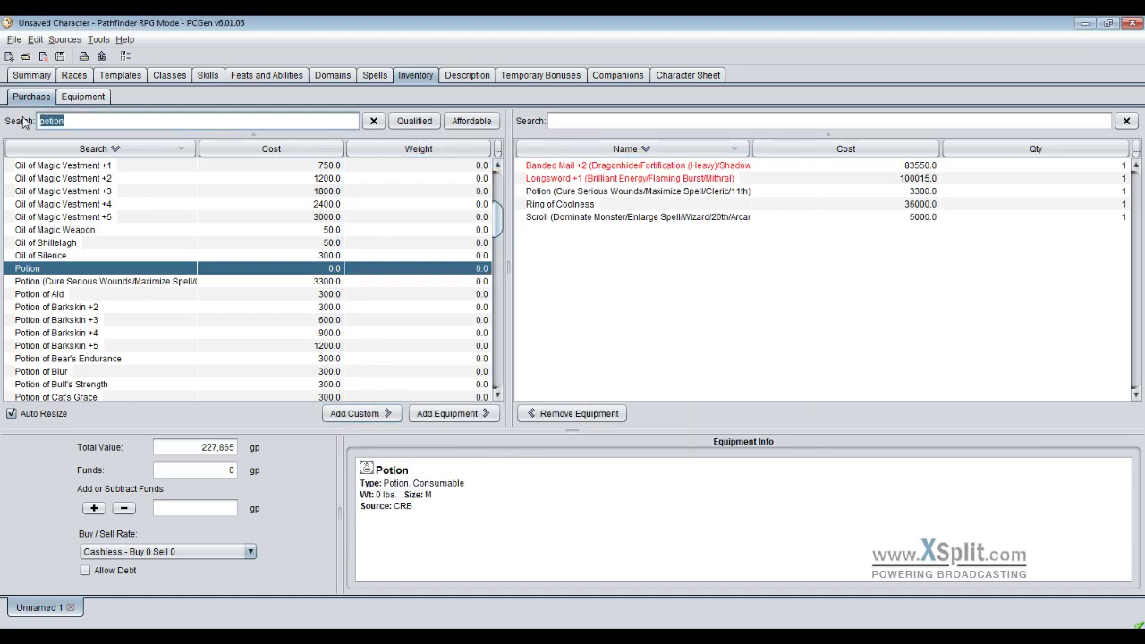
- Search for 'wand' and open the plain Wand in the Item Customizer
text(wand)
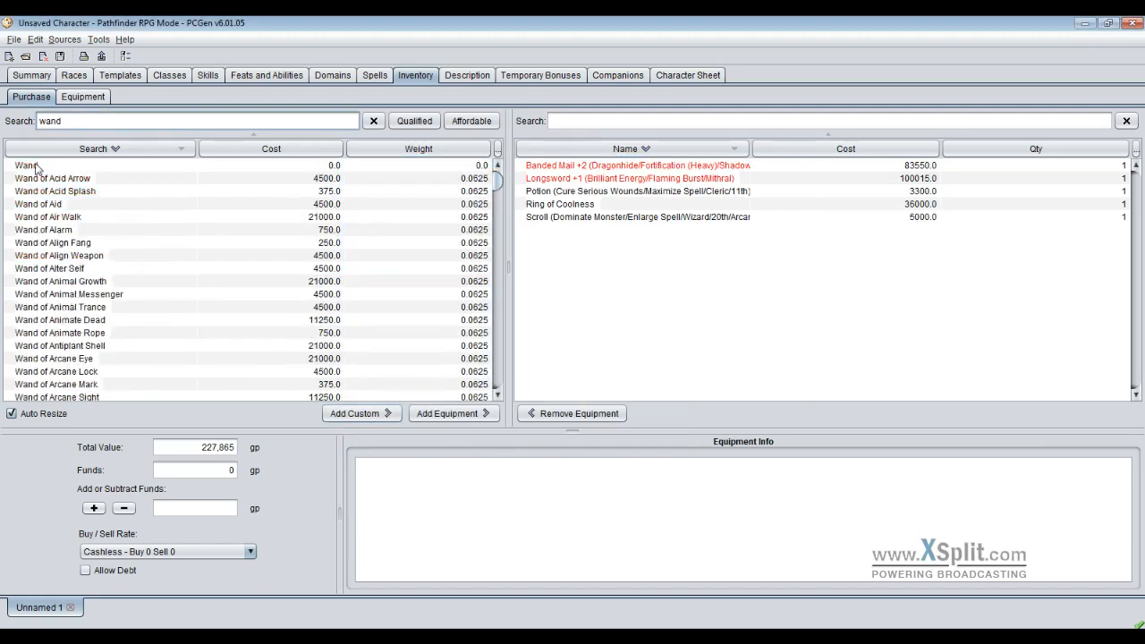
click(26, 165)
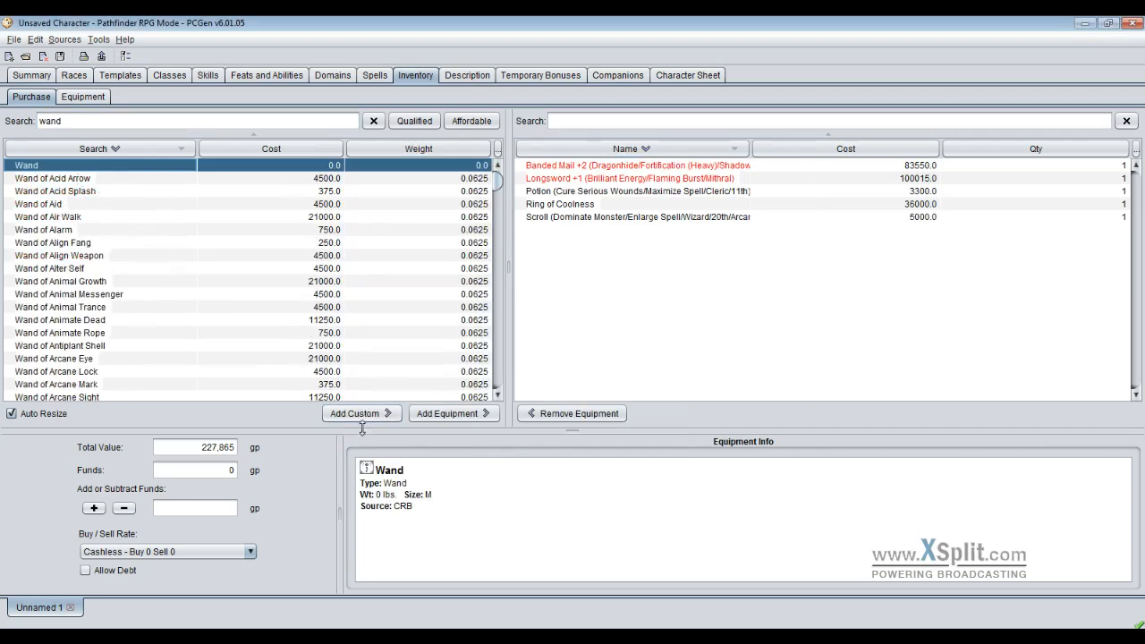
click(356, 413)
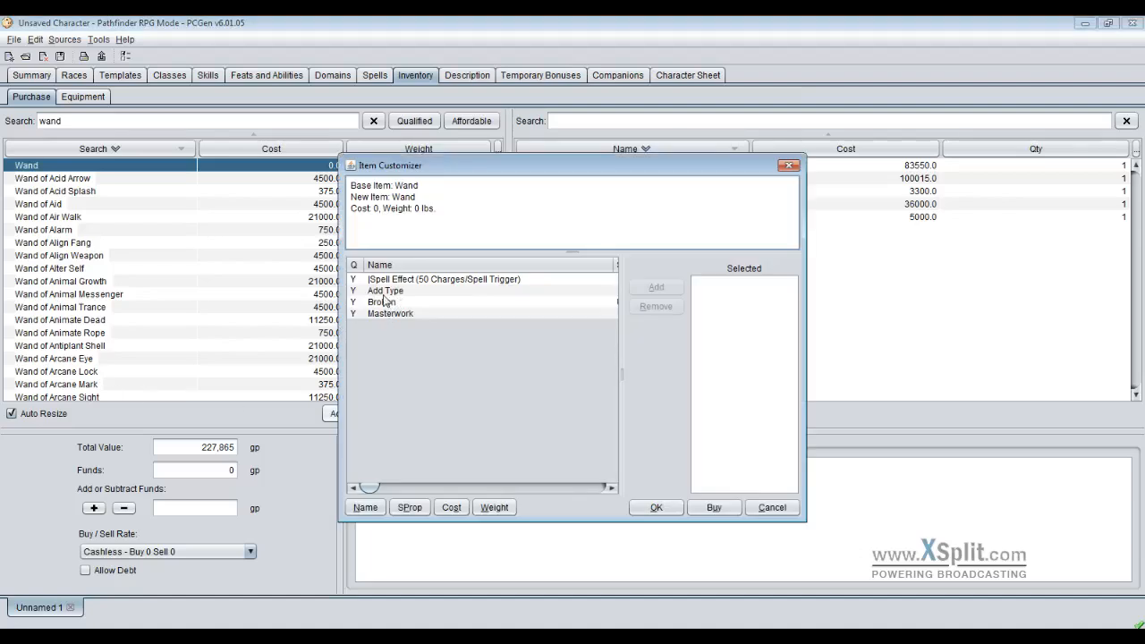
- Give the wand an Absorbing Touch effect: Alchemist, Arcane, spell level 3, caster level 7
click(443, 278)
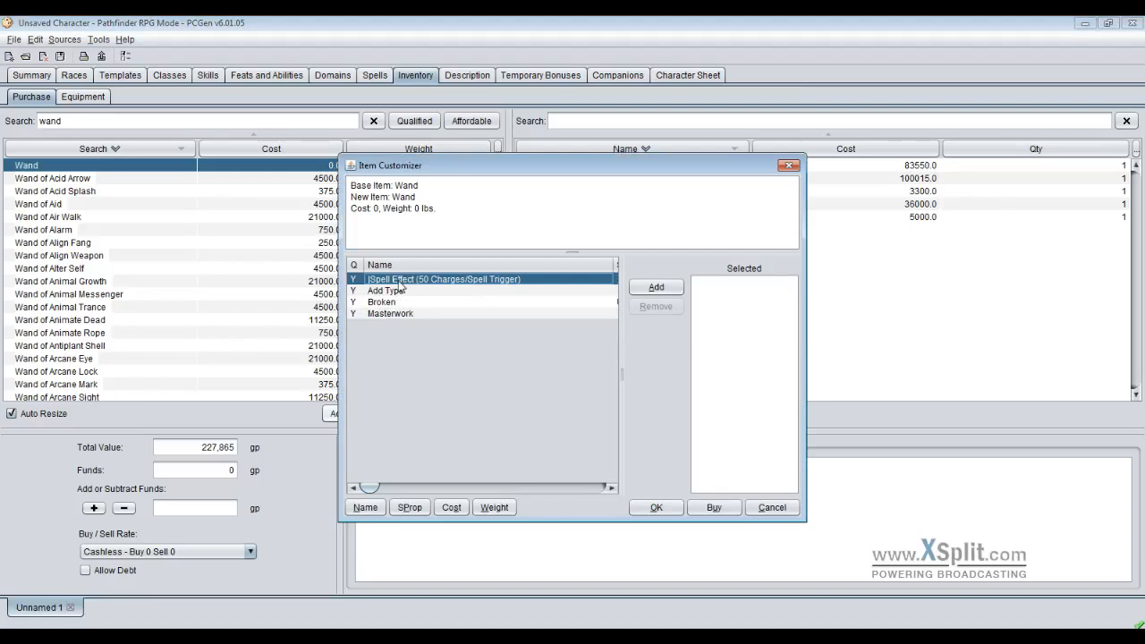
click(656, 286)
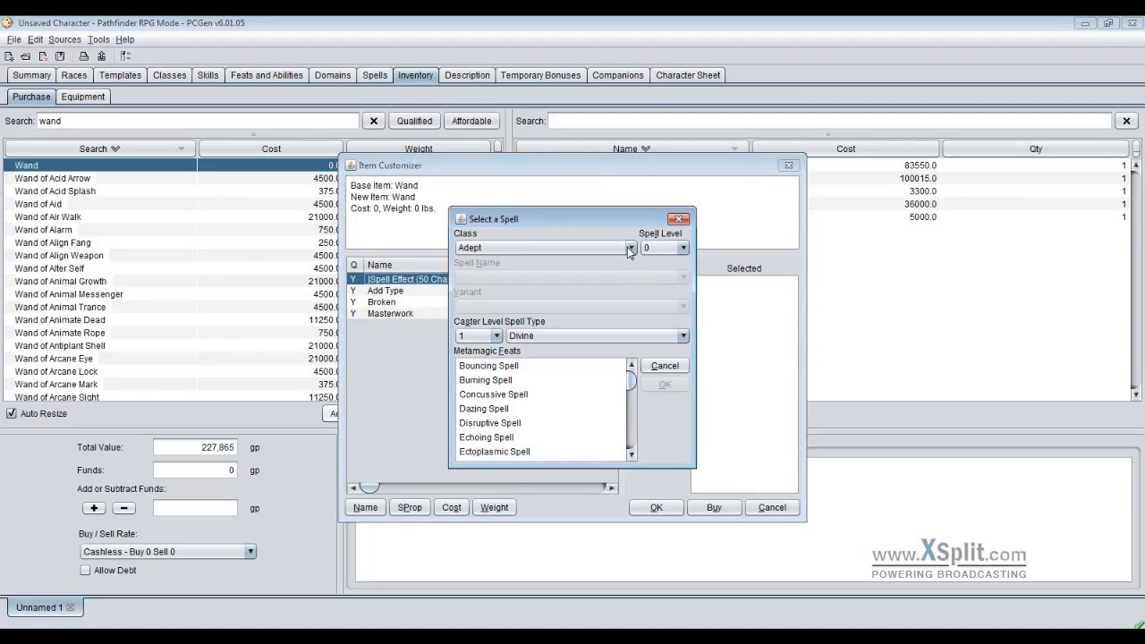
mouse_move(685, 342)
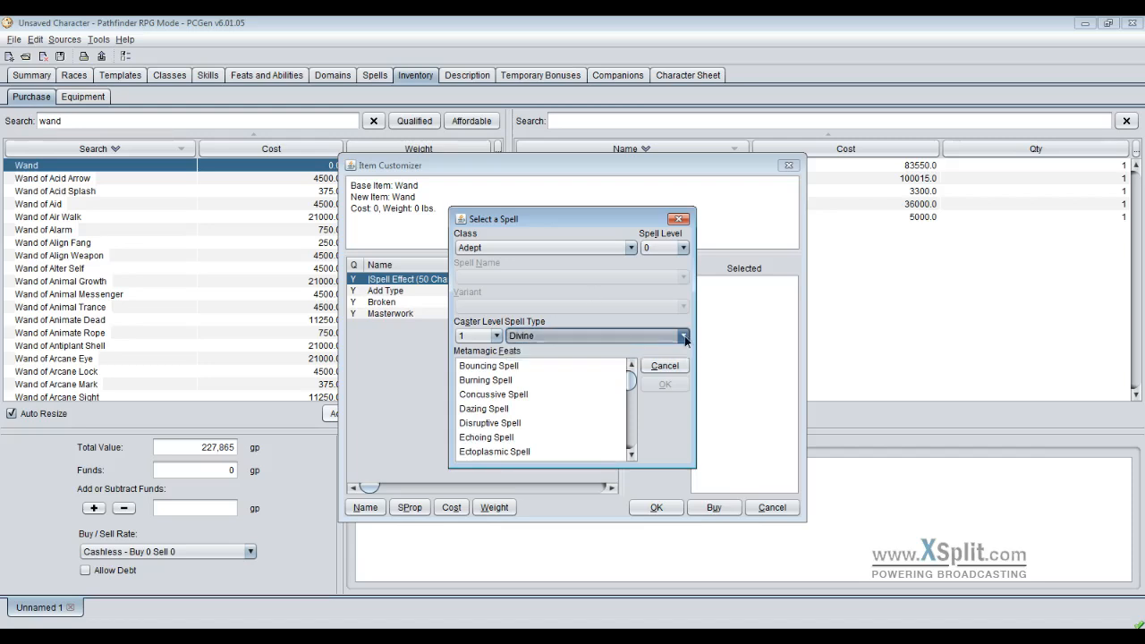
click(630, 248)
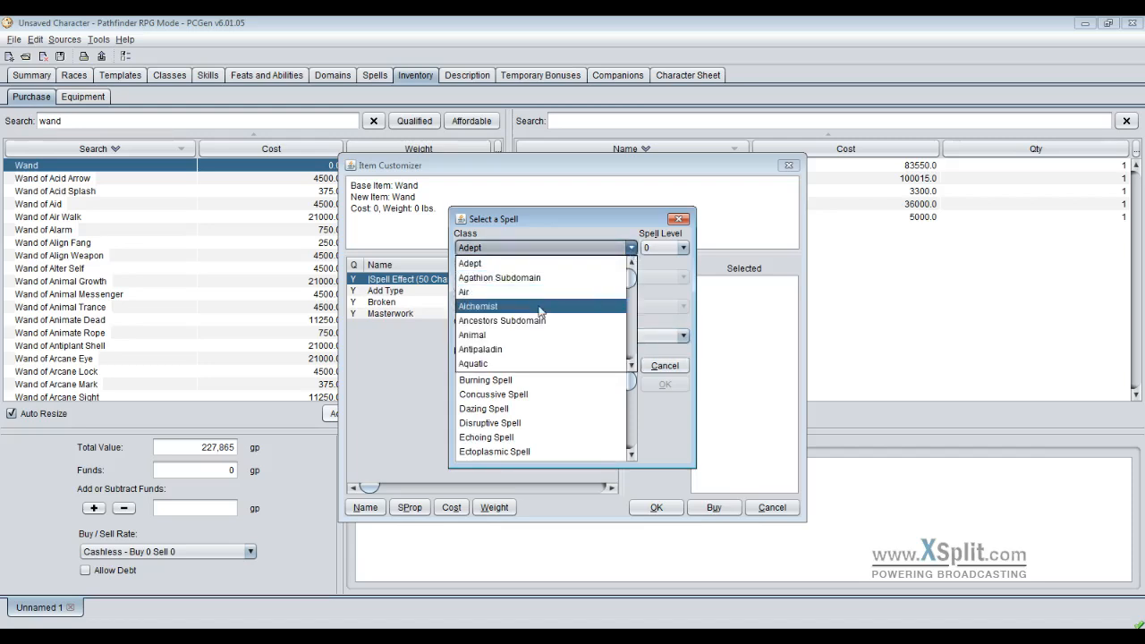
click(478, 306)
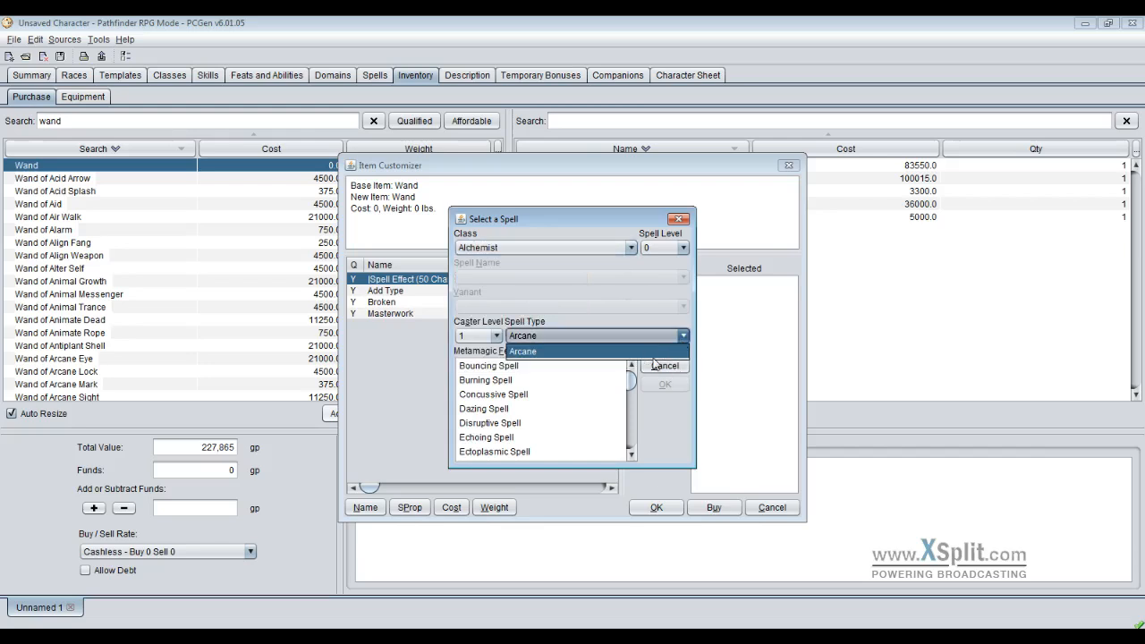
click(522, 350)
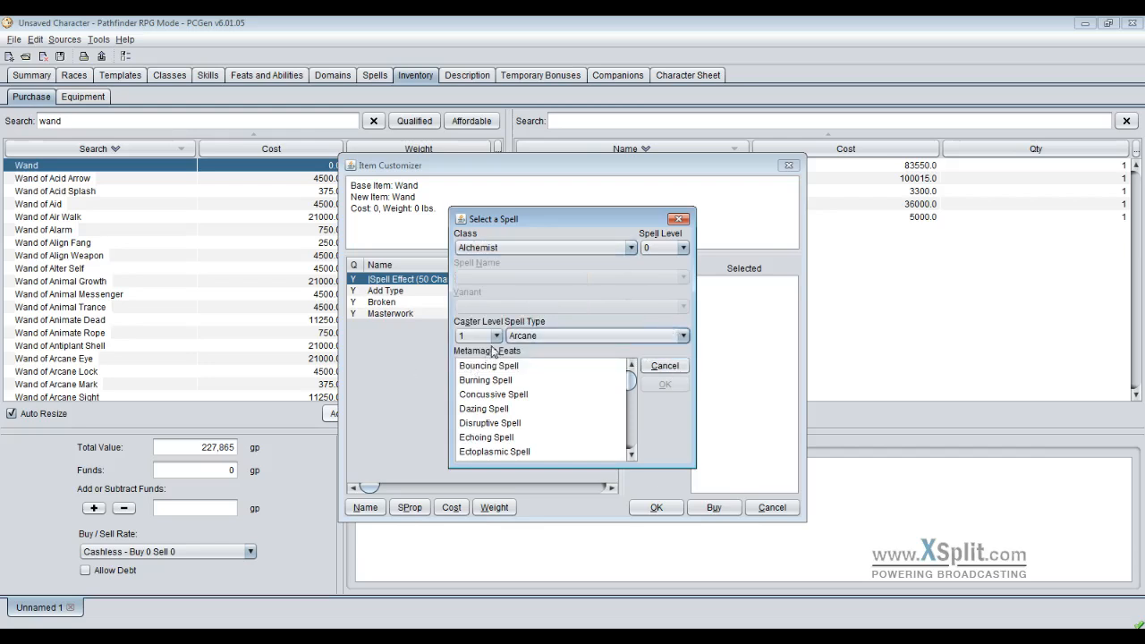
click(495, 335)
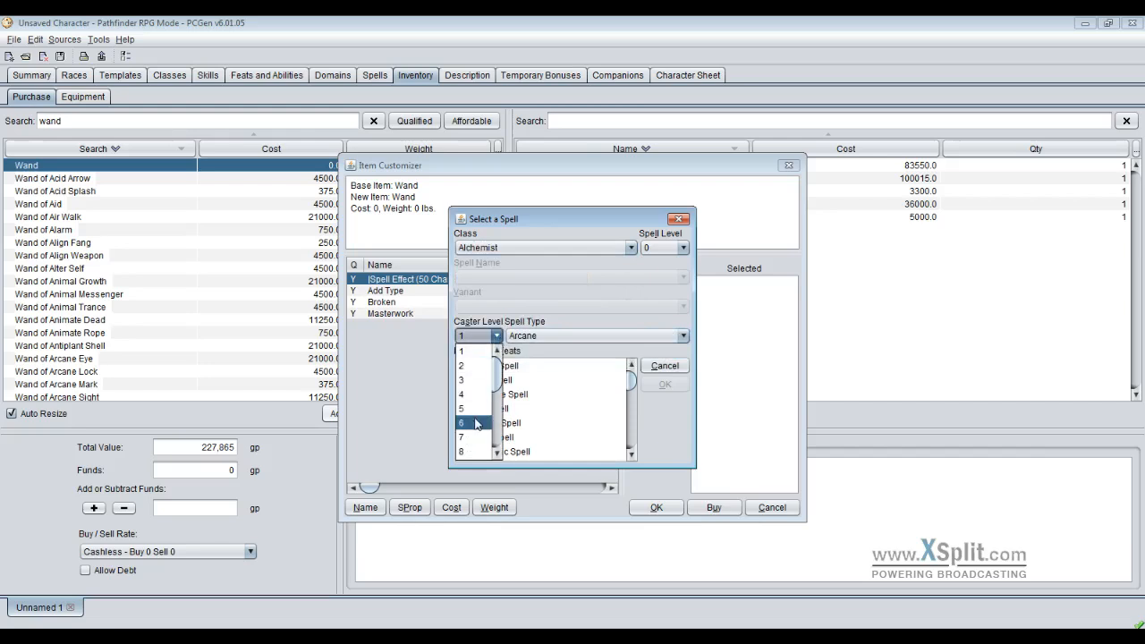
click(684, 247)
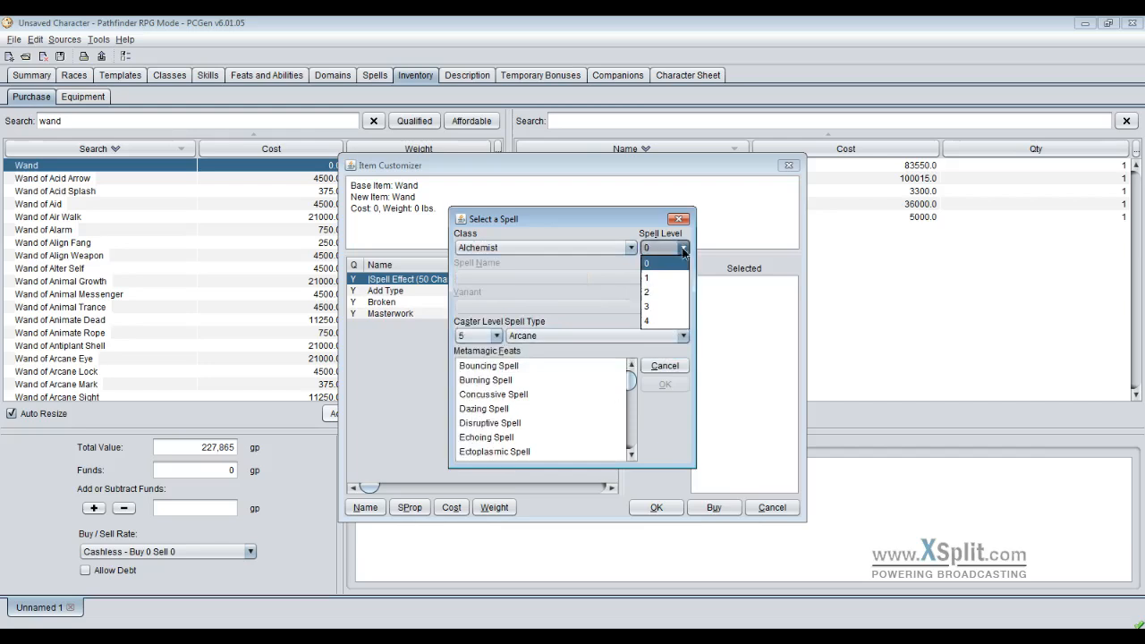
click(645, 306)
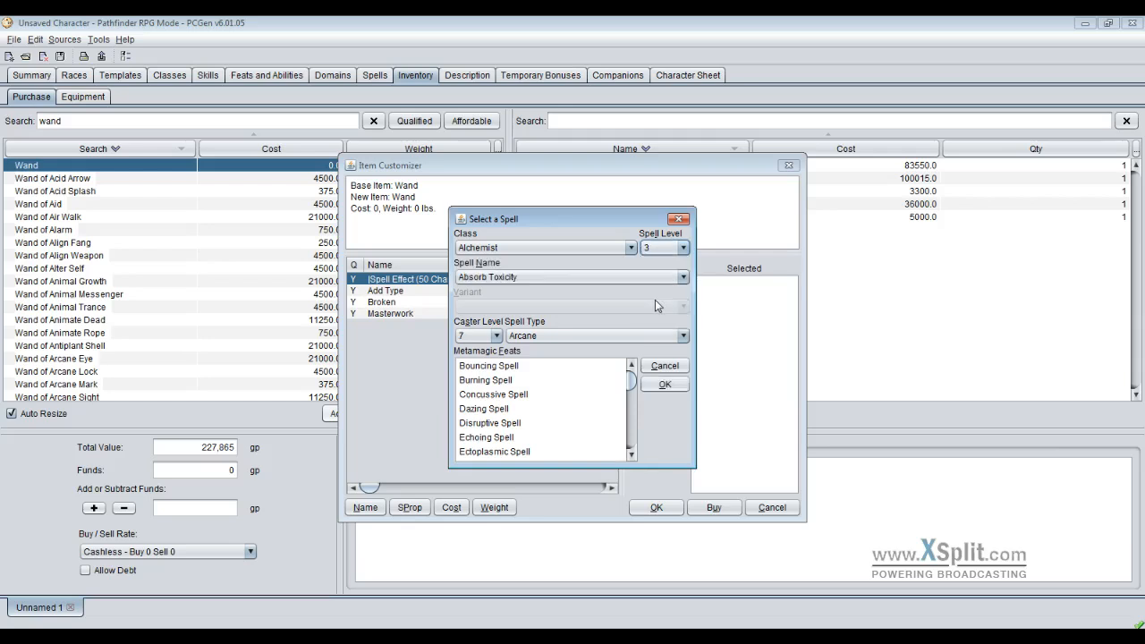
click(682, 276)
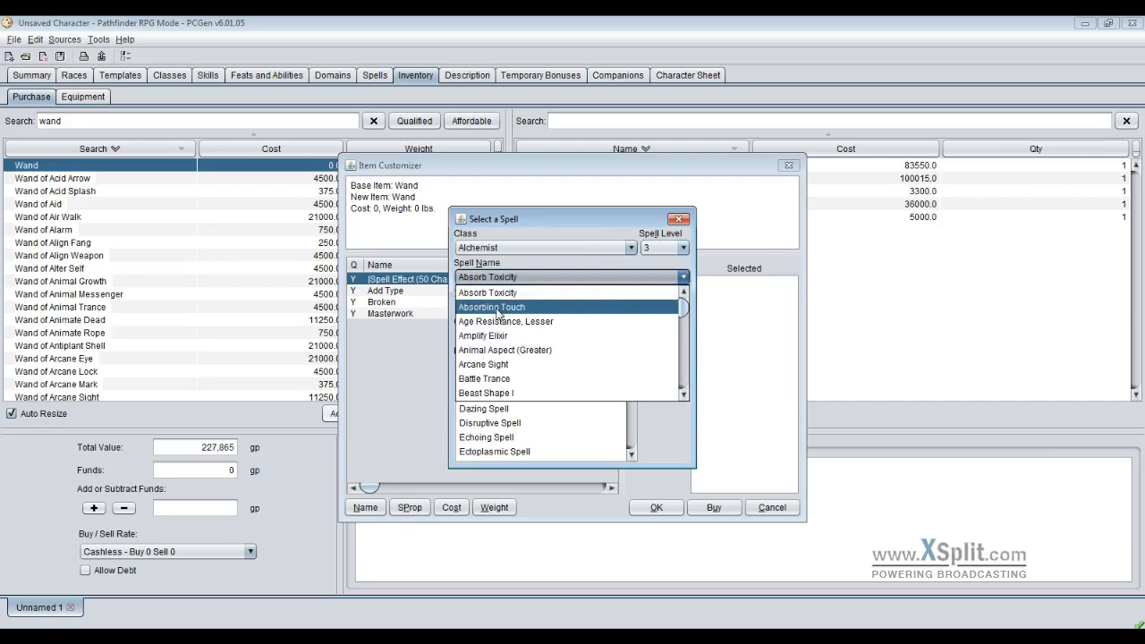
click(490, 307)
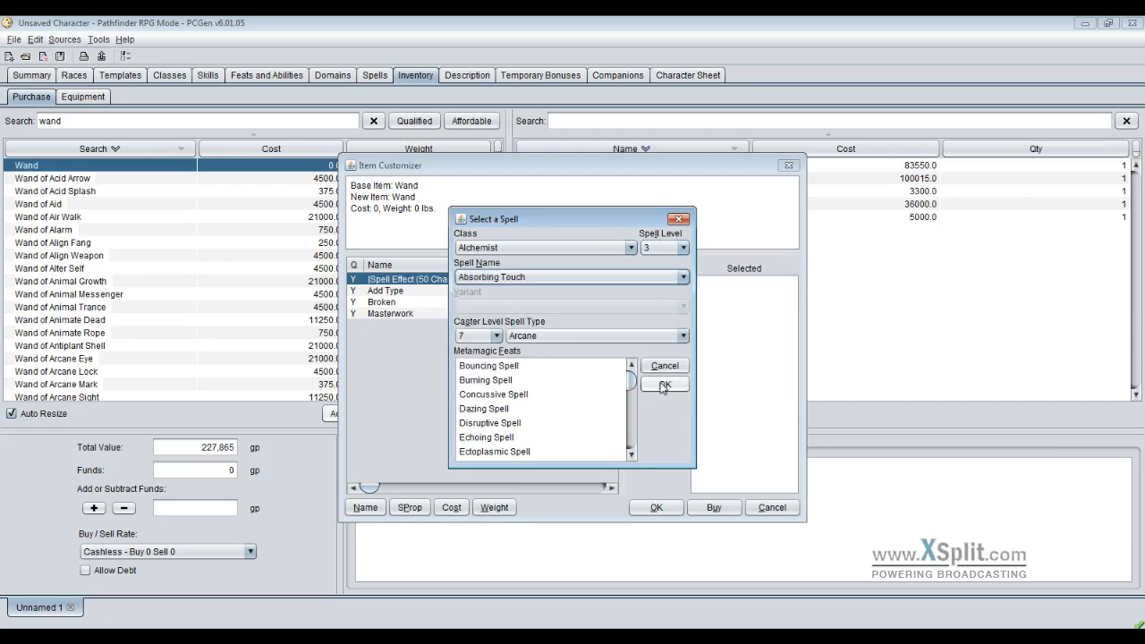
click(664, 383)
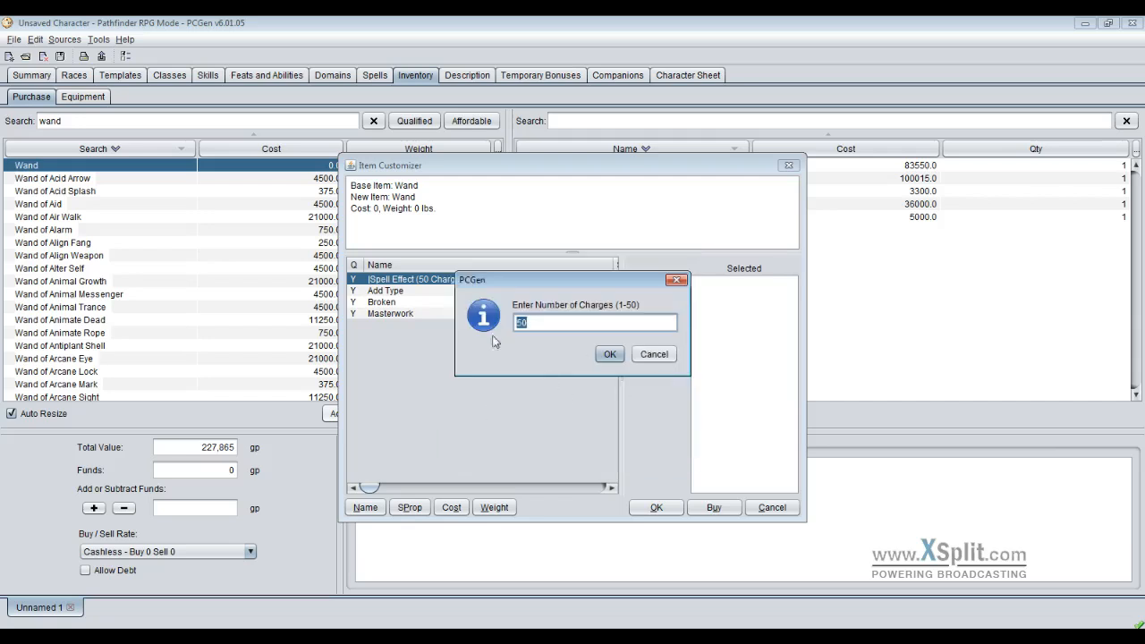
mouse_move(496, 342)
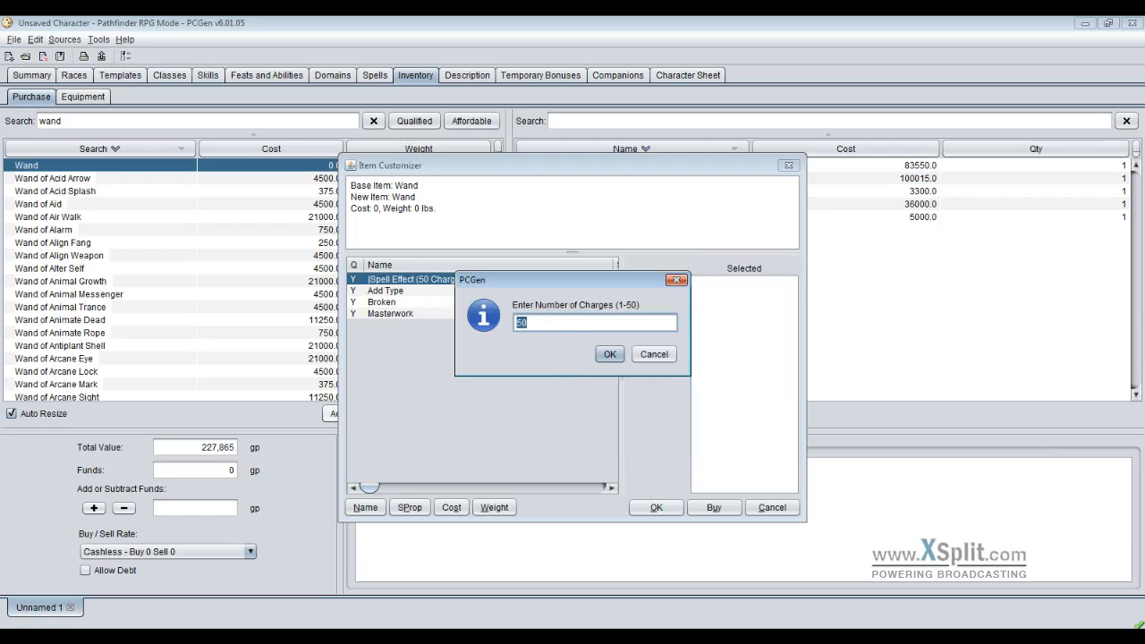
- Set 45 charges and buy the wand for 14,175 gp
text(45)
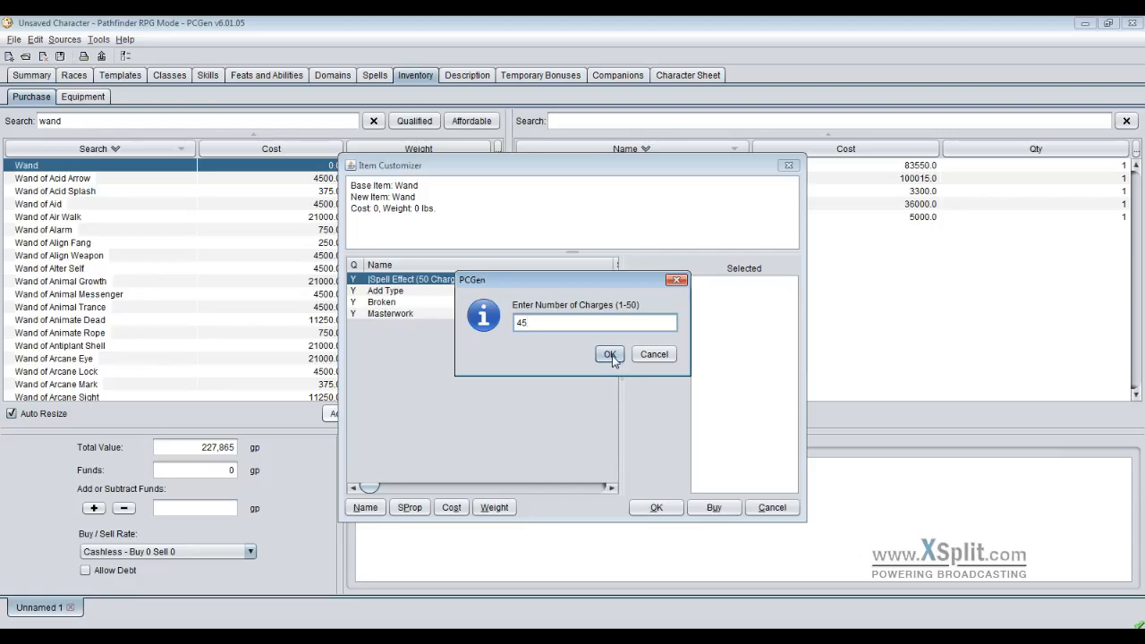
click(609, 354)
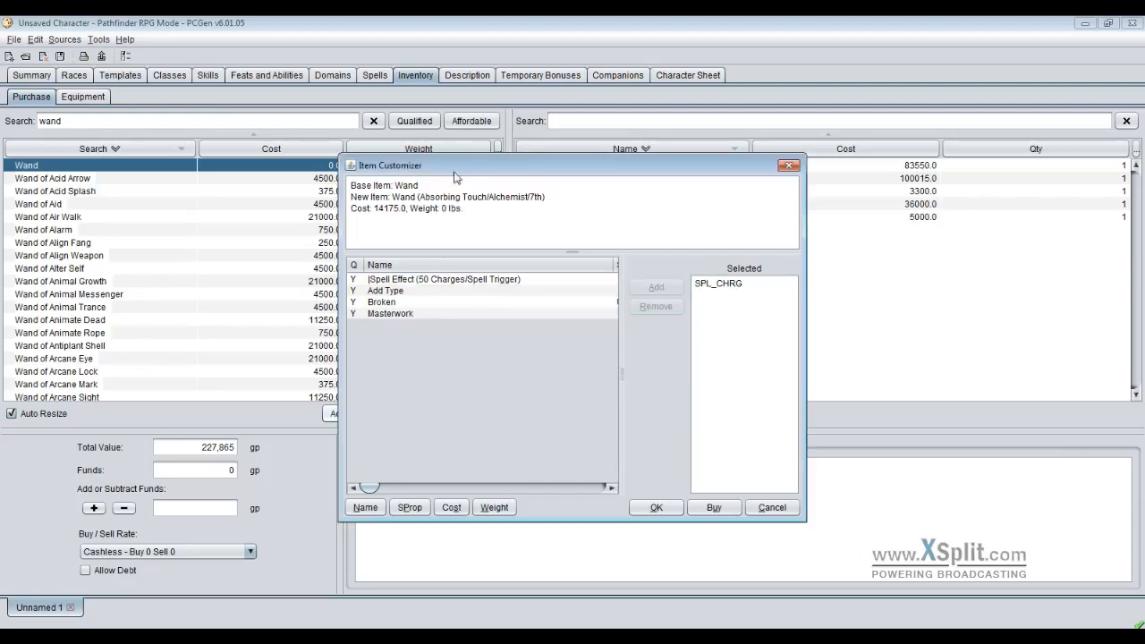
mouse_move(534, 204)
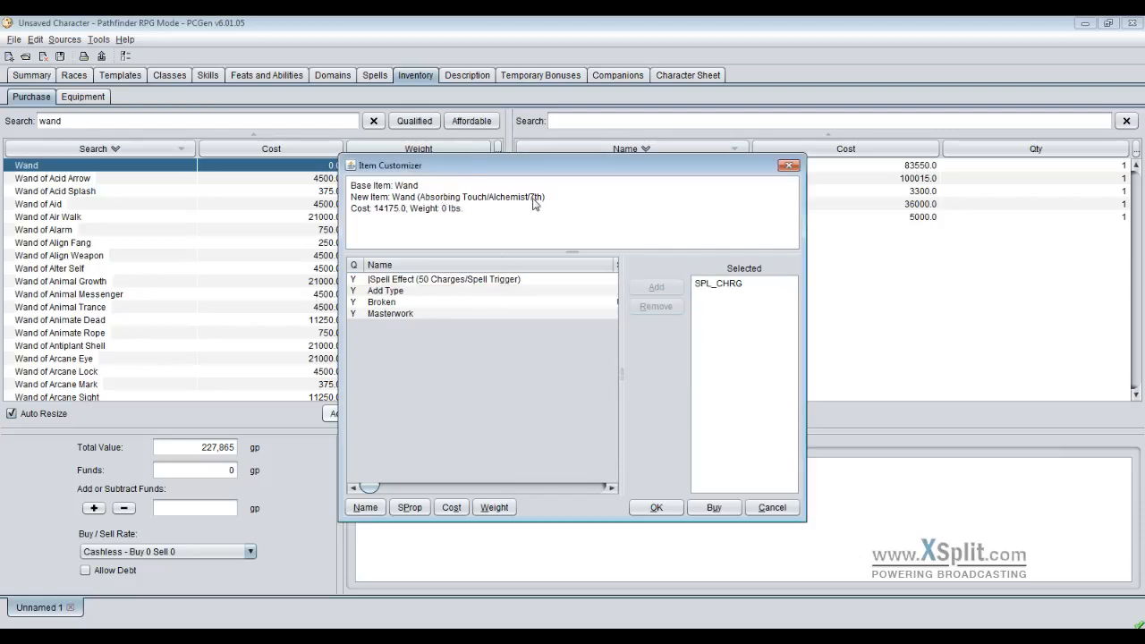
click(771, 507)
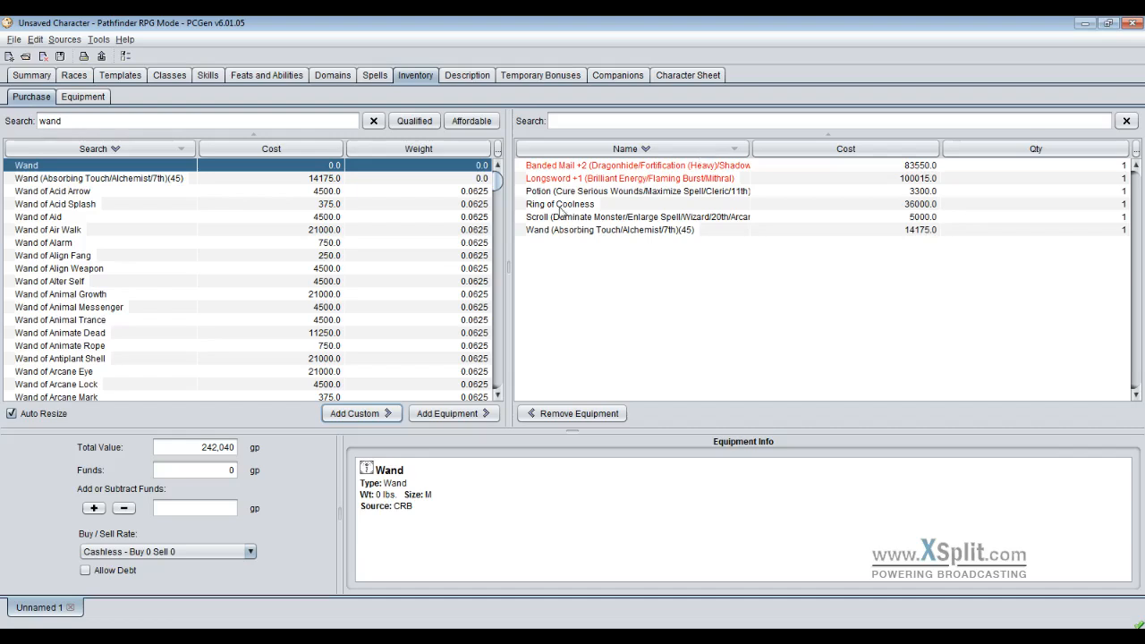
mouse_move(562, 149)
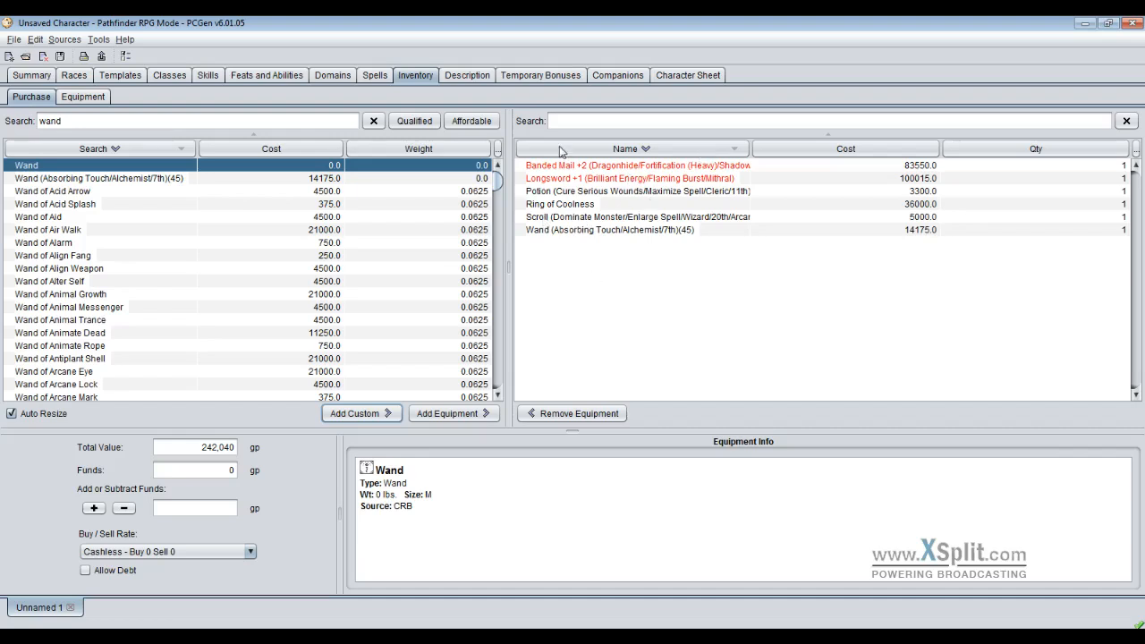
mouse_move(516, 309)
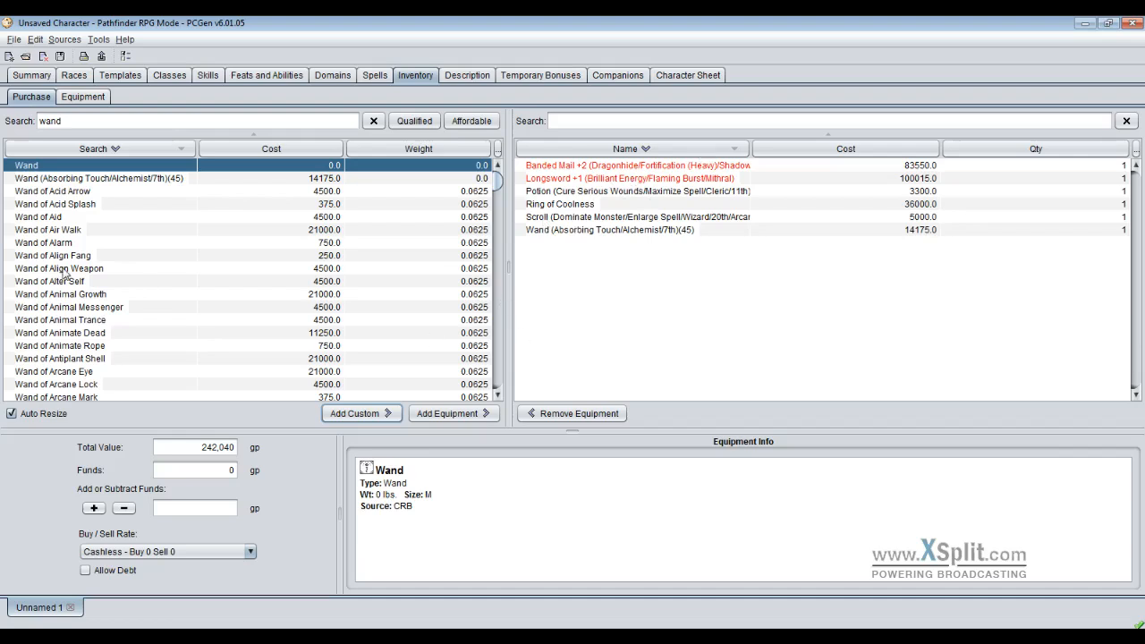
- Check the new wand's details, clear the search, and group the catalogue by Type/Name
click(81, 178)
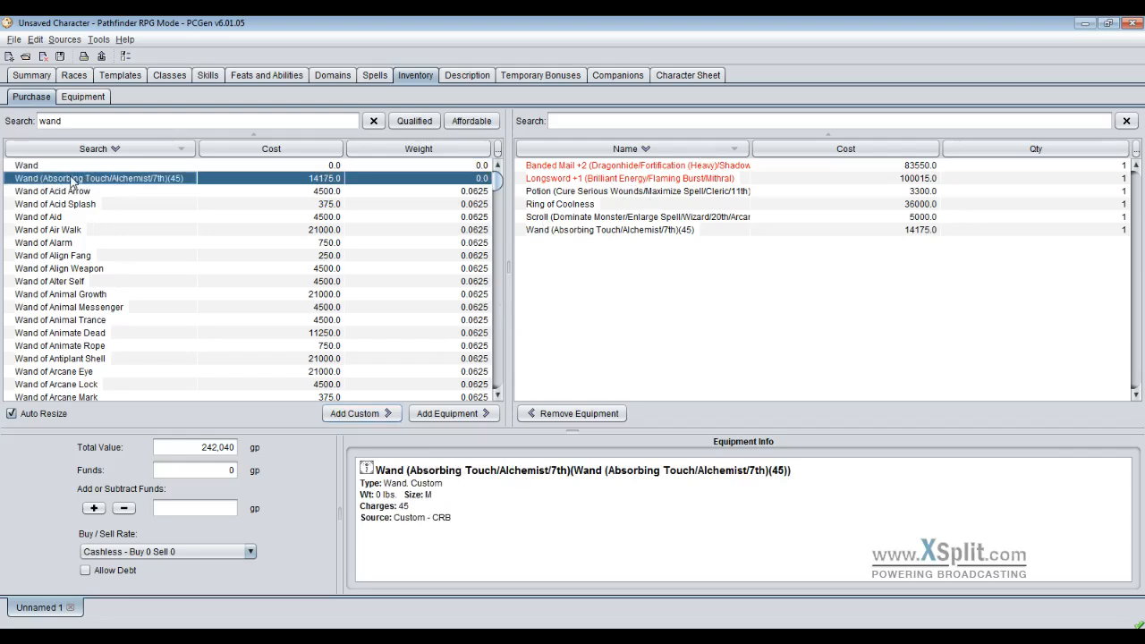
mouse_move(373, 120)
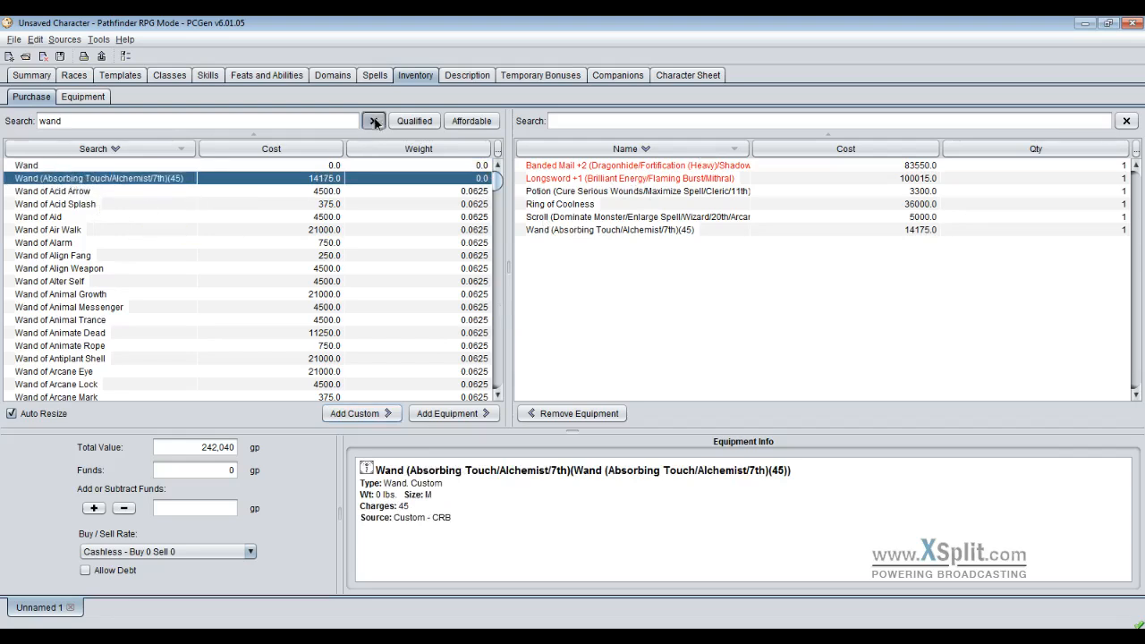
click(373, 120)
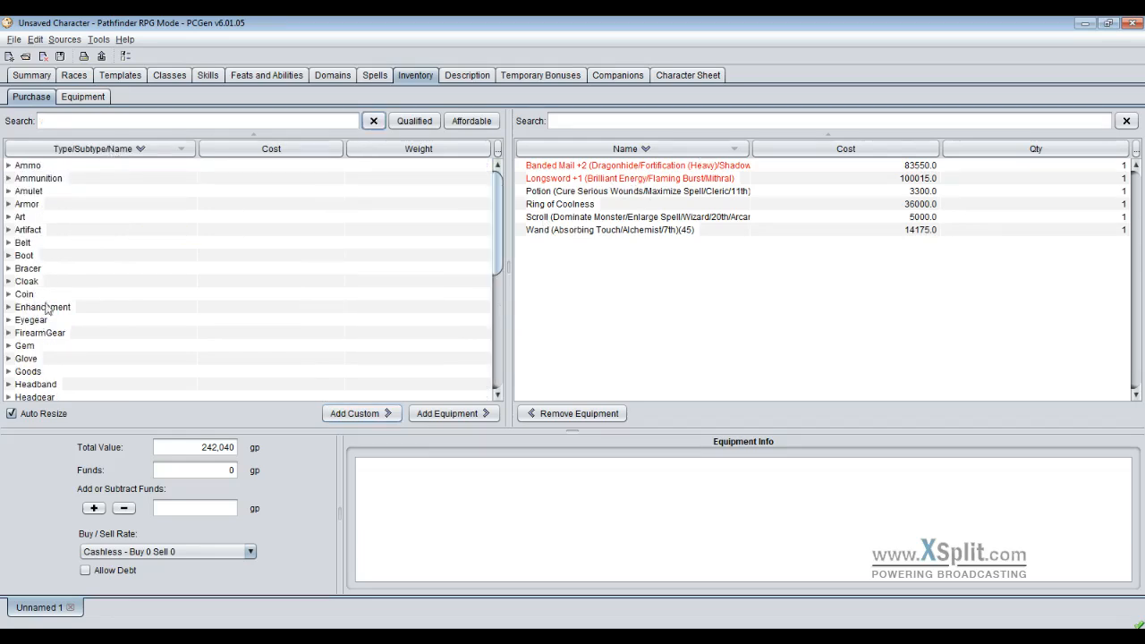
click(98, 148)
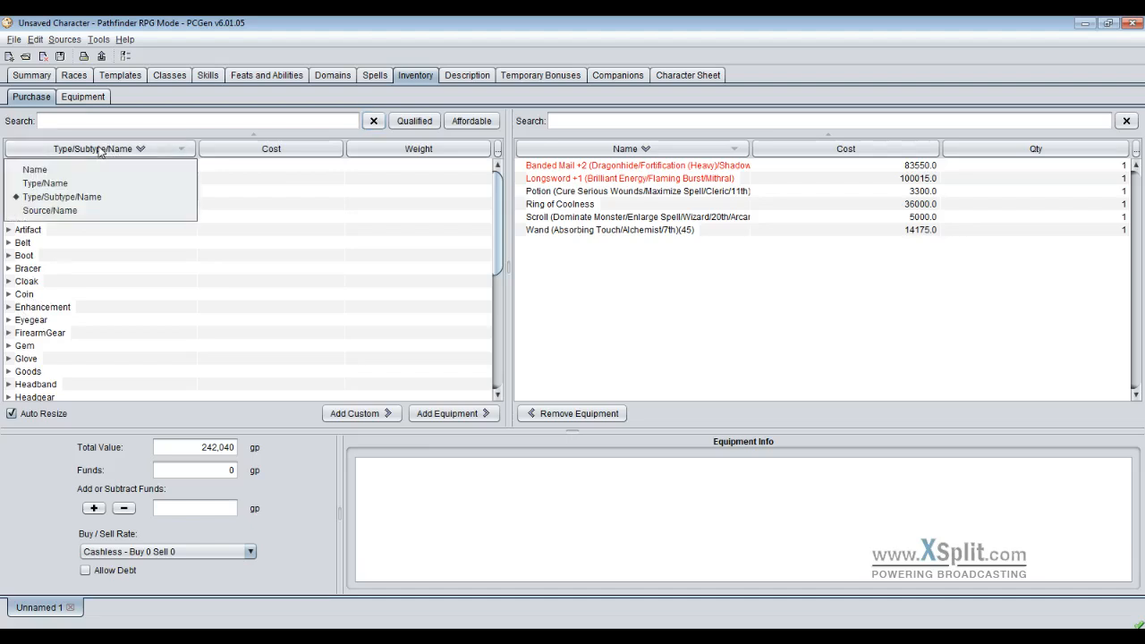
click(44, 183)
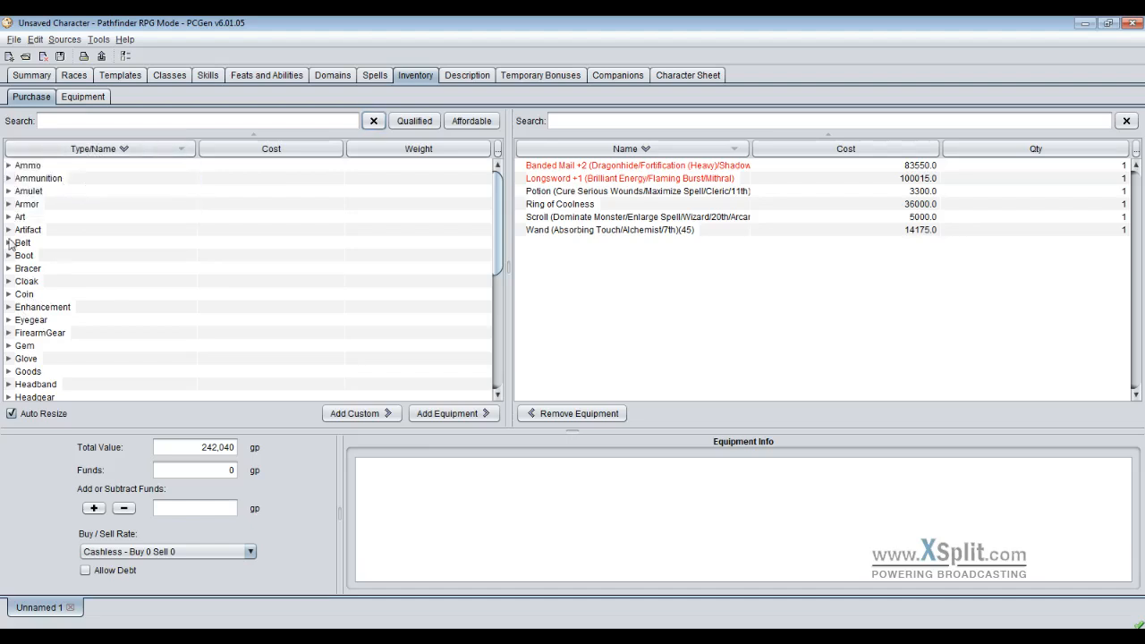
scroll(down, 3)
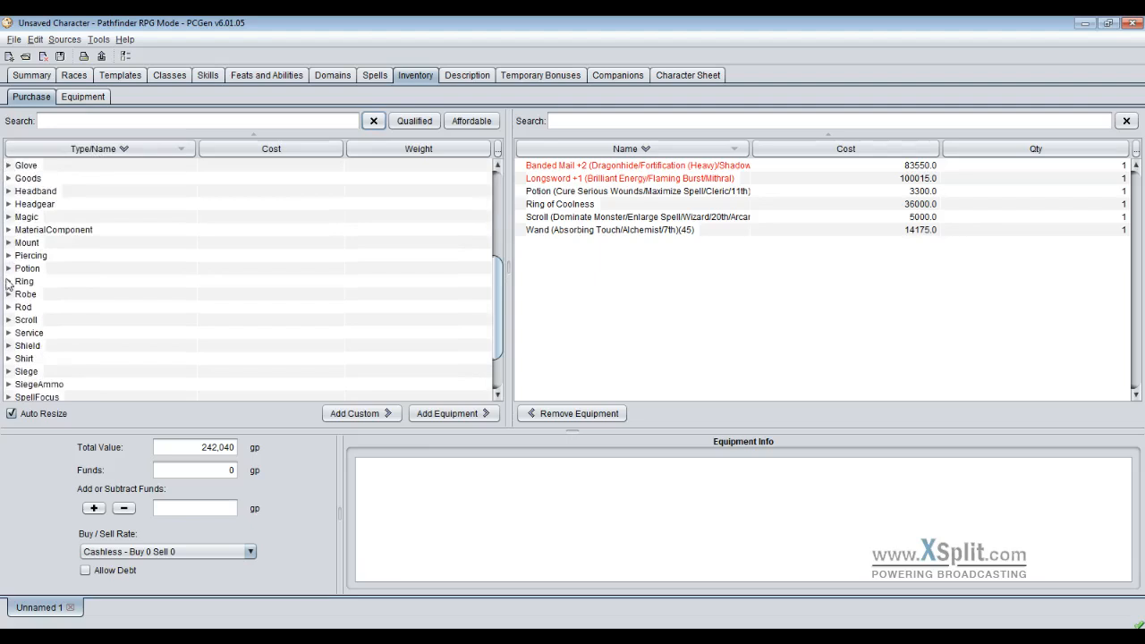
scroll(down, 3)
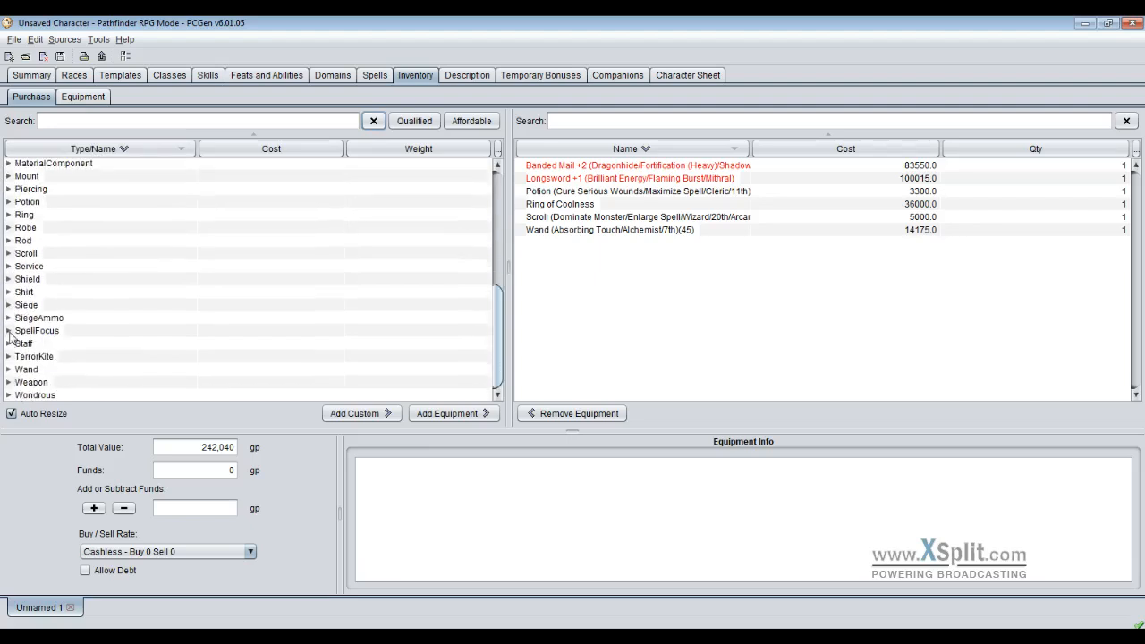
scroll(up, 3)
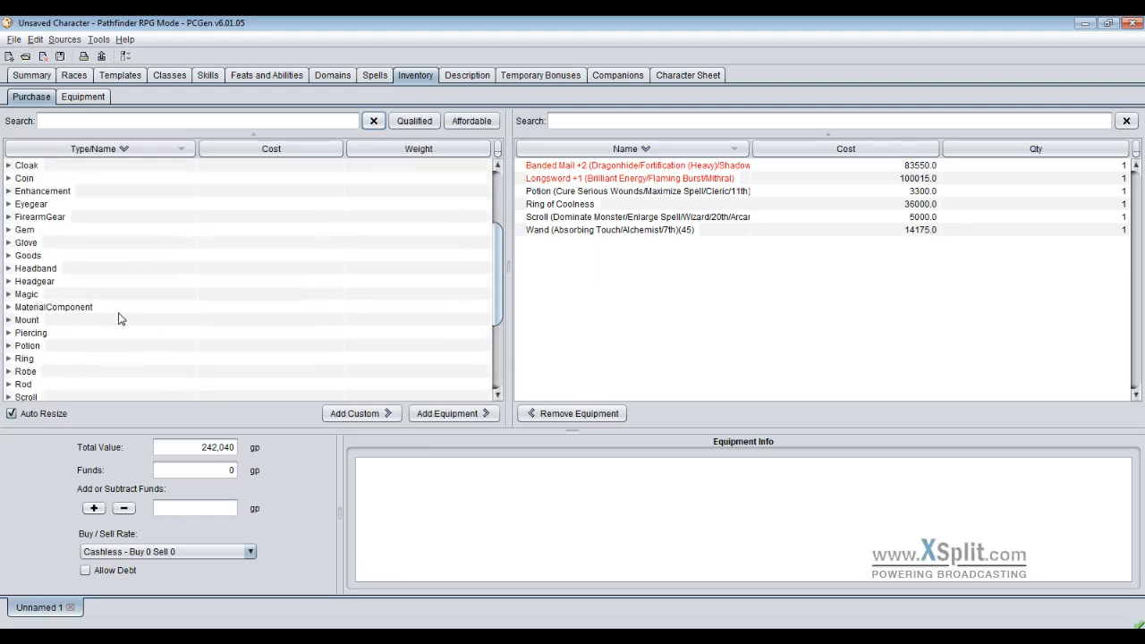
scroll(up, 3)
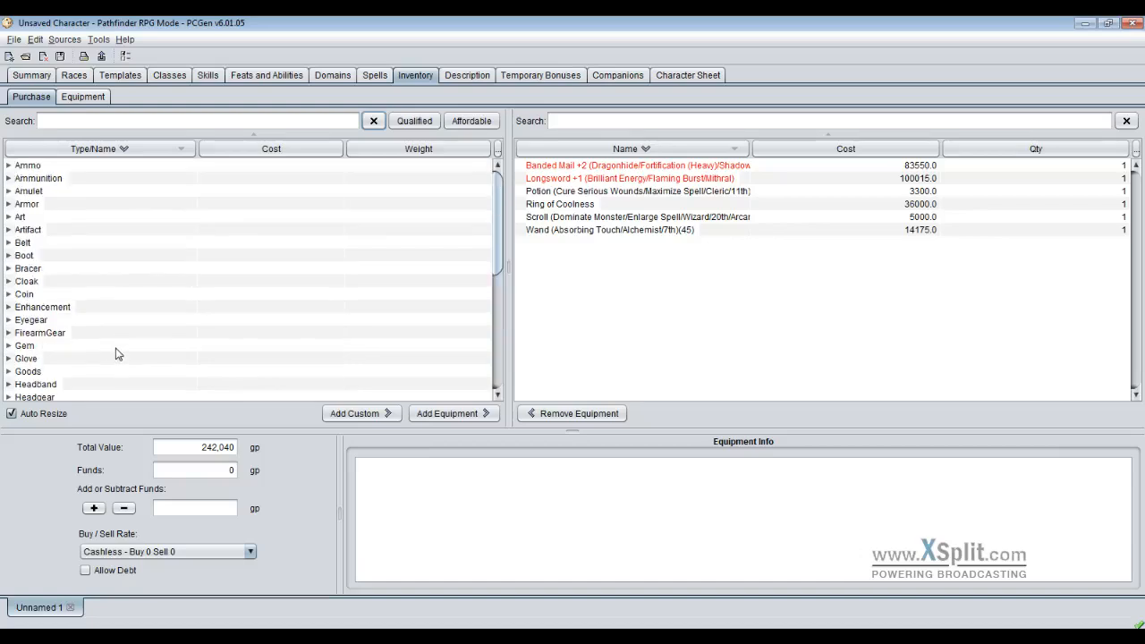
mouse_move(273, 170)
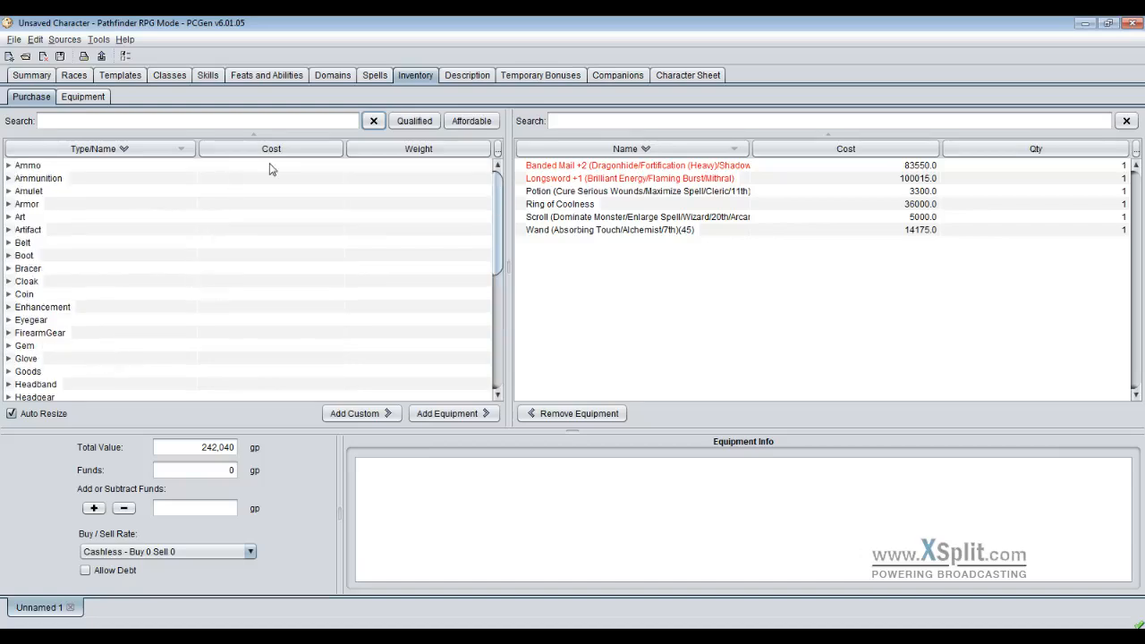
mouse_move(607, 208)
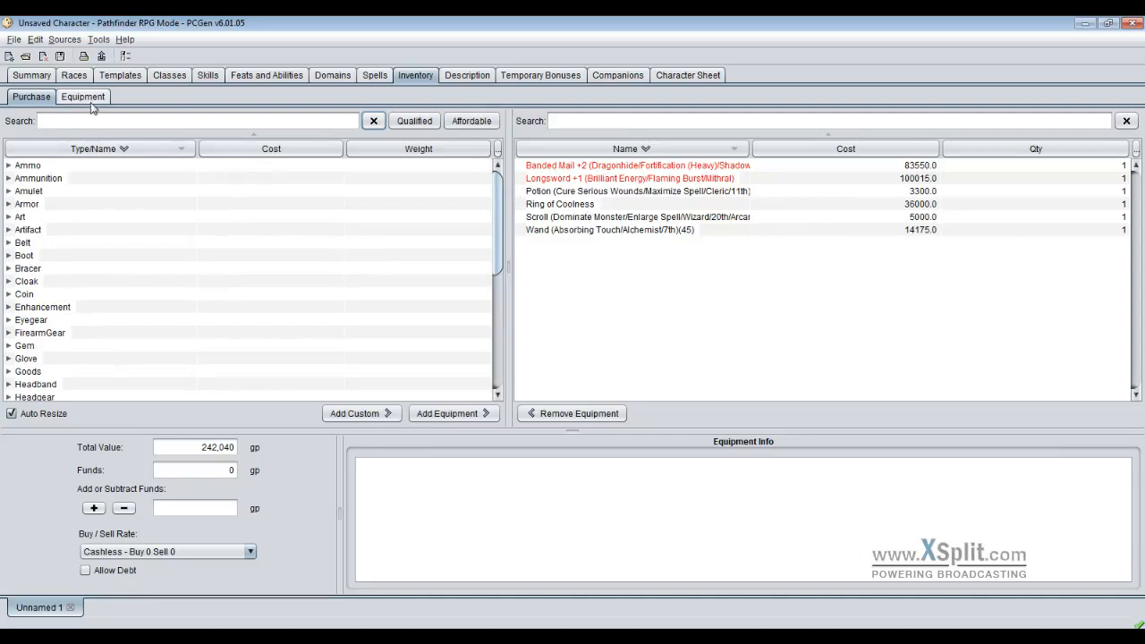
- Equip the Banded Mail, Longsword +1, potion, Ring of Coolness, scroll and wand
click(82, 97)
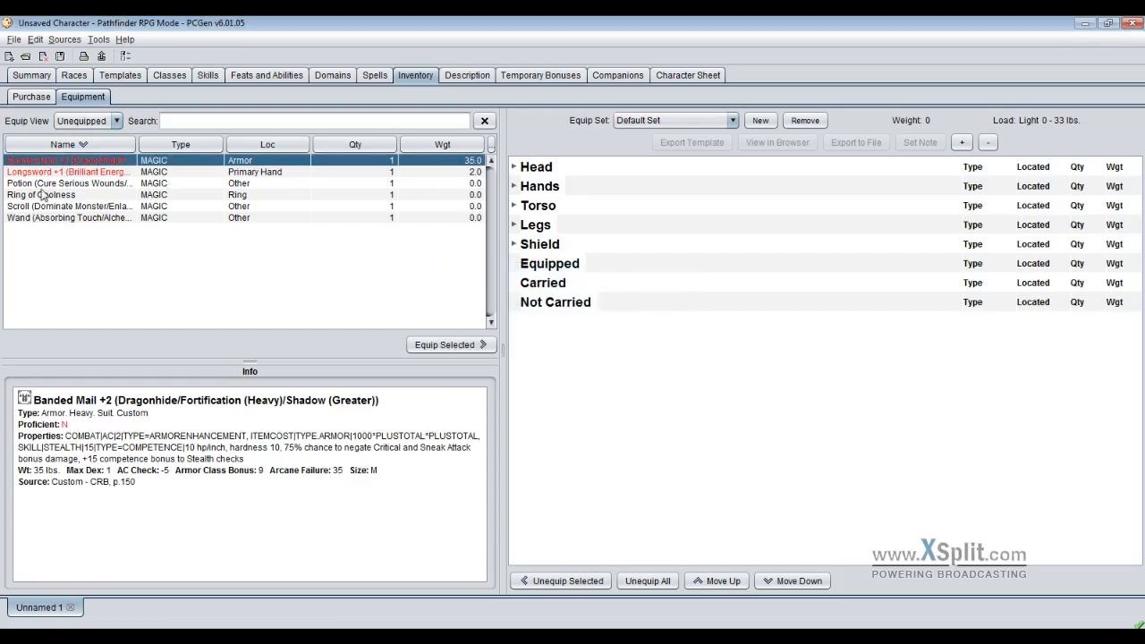
click(451, 344)
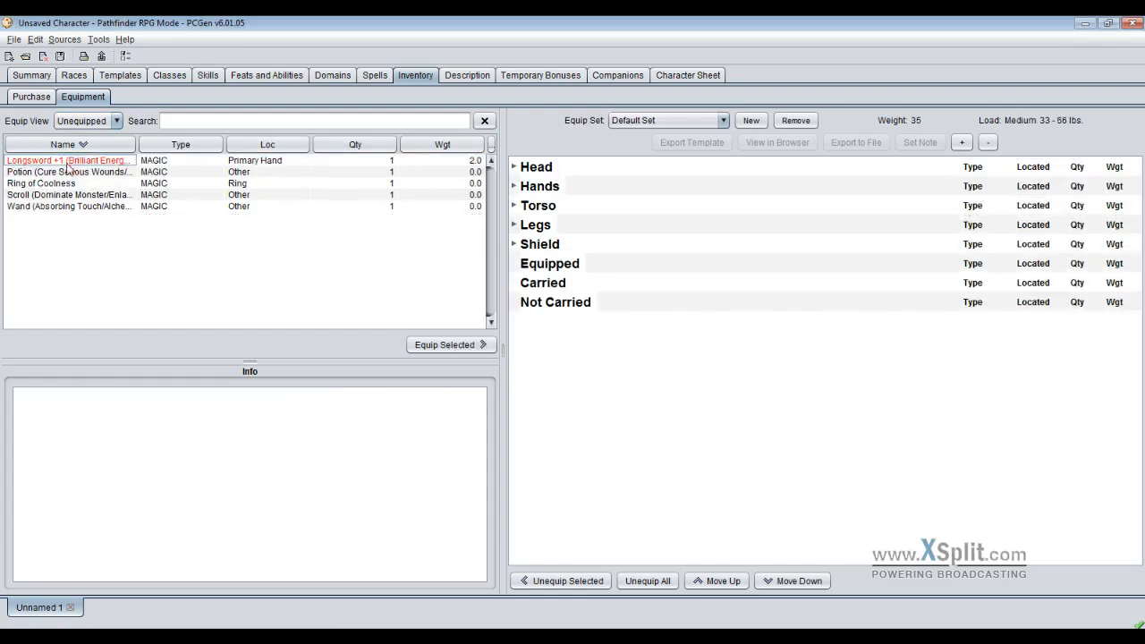
click(68, 160)
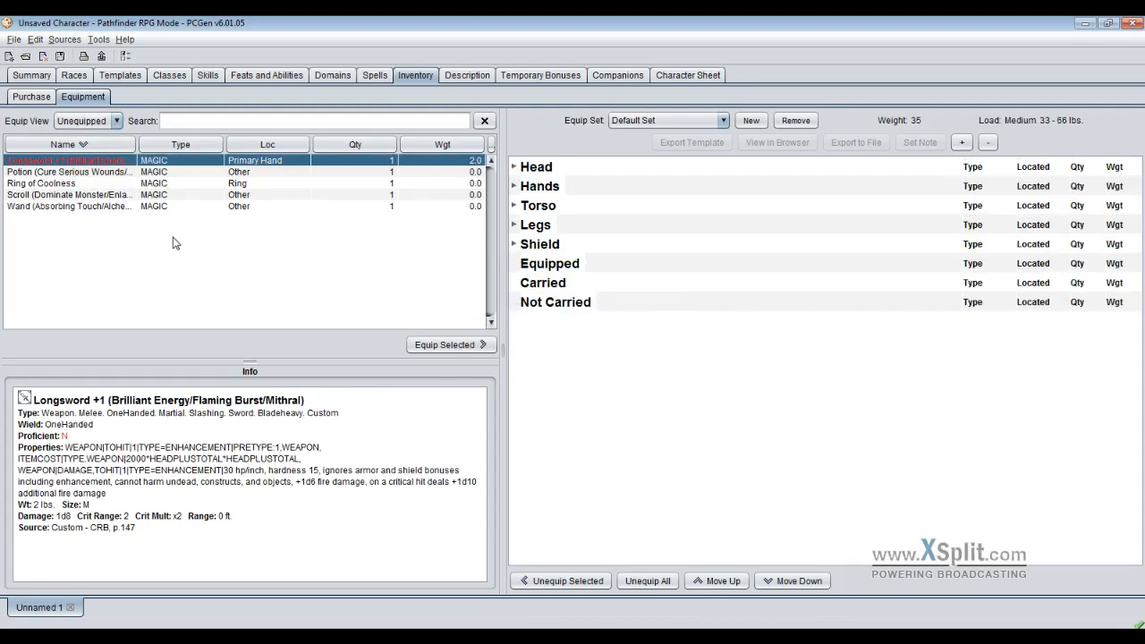
click(451, 344)
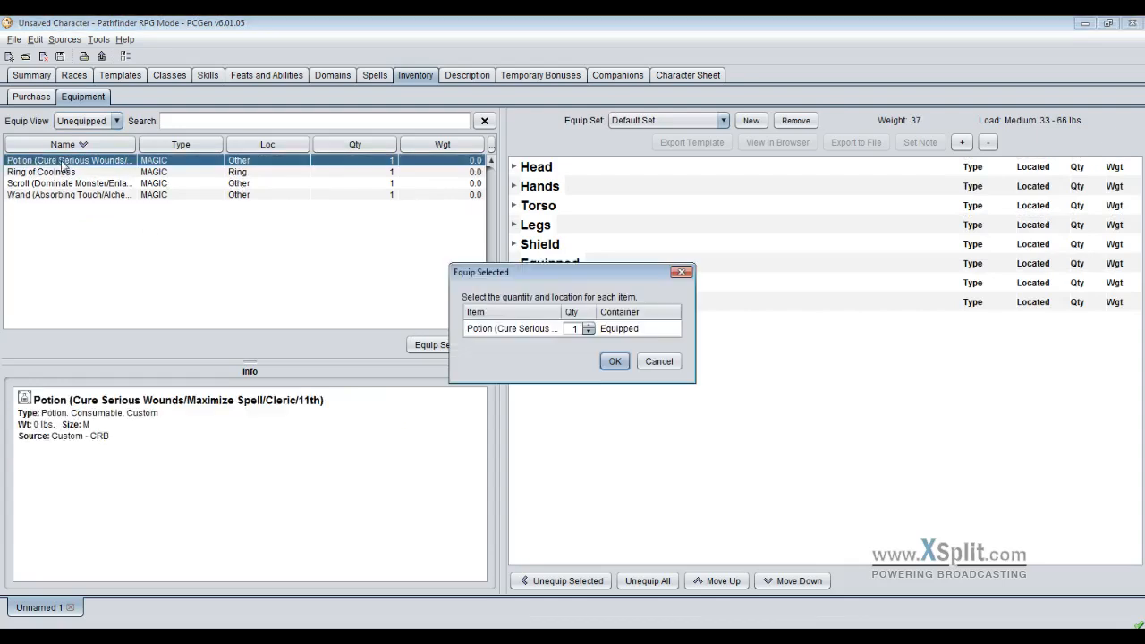
click(673, 328)
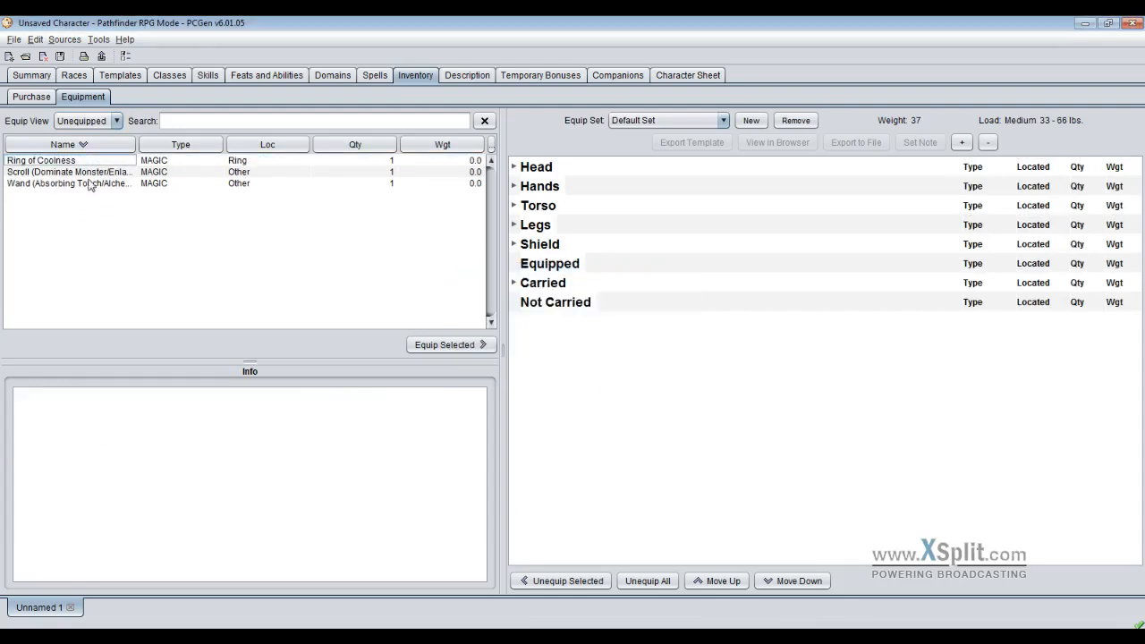
click(40, 161)
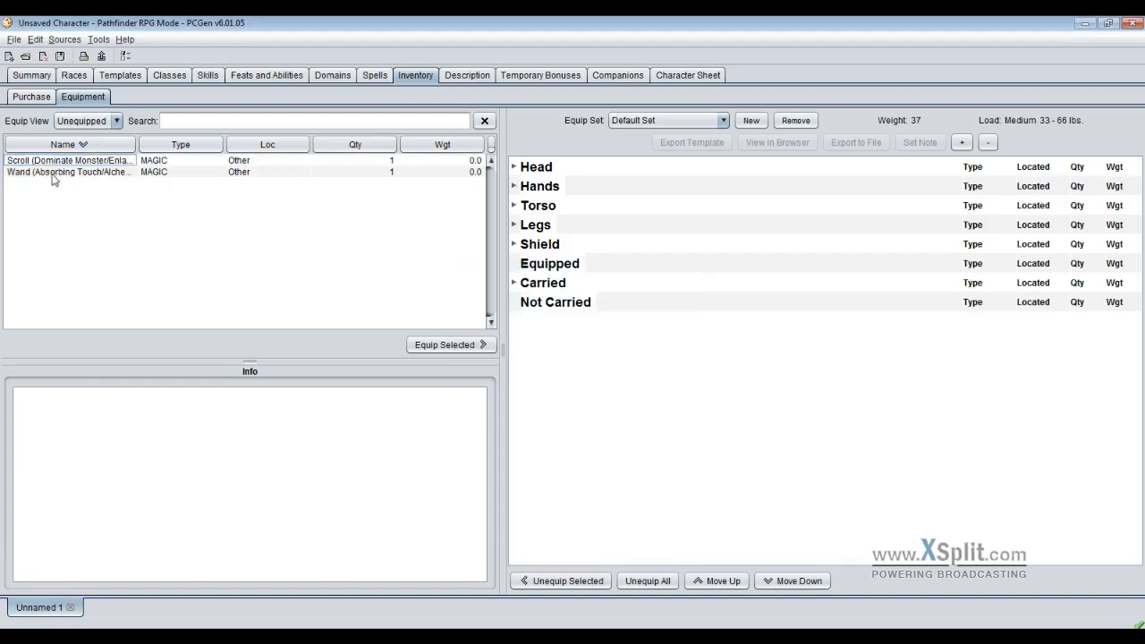
click(445, 345)
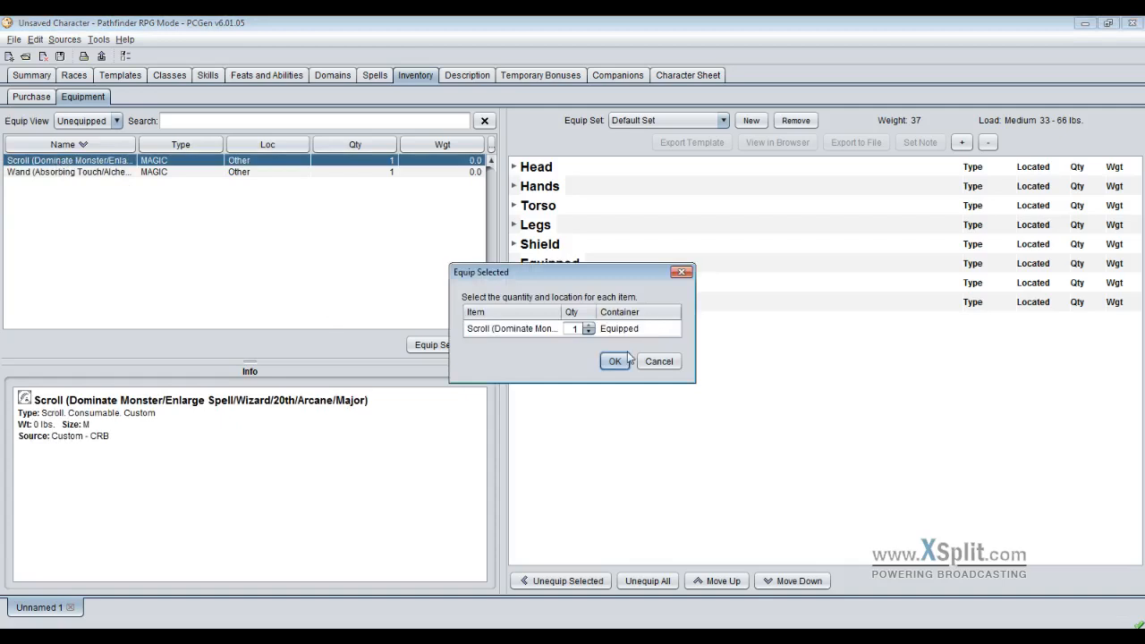
click(615, 361)
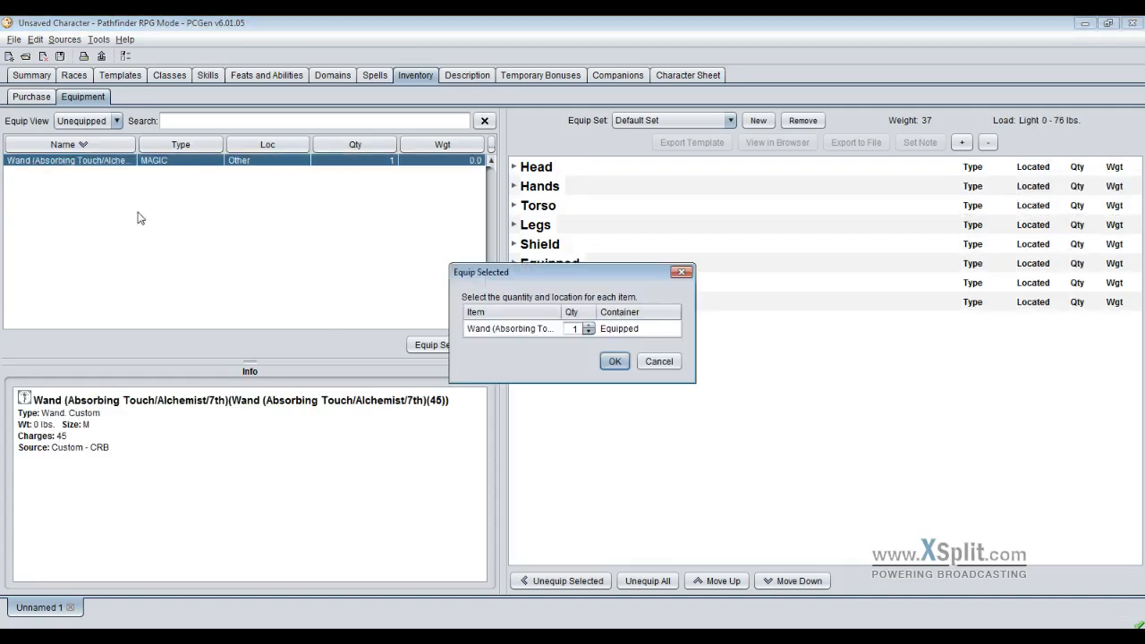
click(615, 361)
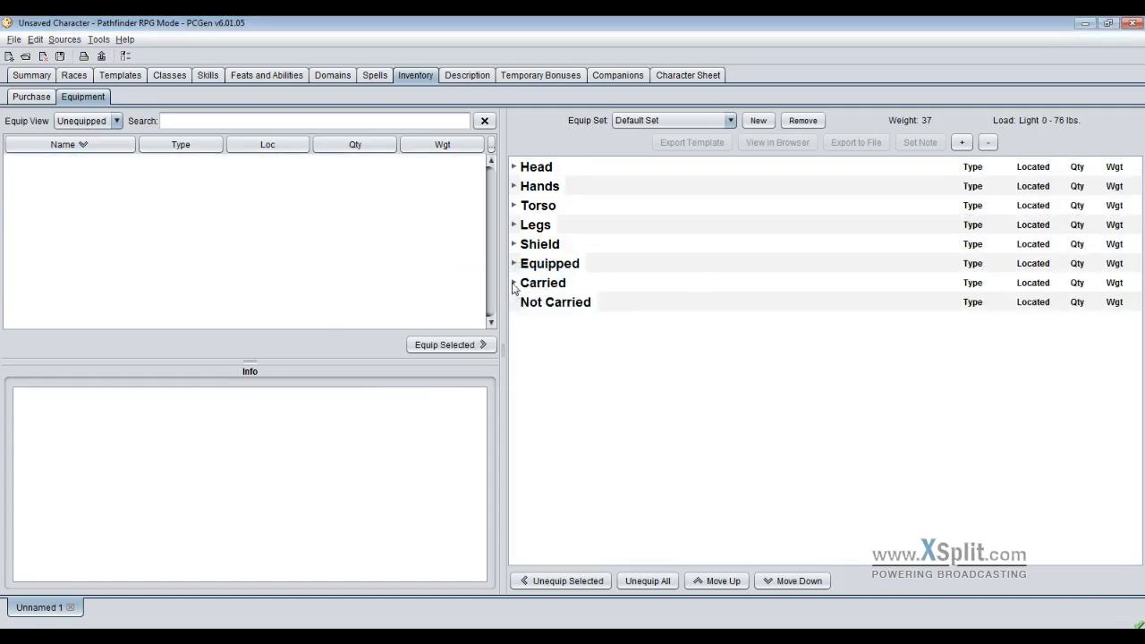
- Expand the Carried, Torso, Hands and Head nodes to review the armor, longsword and ring slots
click(515, 283)
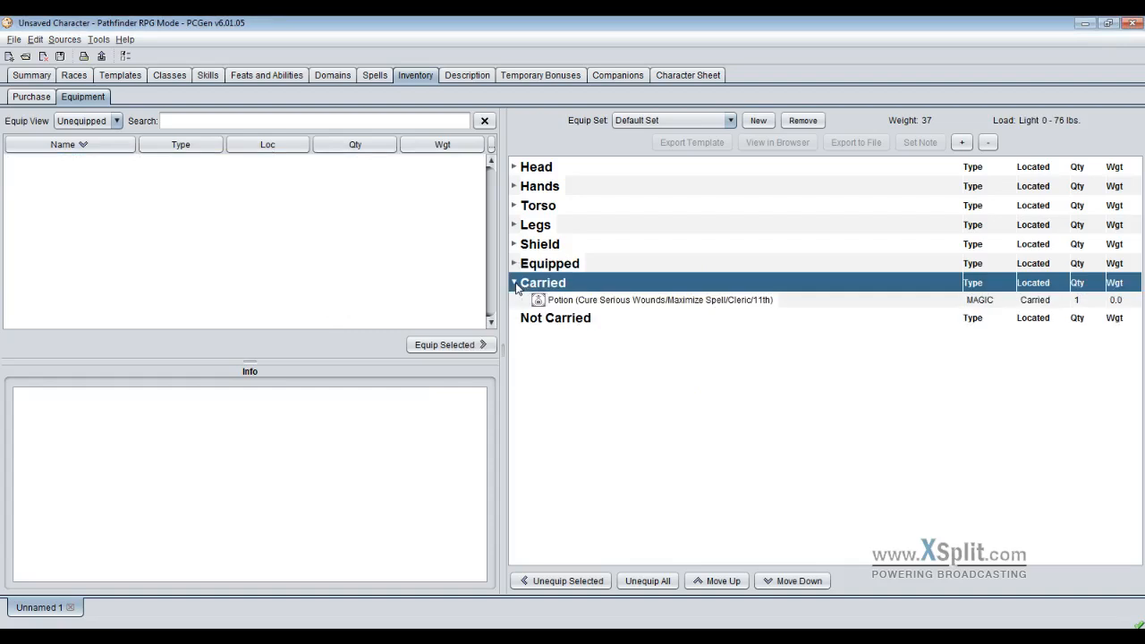
click(514, 263)
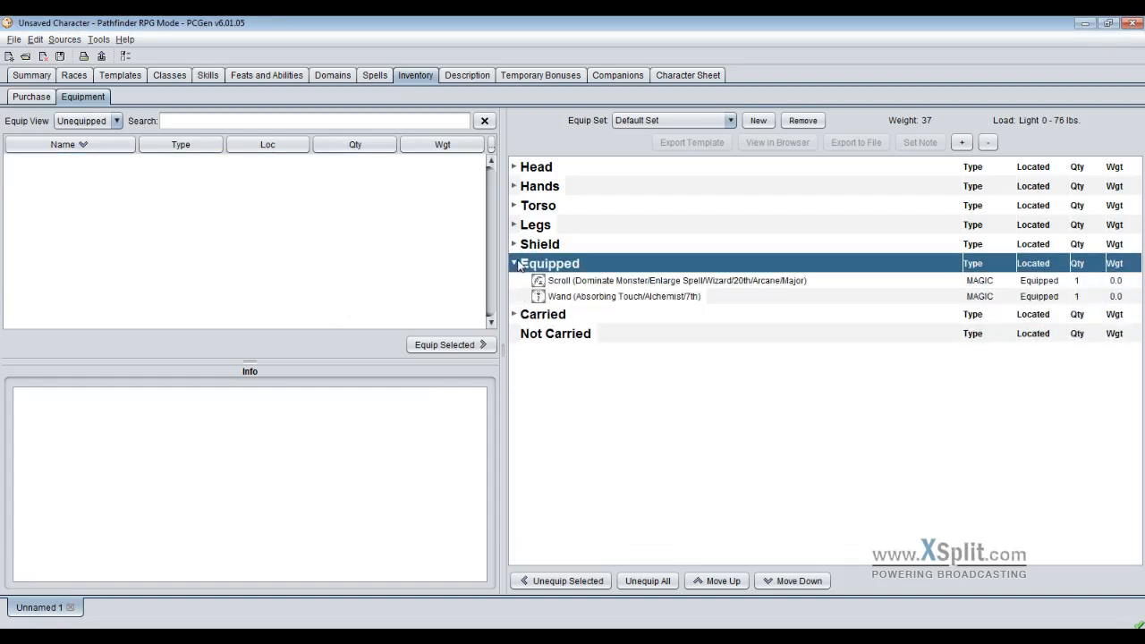
click(514, 263)
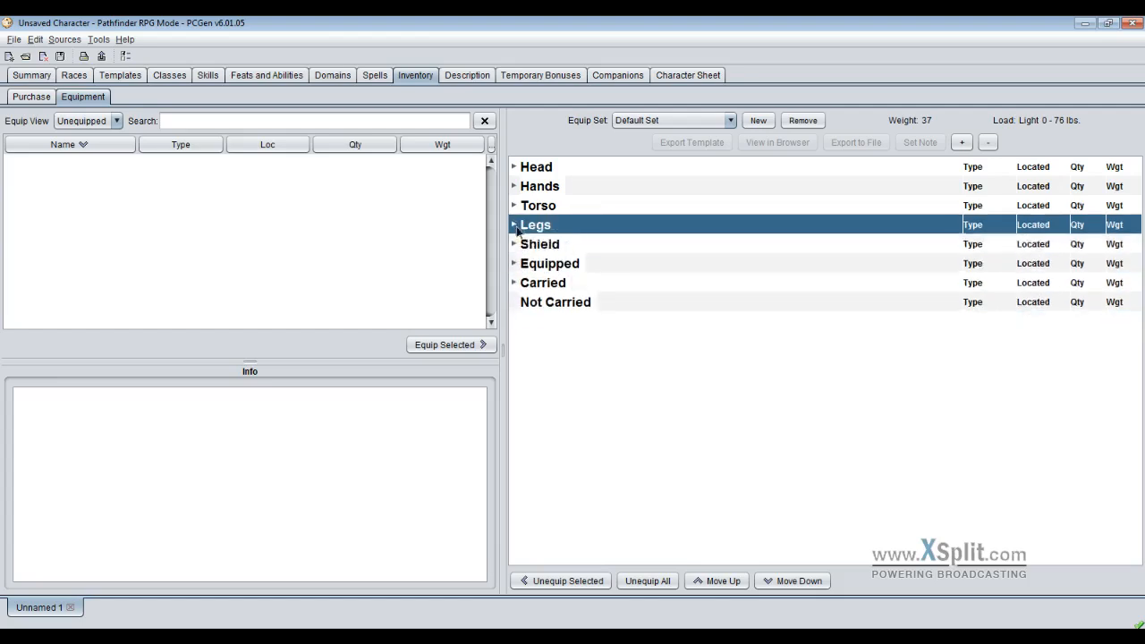
click(515, 204)
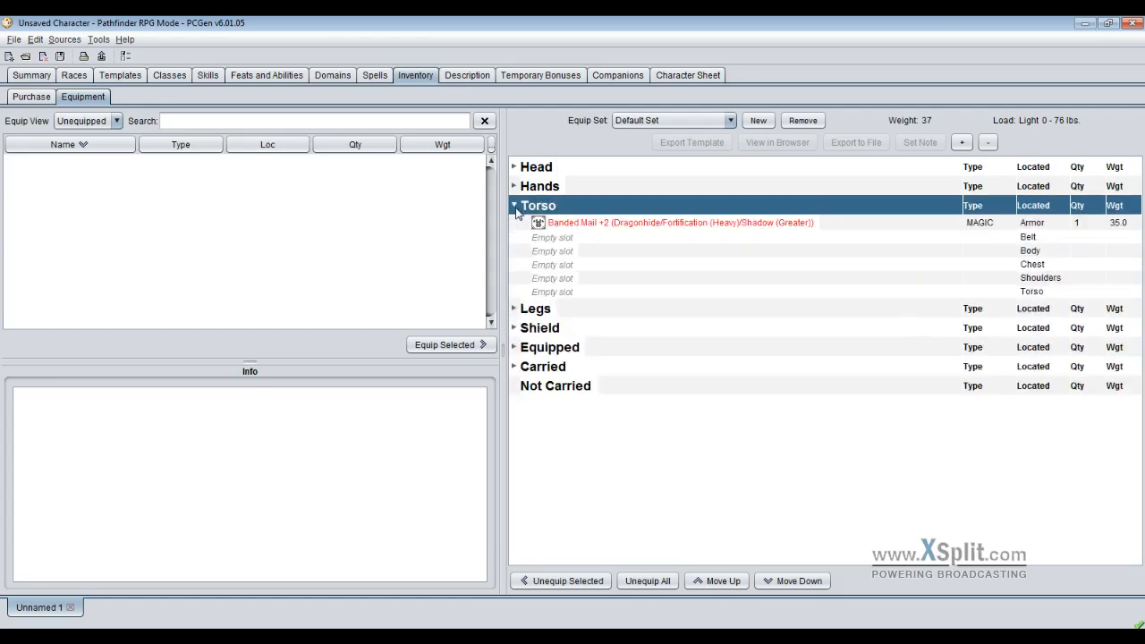
click(515, 186)
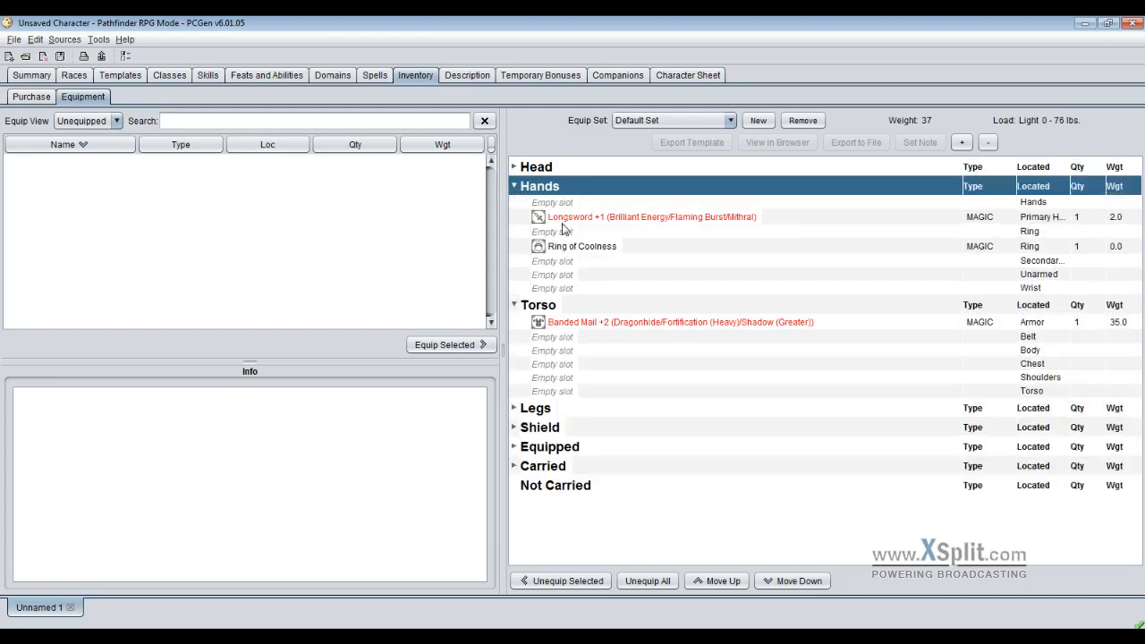
mouse_move(611, 251)
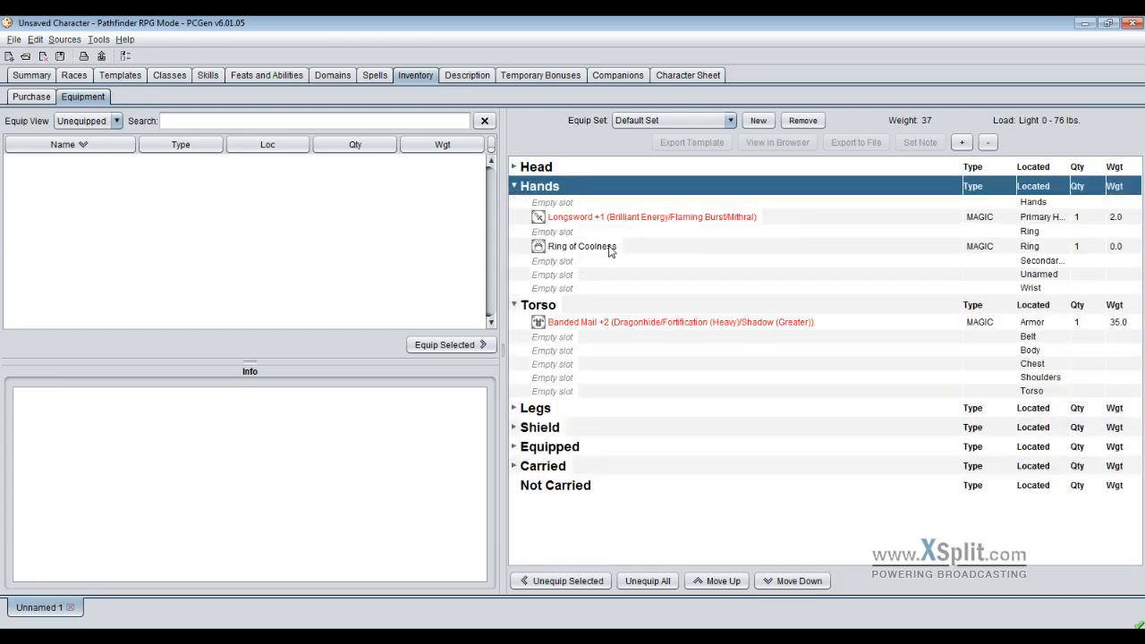
click(514, 166)
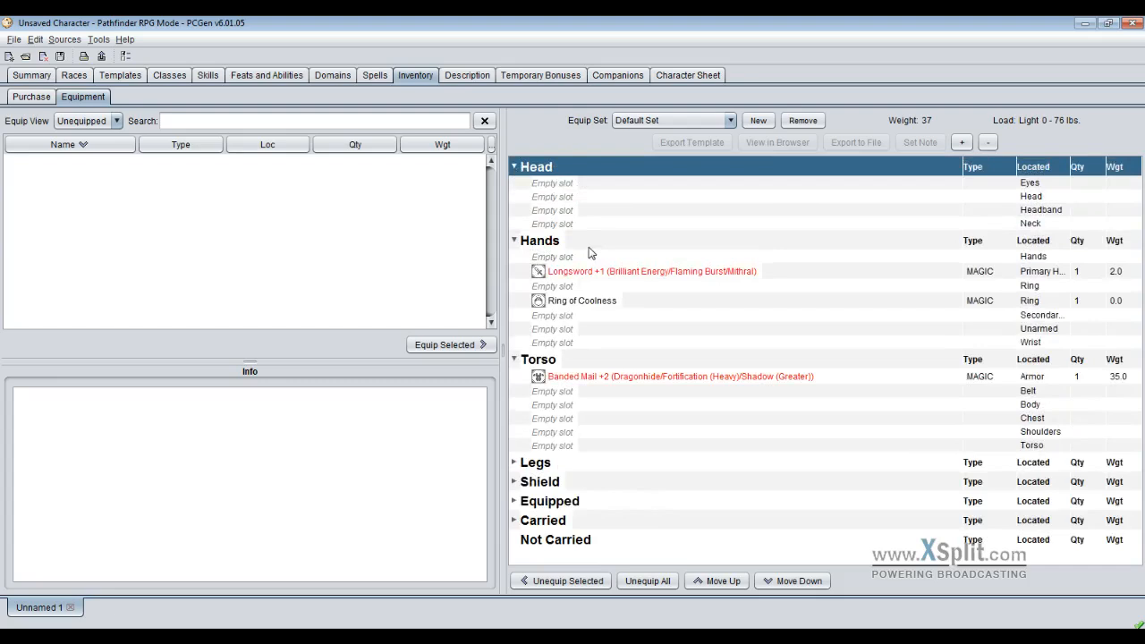
mouse_move(687, 75)
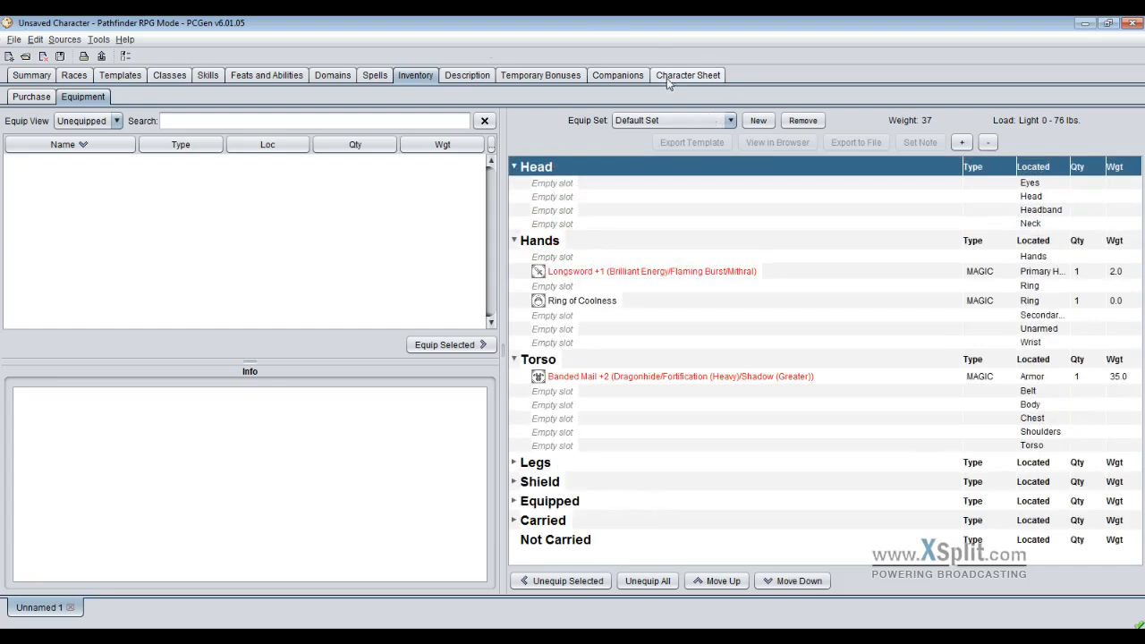
- Return to the Summary tab to check the updated Strength score of 16 (+6)
click(31, 75)
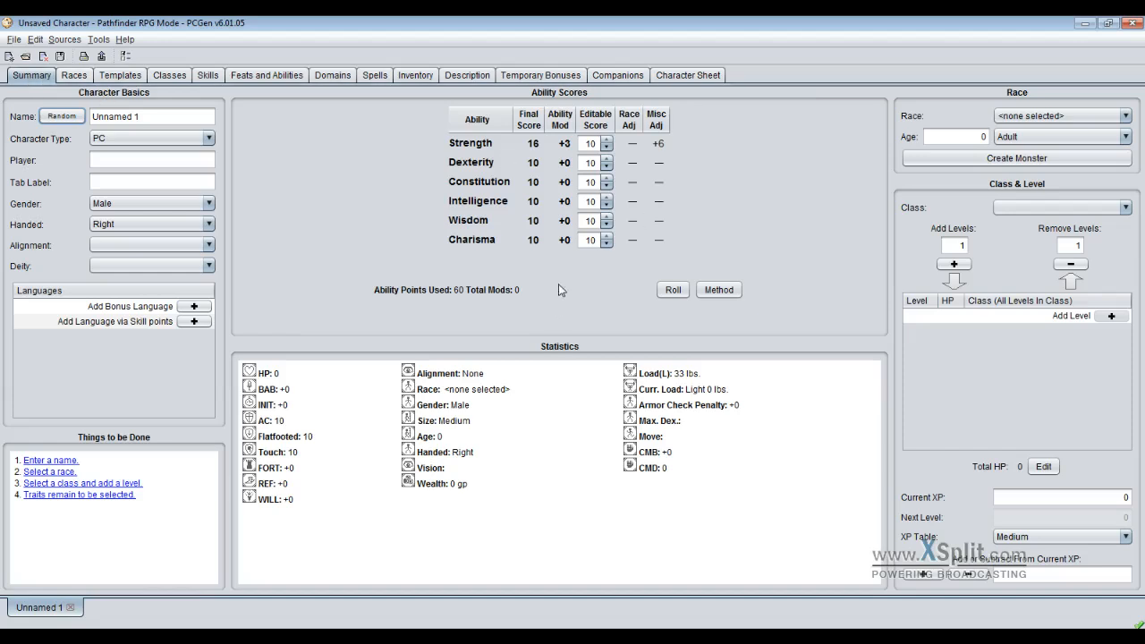
mouse_move(672, 170)
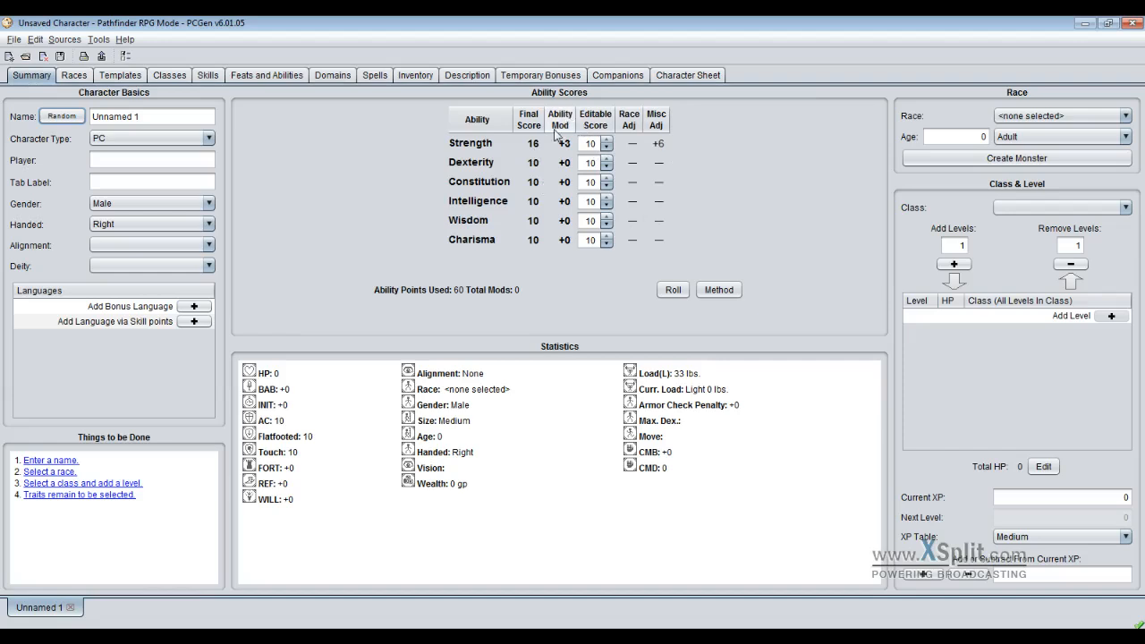
mouse_move(477, 333)
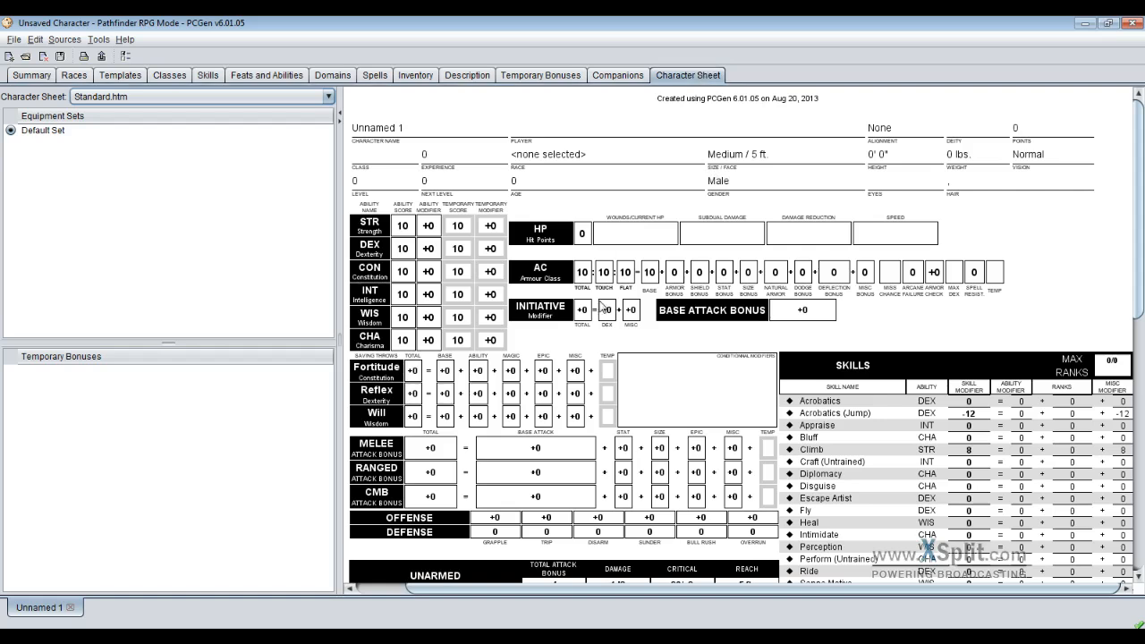
mouse_move(409, 197)
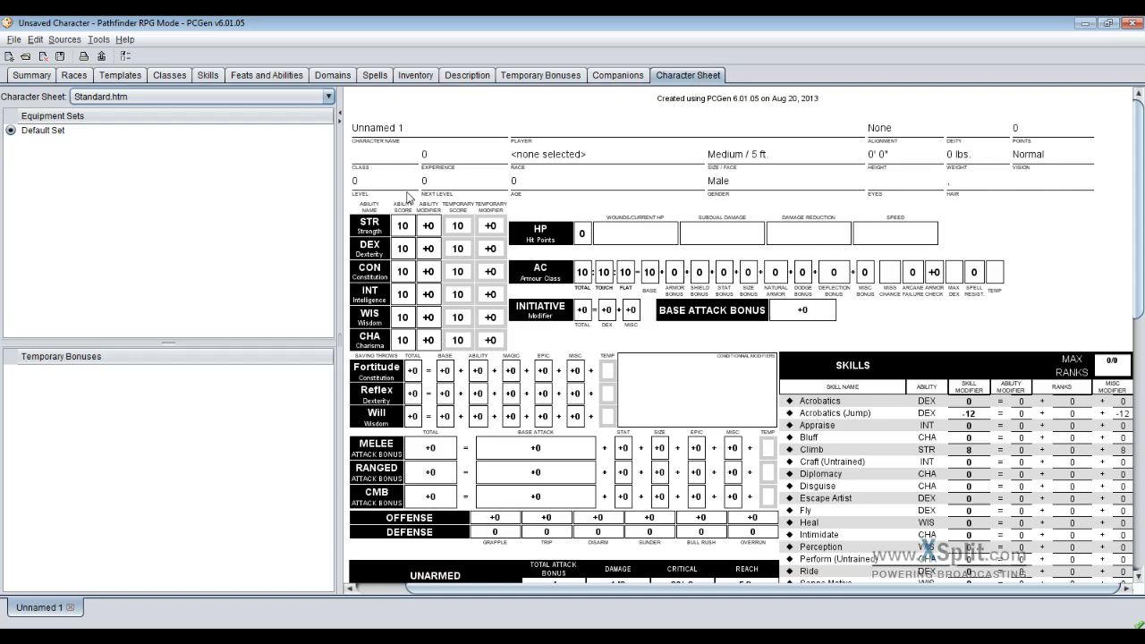
mouse_move(982, 330)
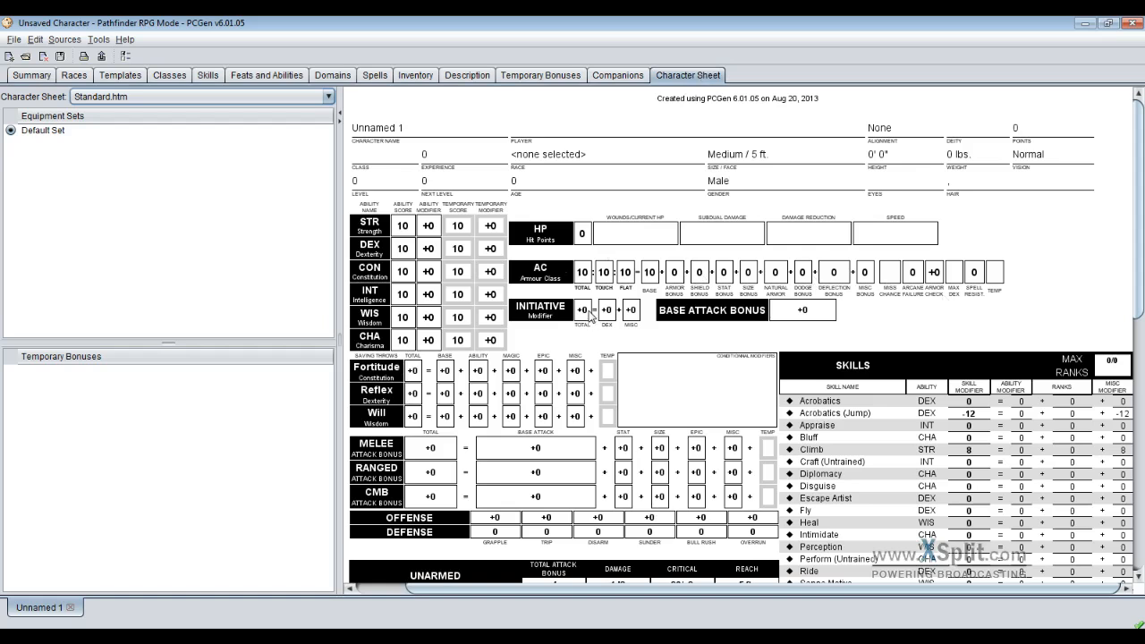
mouse_move(765, 268)
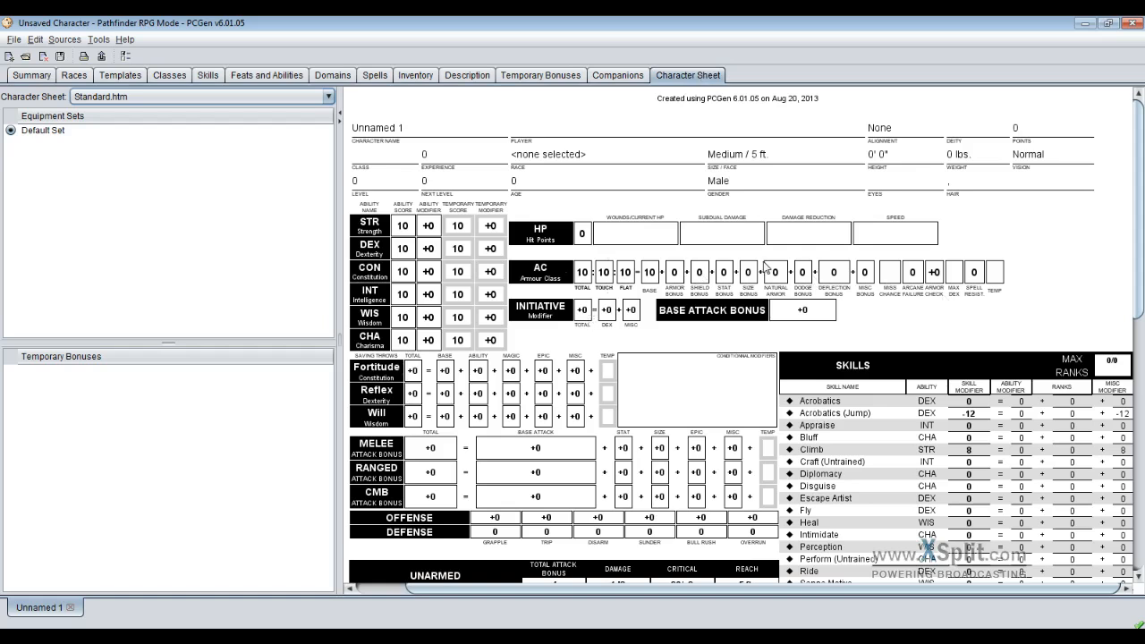